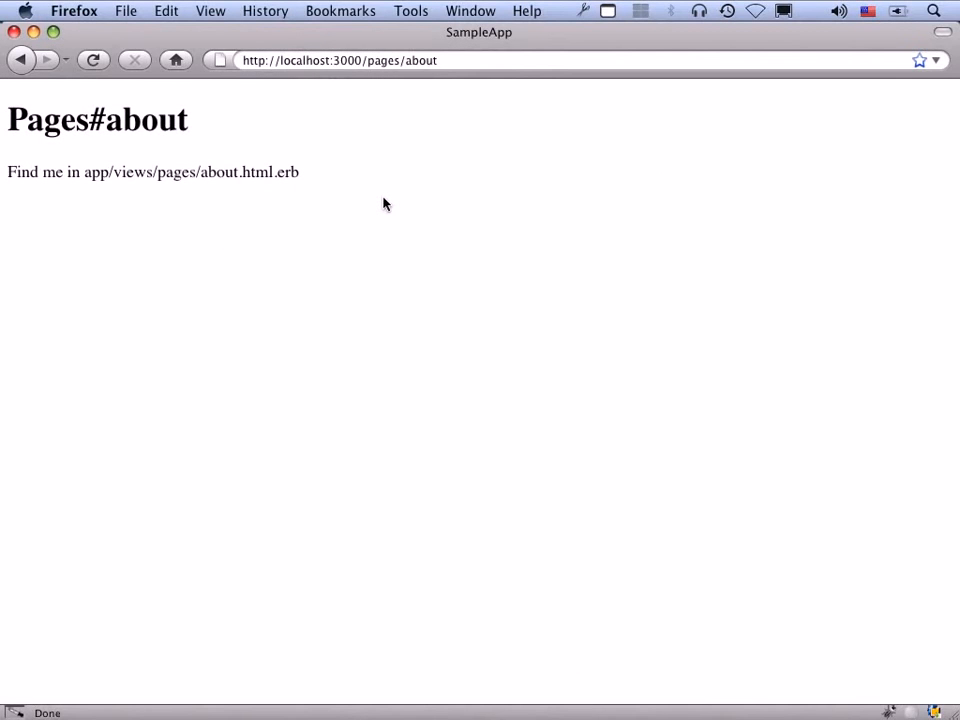
mouse_move(340, 152)
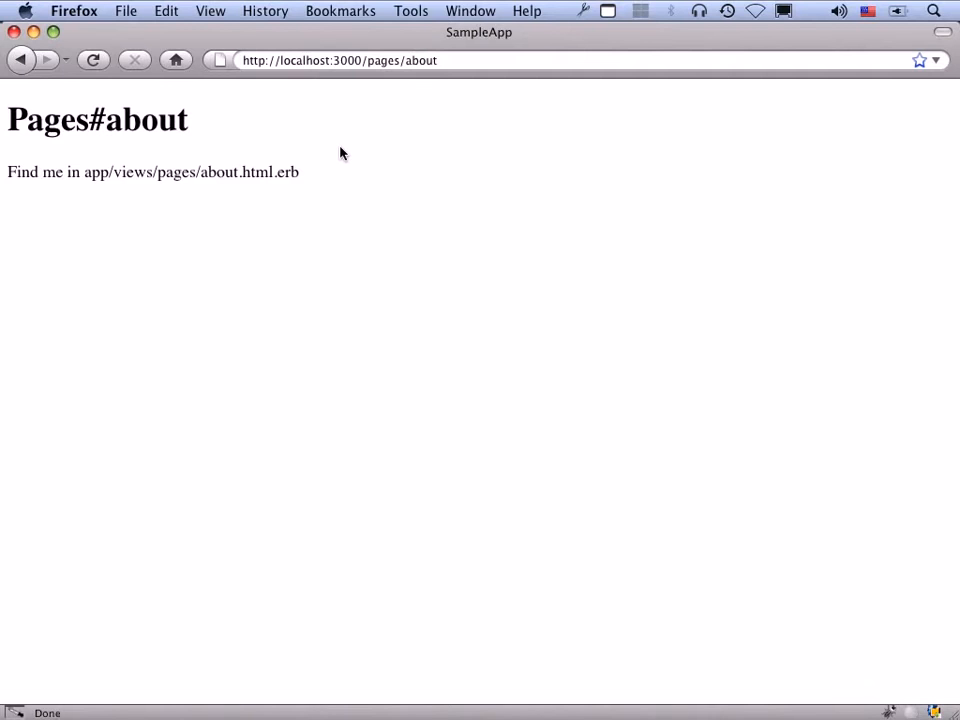
mouse_move(448, 42)
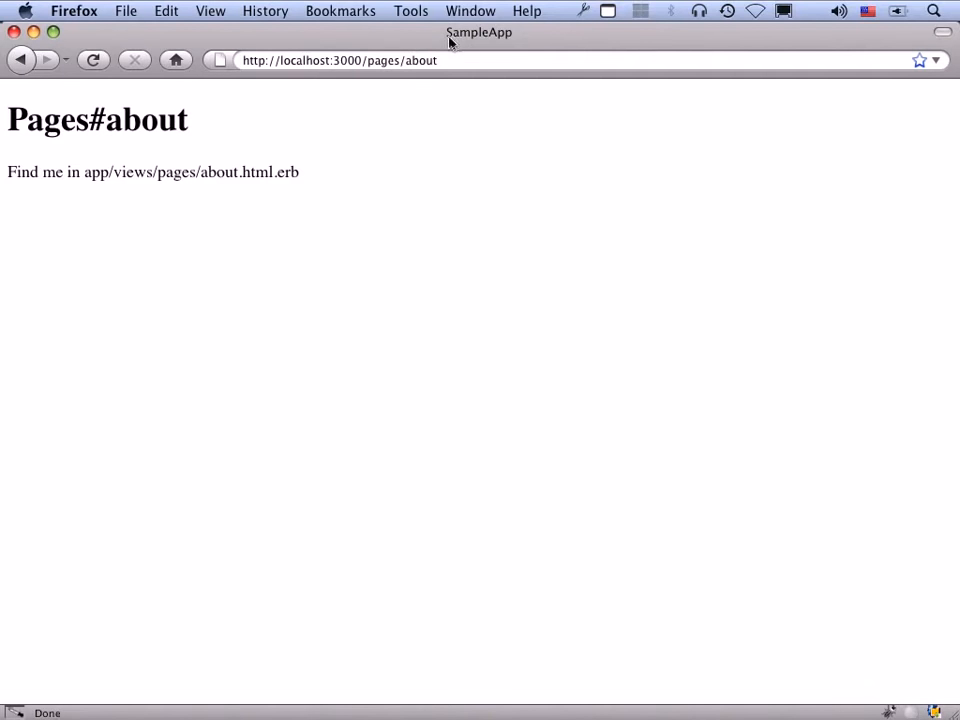
mouse_move(500, 200)
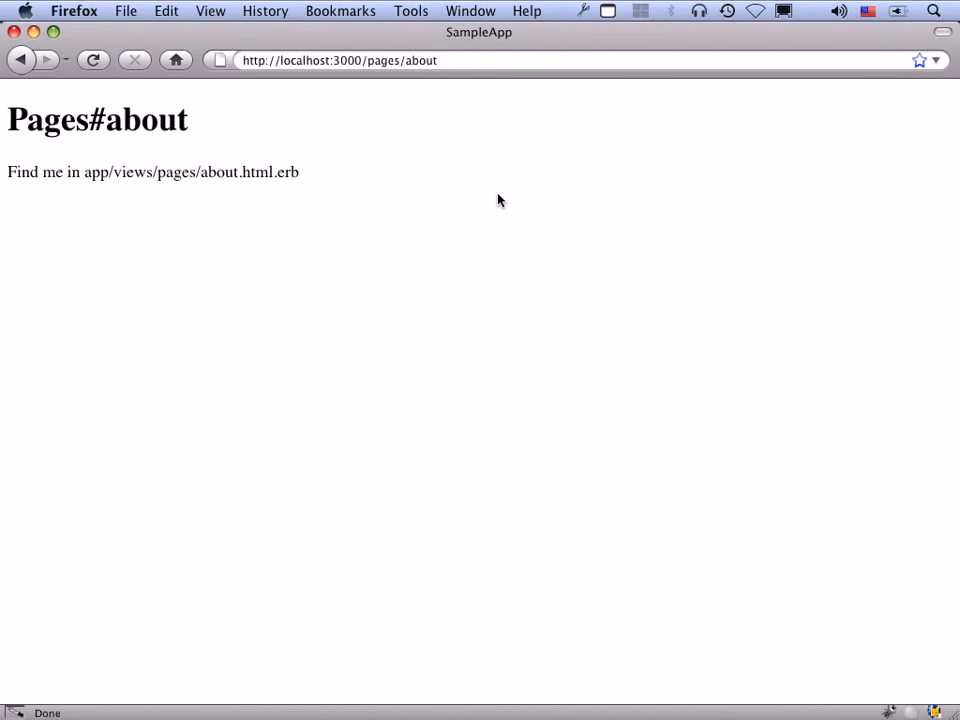
mouse_move(500, 130)
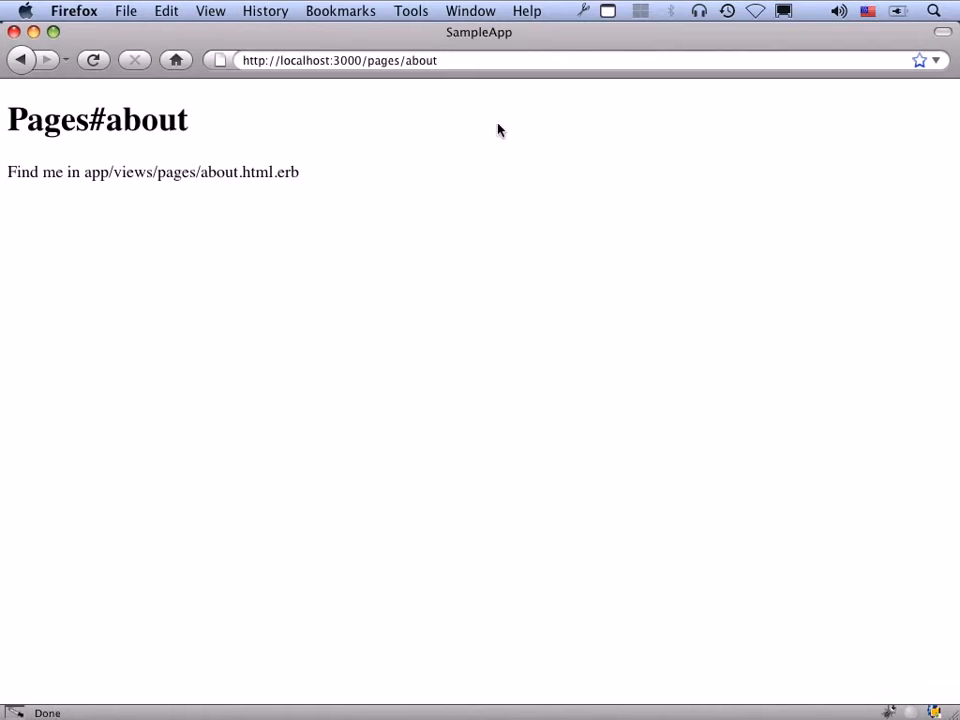
mouse_move(504, 120)
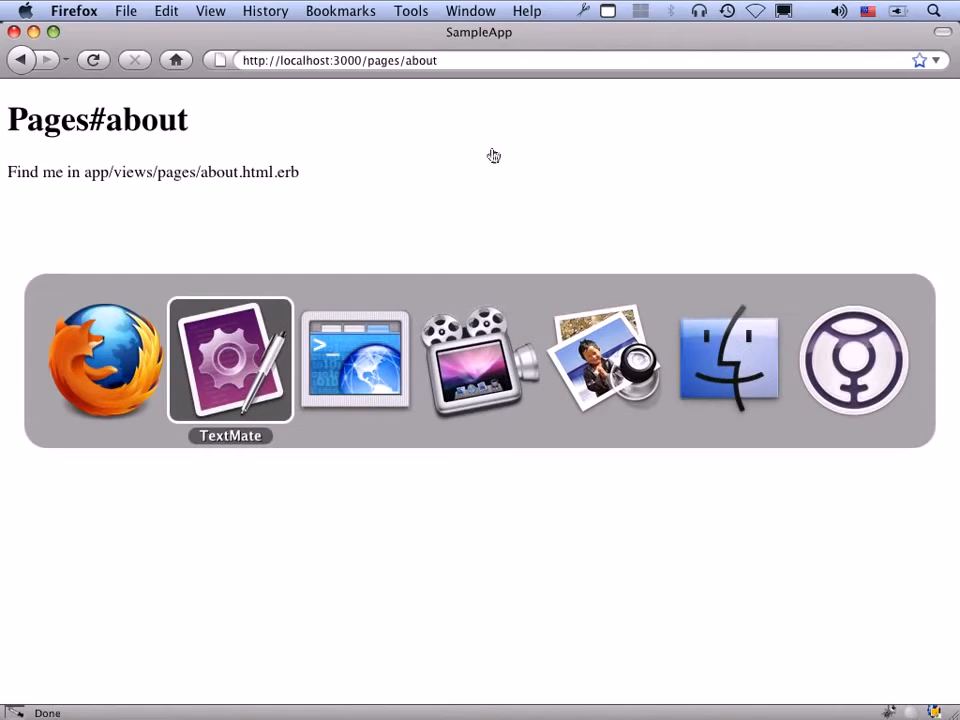
Step: Add an 'it should have the right title' test under GET 'home' that requests get 'home'
click(230, 360)
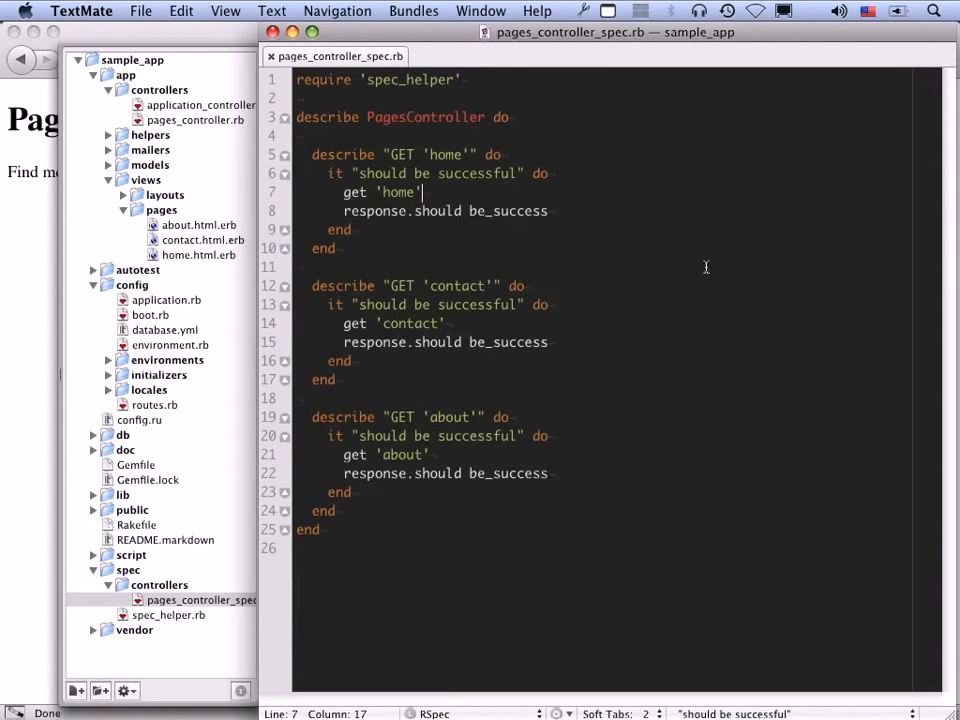
click(512, 232)
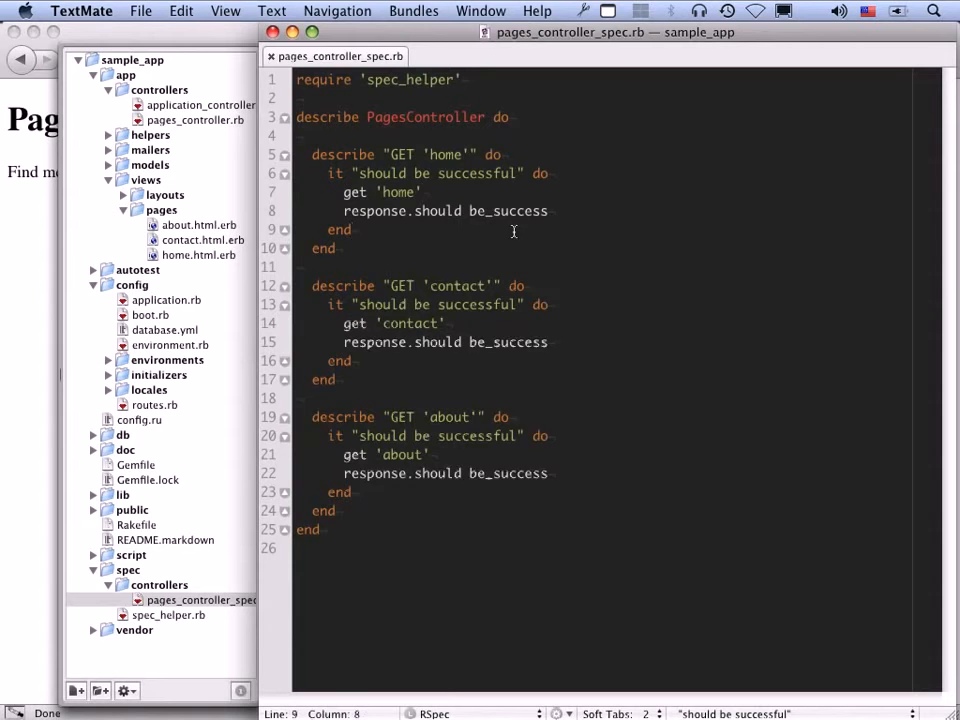
key(Return)
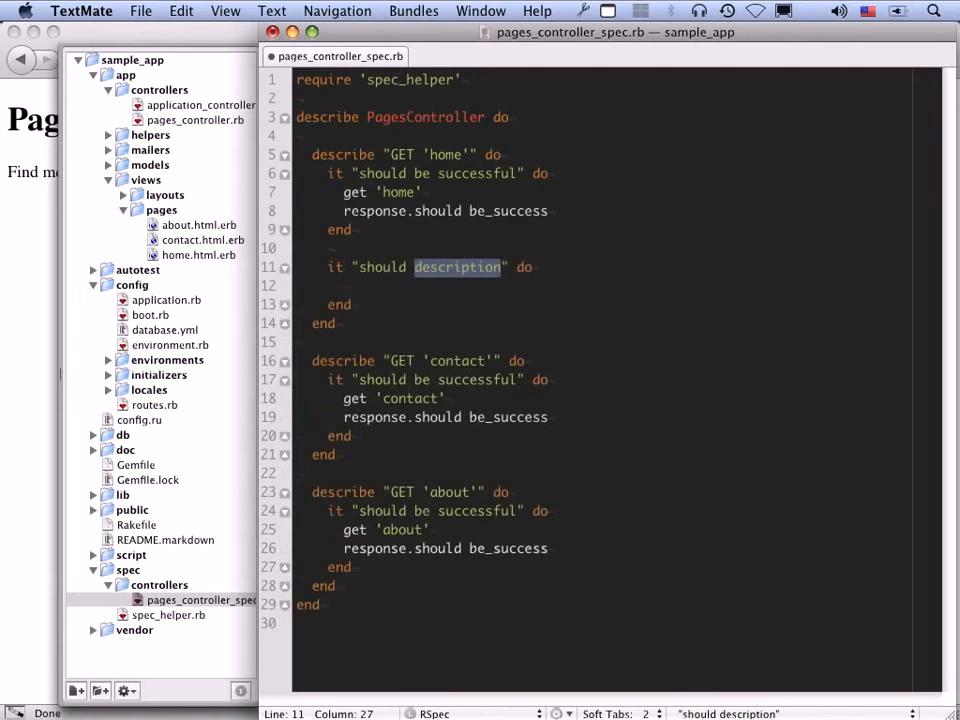
text(have the)
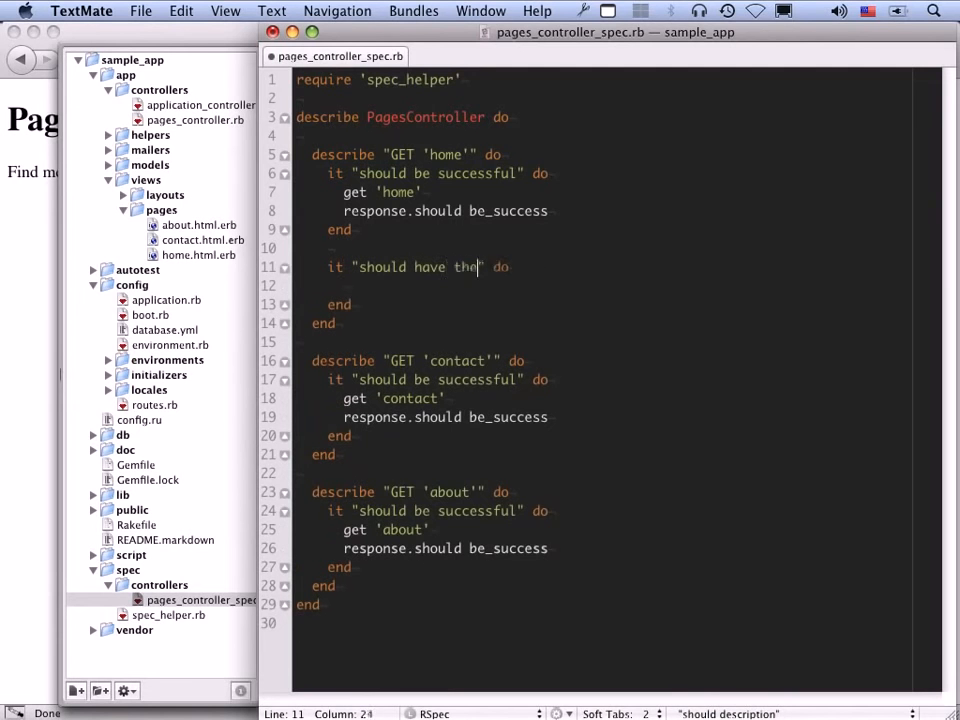
text(right title)
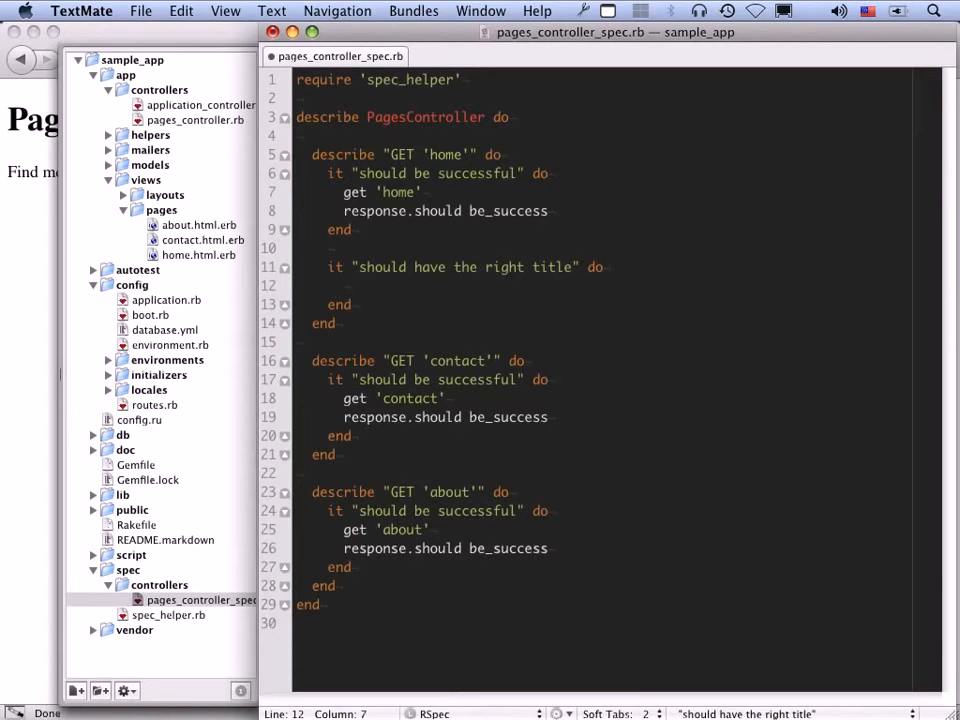
text(get 'ho)
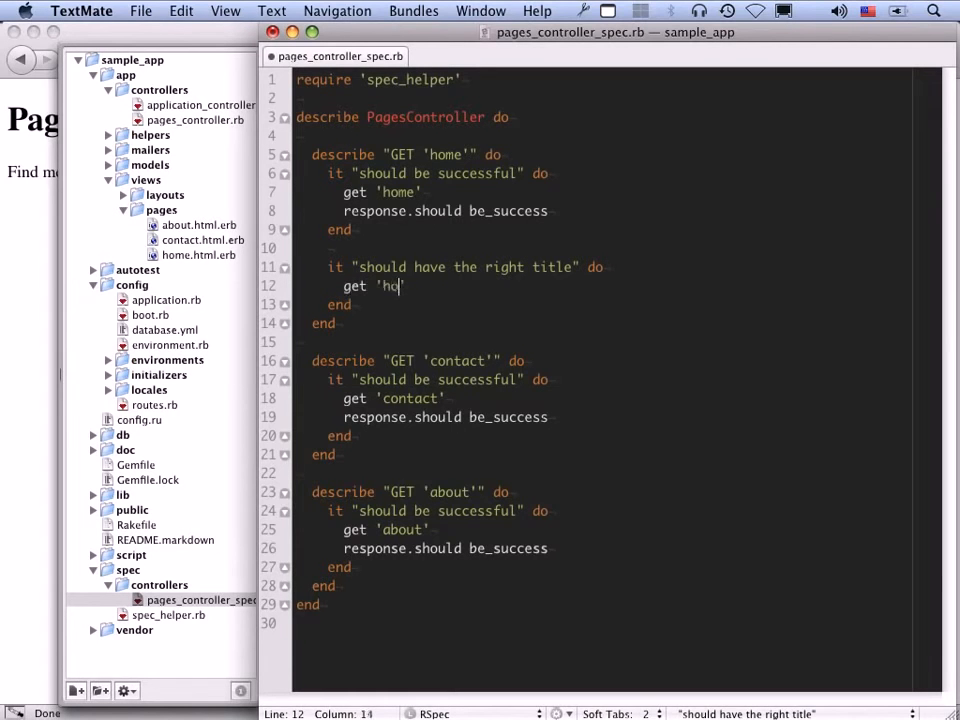
text(me)
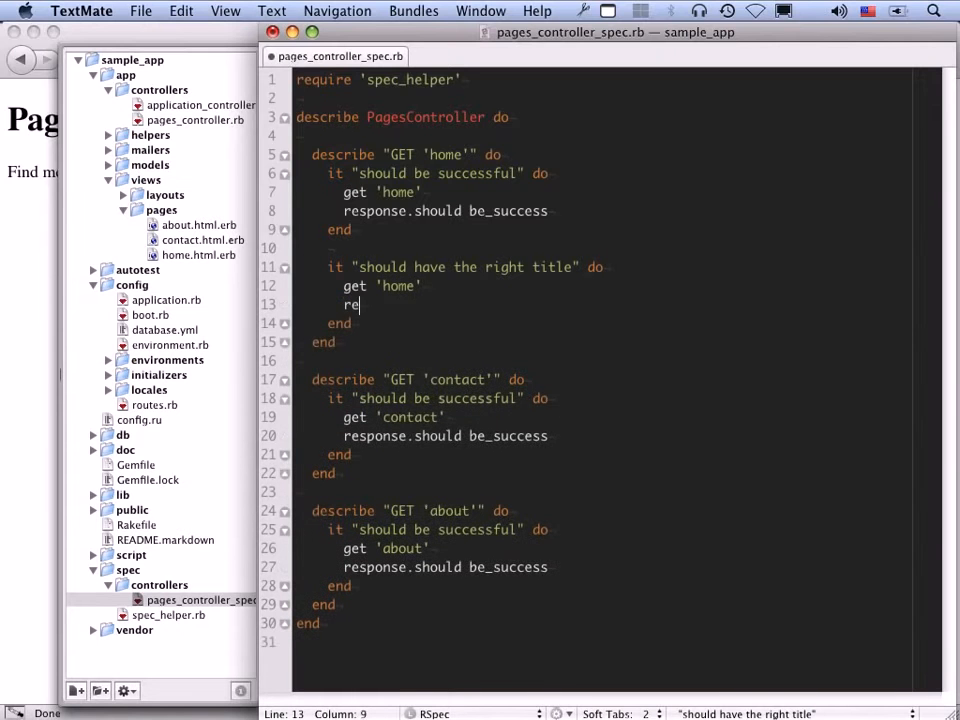
Step: Write the assertion response.should have_selector("title", :content => ...)
text(sponse.should)
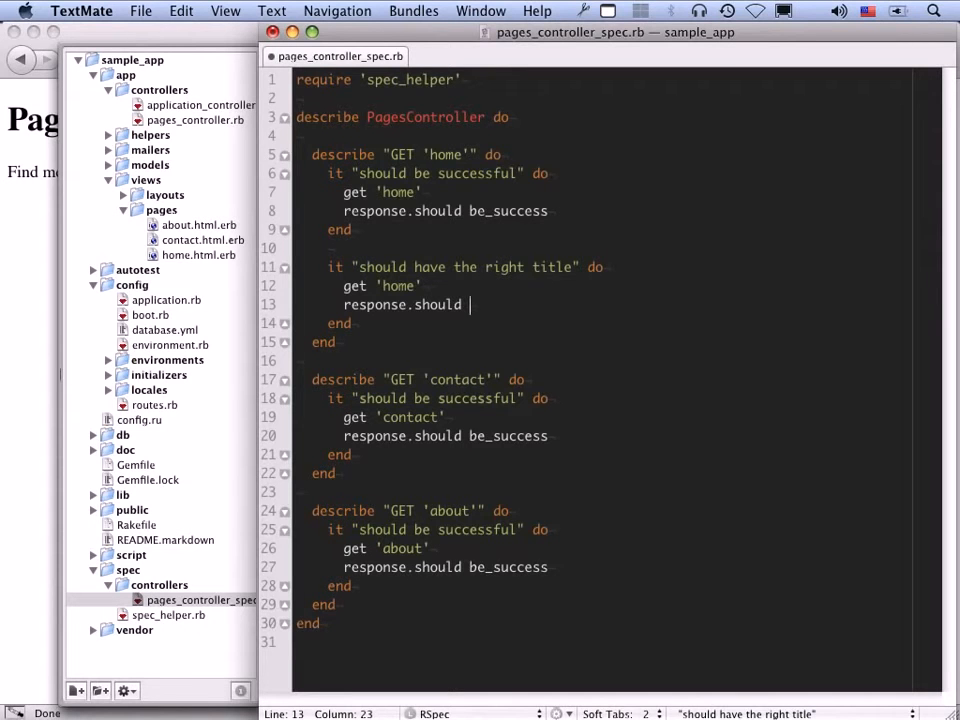
text(have_se)
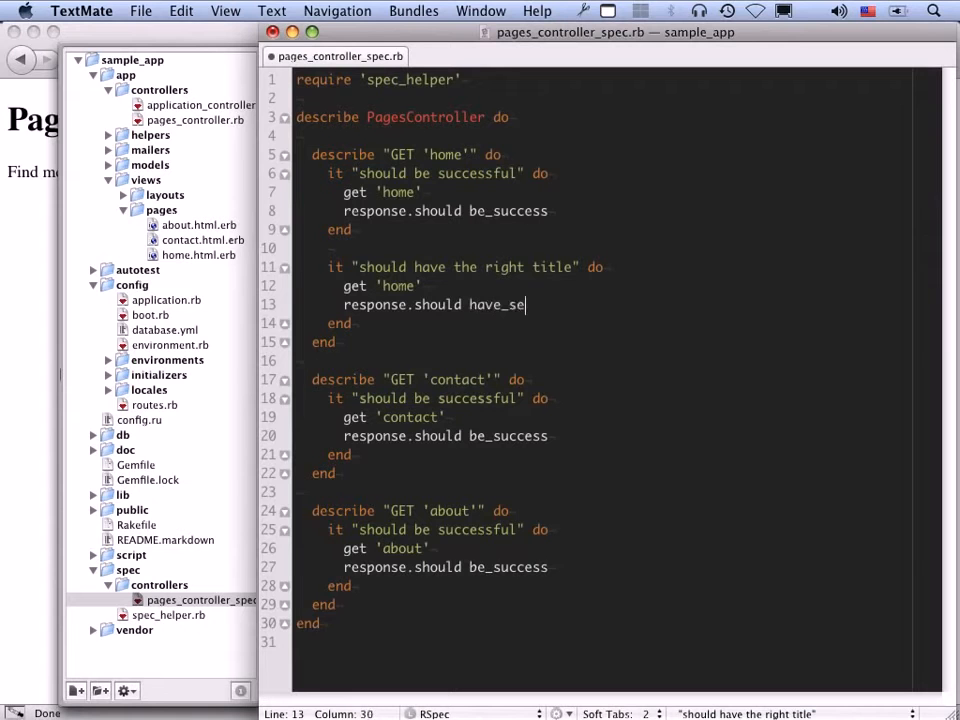
text(lector)
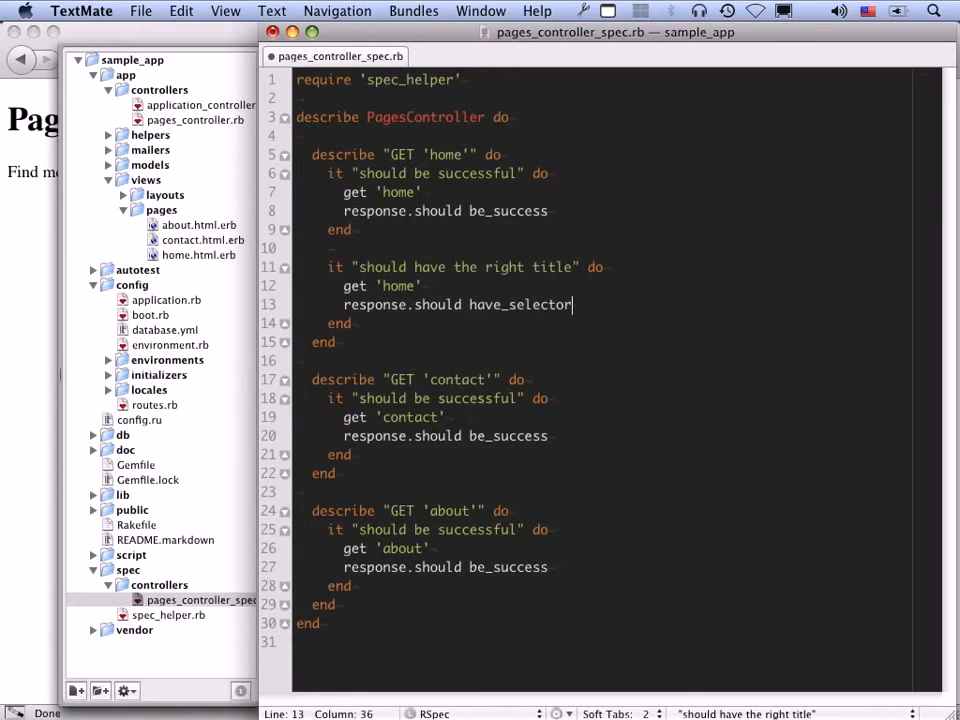
text(())
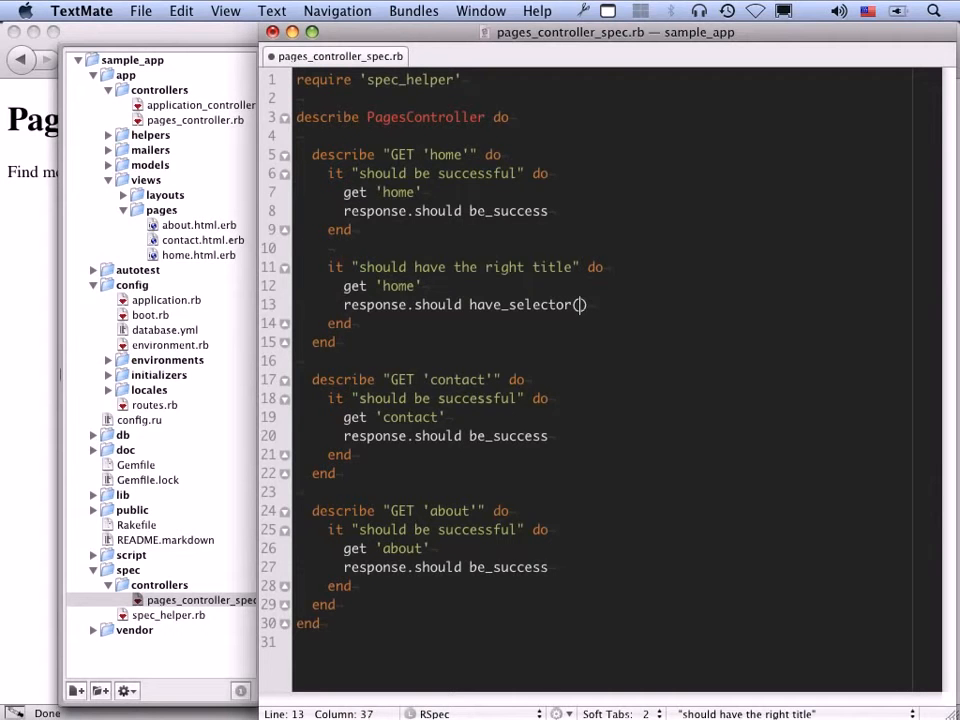
text("")
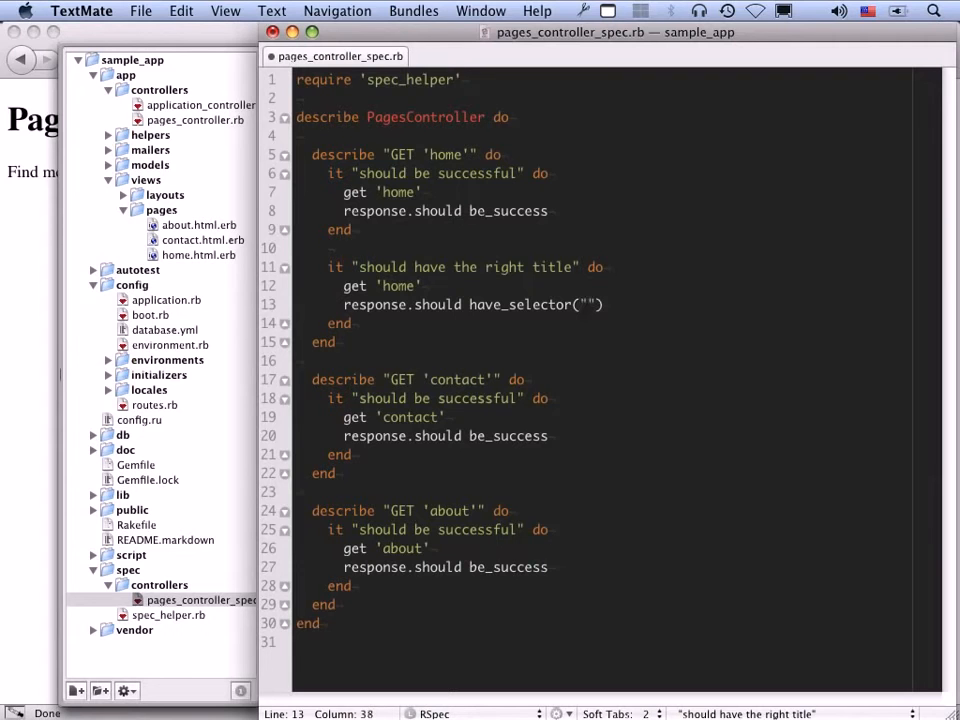
text(titl)
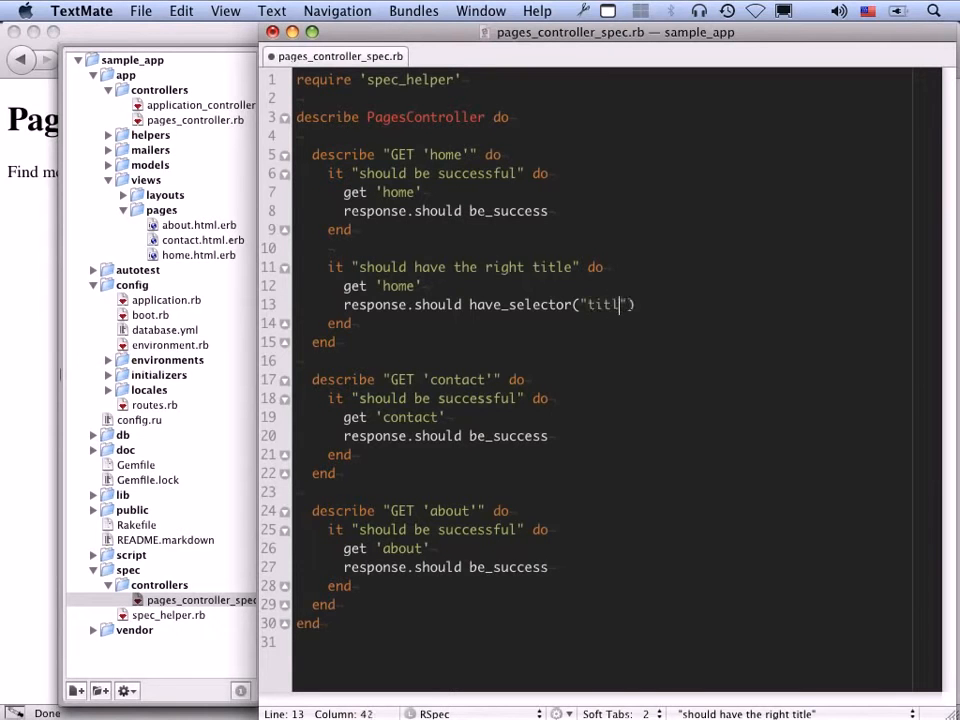
text(,)
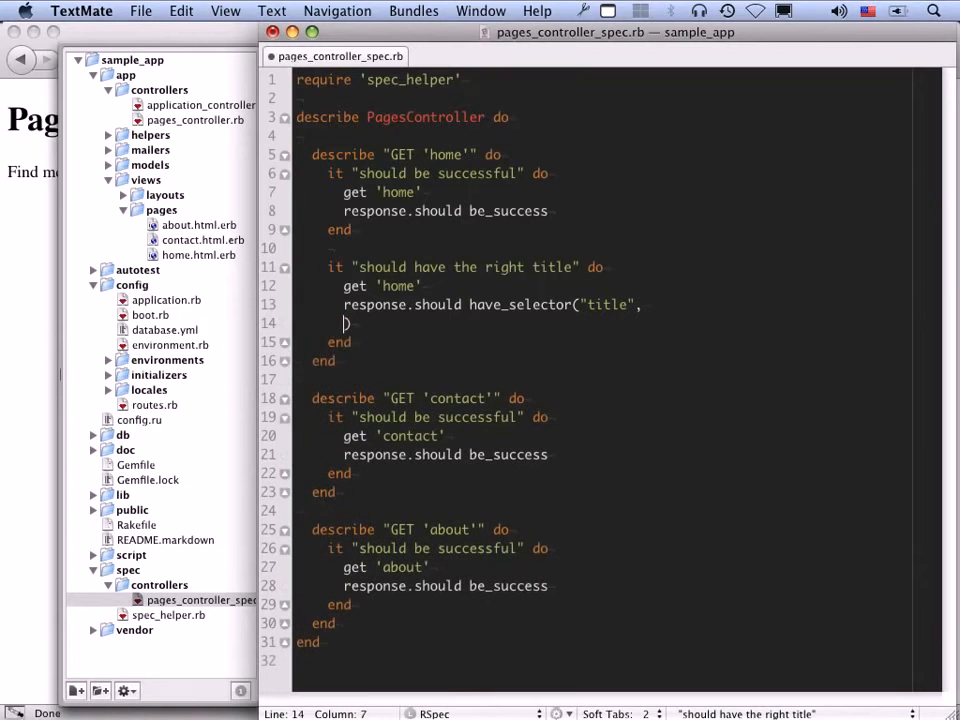
text(:key => ))
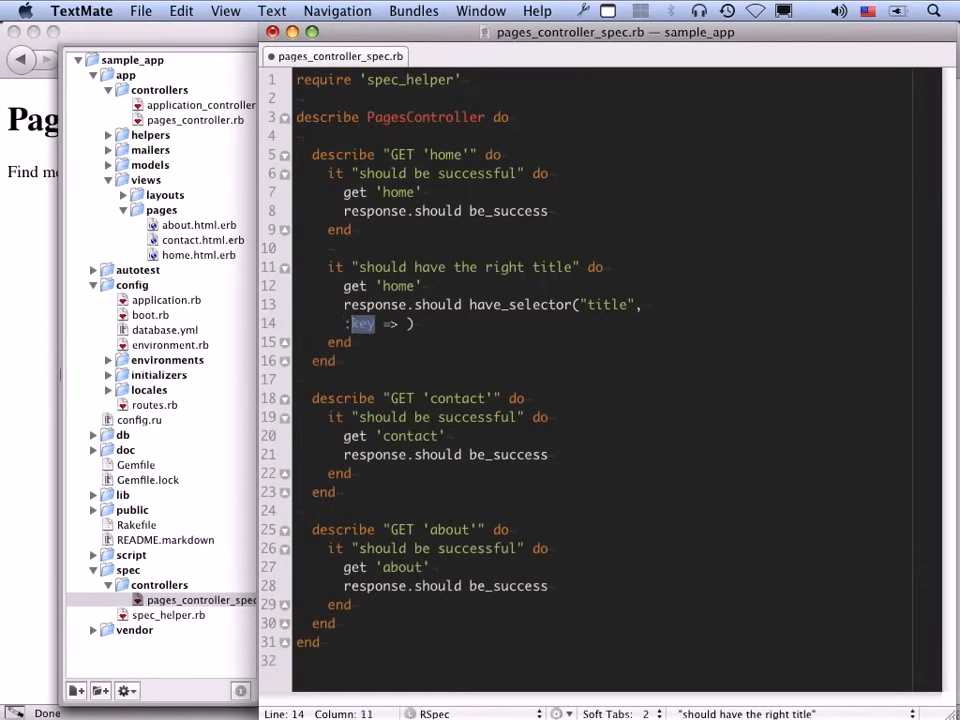
text(cent)
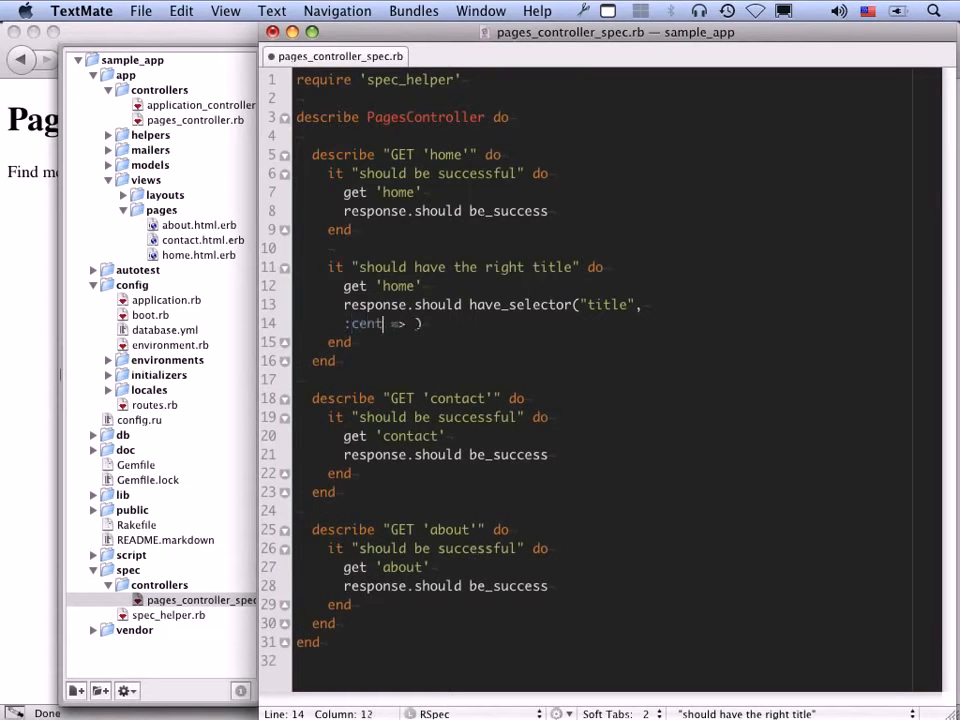
text(ent)
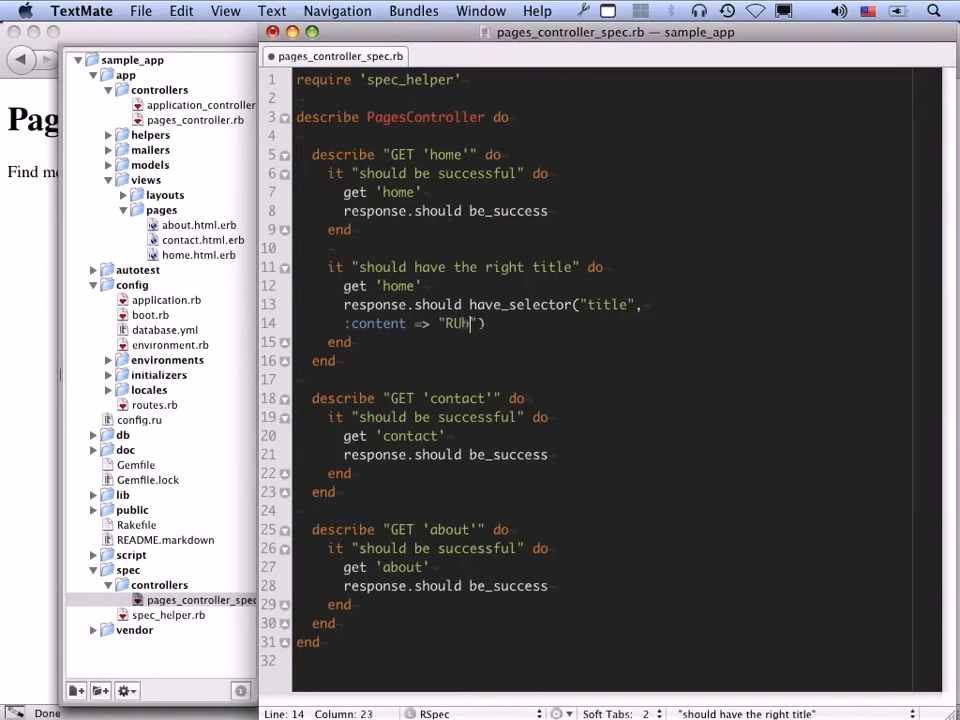
Step: Set the expected title content to "Ruby on Rails Tutorial Sample App | Home"
text(Ruby)
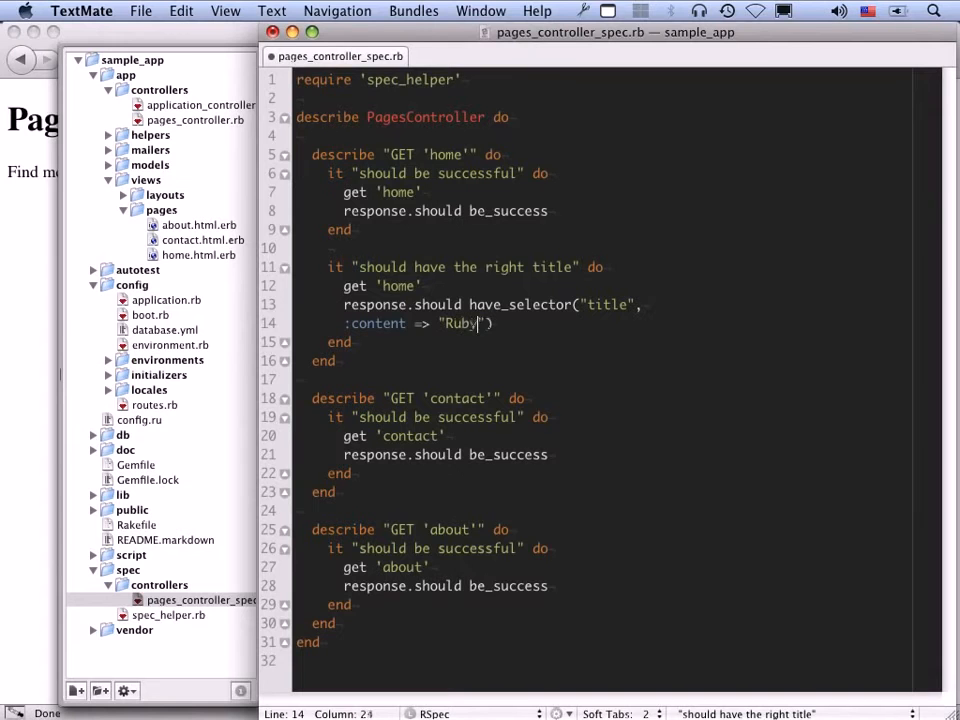
text(on Rails Tutorial Sma)
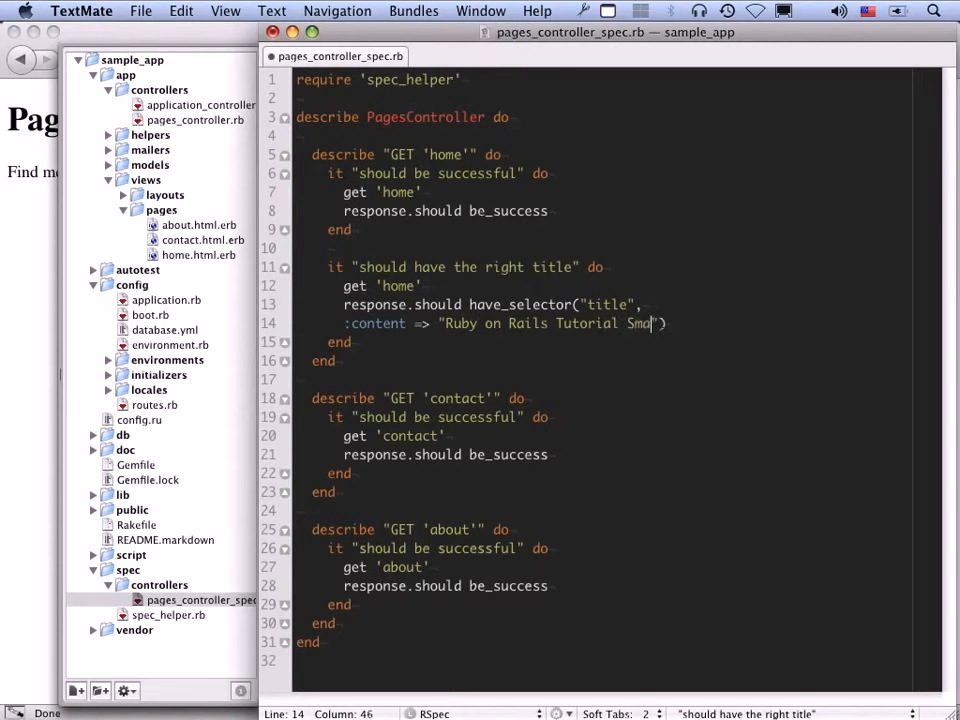
text(ple App)
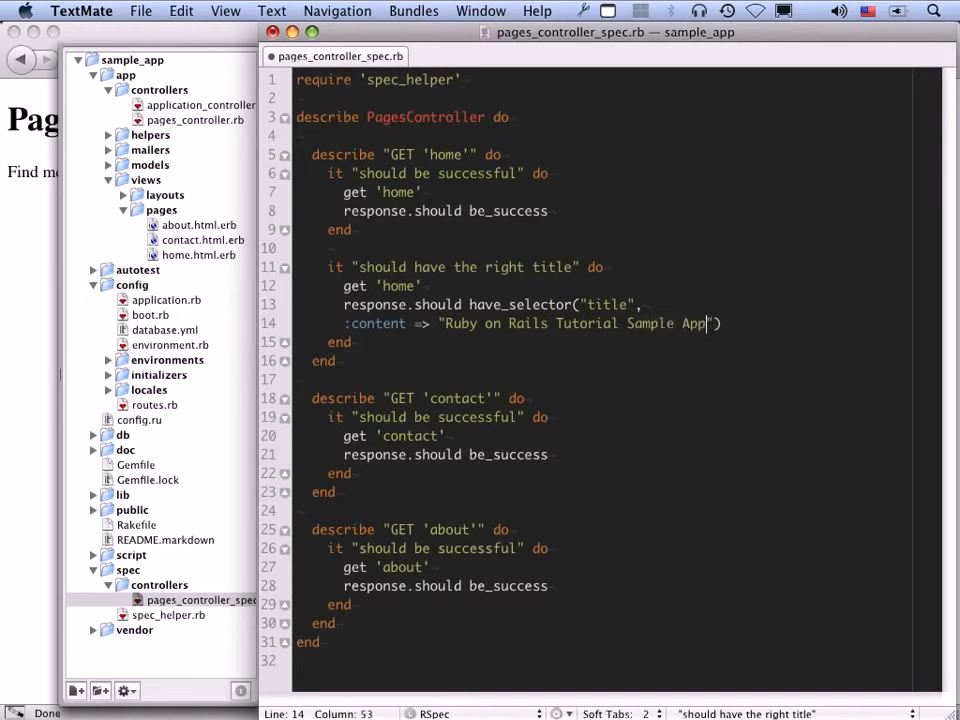
text(|)
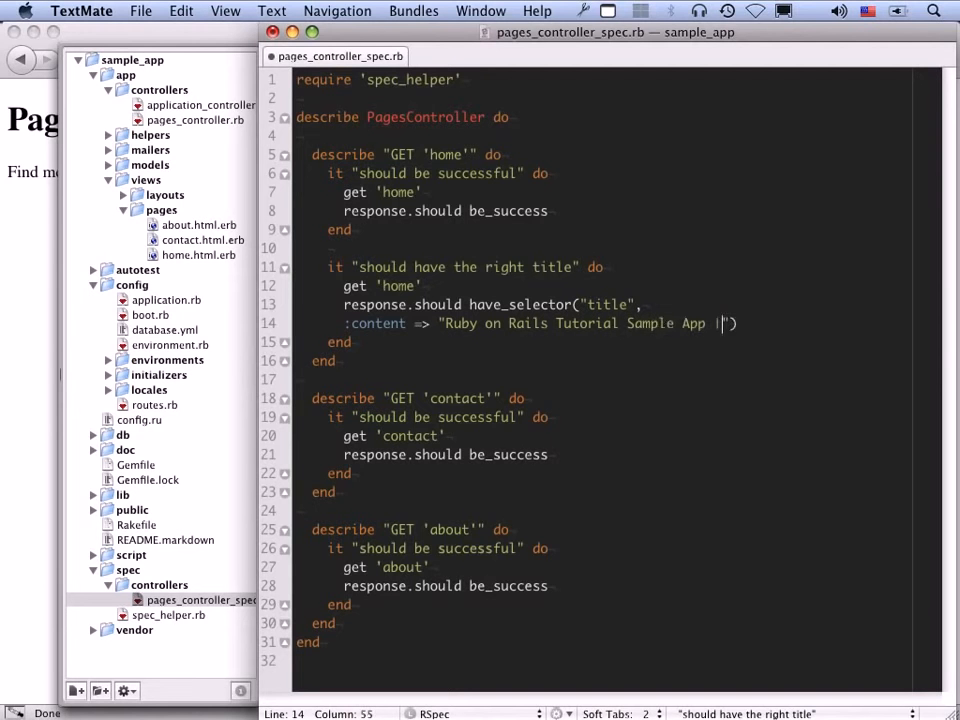
text(|)
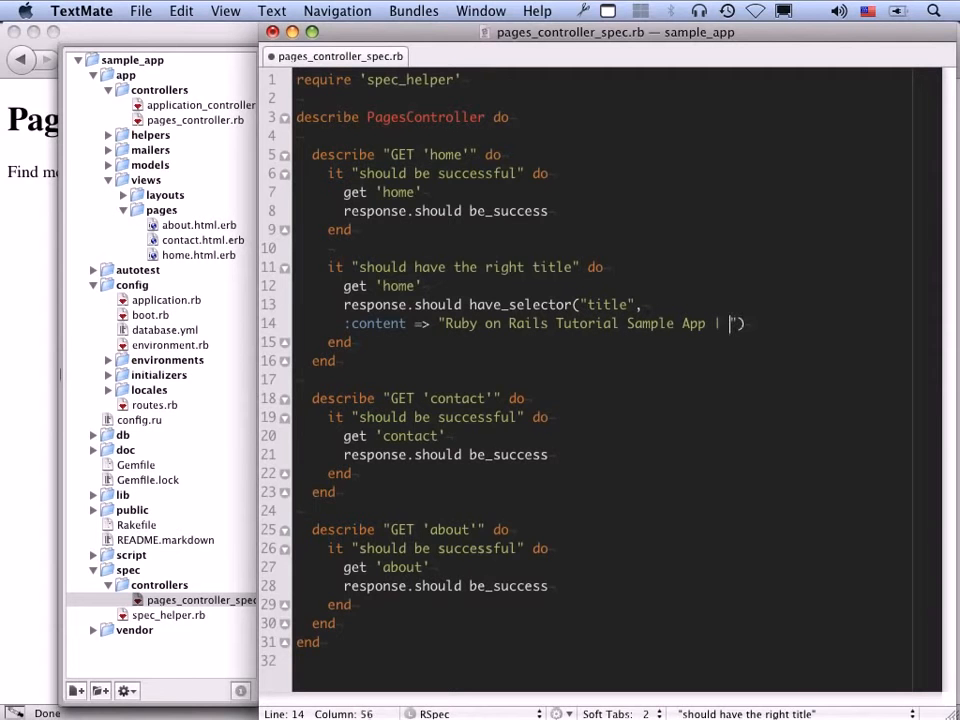
text(Home)
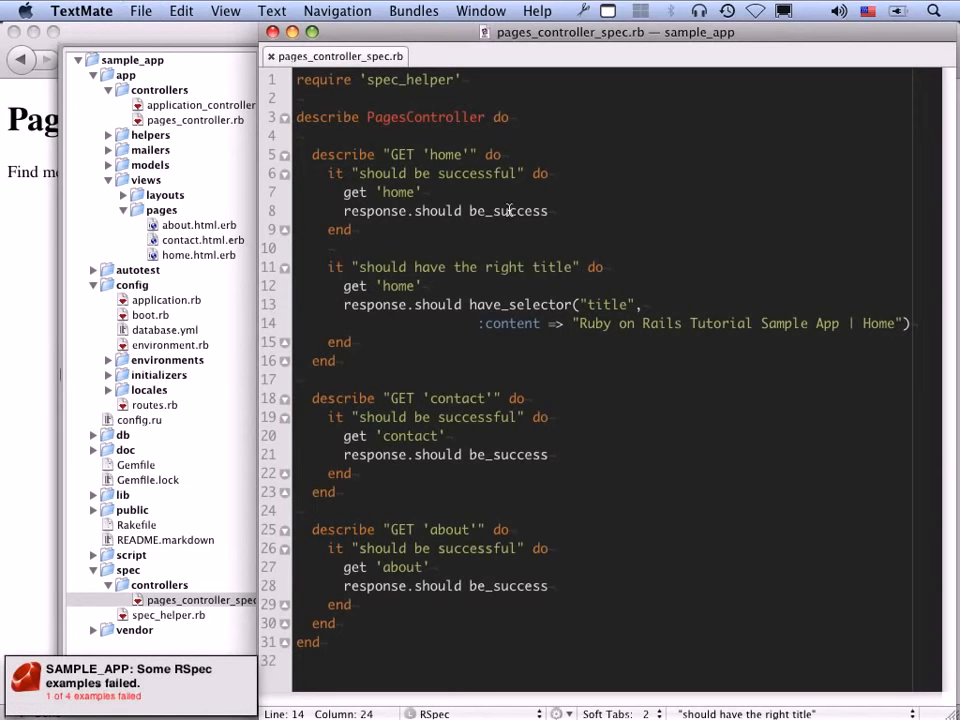
mouse_move(518, 336)
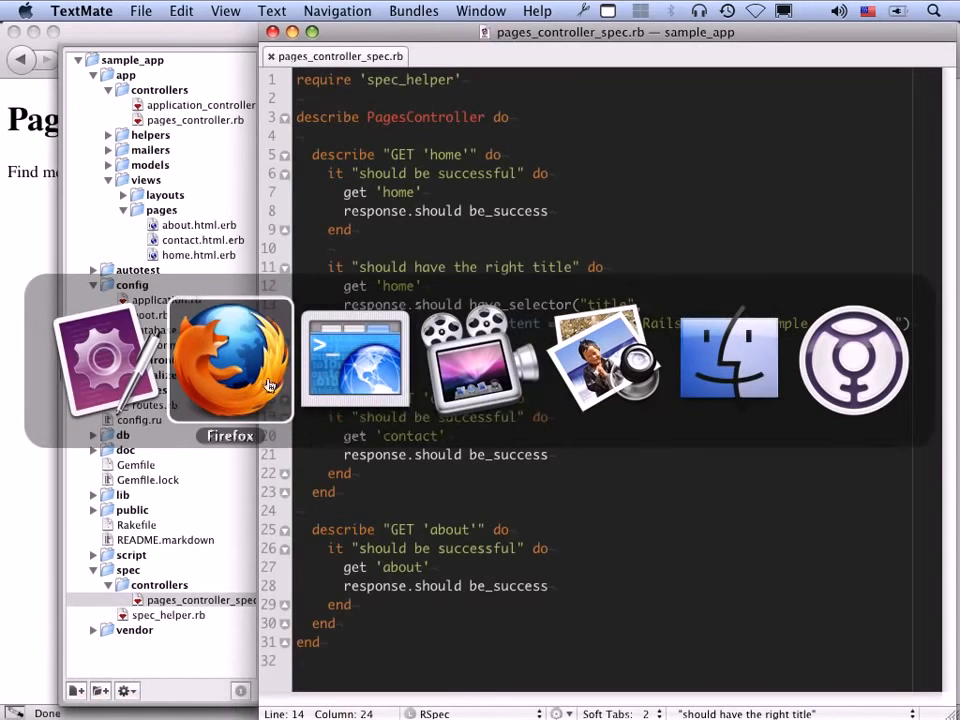
Step: Switch to iTerm and read the failing home-title example in the spec output
click(356, 360)
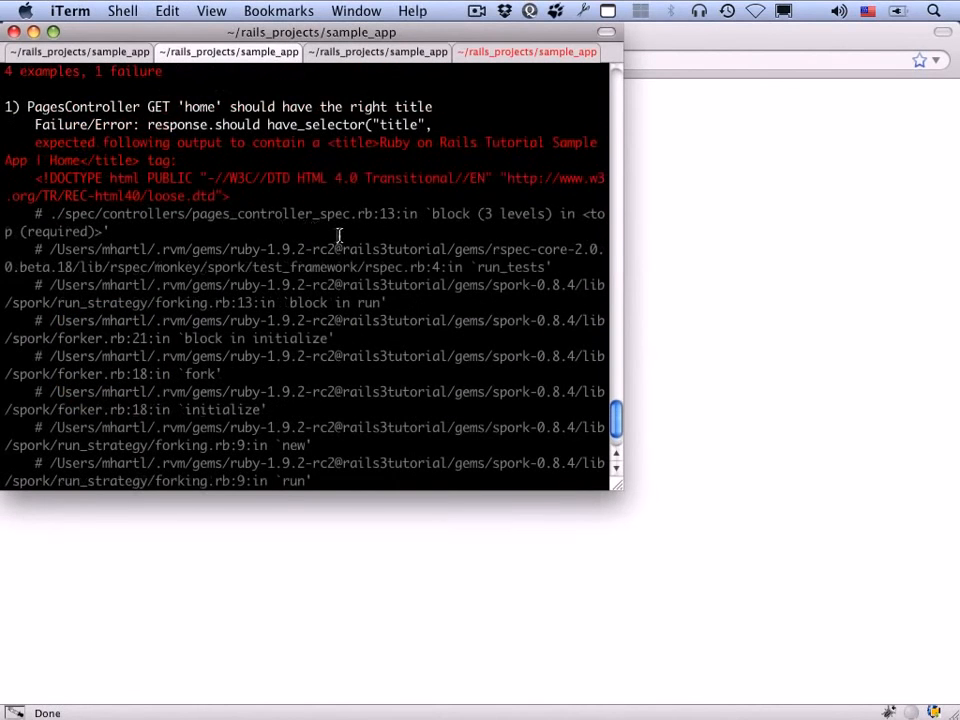
mouse_move(72, 108)
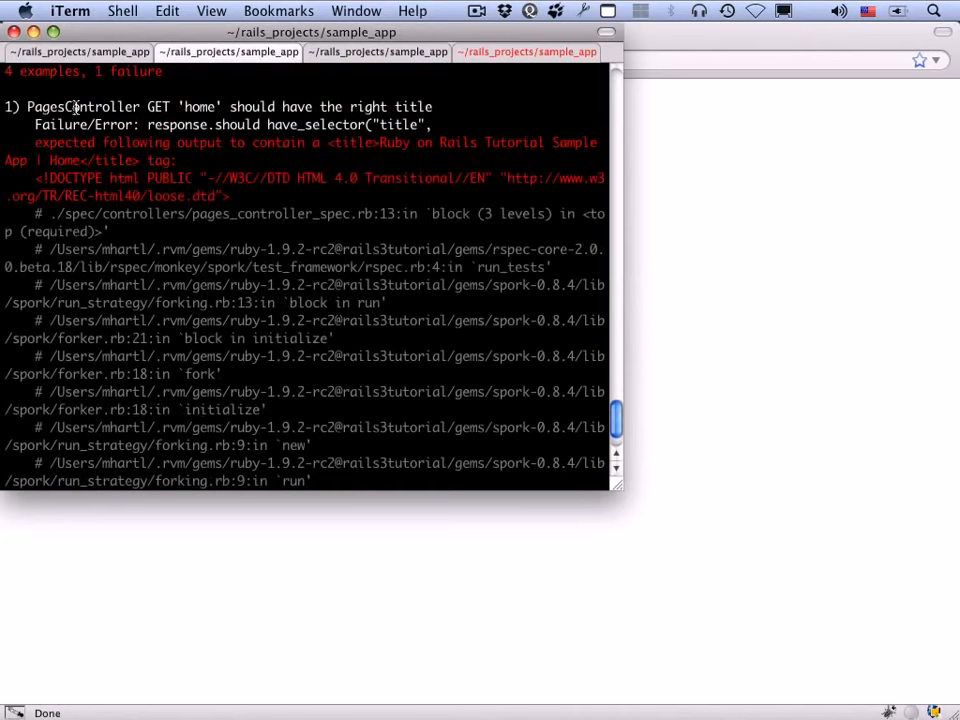
mouse_move(208, 172)
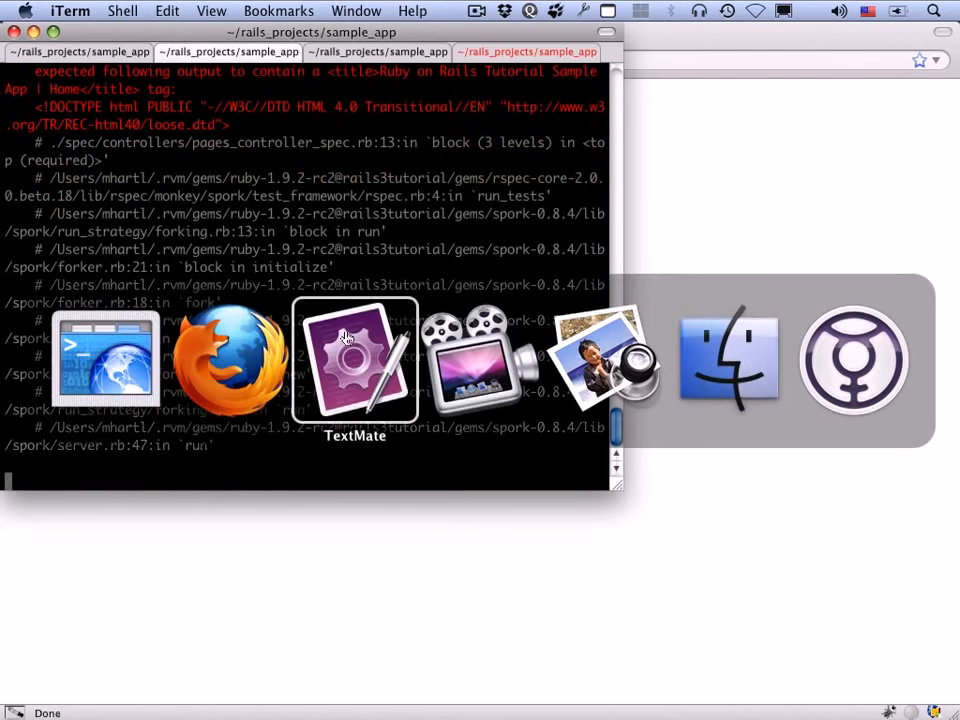
Step: In home.html.erb add a DOCTYPE and a head section containing an empty title tag
click(354, 360)
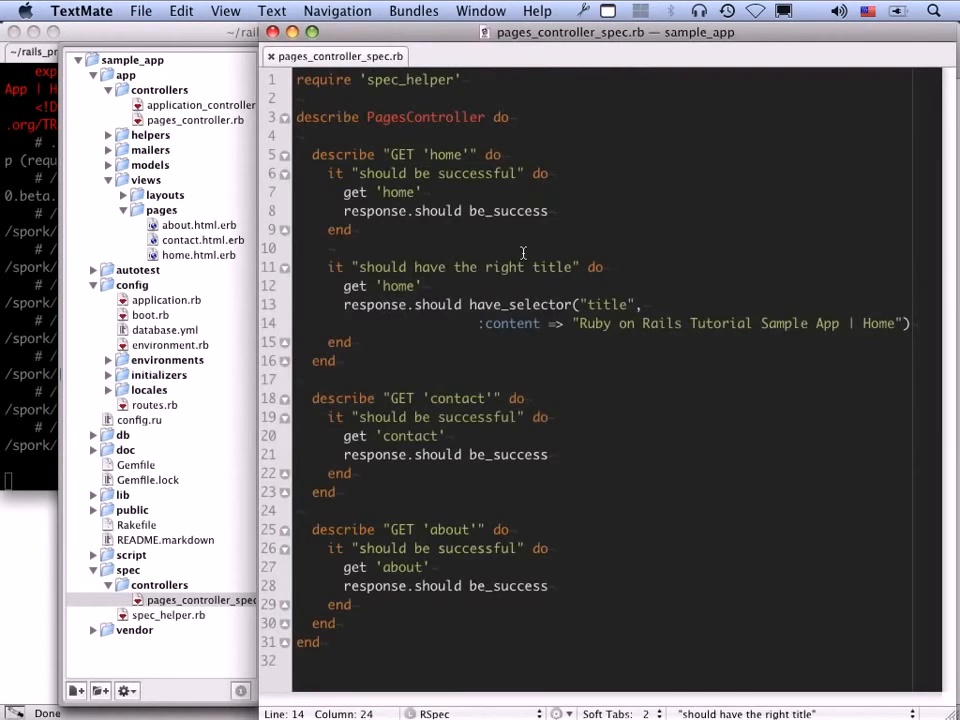
click(196, 120)
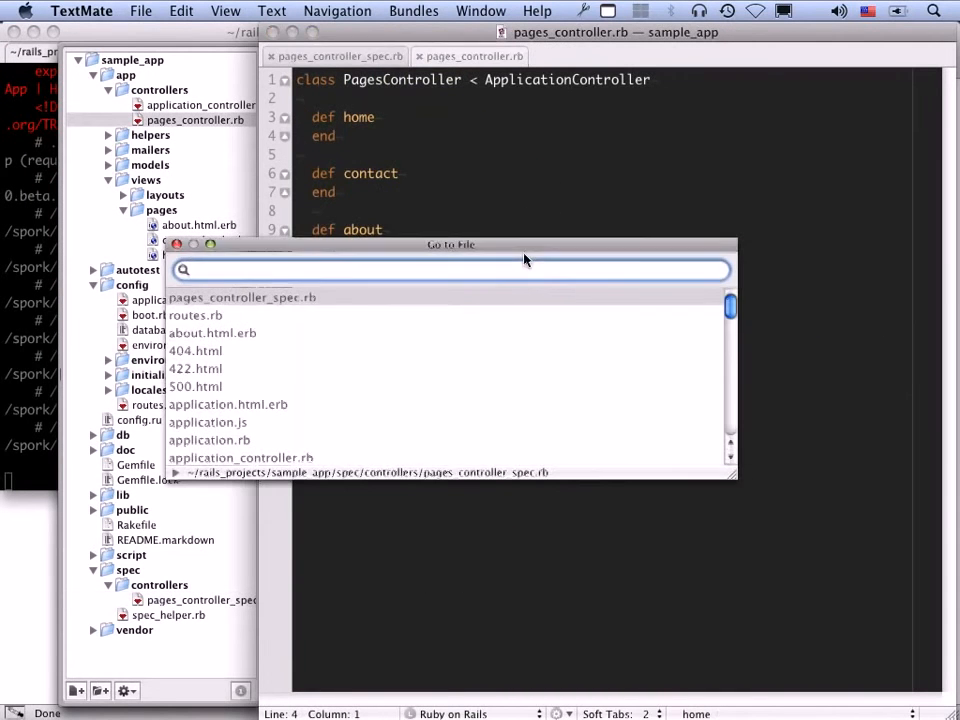
key(Escape)
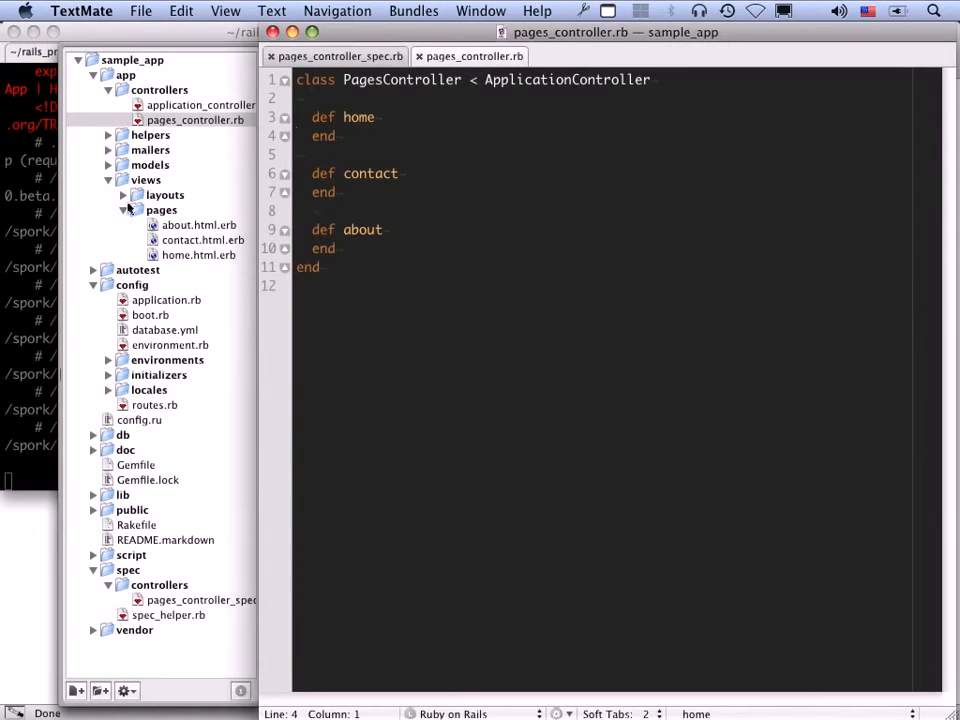
click(198, 254)
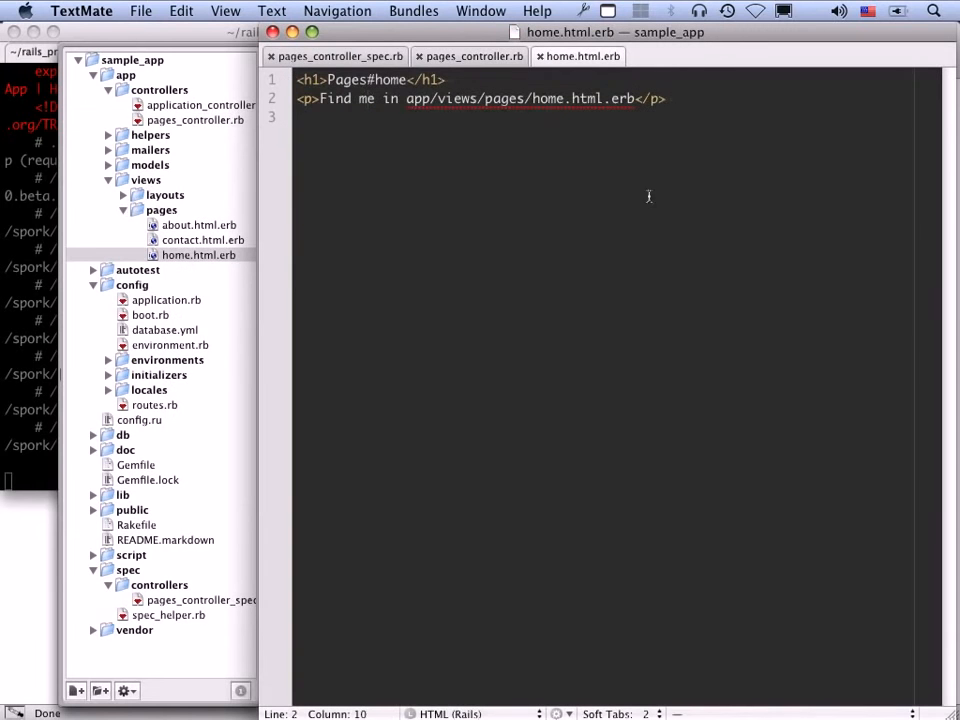
key(Return)
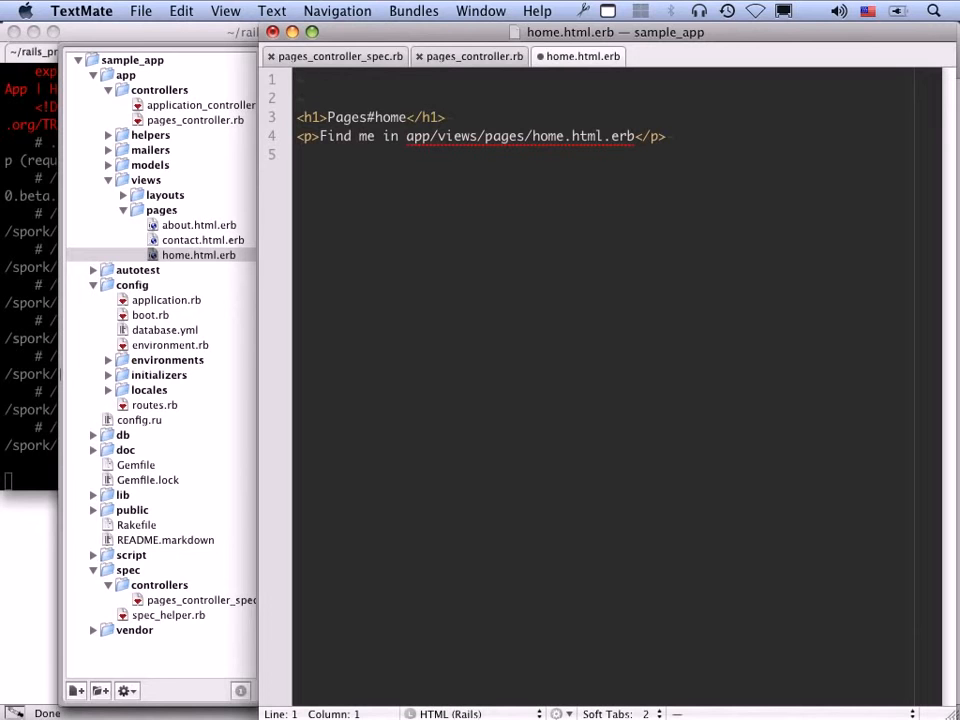
text(<!DOC>)
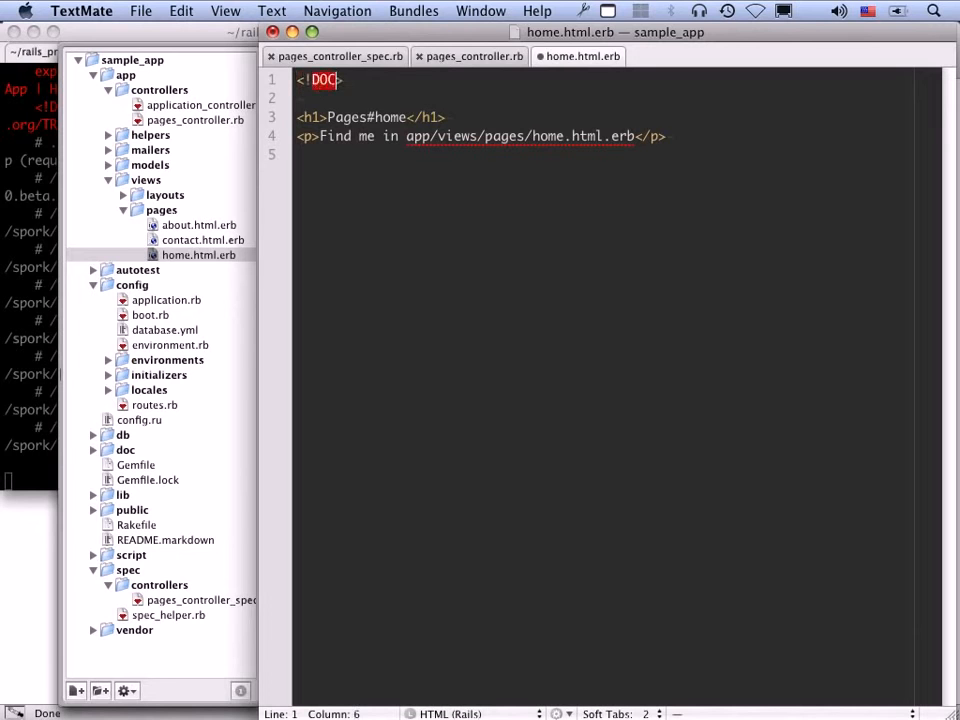
text(TYPE>)
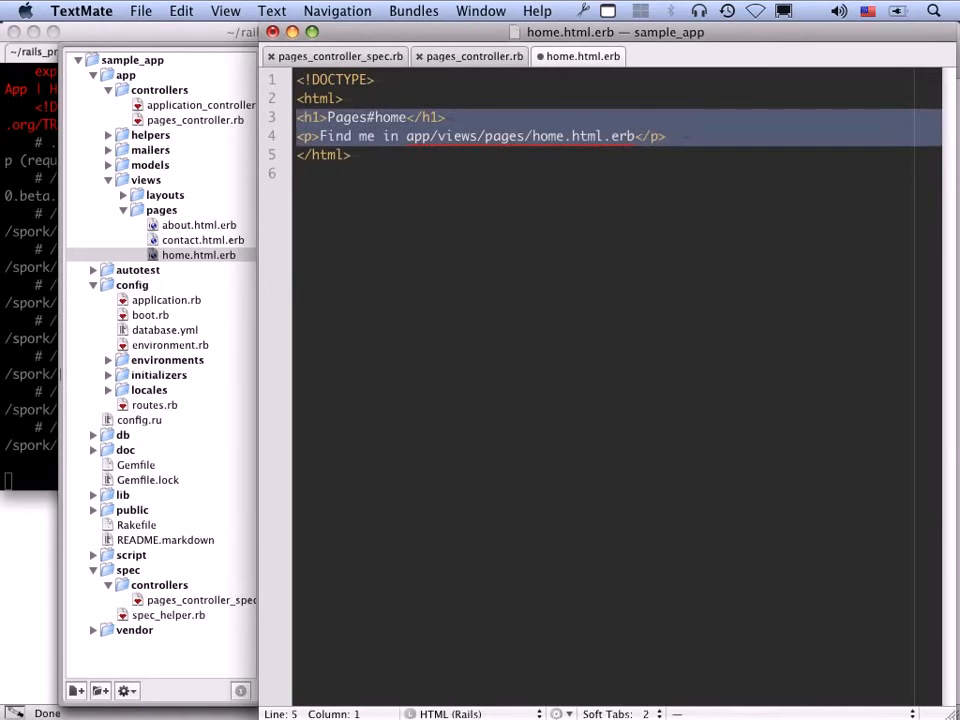
key(Return)
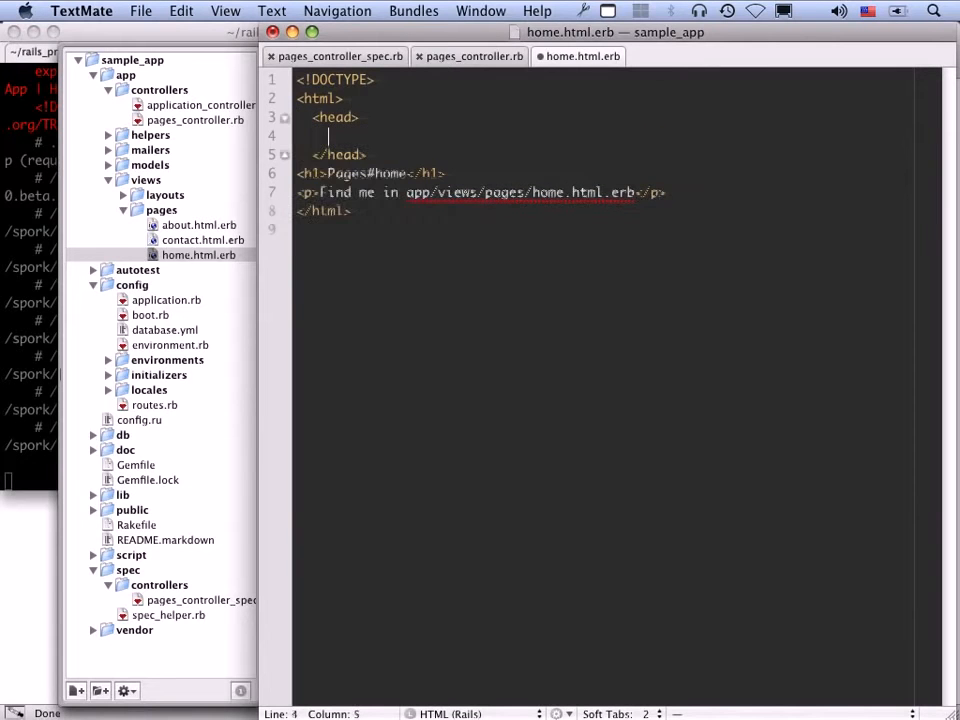
text(<title></title>)
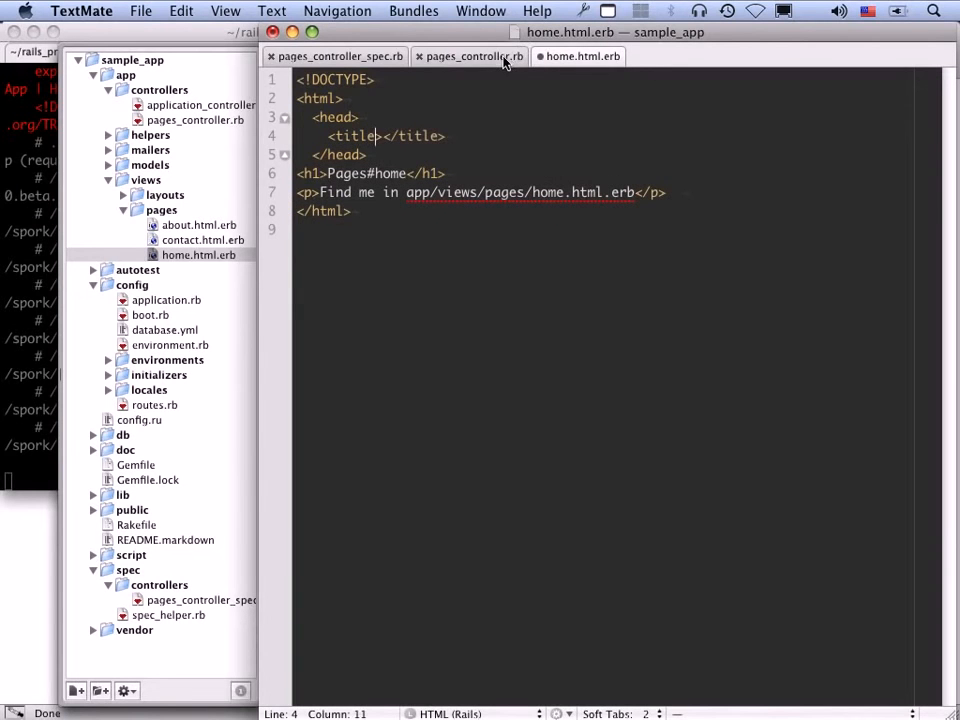
Step: Fill the title with "Ruby on Rails Tutorial Sample App | Home" and move heading and paragraph into body
click(336, 56)
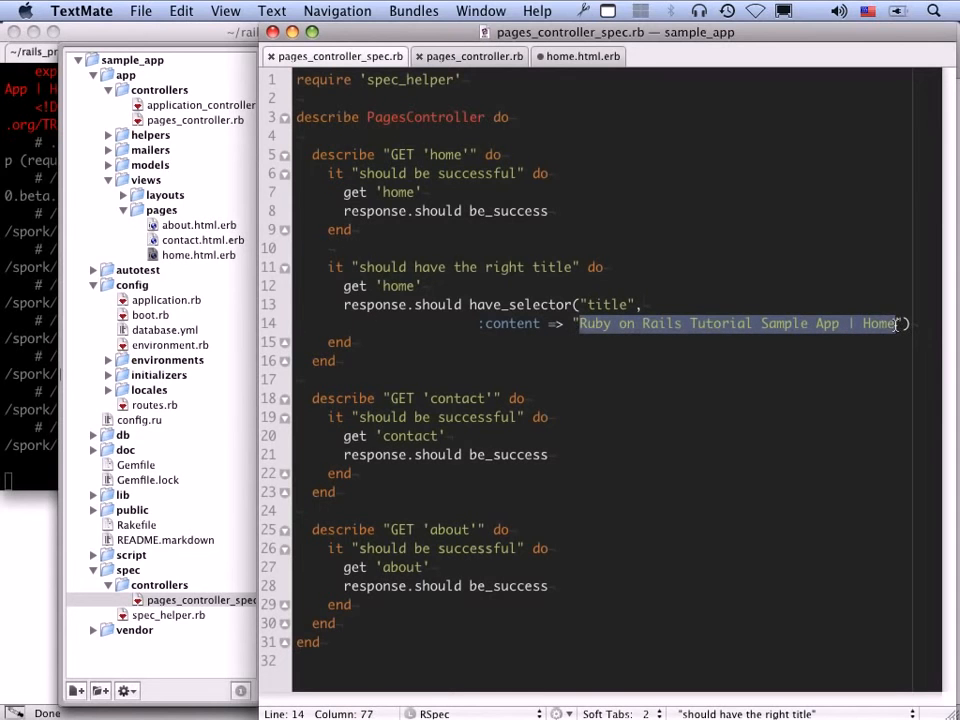
mouse_move(584, 56)
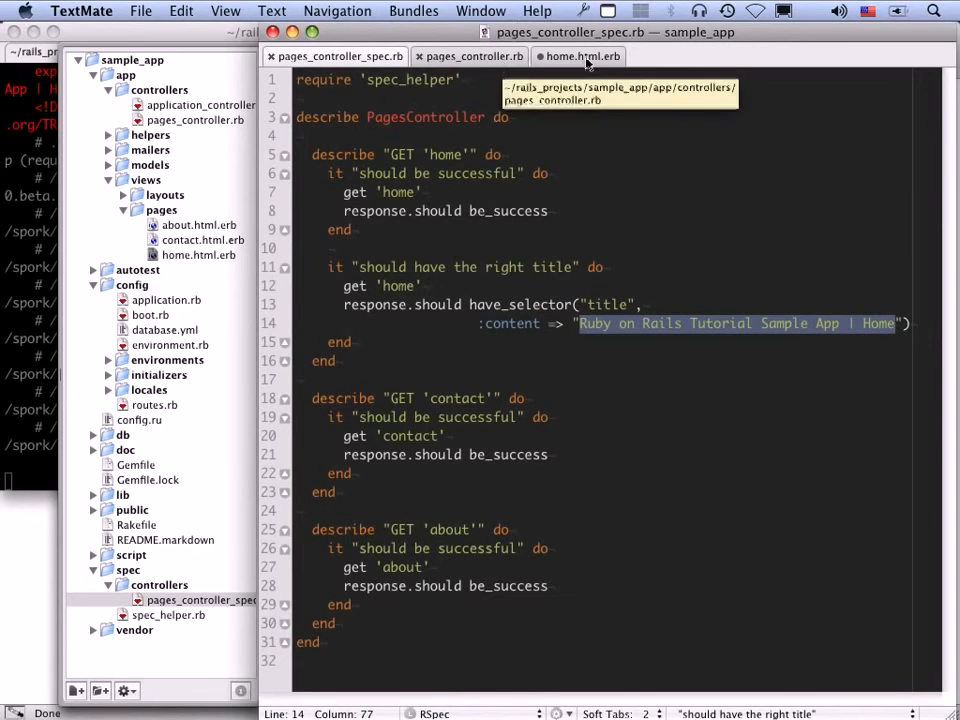
click(582, 56)
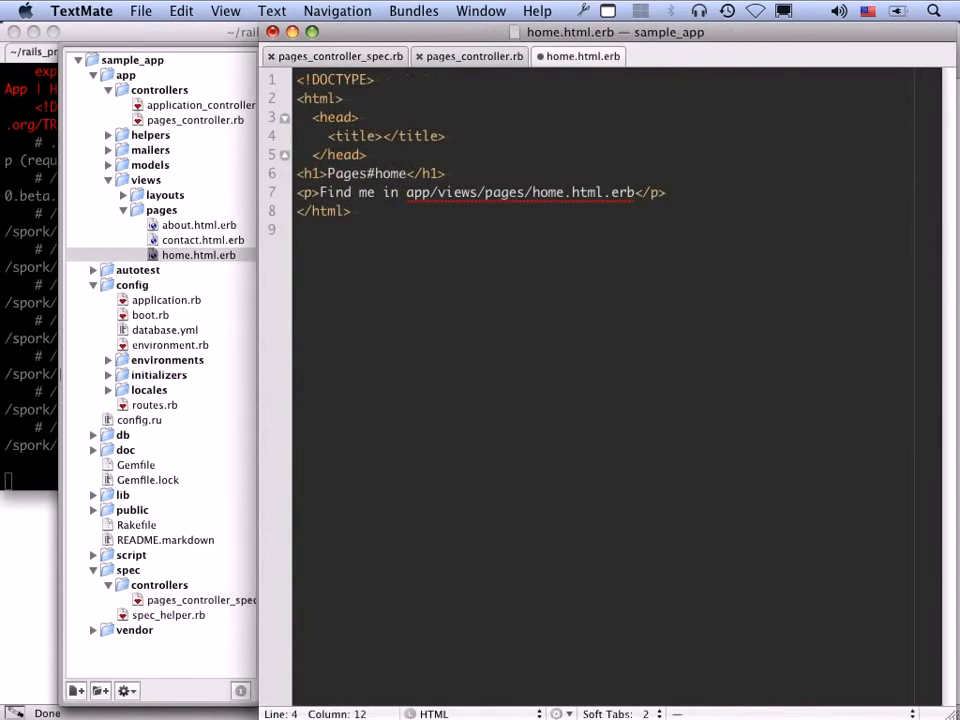
text(Ruby on Rails Tutorial Sample App | Home)
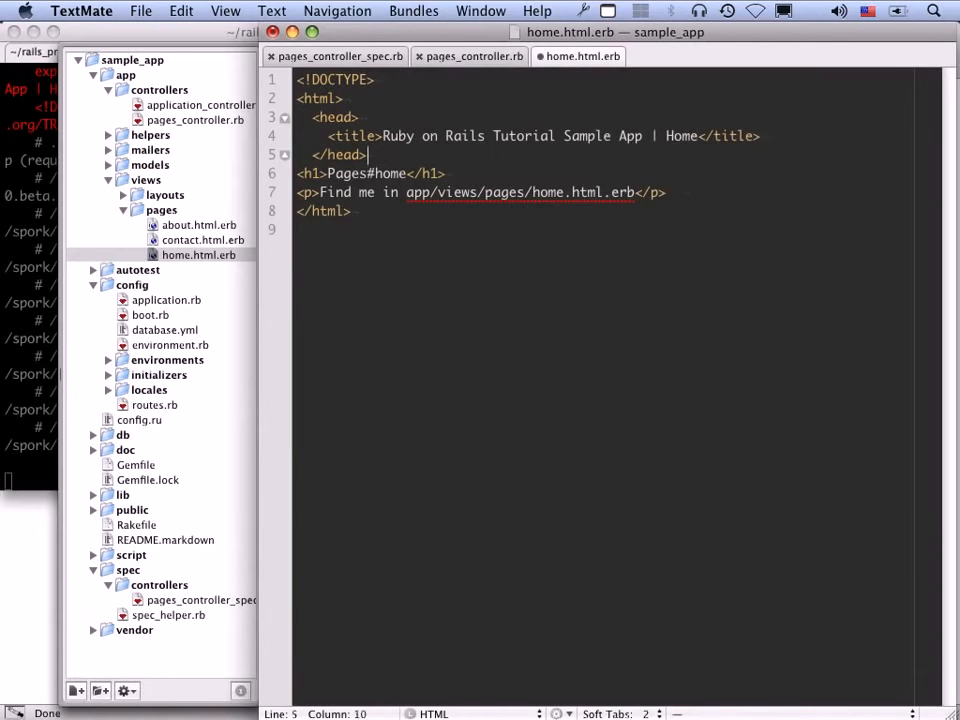
key(Return)
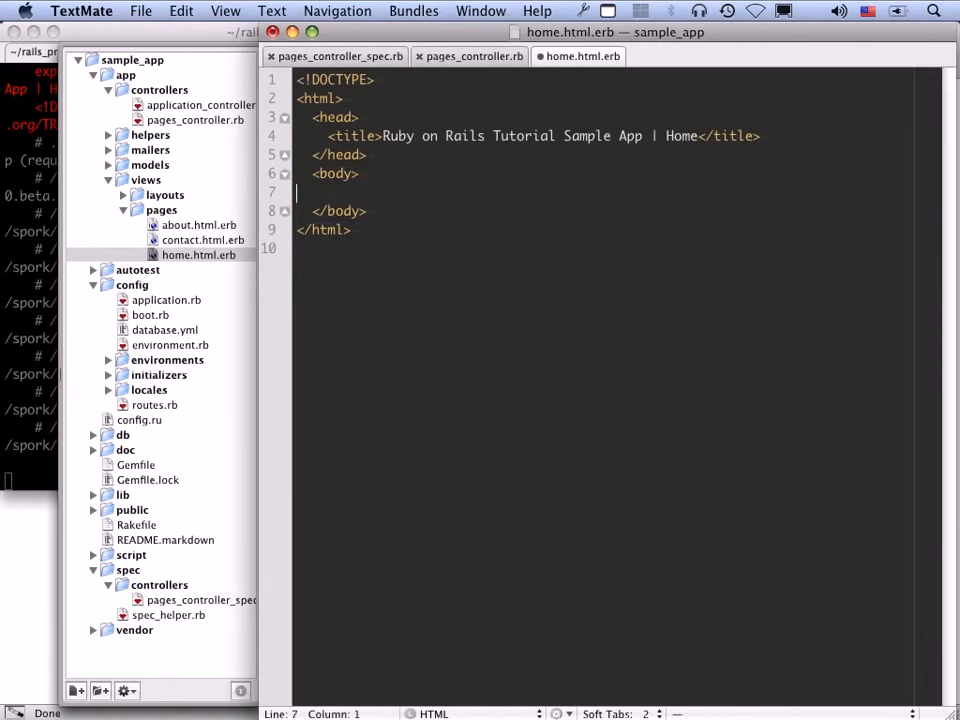
click(336, 12)
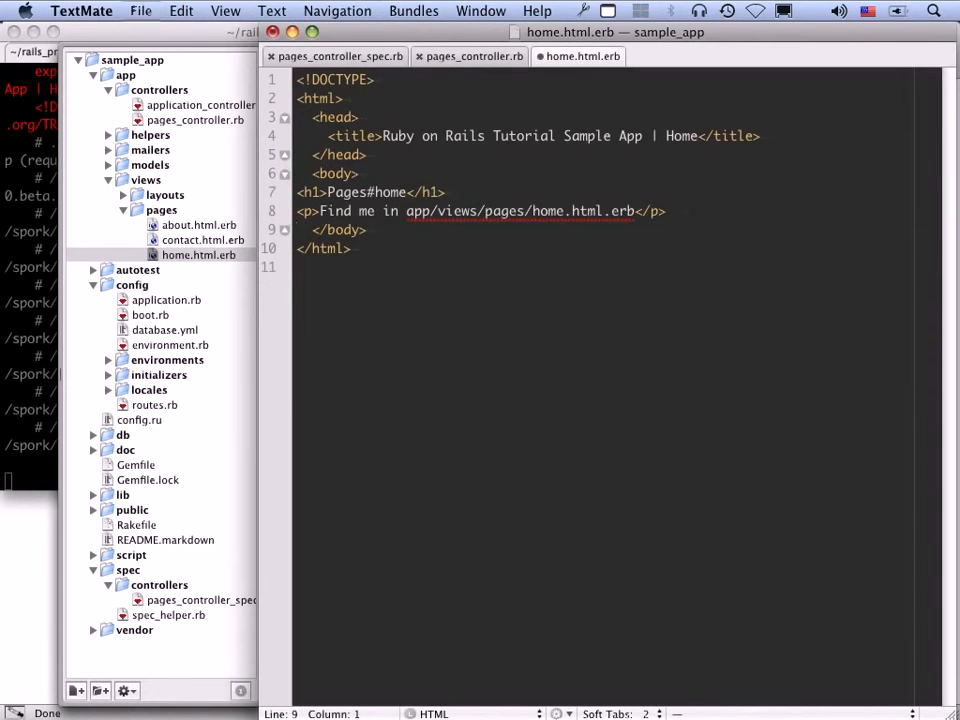
click(370, 192)
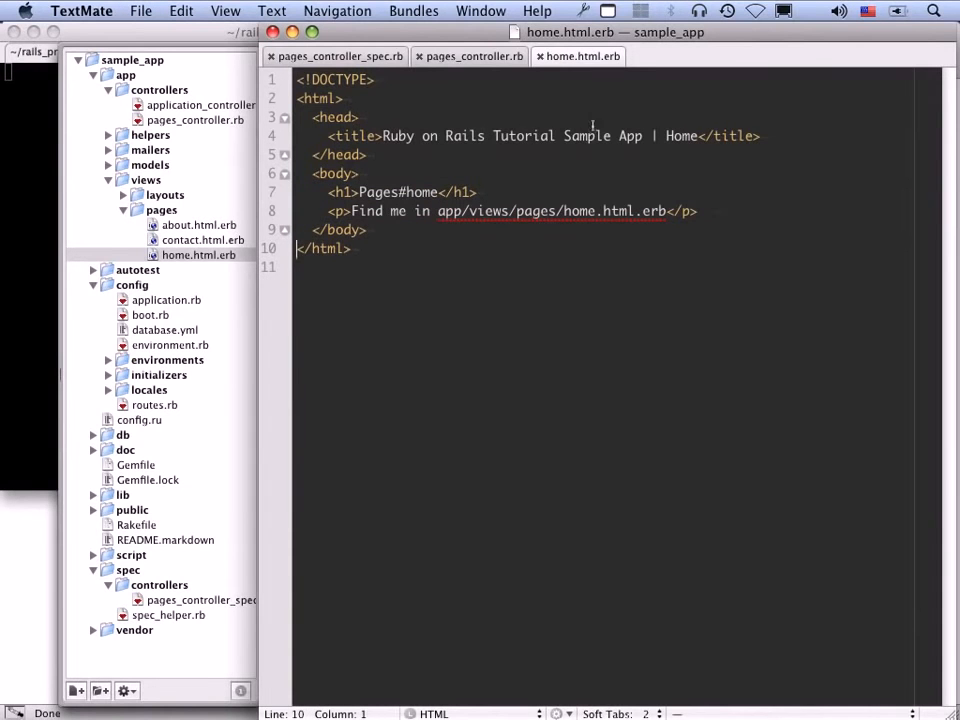
click(338, 56)
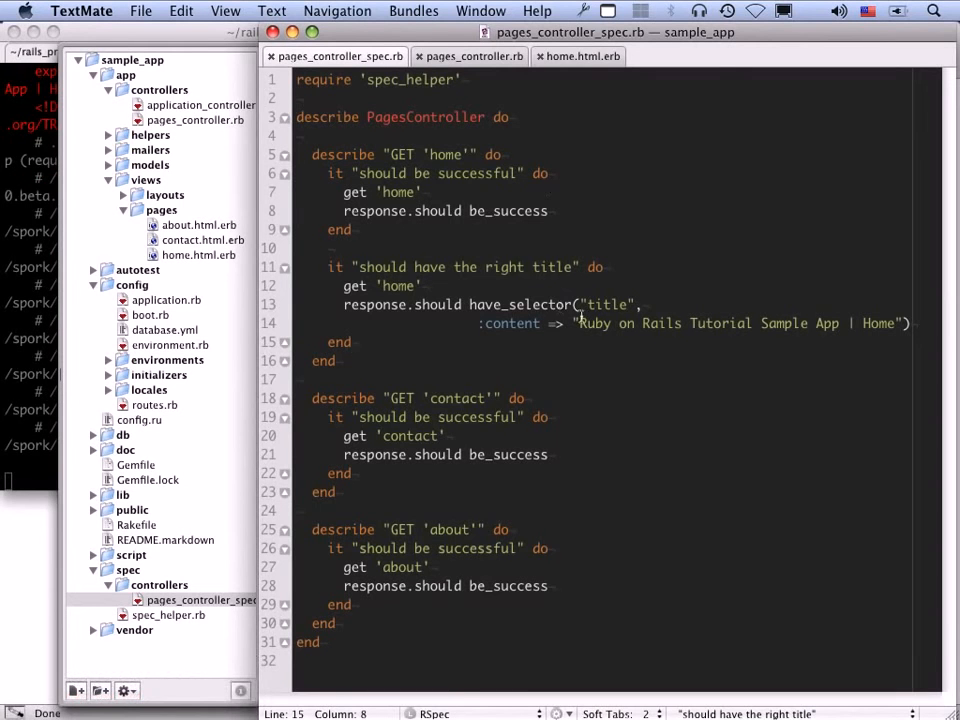
mouse_move(540, 204)
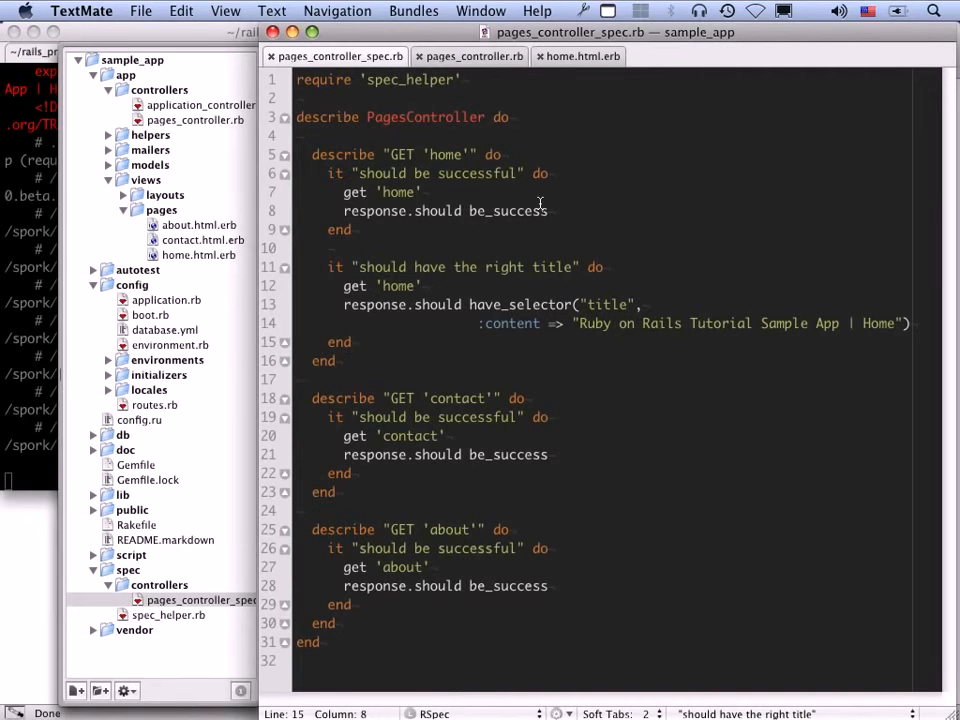
mouse_move(580, 130)
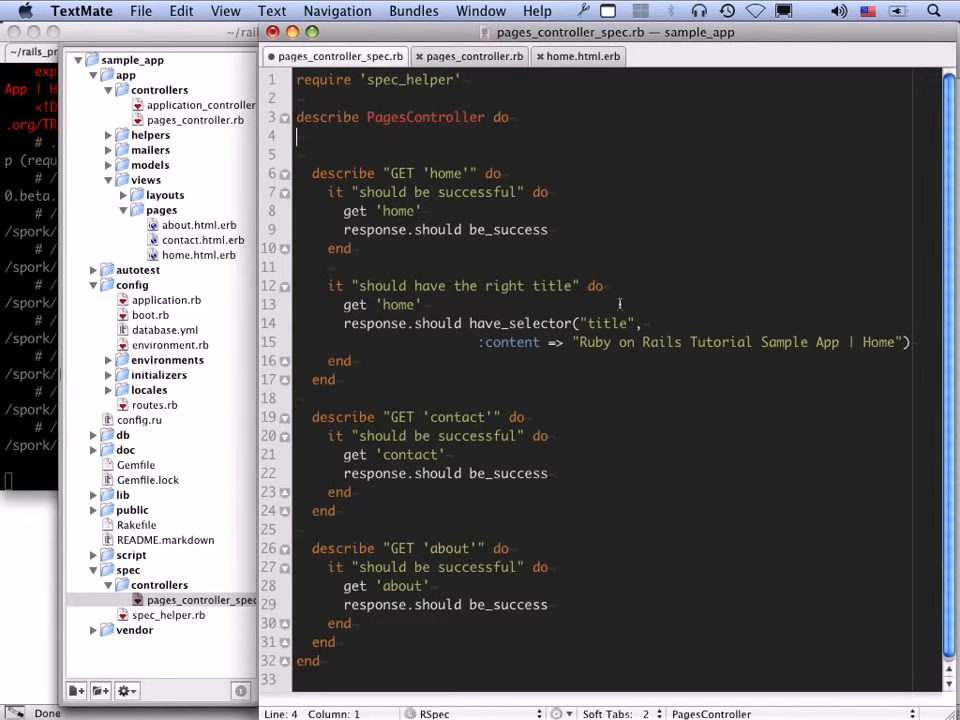
Step: Add render_views at the start of the describe PagesController block
text(r)
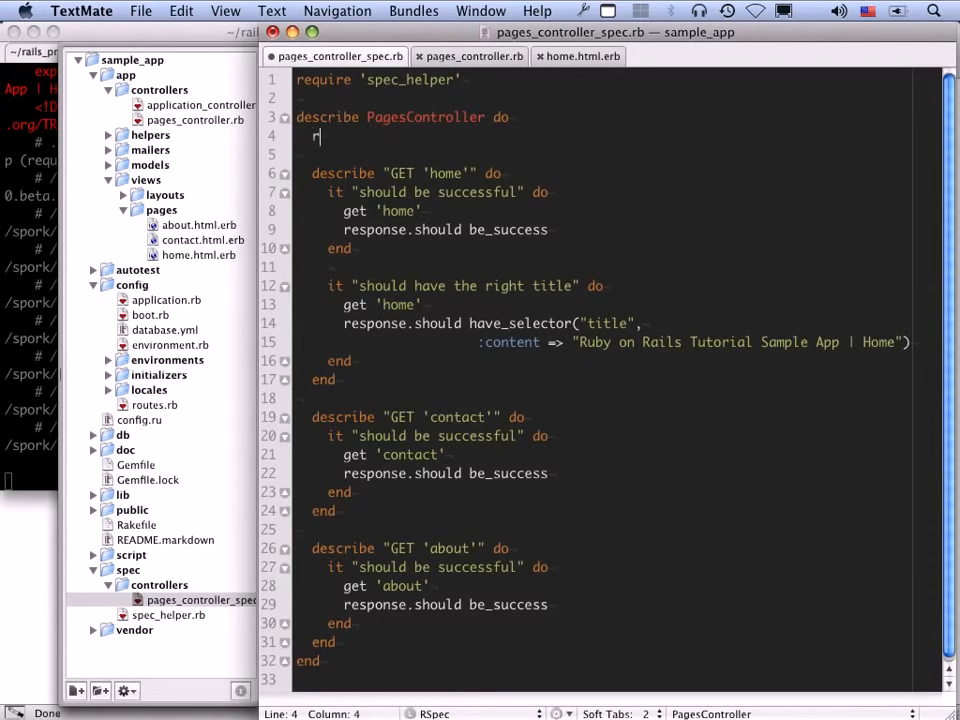
text(en)
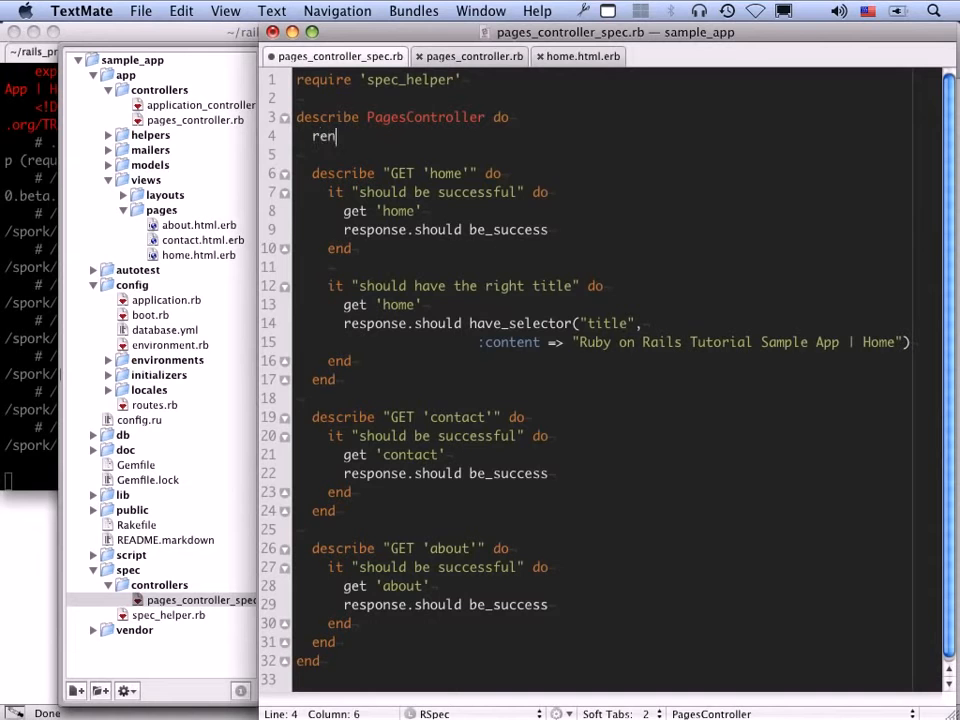
text(der_vew)
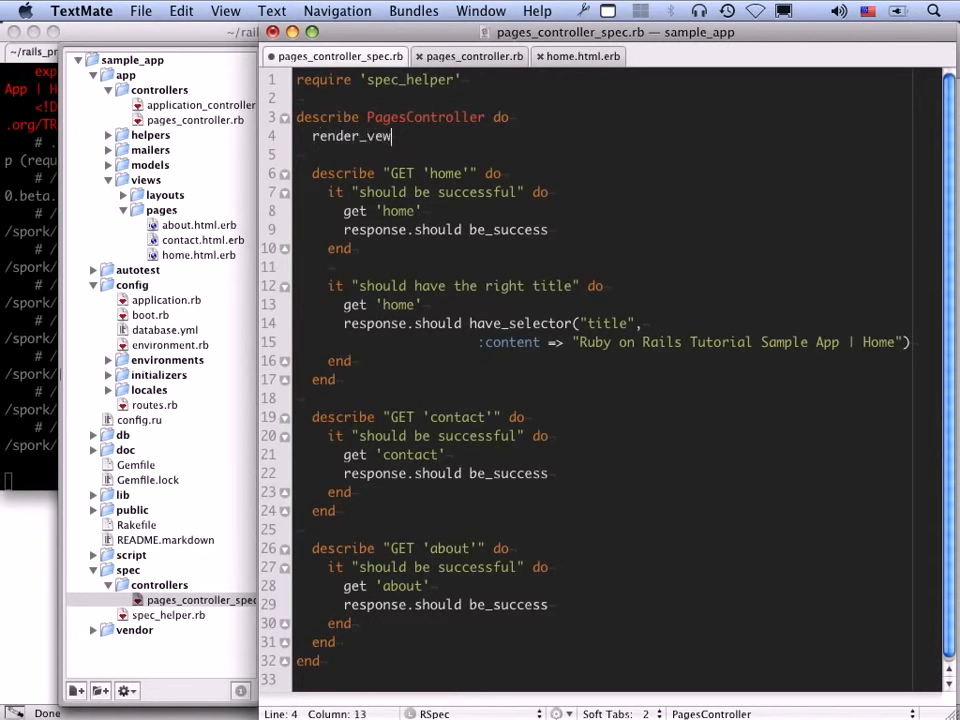
text(is)
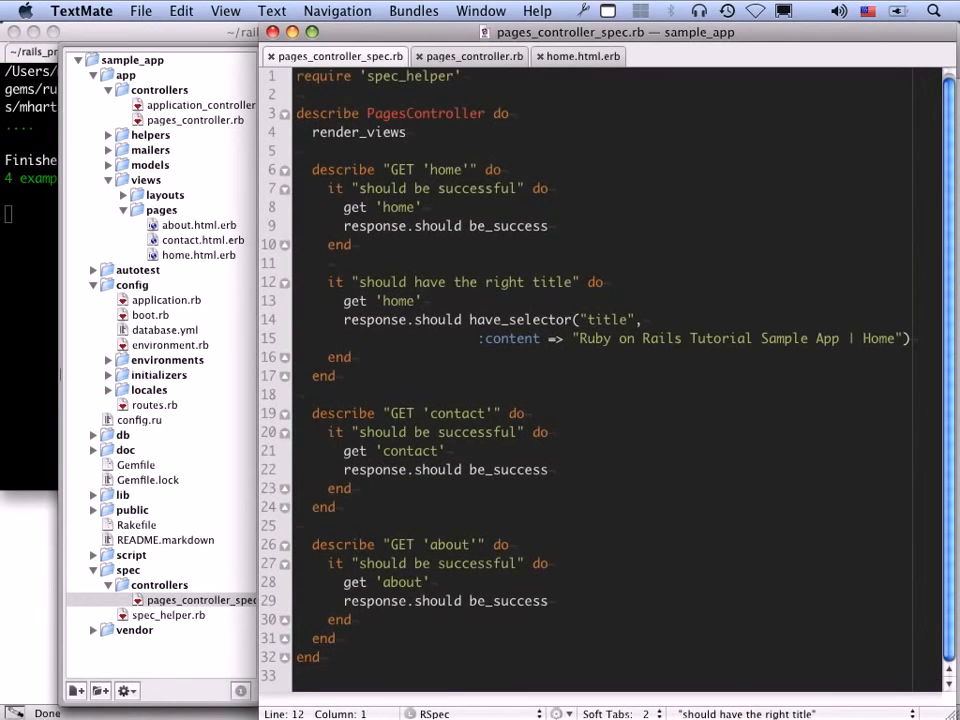
mouse_move(692, 166)
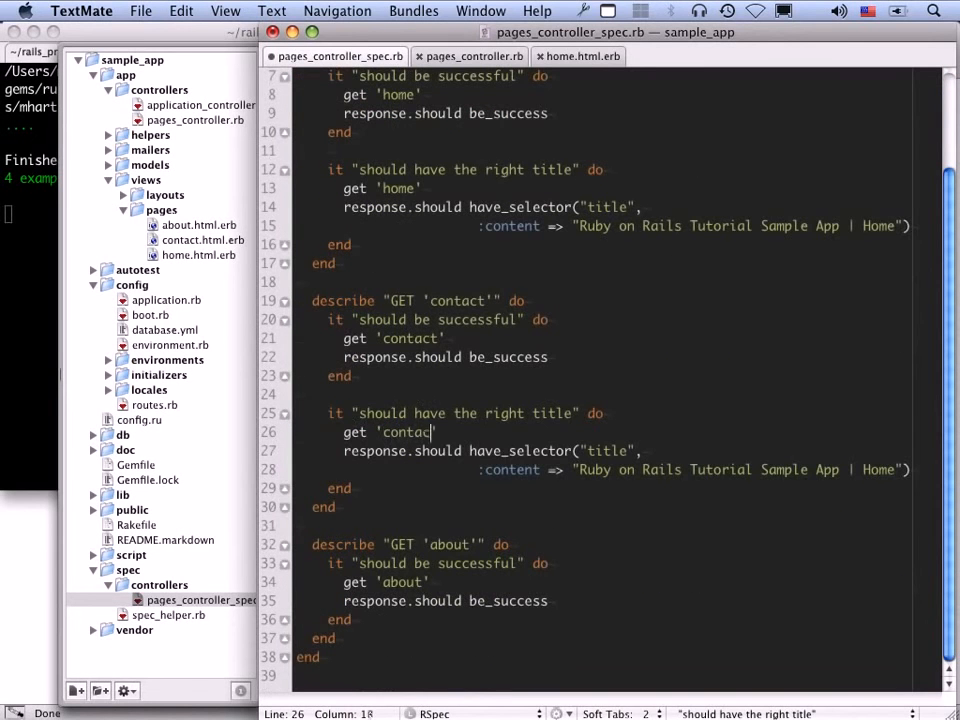
Step: Adapt the copied title tests so contact expects '| Contact' and the about test requests get 'about'
double_click(878, 470)
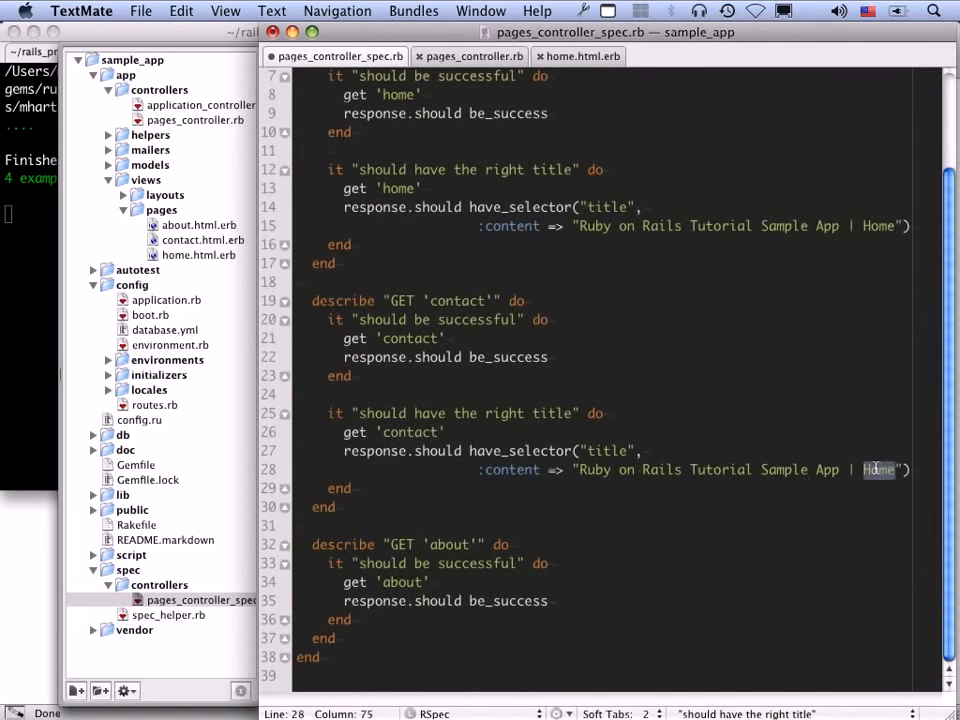
text(Contact)
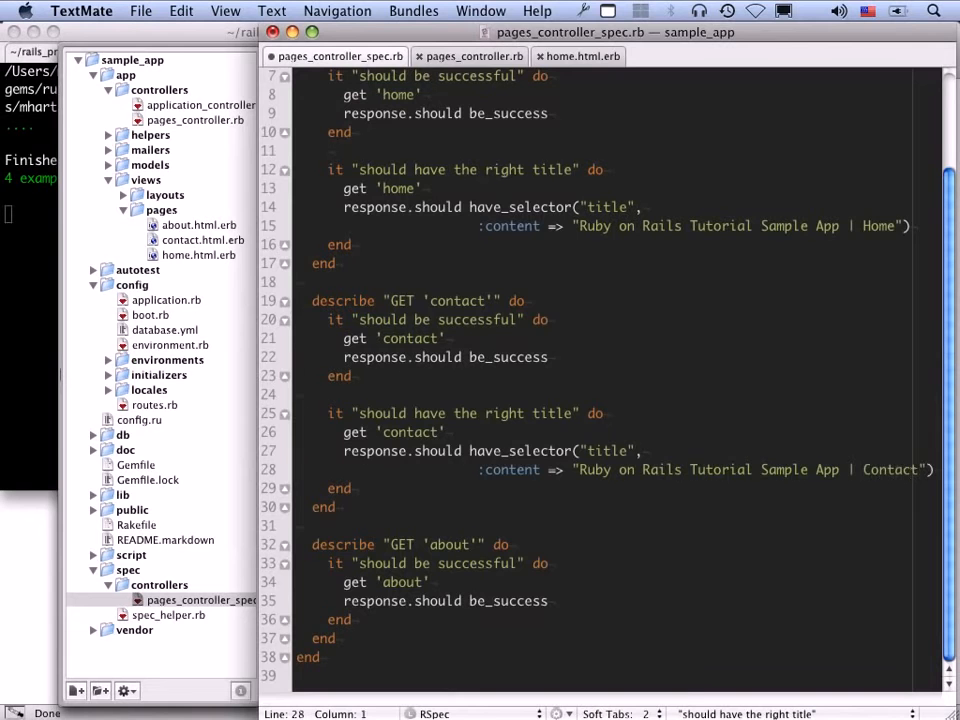
scroll(up, 3)
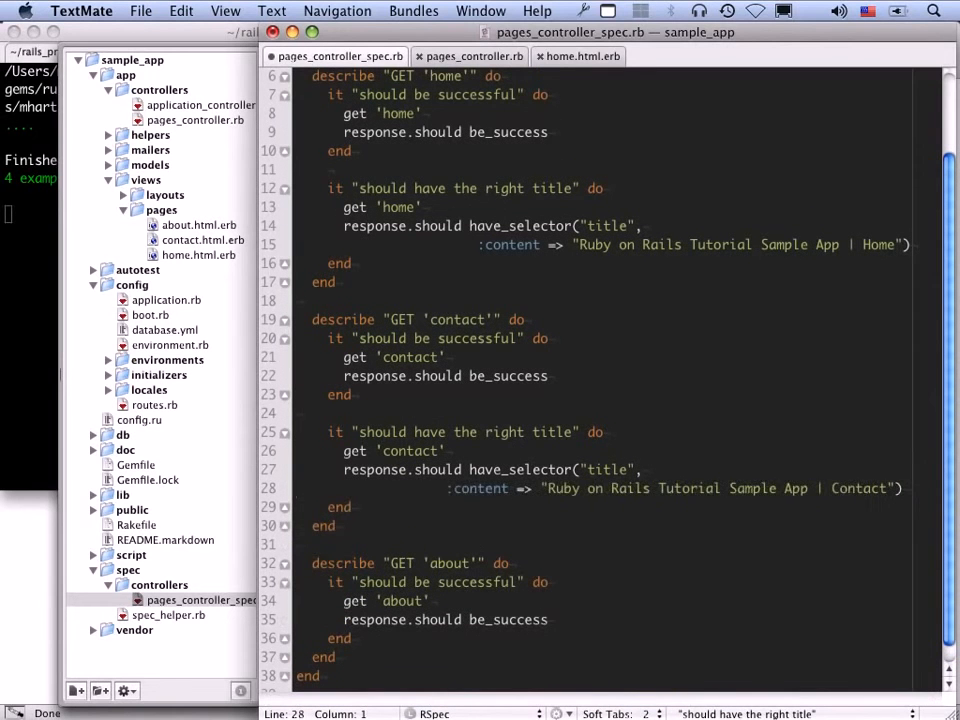
scroll(down, 3)
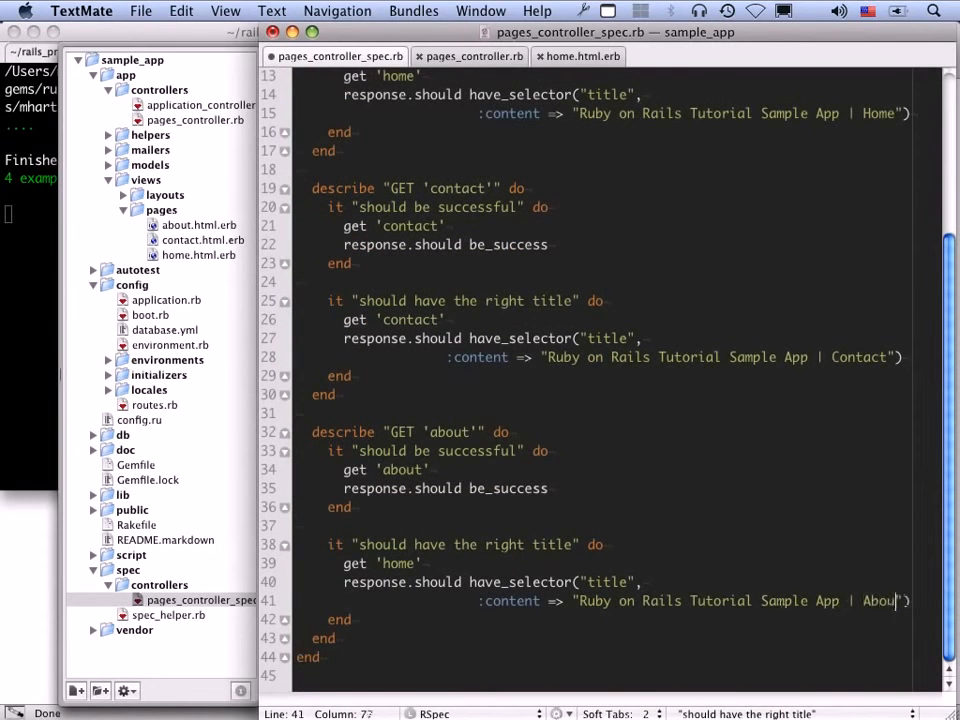
click(400, 562)
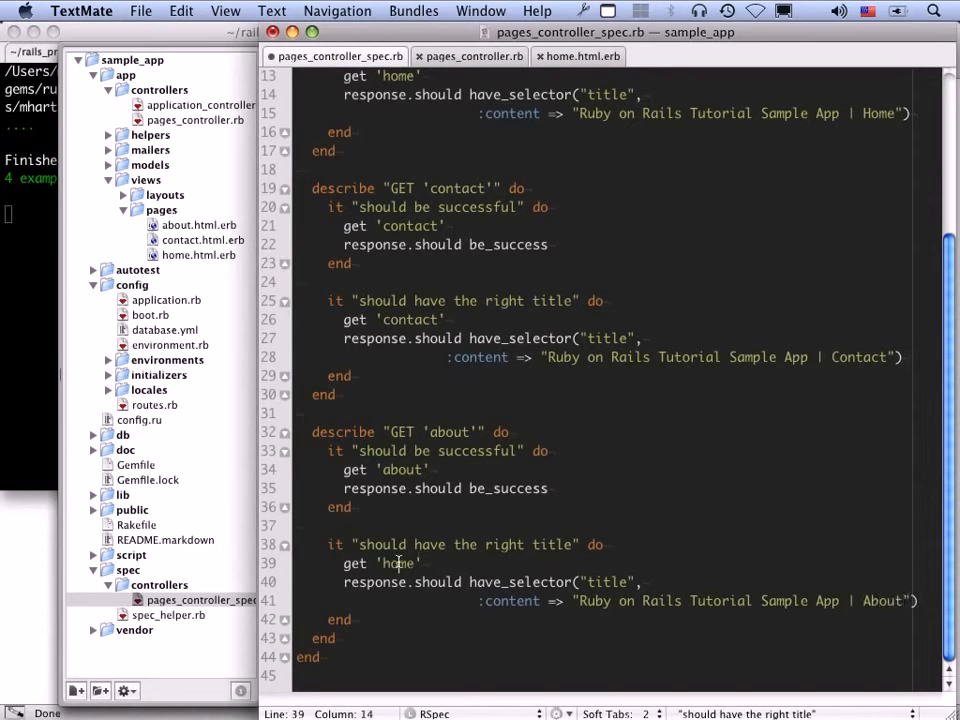
text(about)
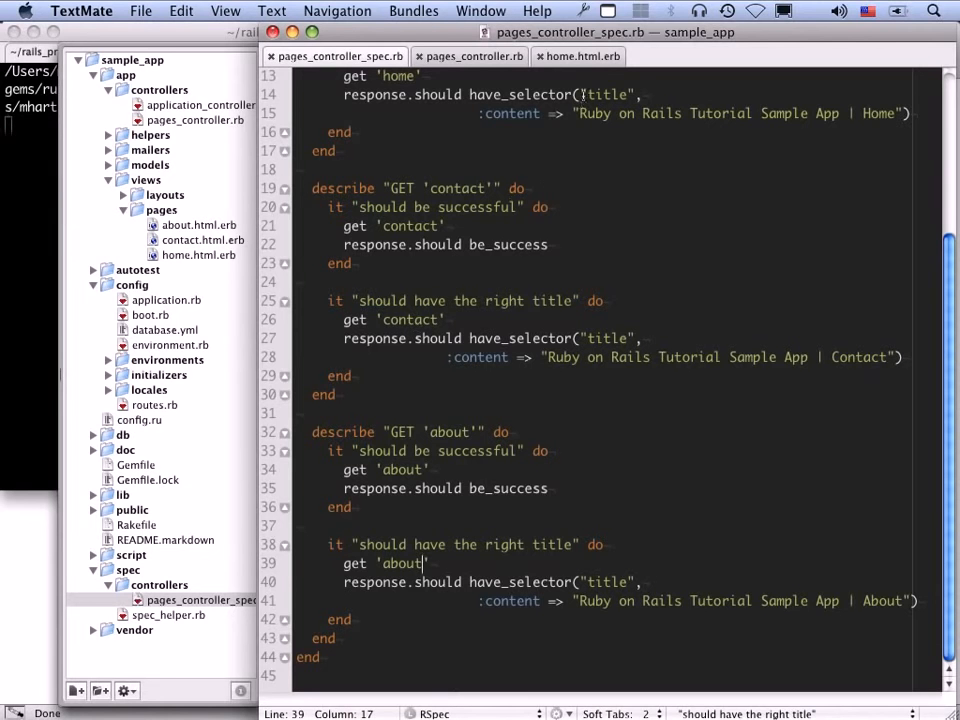
click(578, 56)
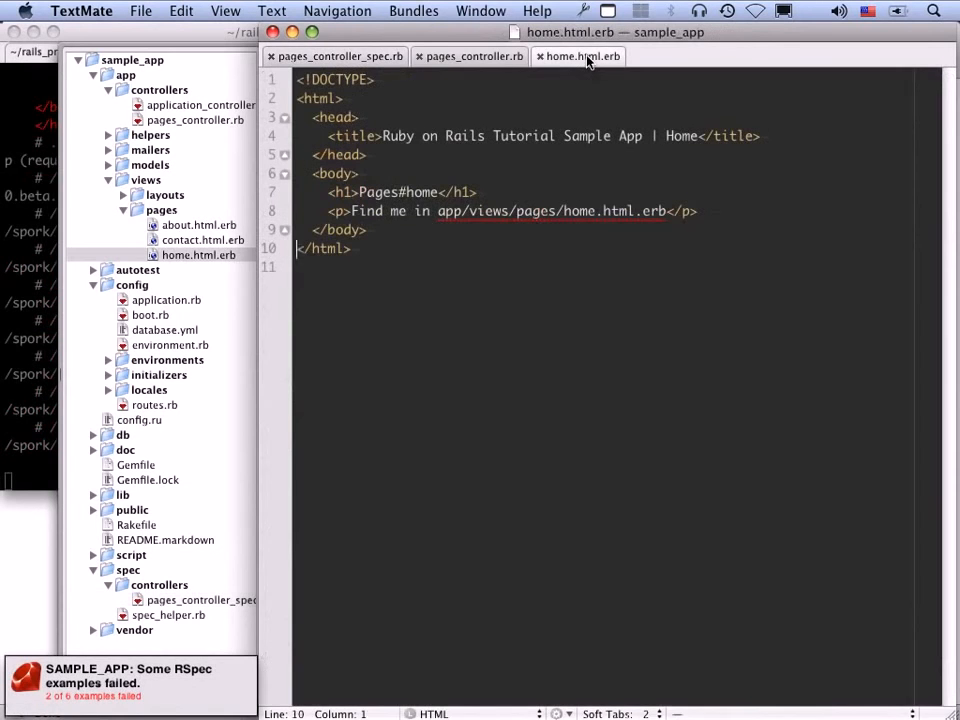
mouse_move(588, 62)
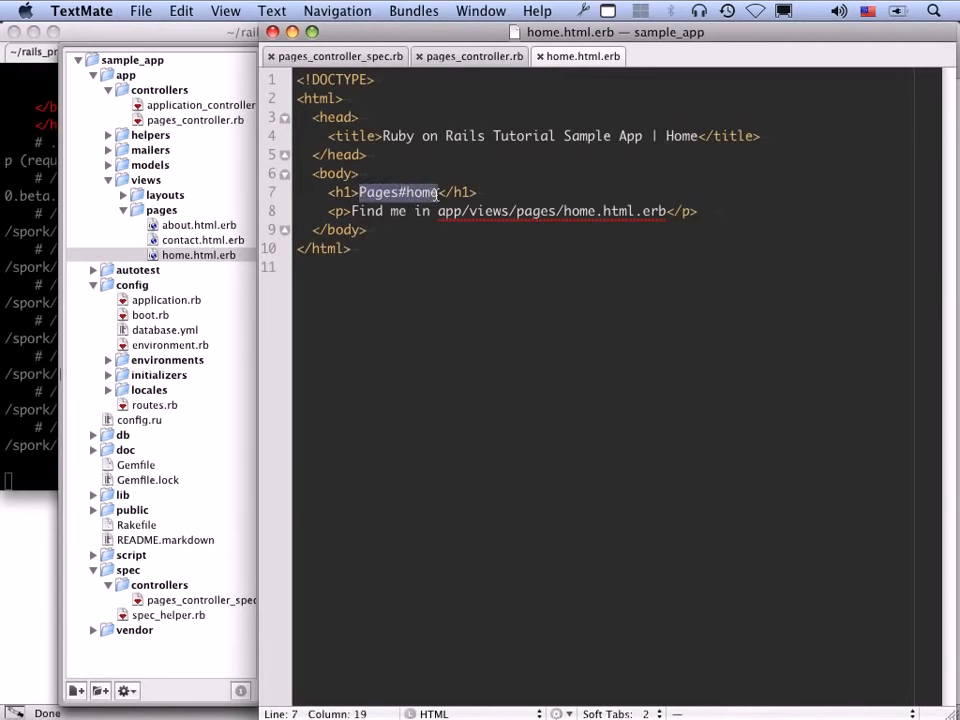
Step: Change the h1 to 'Sample App' and start the paragraph with a link to railstutorial.org
text(Sample App)
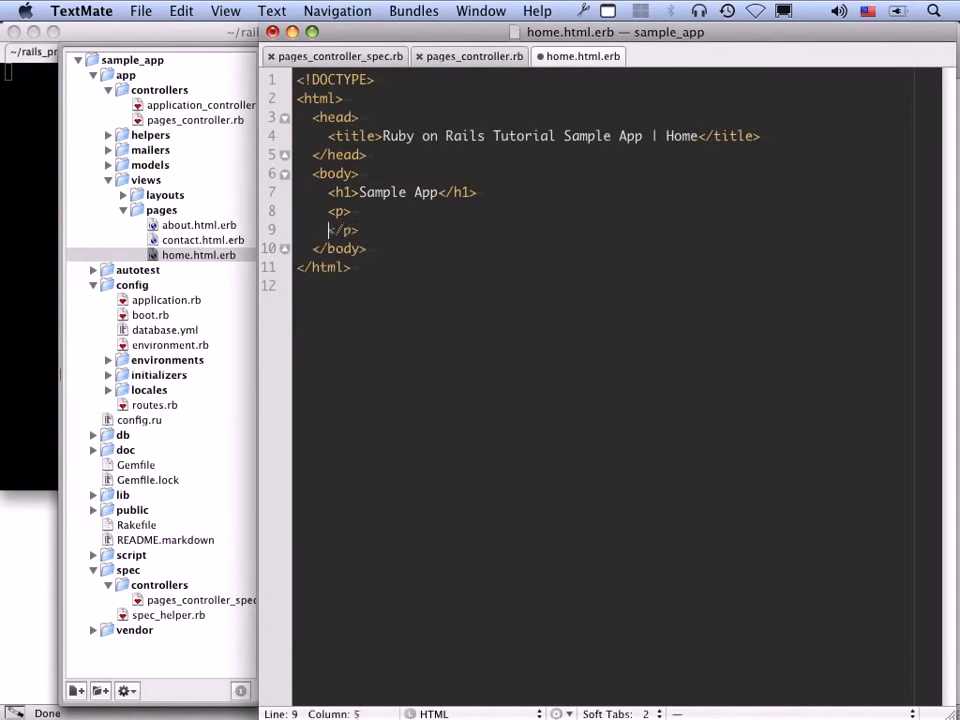
key(Return)
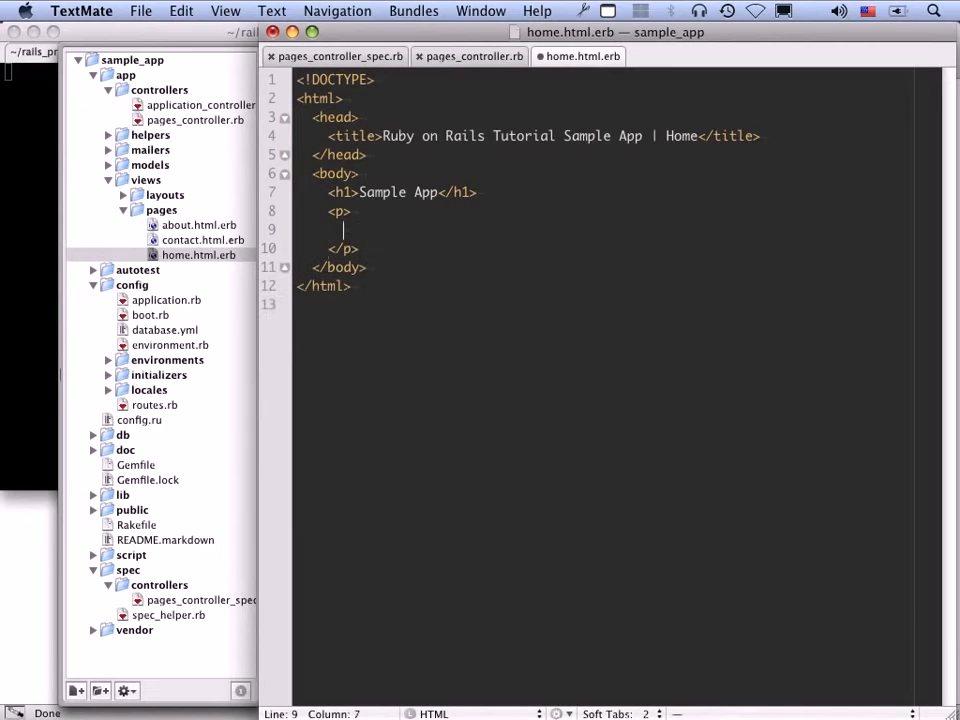
text(This is the home)
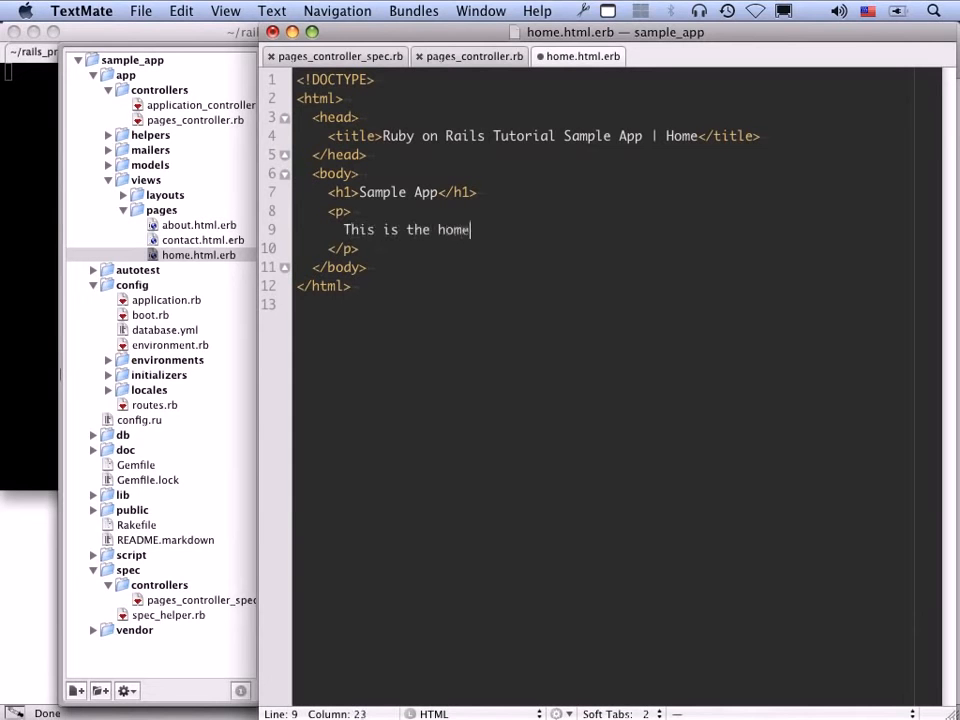
text(page for the <>)
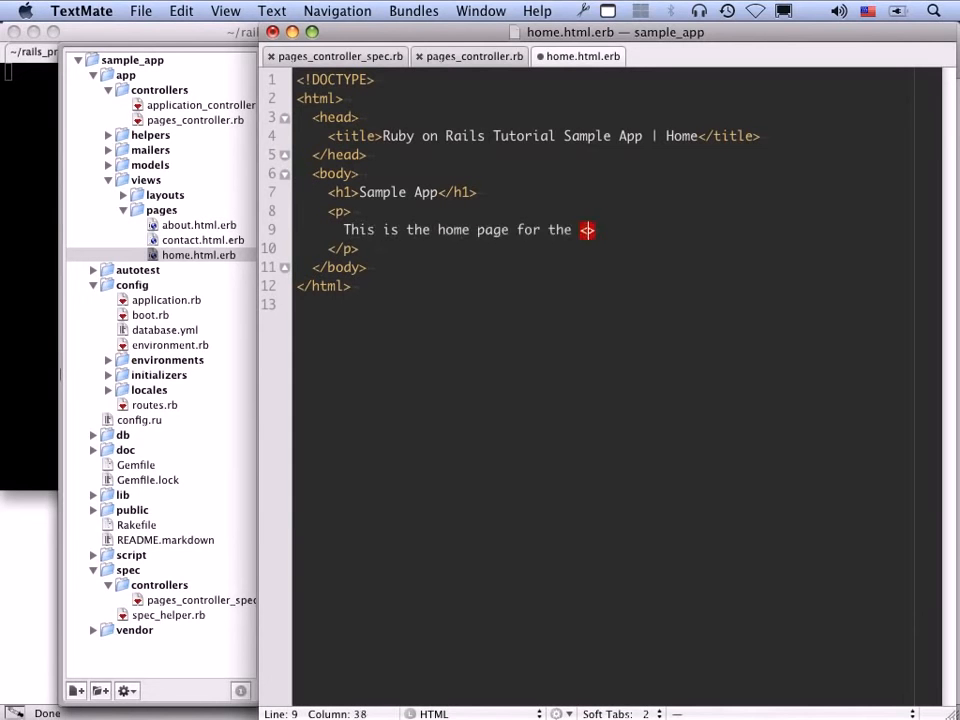
text(a)
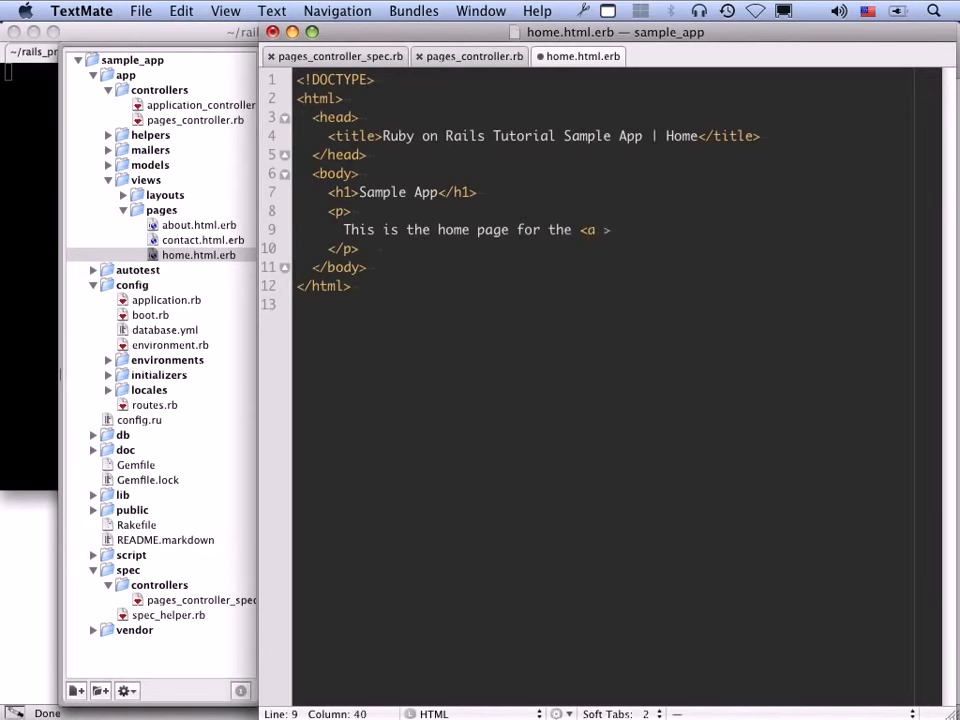
text(href)
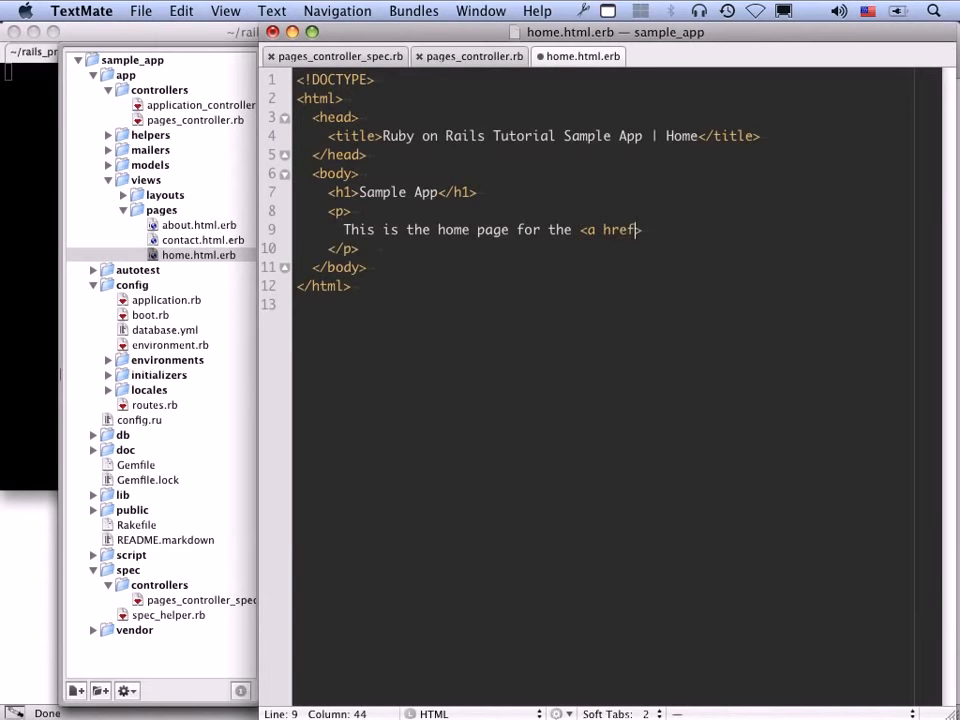
text(="h")
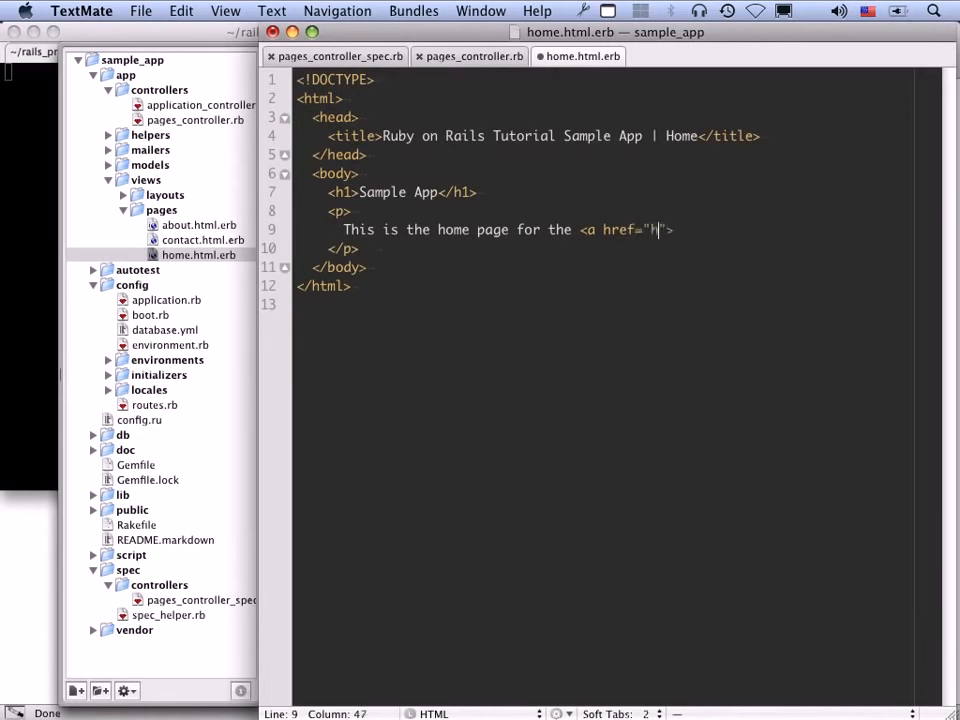
text(ttp://railstutorial.org/)
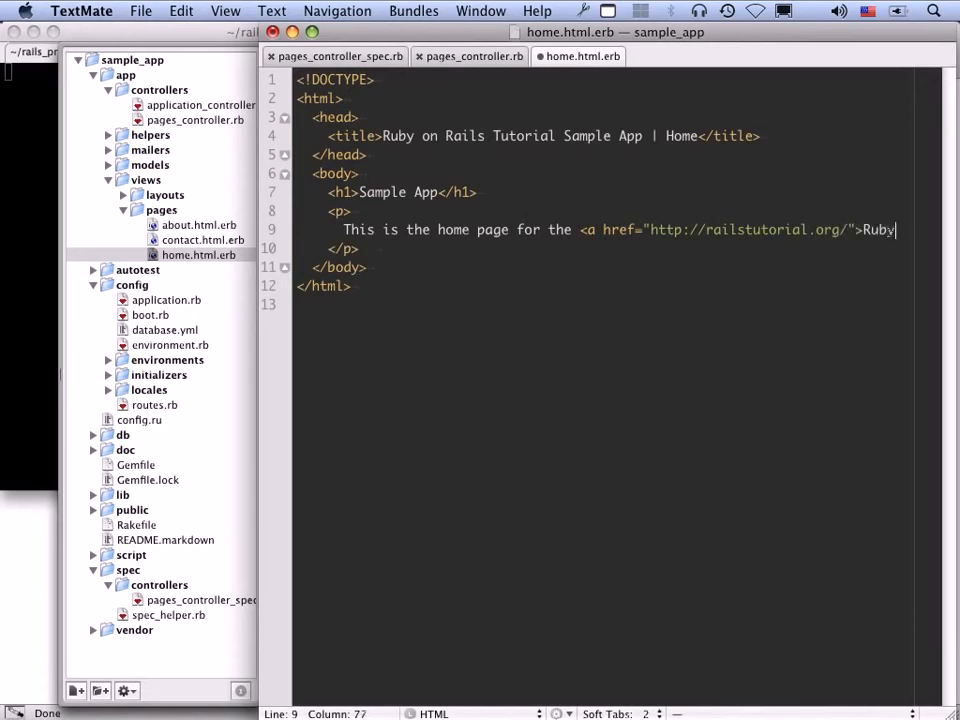
Step: Finish the anchor text 'Ruby on Rails Tutorial' and end the paragraph with 'sample application.'
text(on Rails Tuto)
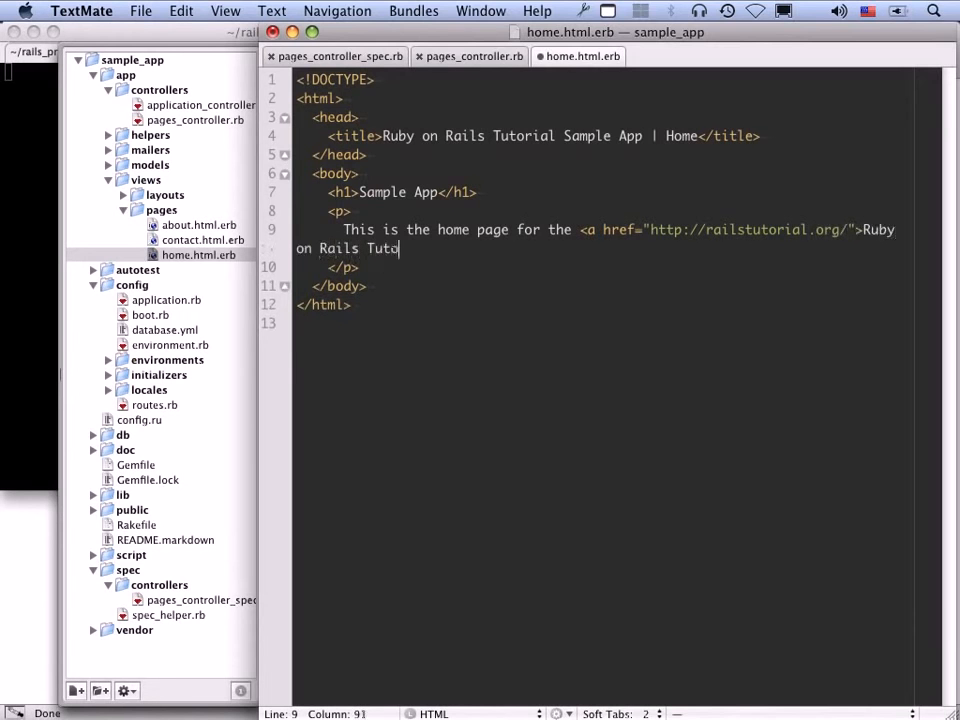
text(rial</a>)
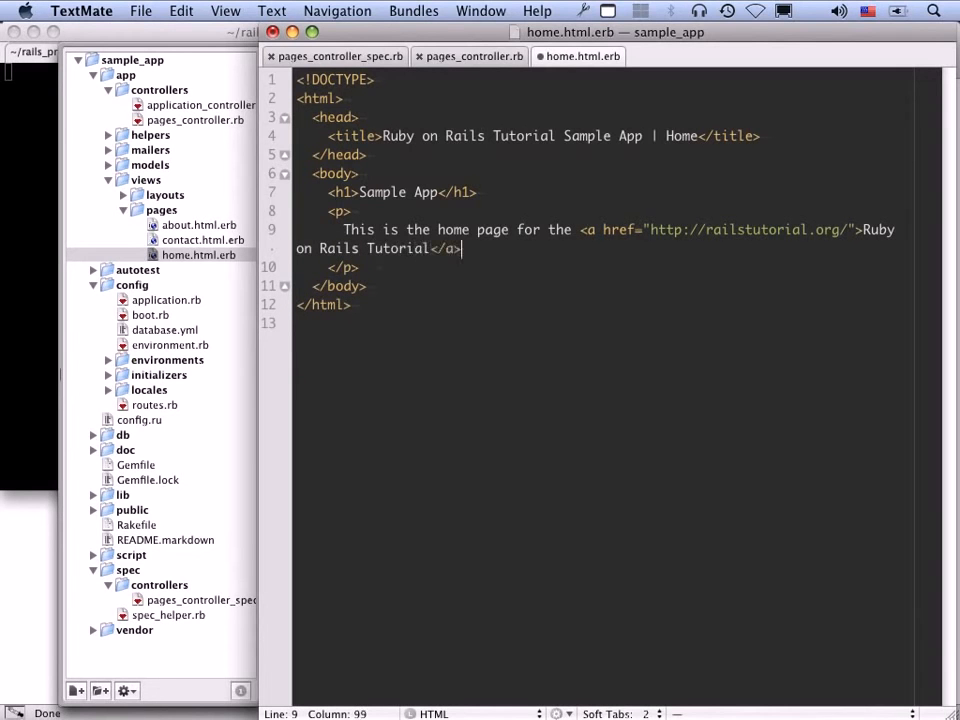
text(sample a)
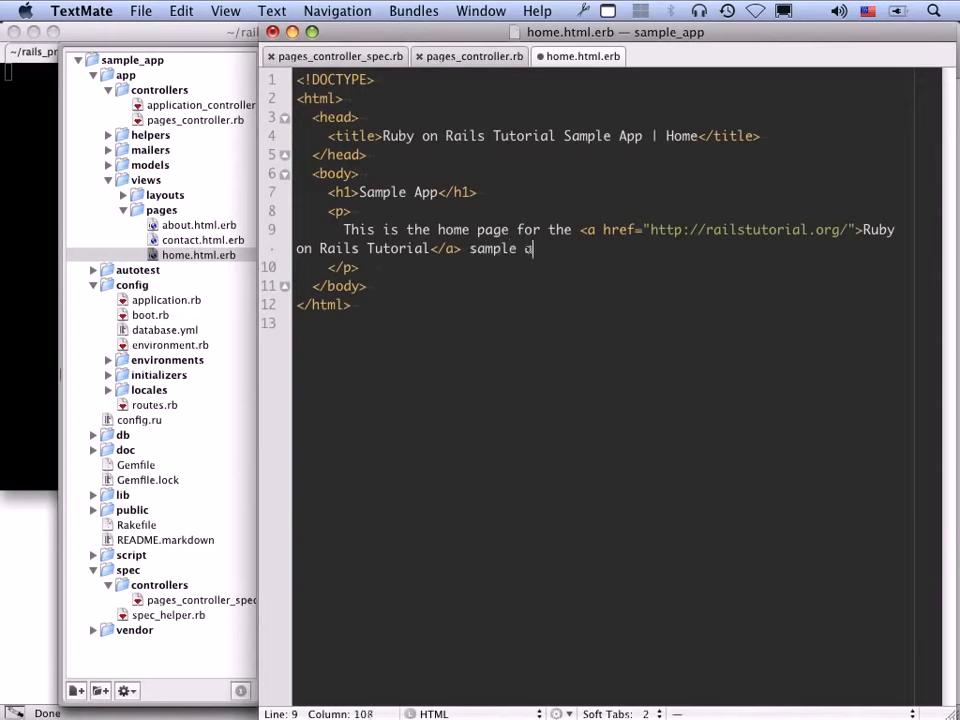
text(pplication.)
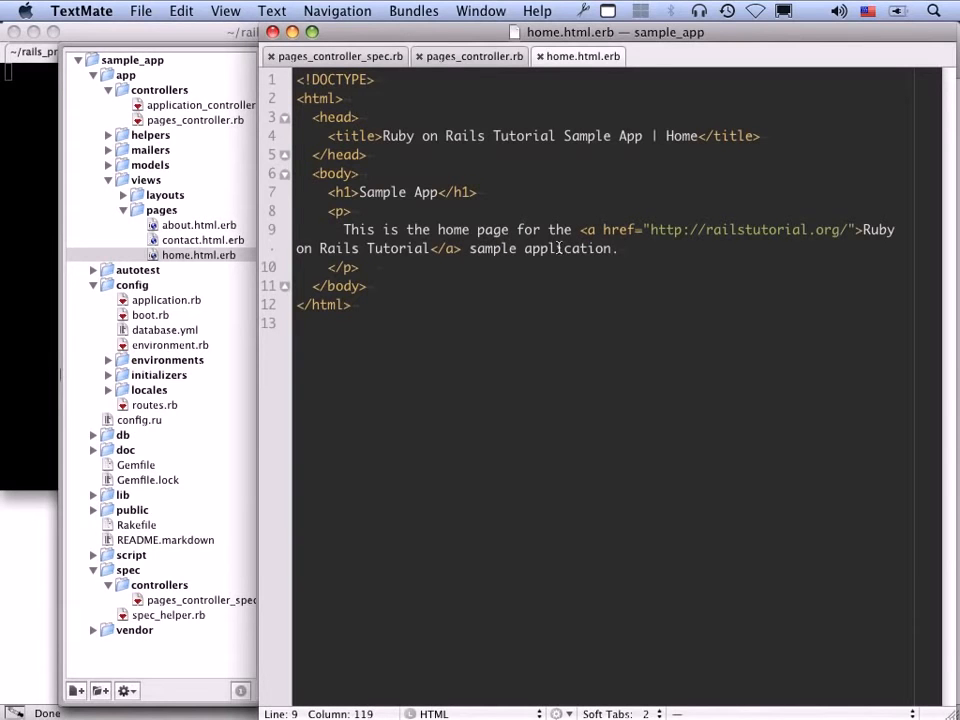
mouse_move(190, 228)
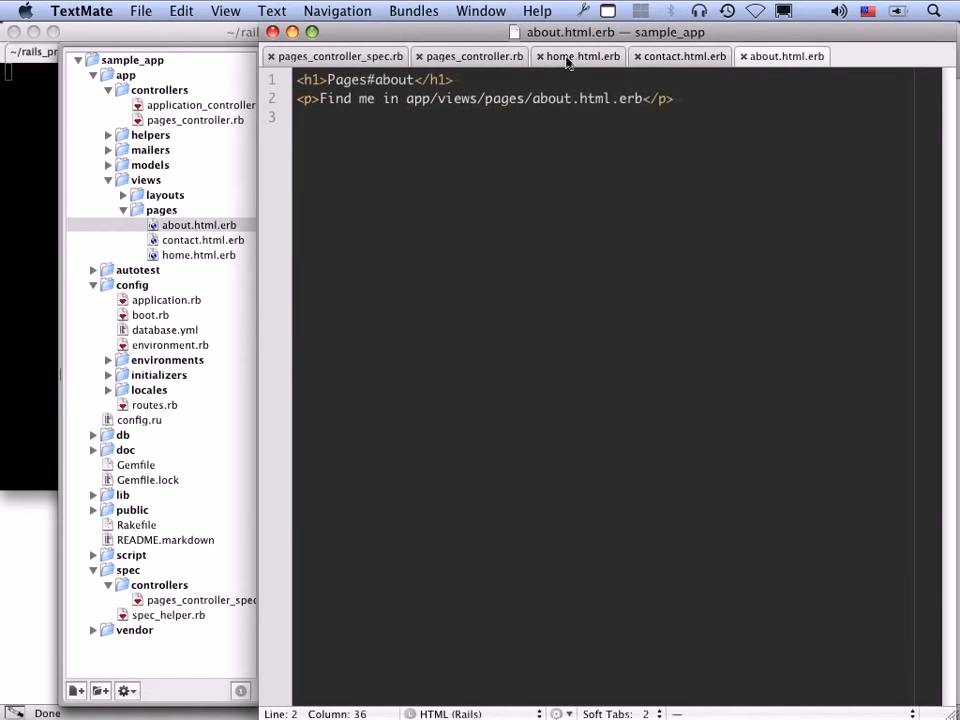
Step: Paste the layout into contact.html.erb, rewrite the paragraph with a feedback link, and set the h1 to Contact
click(580, 56)
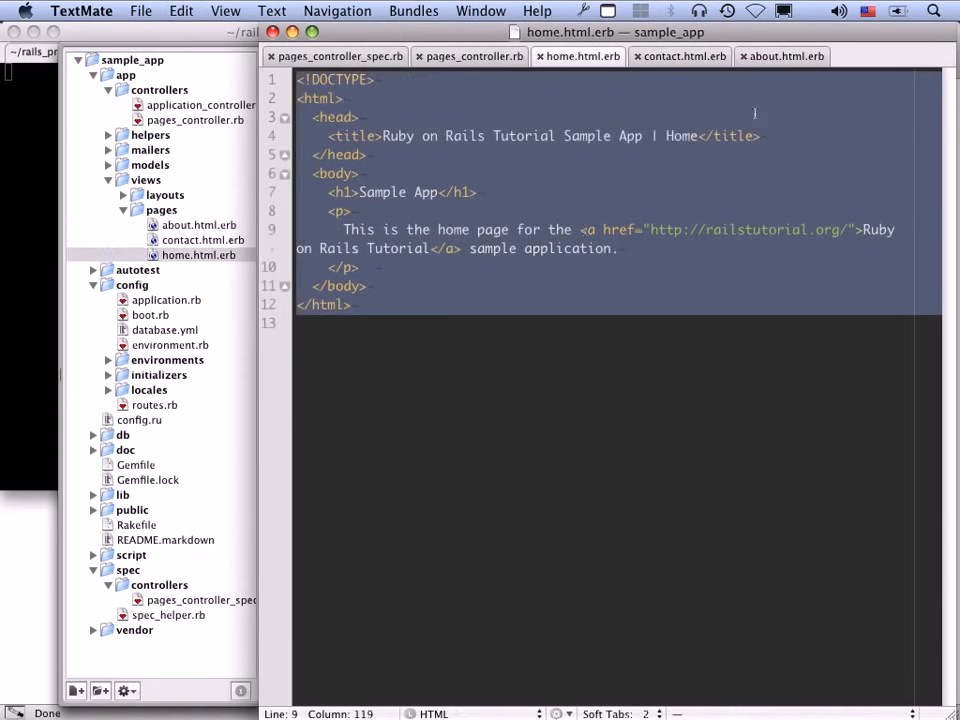
click(680, 56)
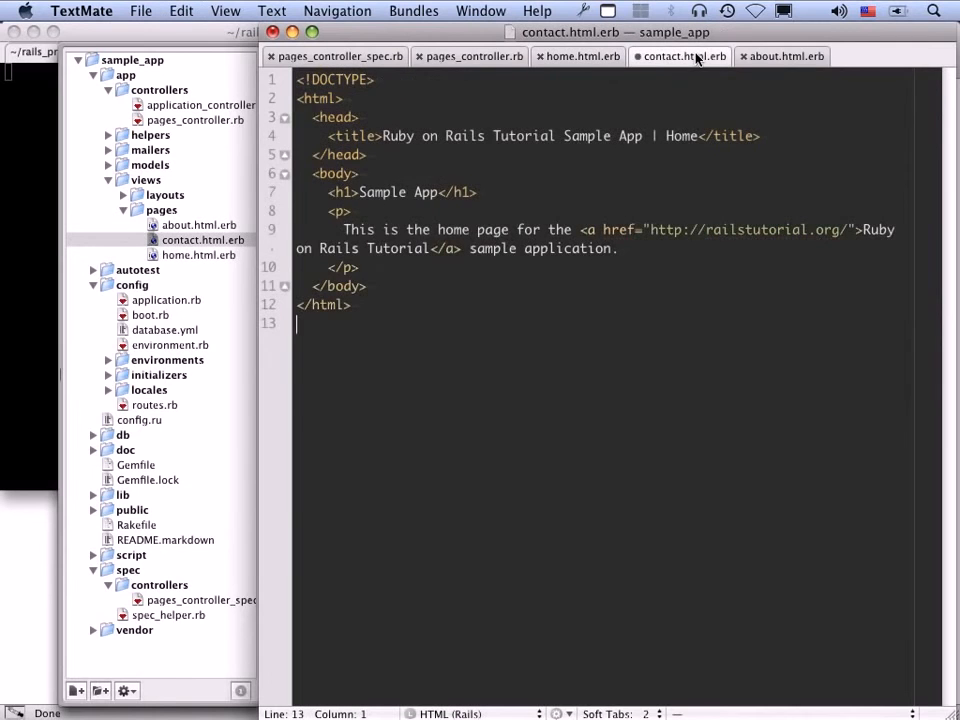
click(784, 56)
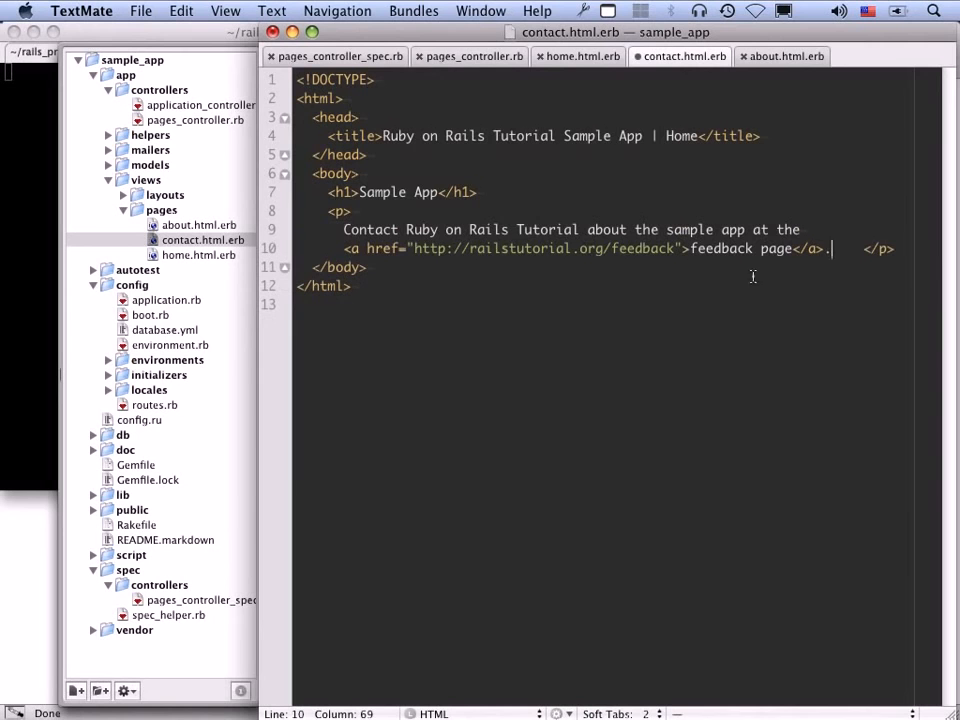
mouse_move(816, 408)
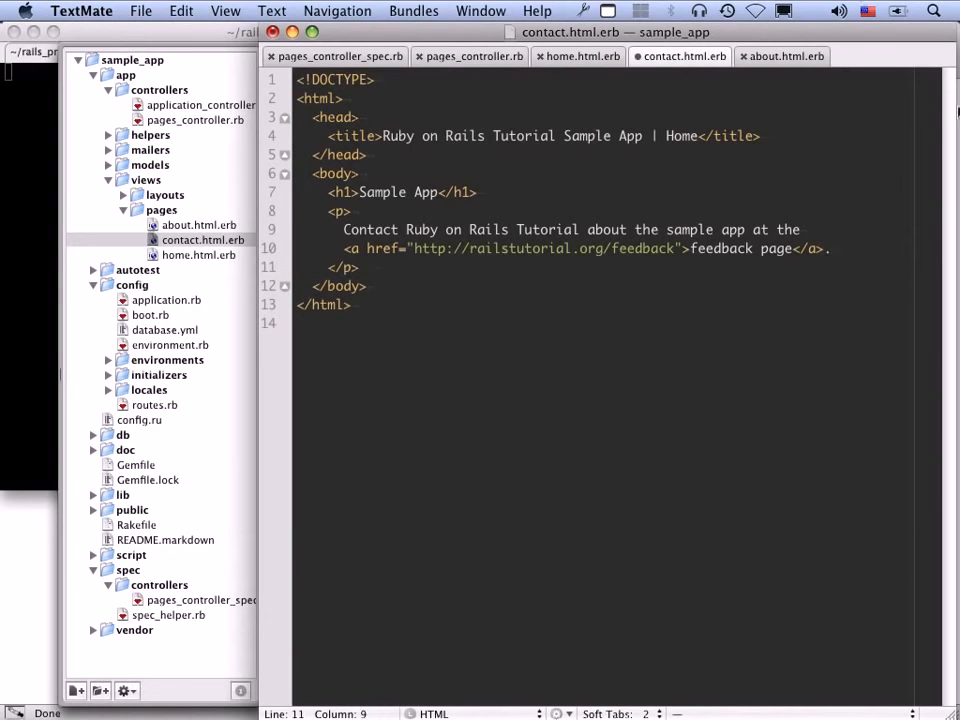
click(788, 56)
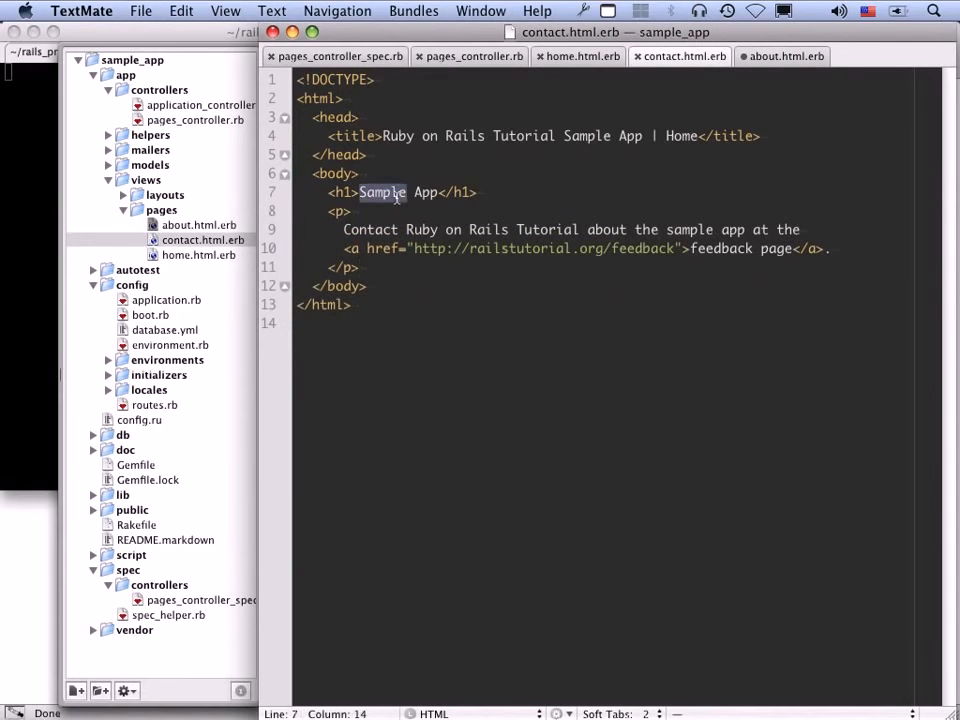
text(Contact)
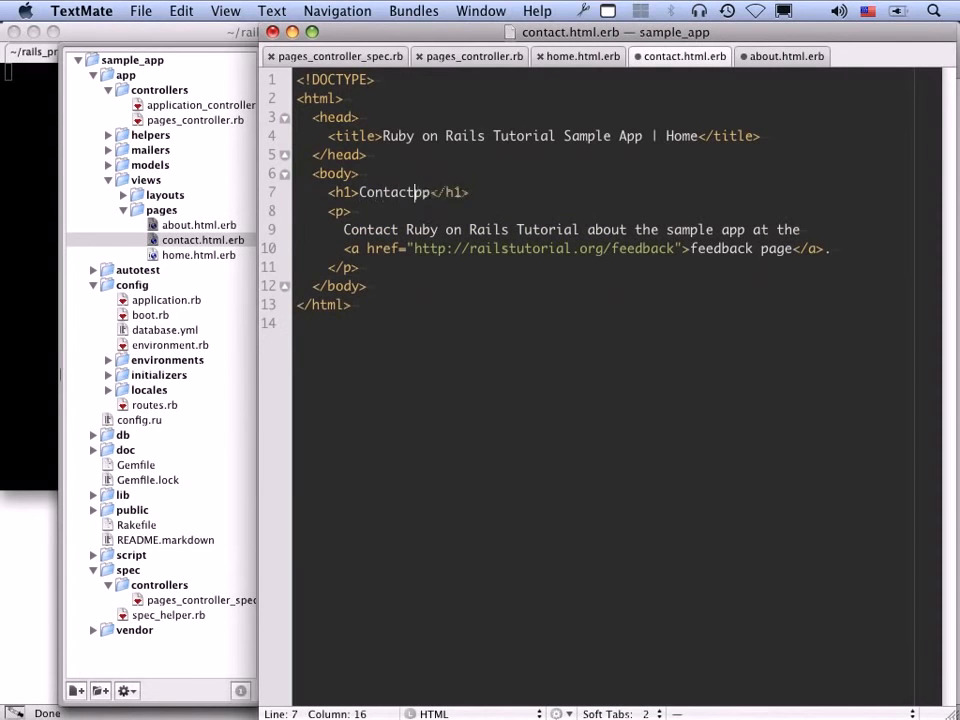
click(788, 56)
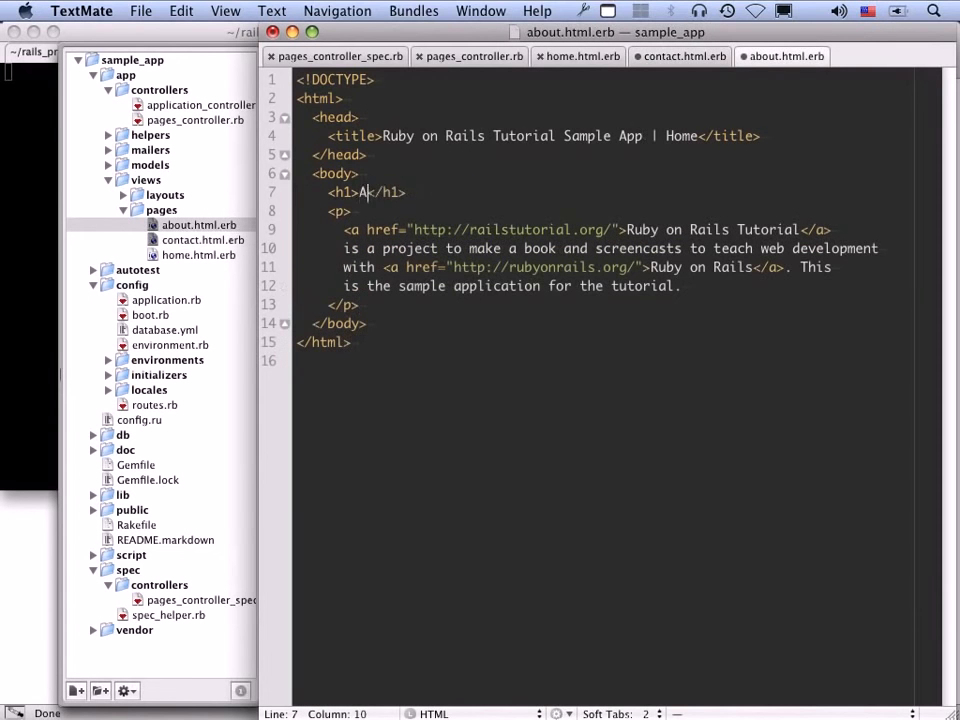
Step: Set the about.html.erb heading to 'About Us'
text(bout Us)
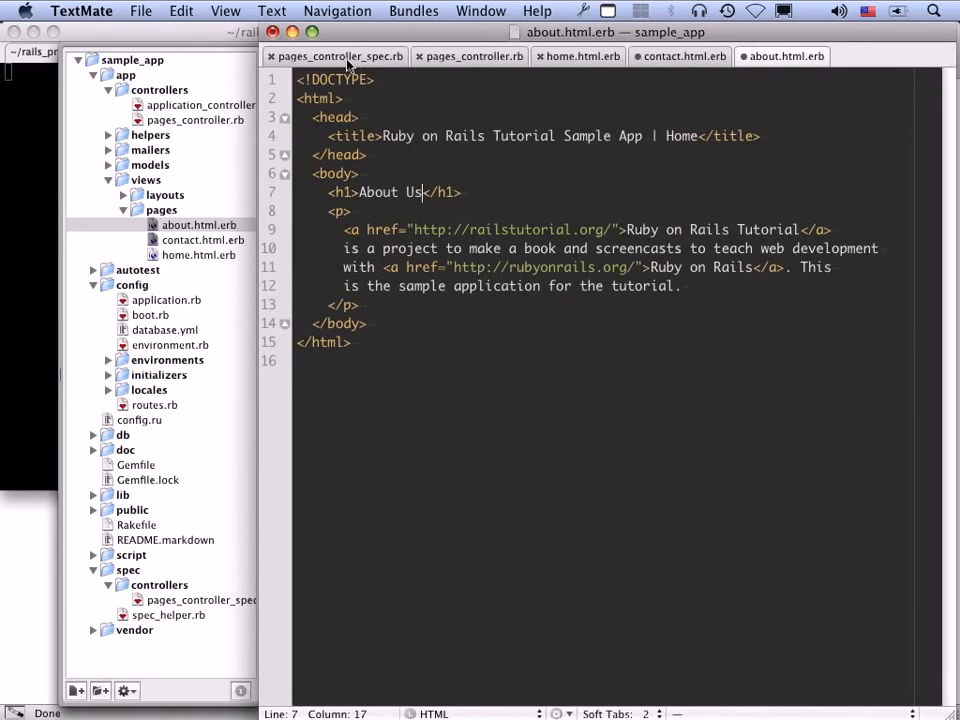
Step: Run rspec on spec/controllers/pages_controller_spec.rb in iTerm
click(336, 56)
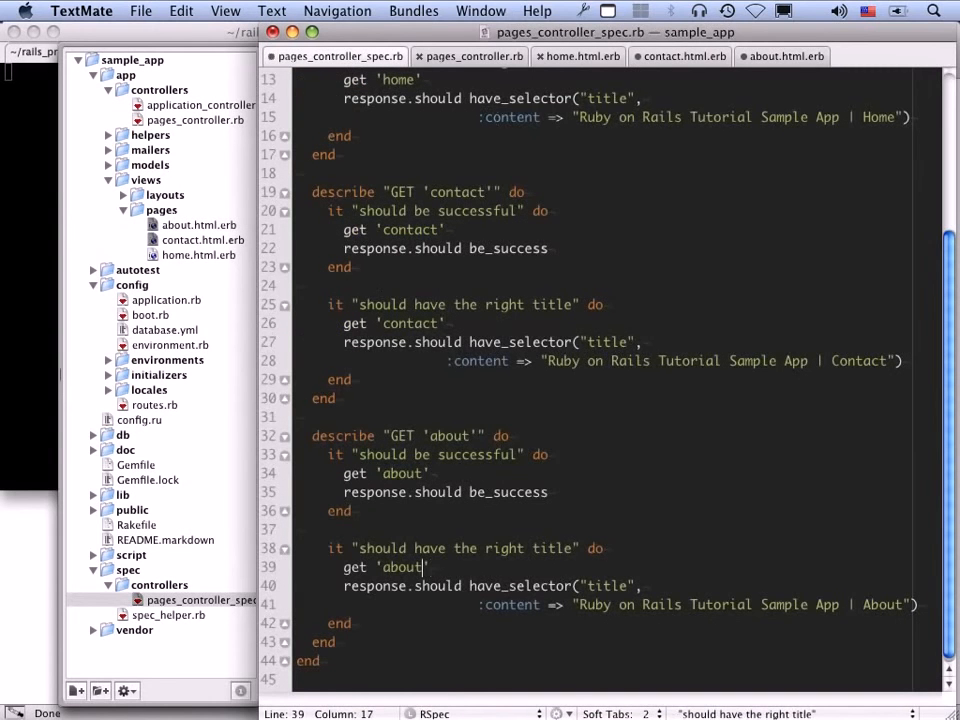
mouse_move(608, 234)
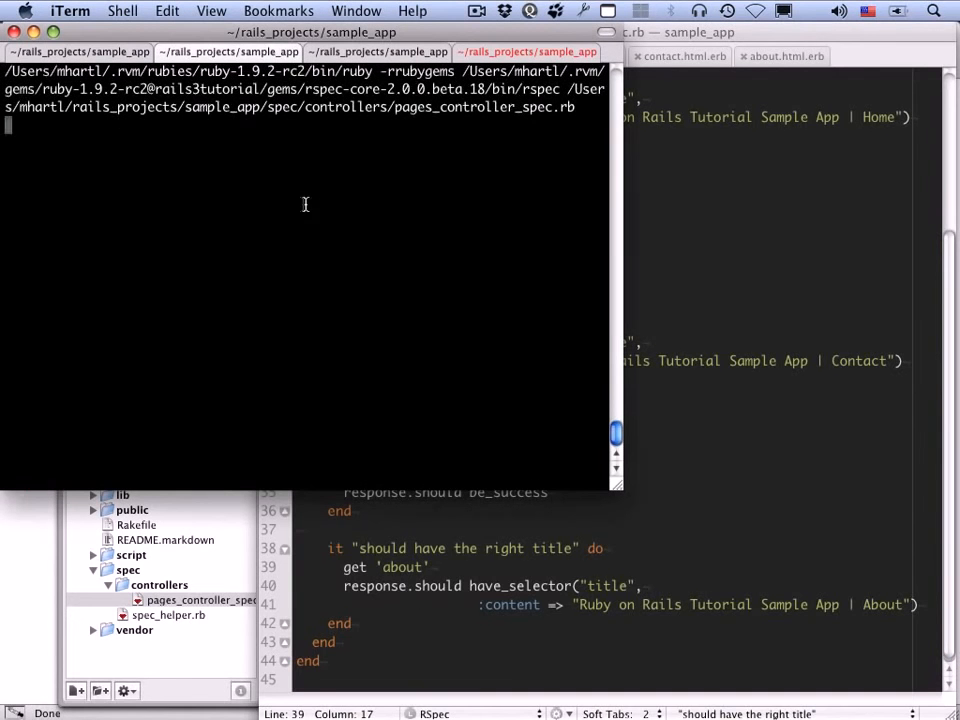
key(Return)
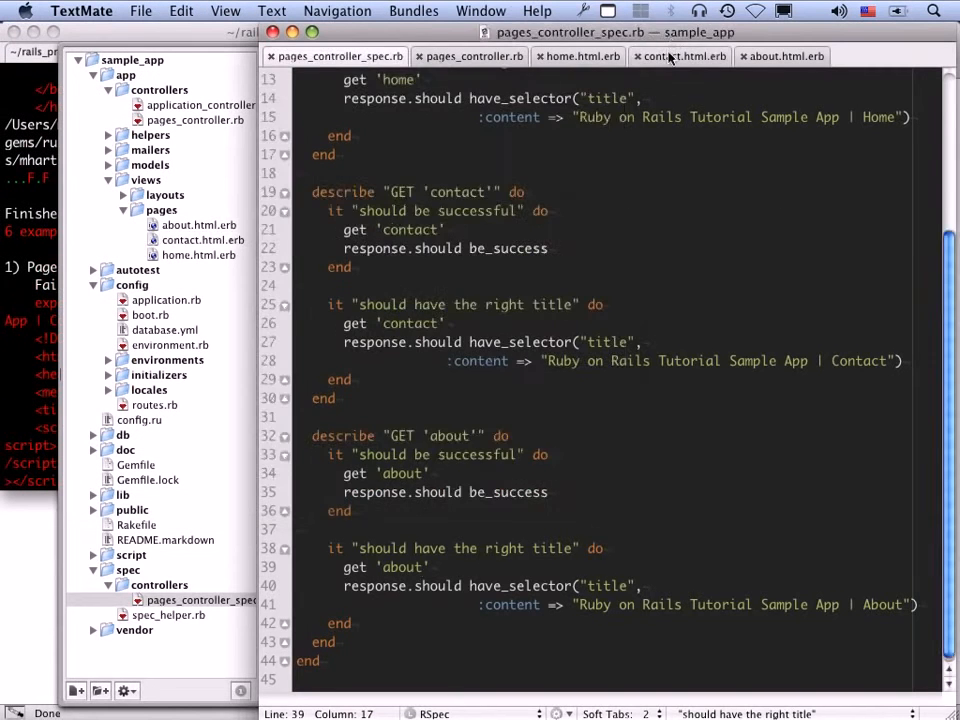
Step: Change the title tags to end in 'Contact' and 'About' in their views, then rerun the specs
click(682, 56)
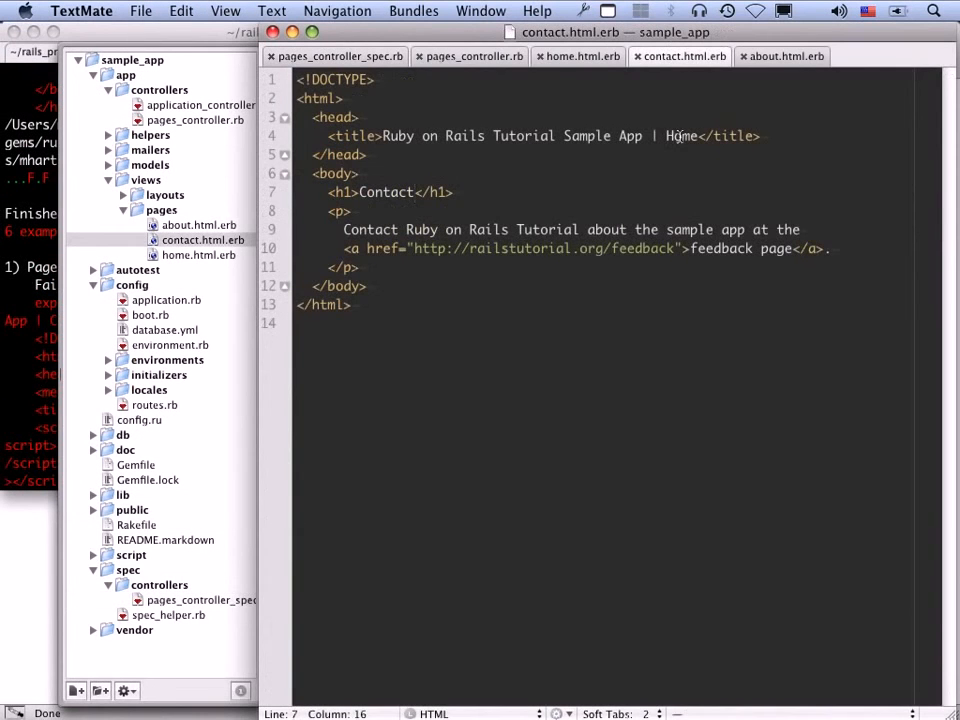
text(Contact)
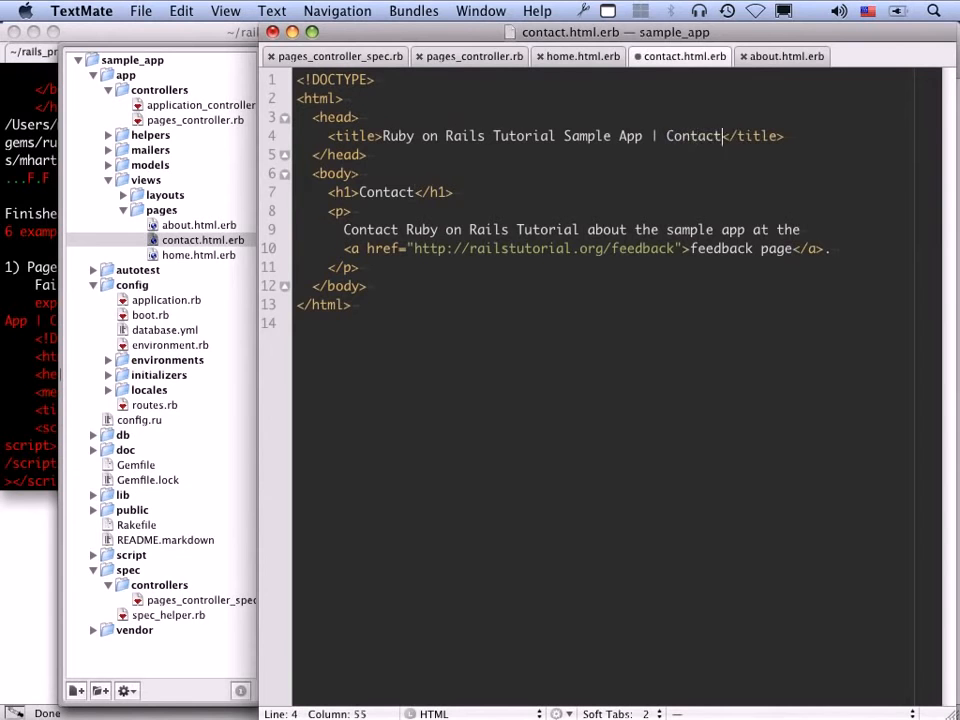
click(784, 56)
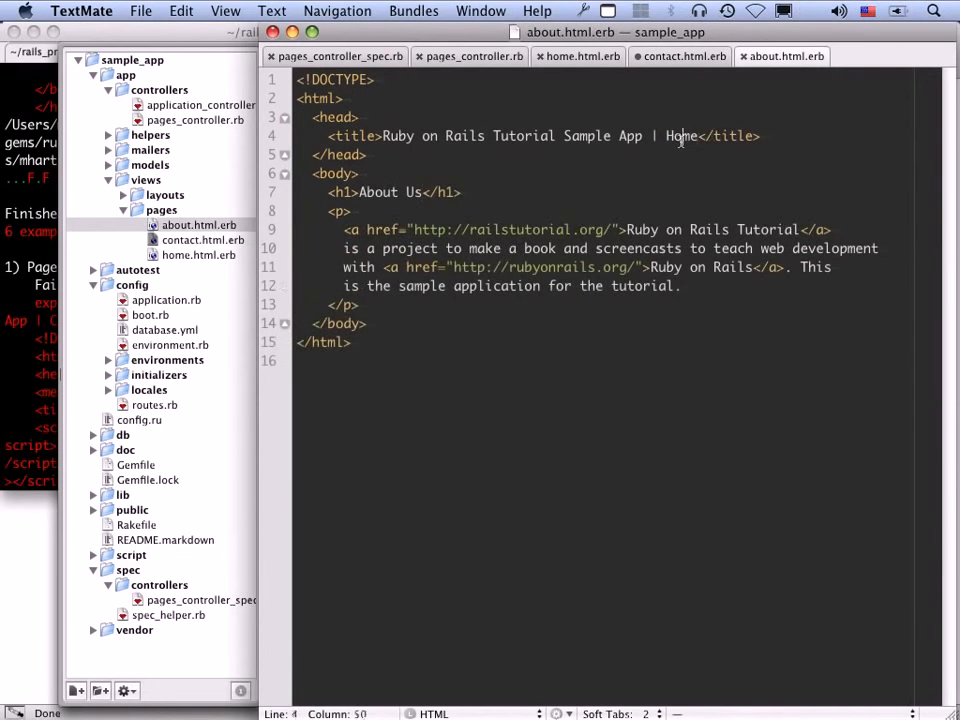
text(About)
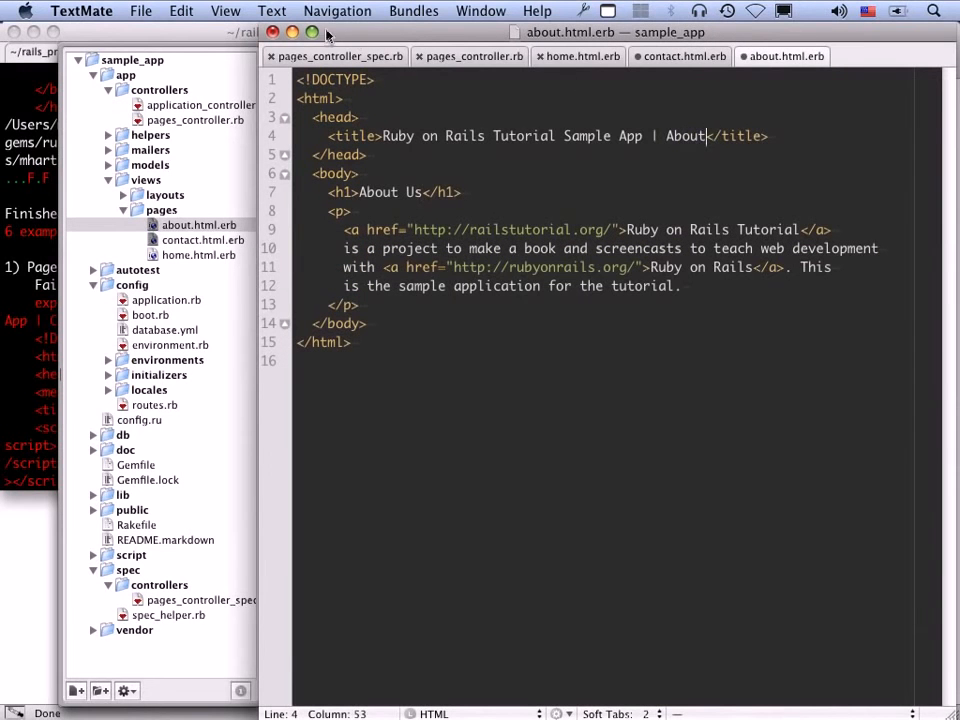
click(336, 56)
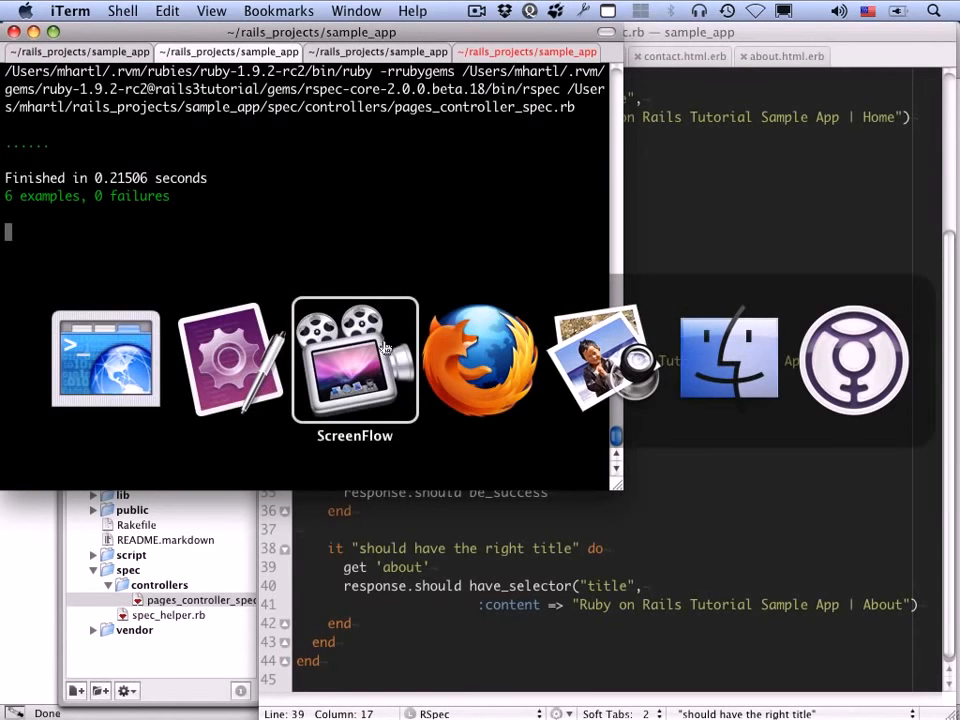
Step: Bring Firefox forward to view the About Us page at localhost:3000/pages/about
click(480, 358)
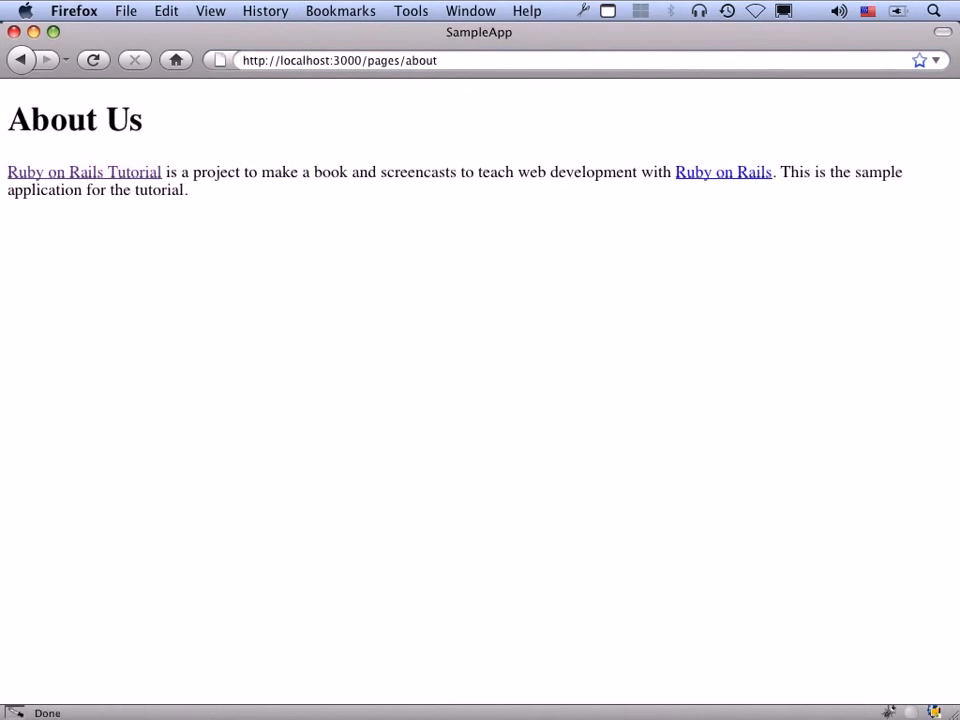
mouse_move(334, 220)
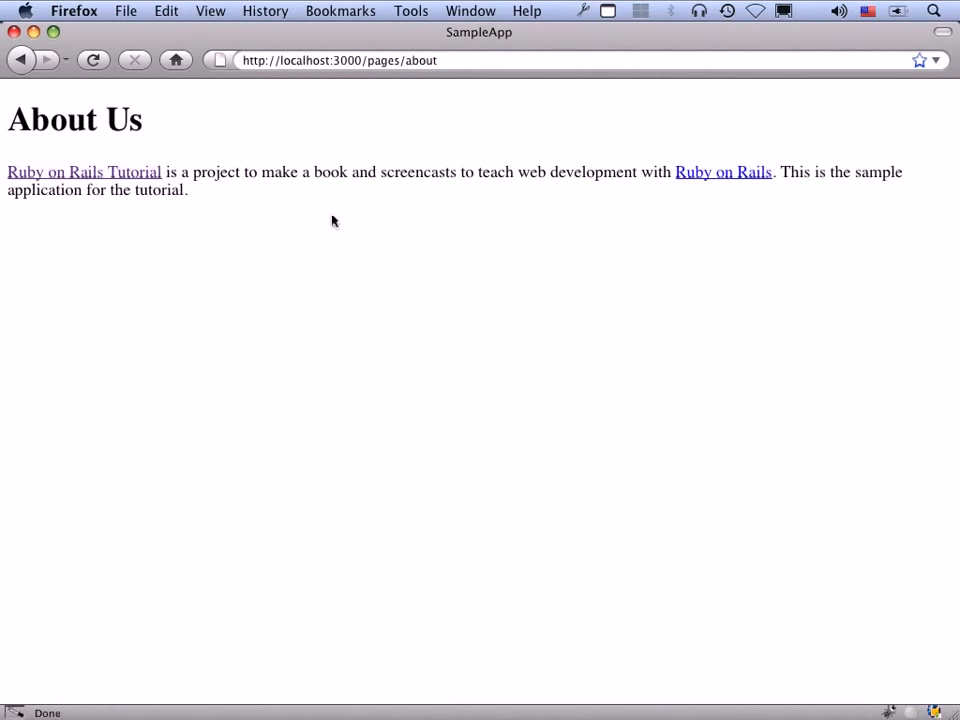
mouse_move(448, 198)
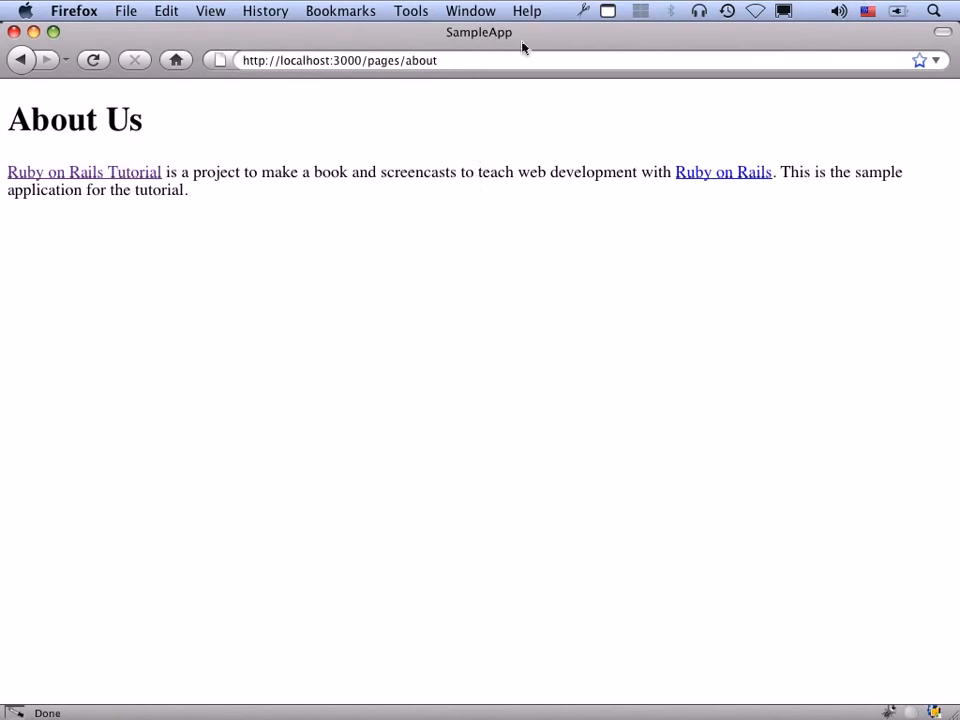
mouse_move(556, 238)
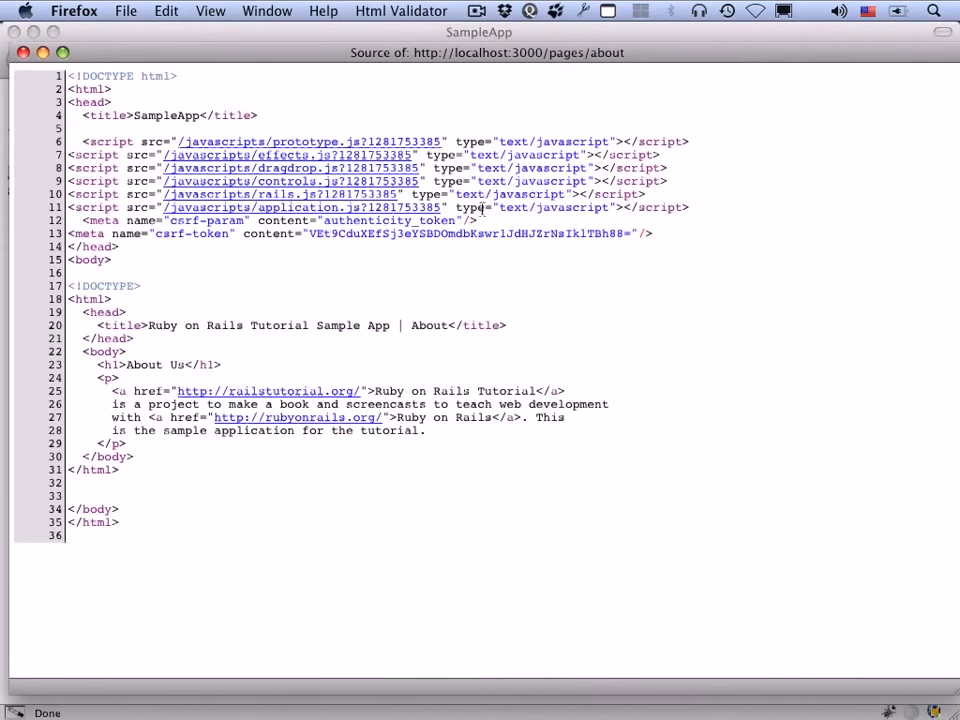
mouse_move(104, 312)
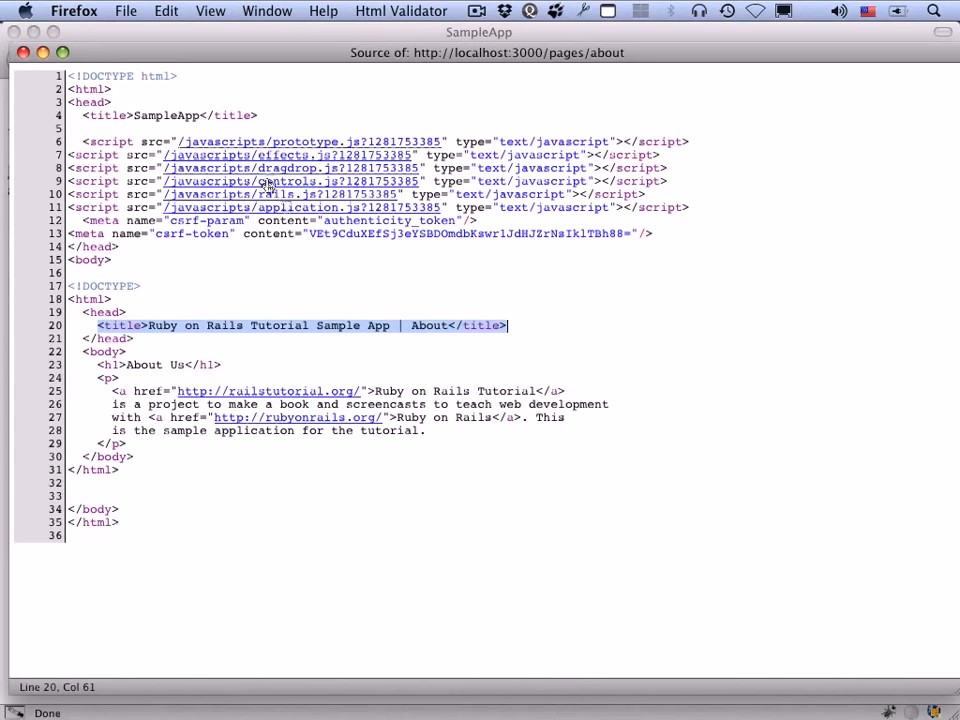
Step: Highlight the layout's SampleApp title line in the About page source, exposing the nested document
click(170, 114)
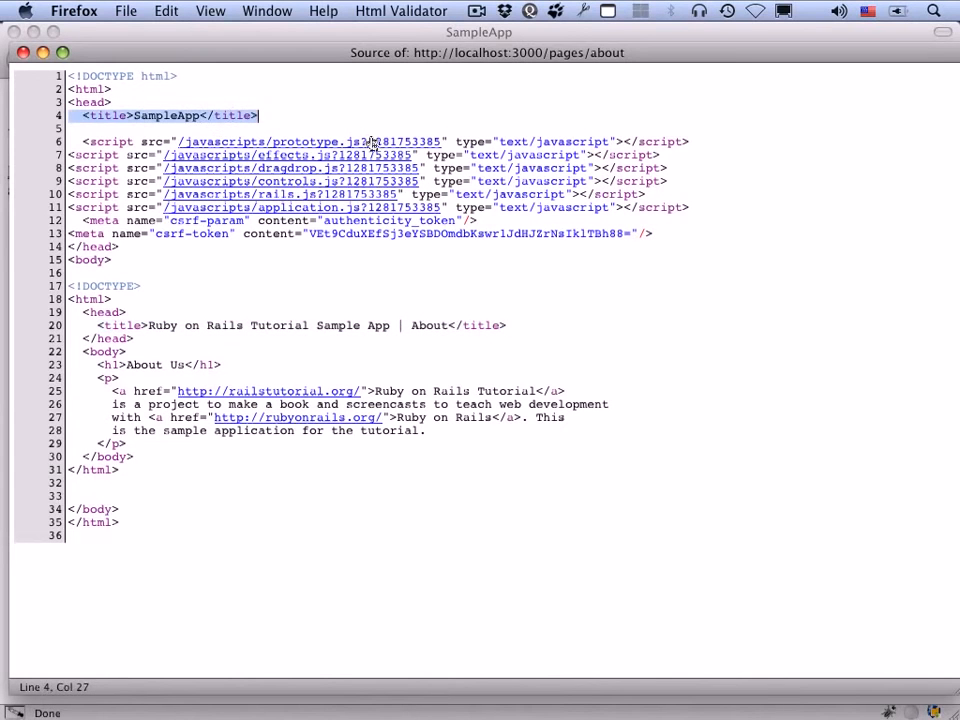
mouse_move(400, 208)
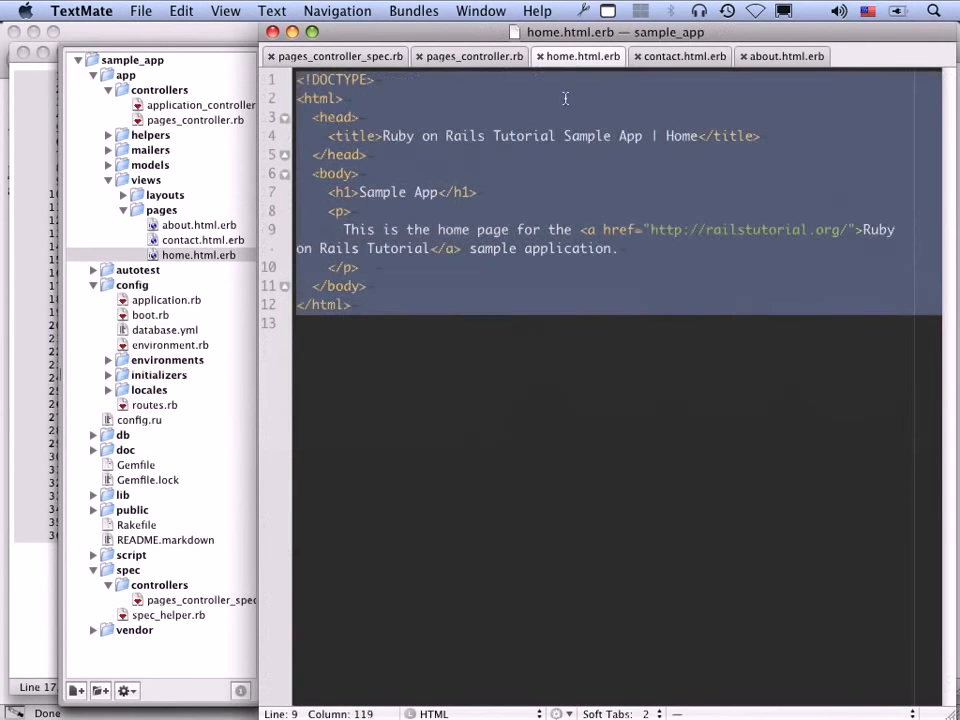
Step: Change the page templates' doctype to <!DOCTYPE html> across the home, contact and about tabs
text(html)
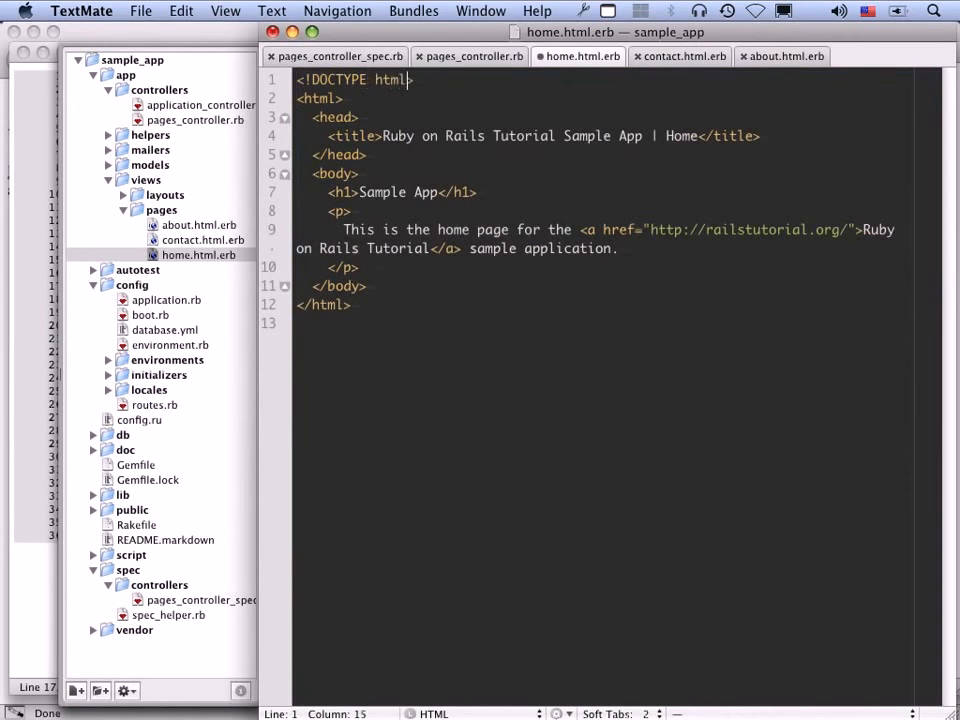
click(680, 56)
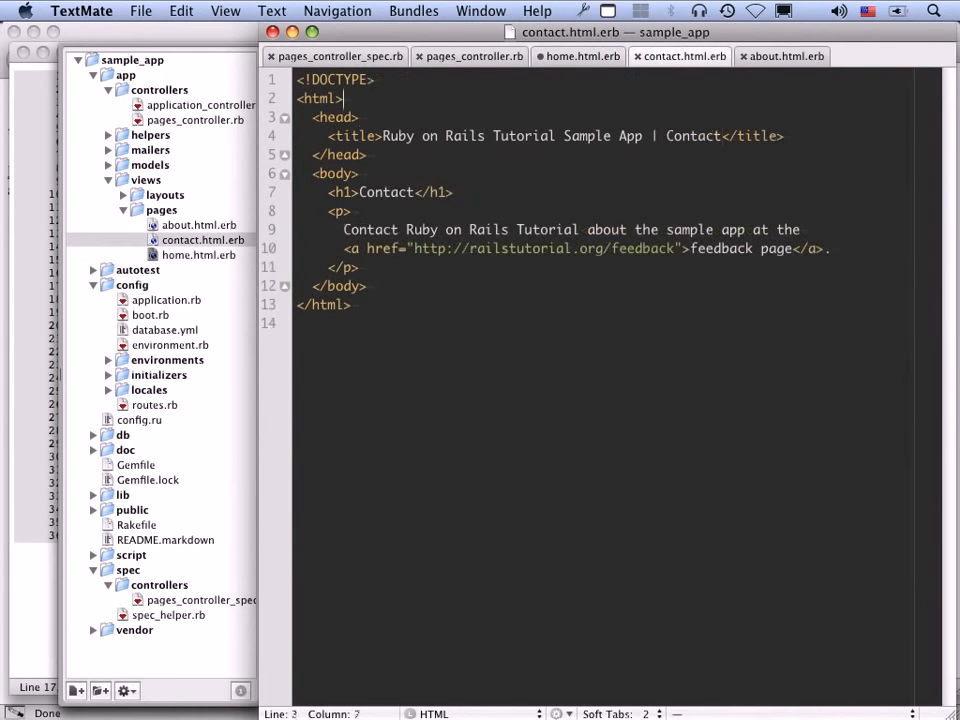
click(372, 80)
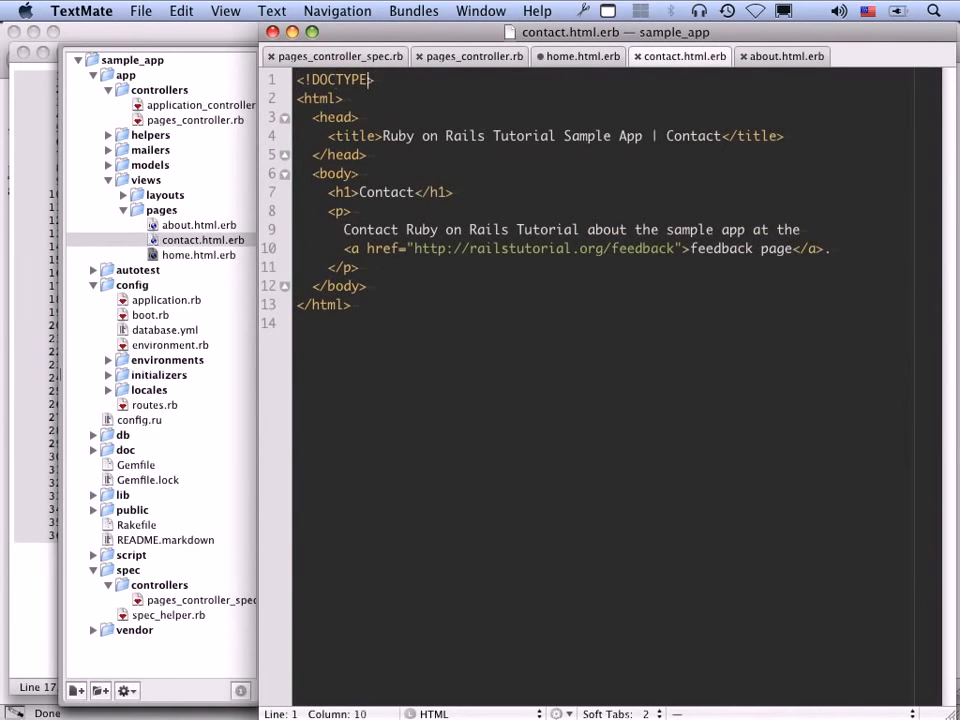
click(782, 56)
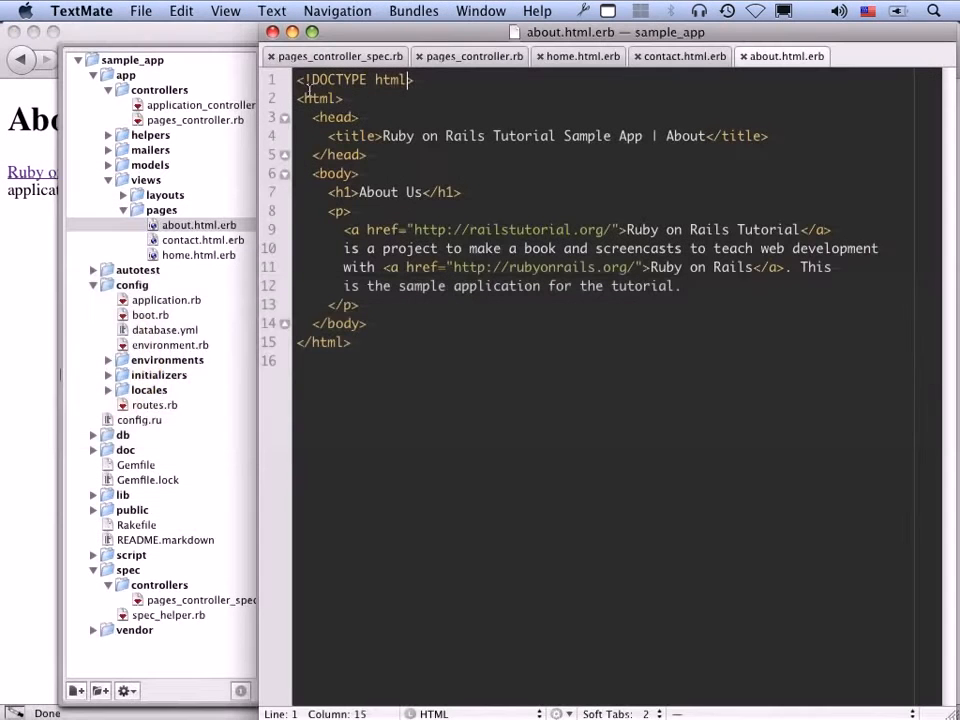
mouse_move(164, 390)
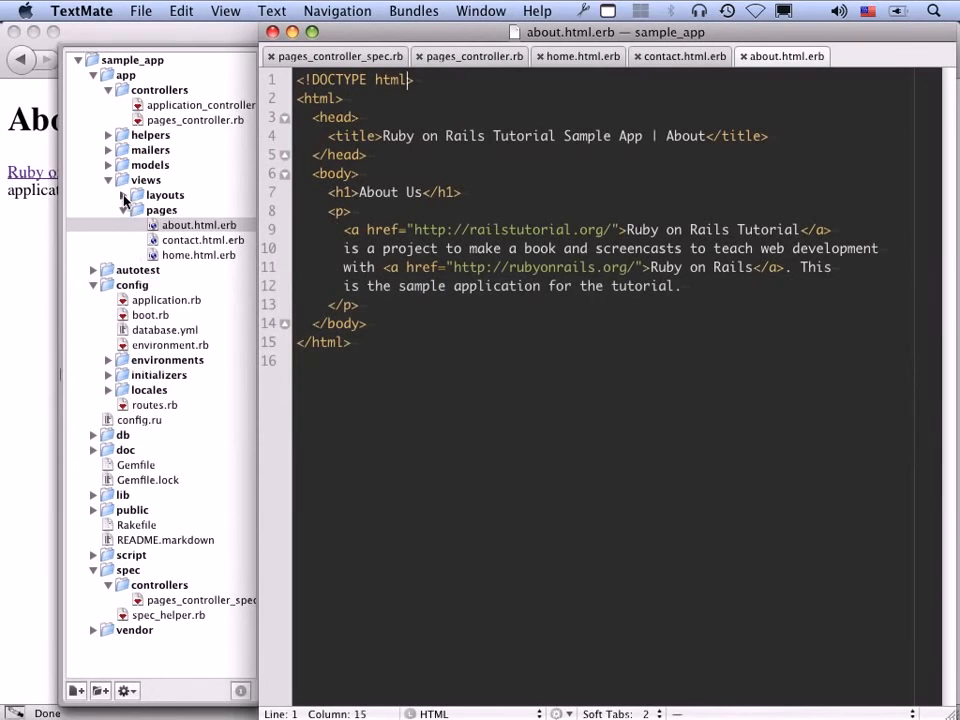
Step: Show application.html.erb from views/layouts with its title, csrf_meta_tag and yield
click(208, 210)
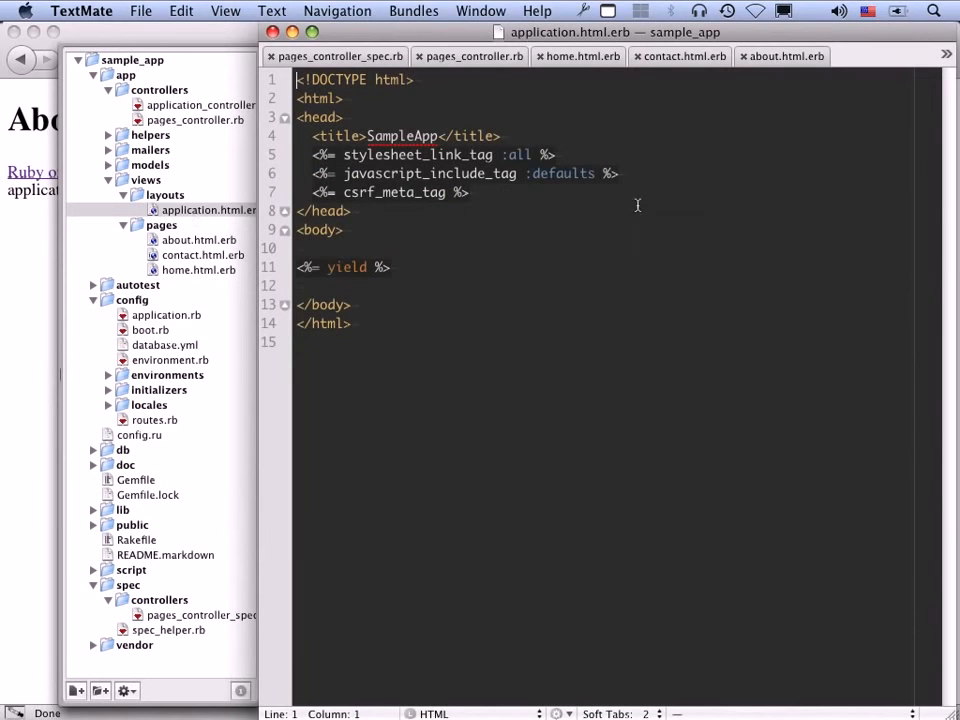
mouse_move(594, 248)
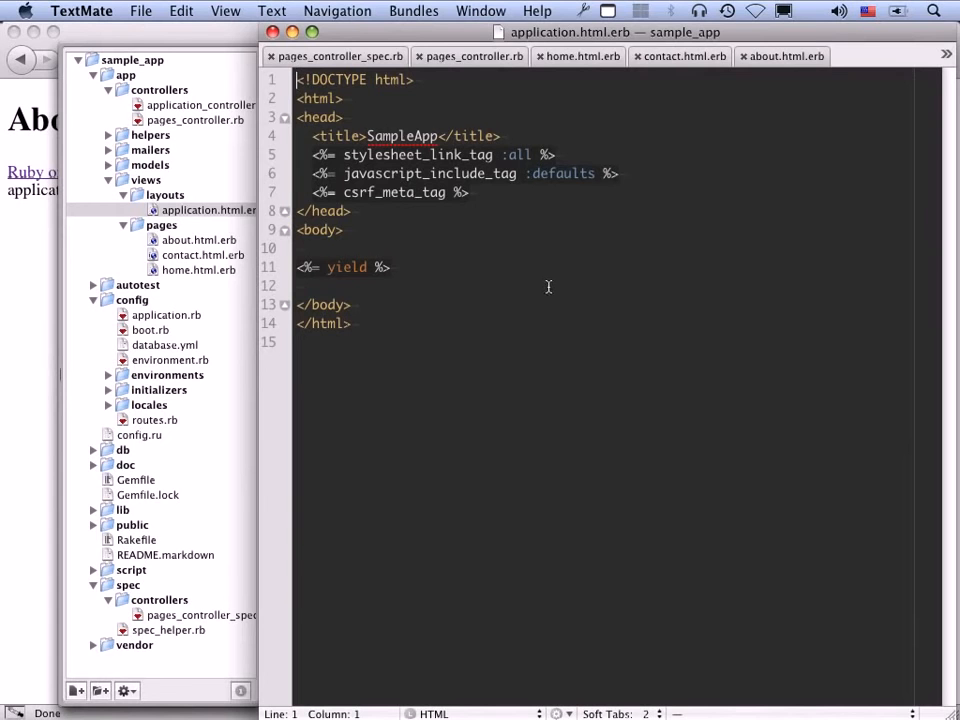
mouse_move(598, 184)
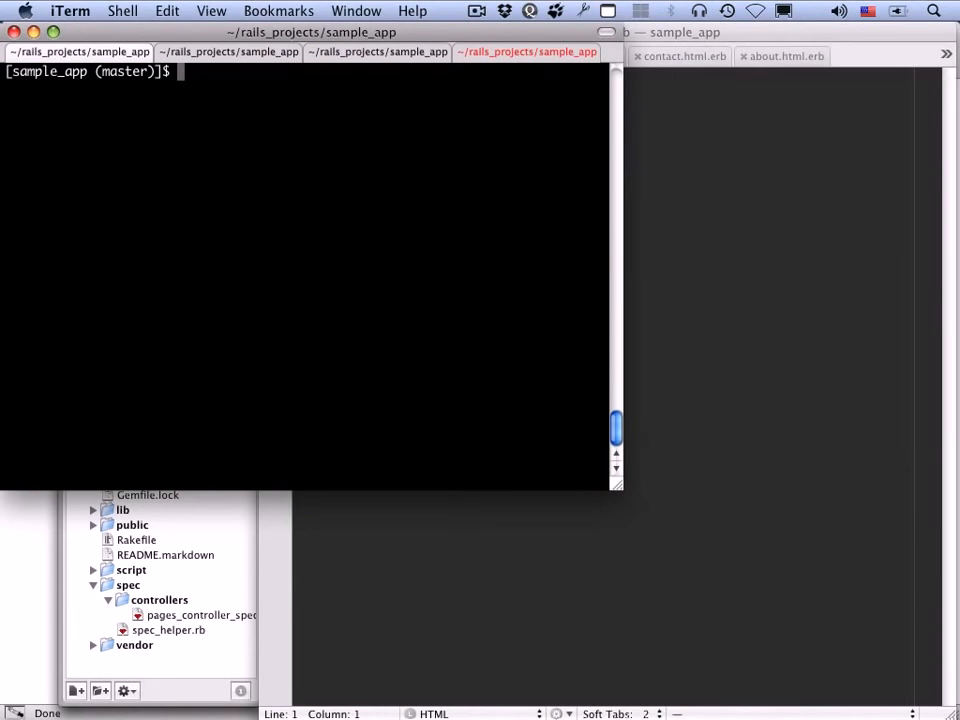
Step: Remove app/views/layouts/application.html.erb with rm in iTerm
text(rm)
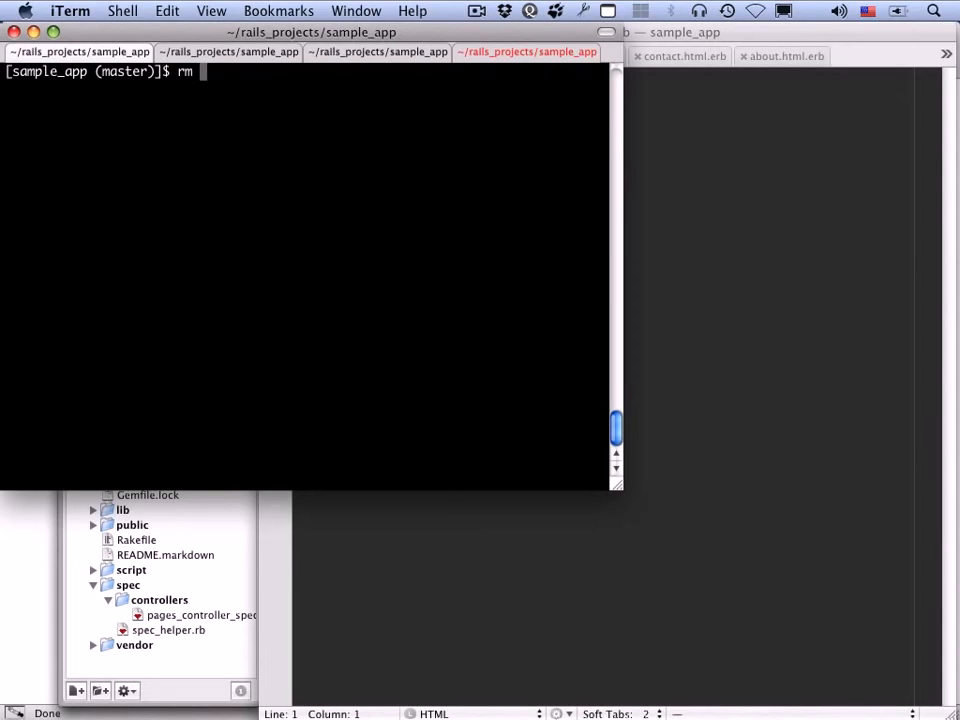
text(app/views/layouts/a)
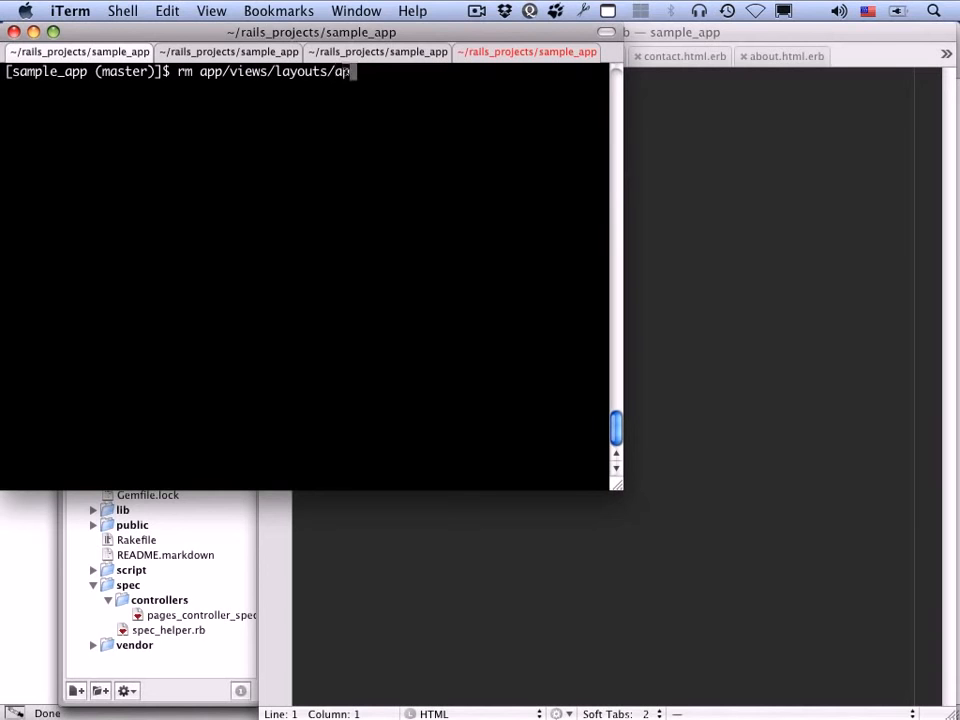
text(plication.html.erb)
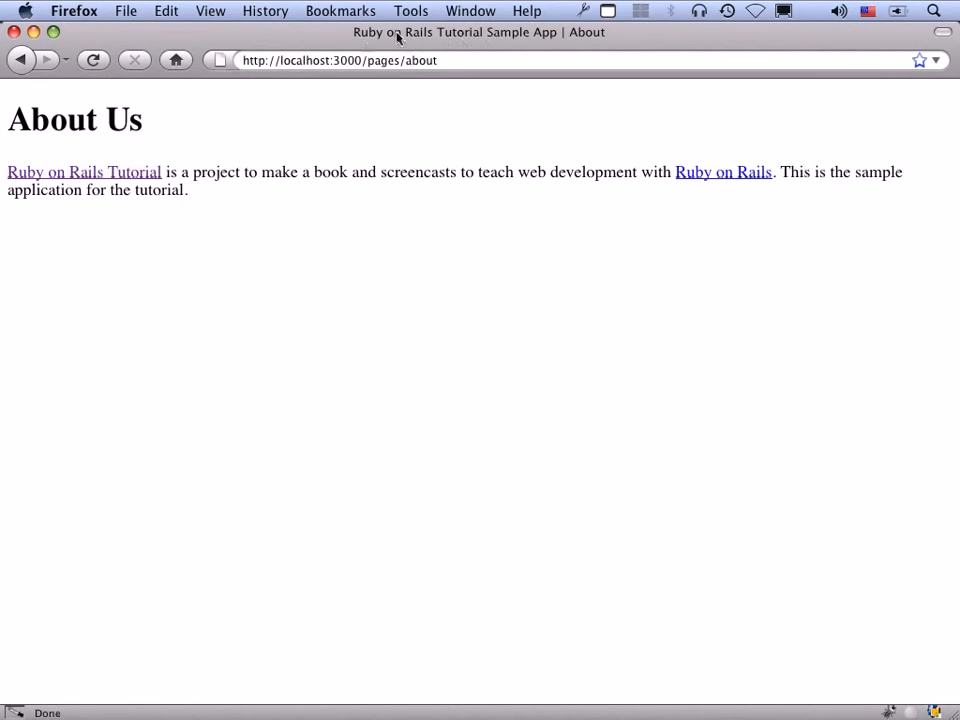
mouse_move(452, 288)
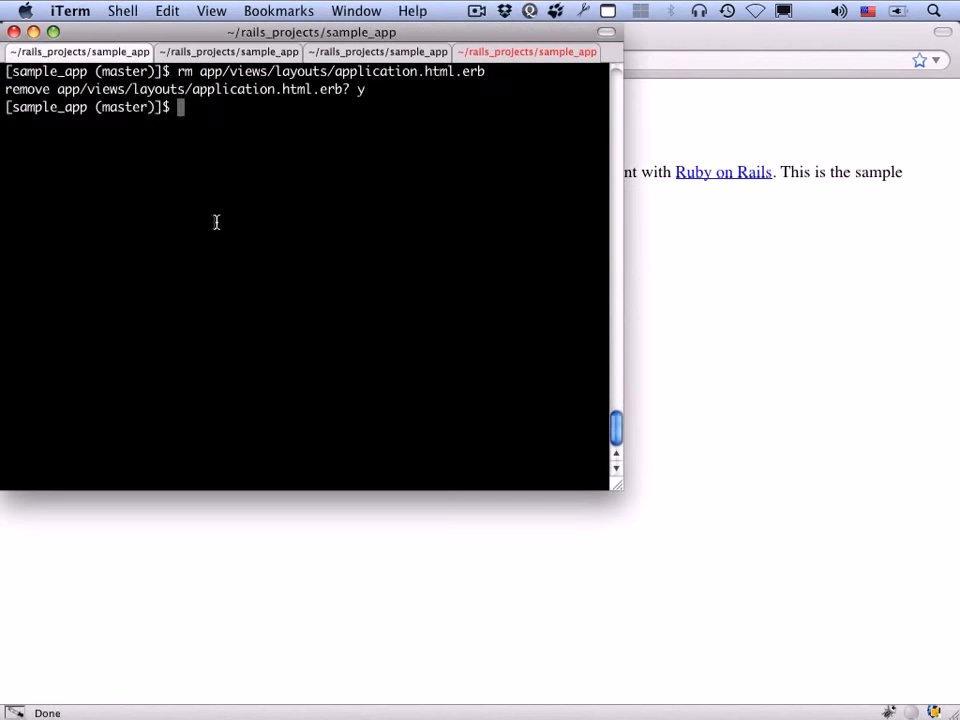
Step: Rerun the pages controller spec in iTerm, finishing with 6 examples, 0 failures
key(ctrl+c)
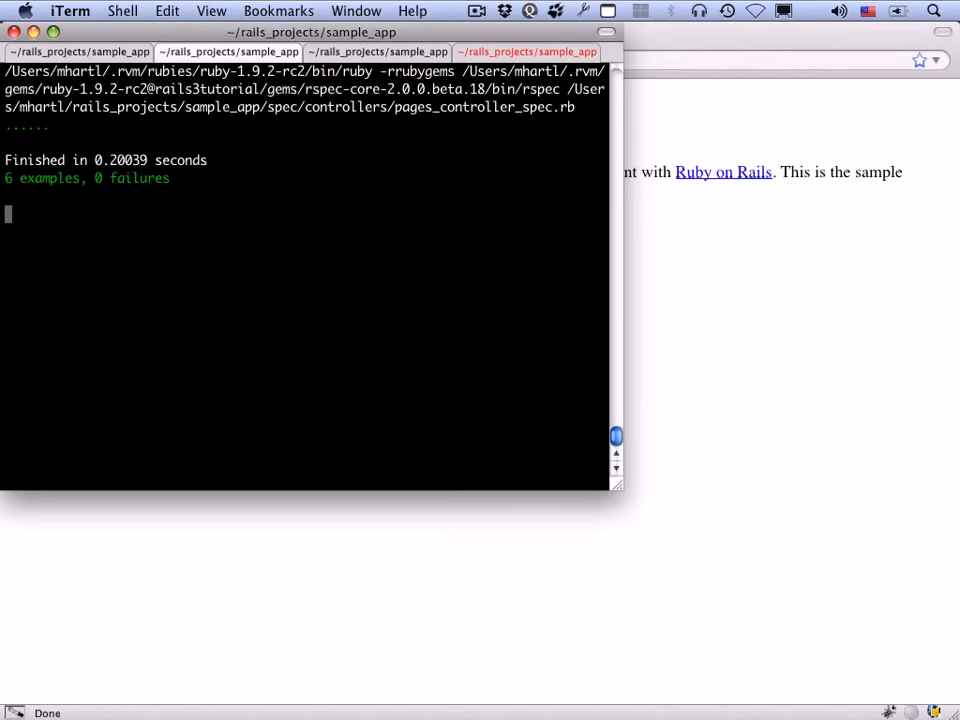
mouse_move(216, 122)
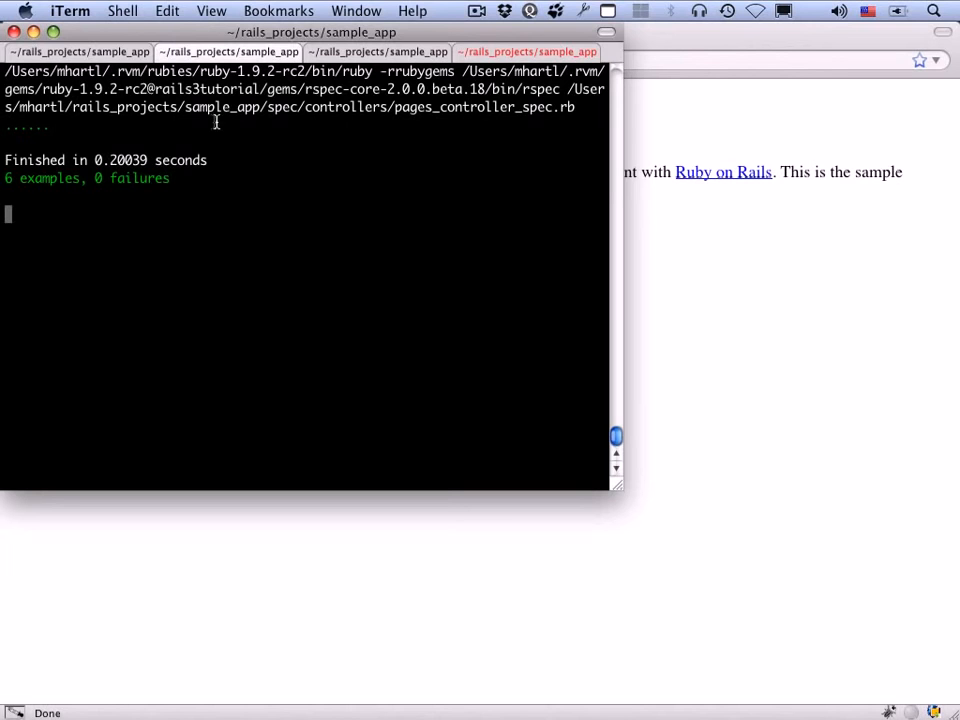
mouse_move(248, 400)
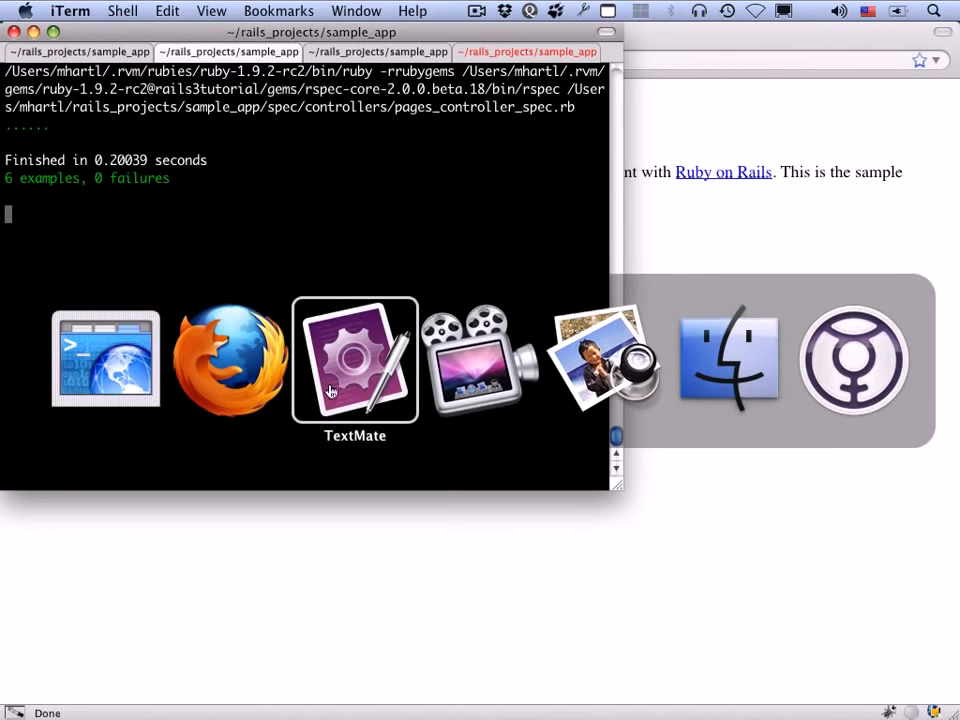
click(354, 360)
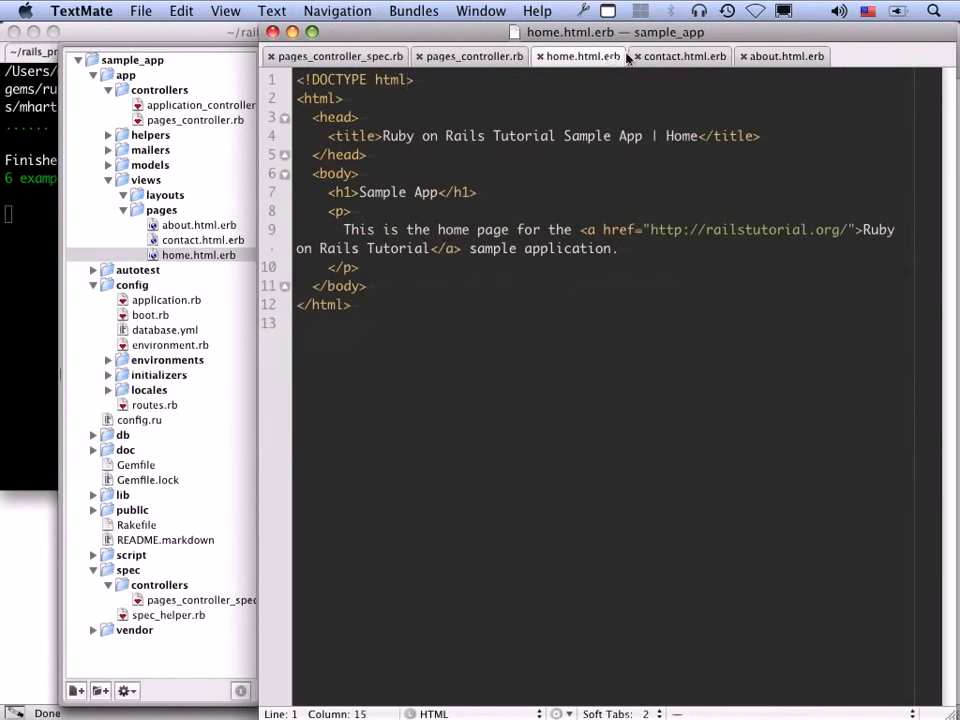
click(788, 56)
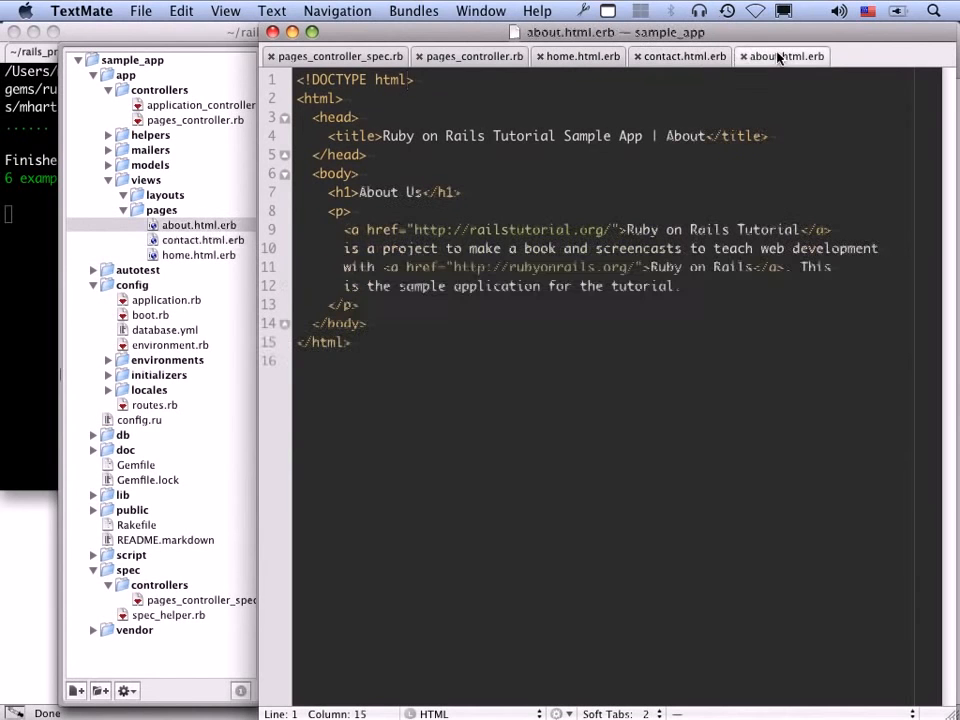
click(680, 56)
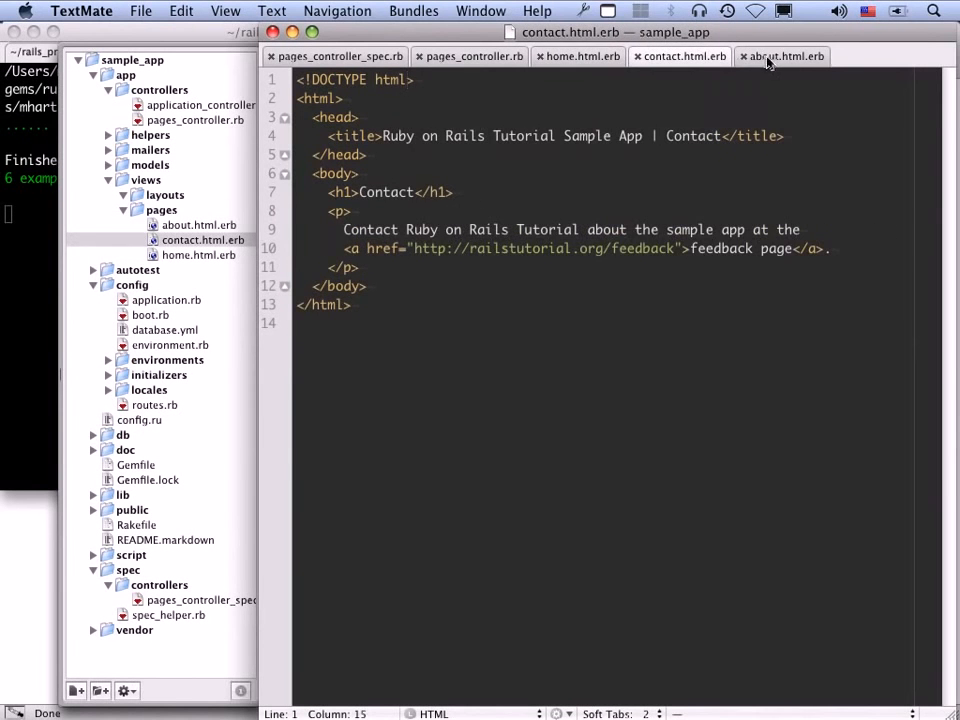
click(788, 56)
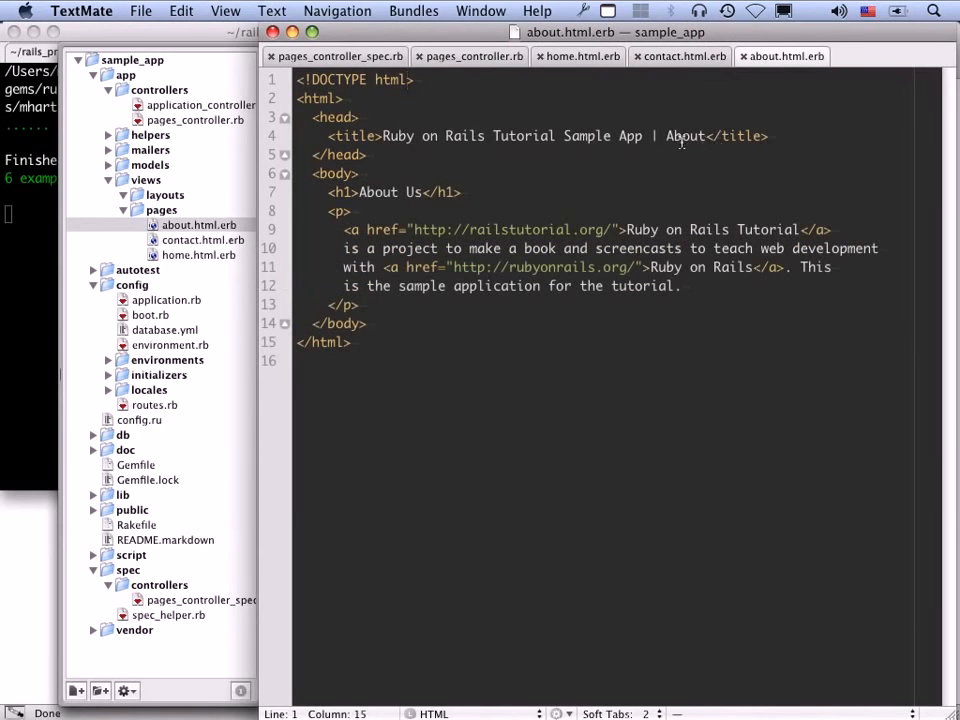
mouse_move(560, 180)
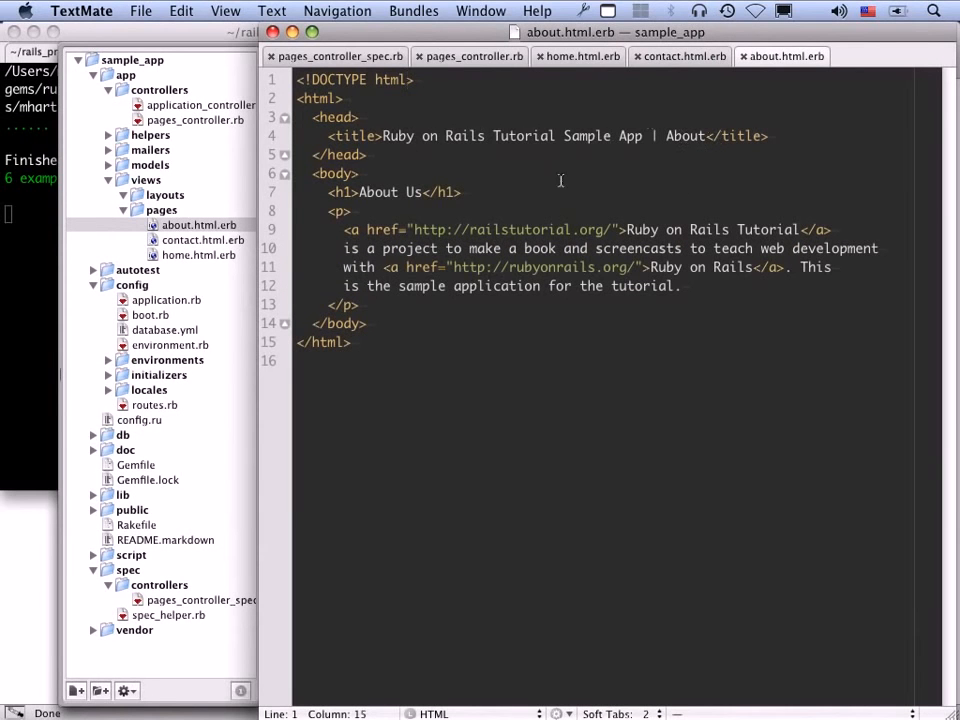
mouse_move(560, 230)
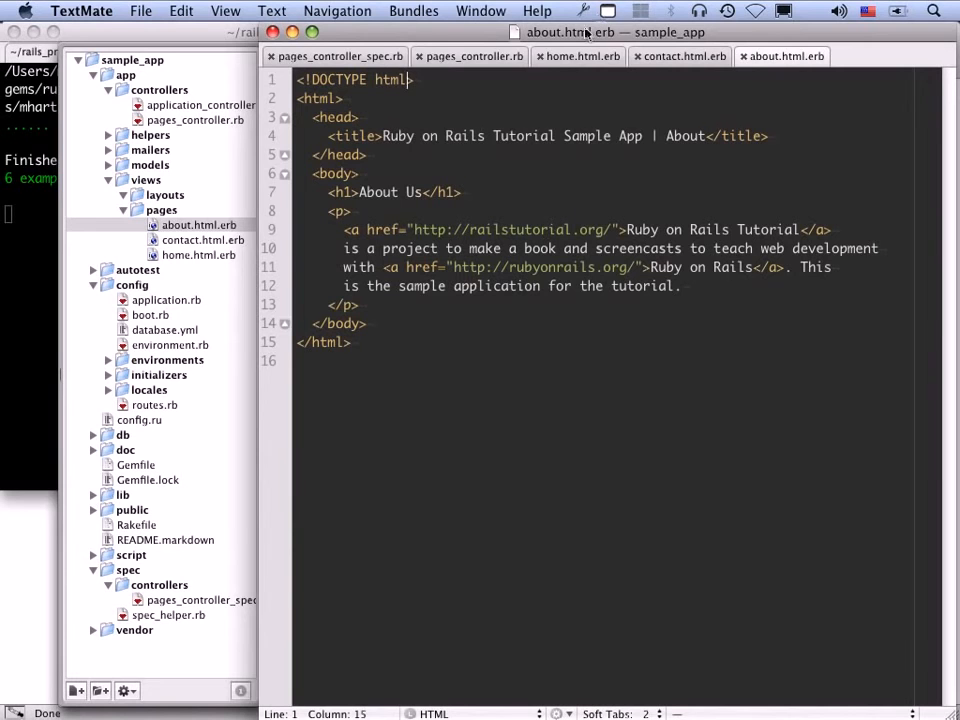
mouse_move(500, 176)
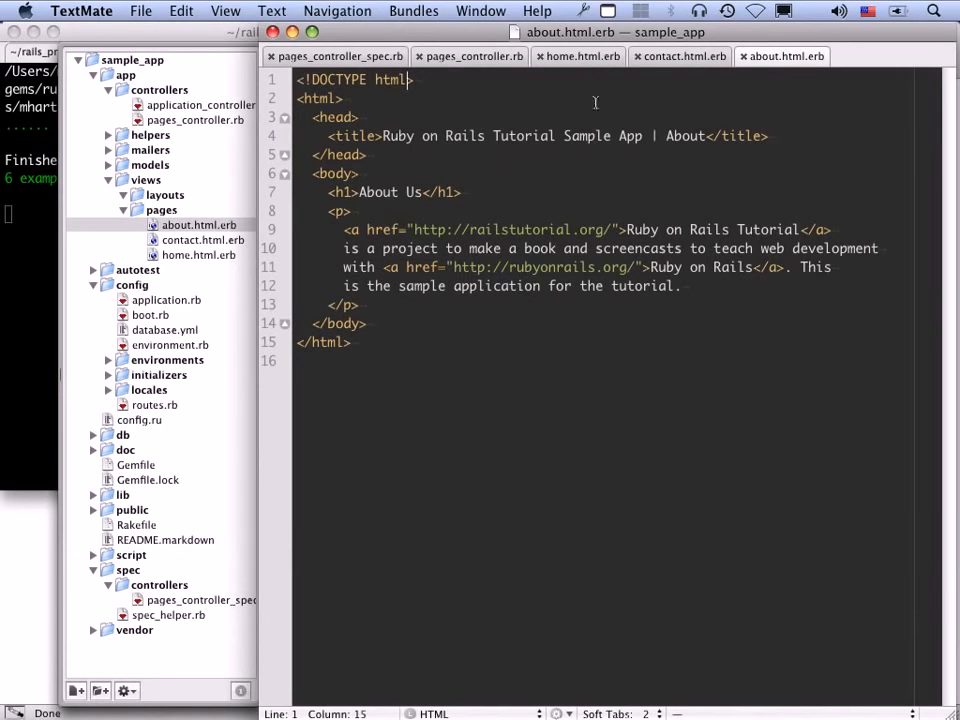
mouse_move(576, 62)
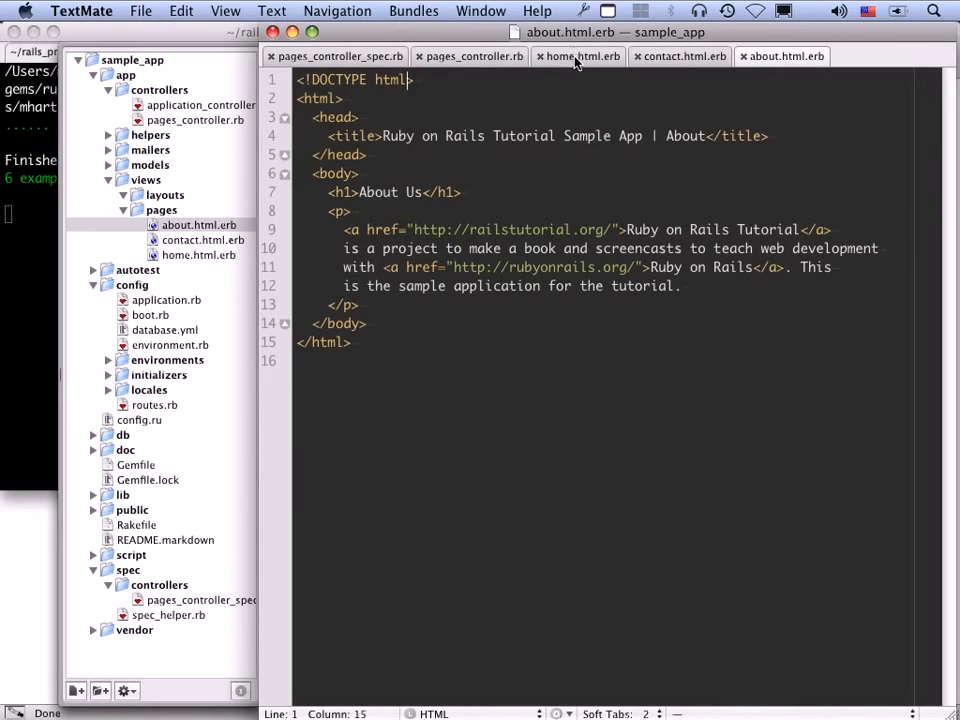
click(584, 56)
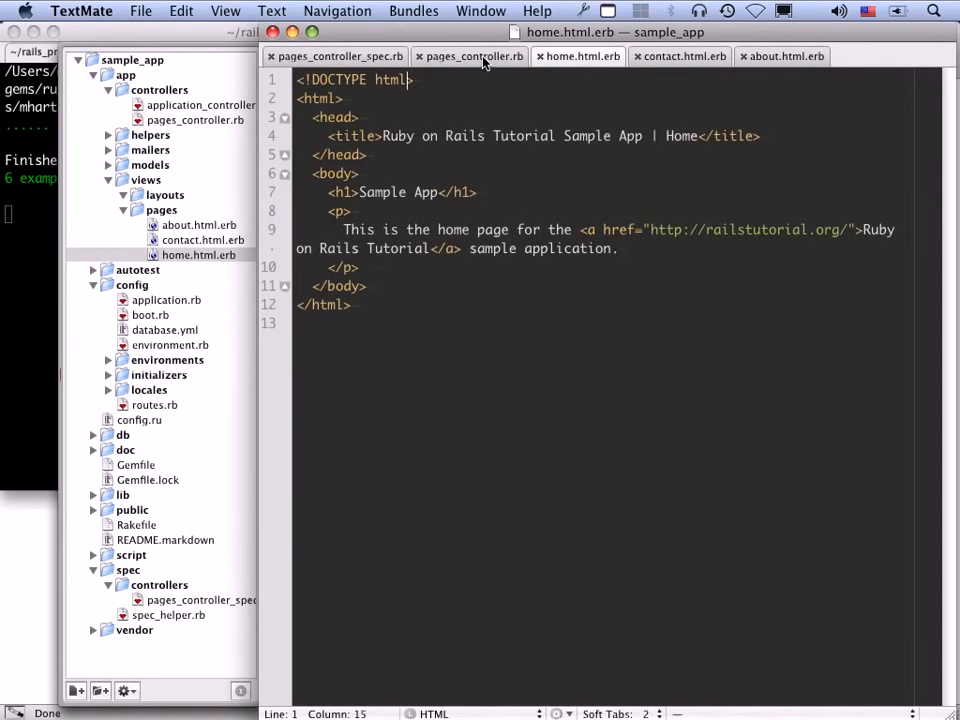
click(474, 56)
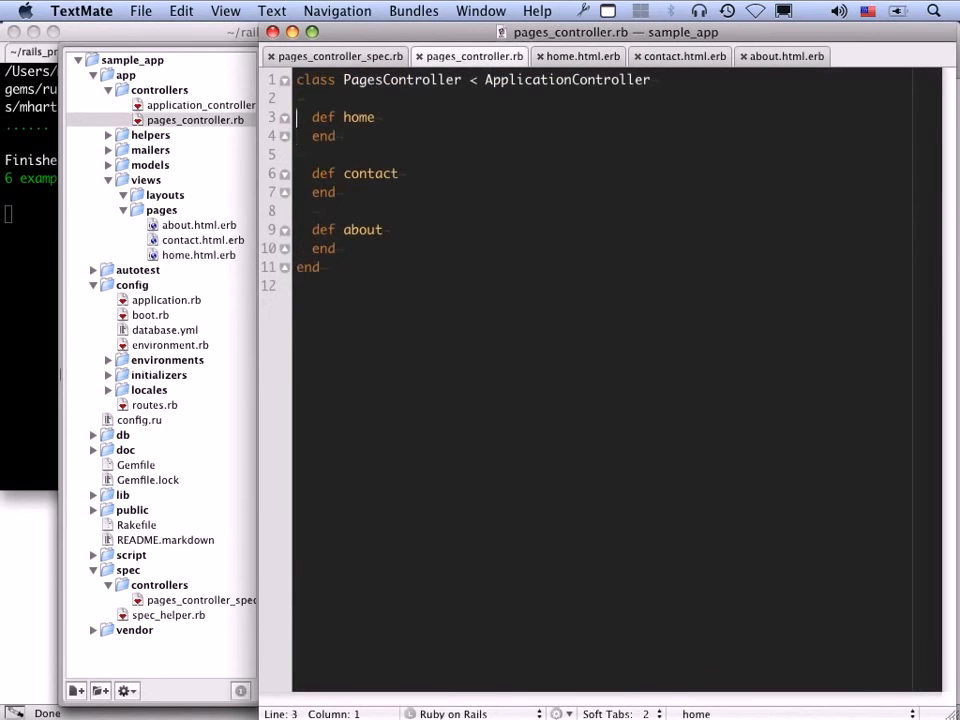
text(@t)
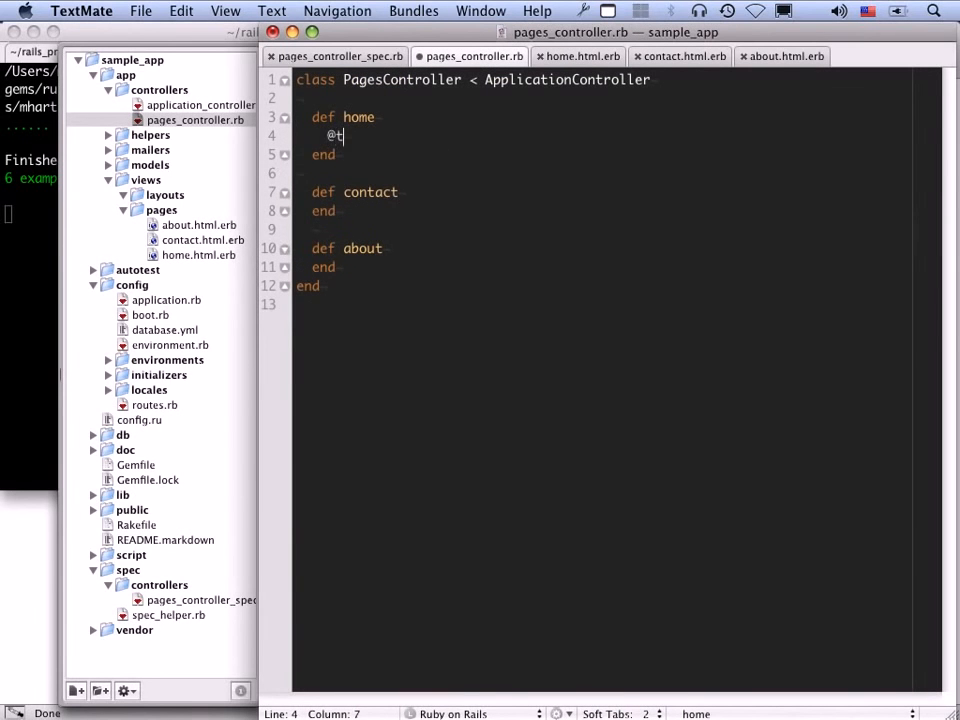
text(itle = ")
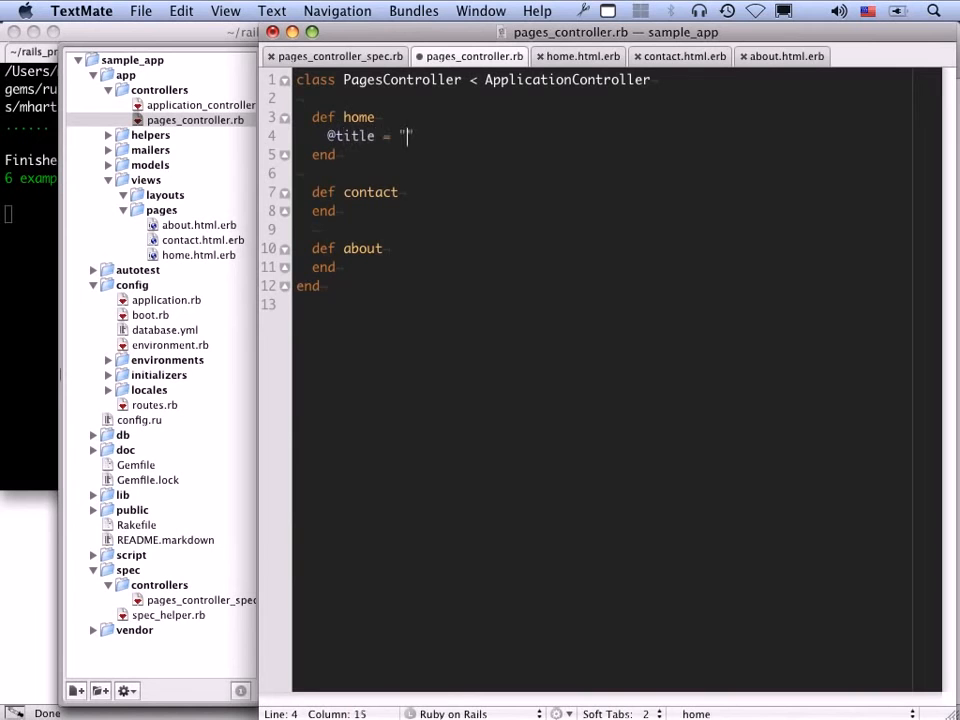
text(Home)
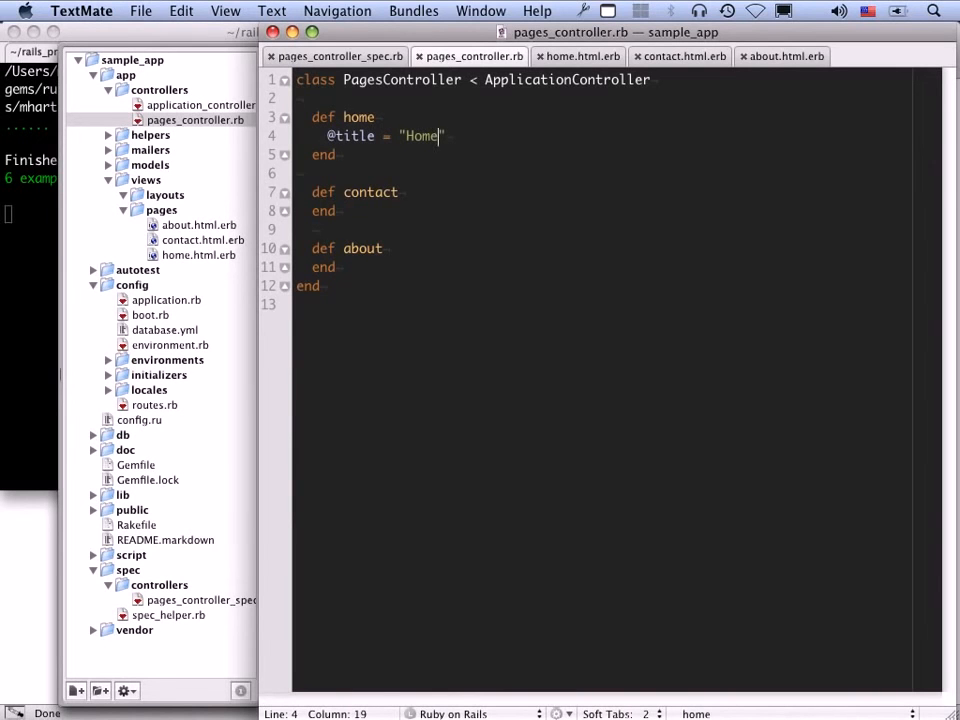
click(580, 56)
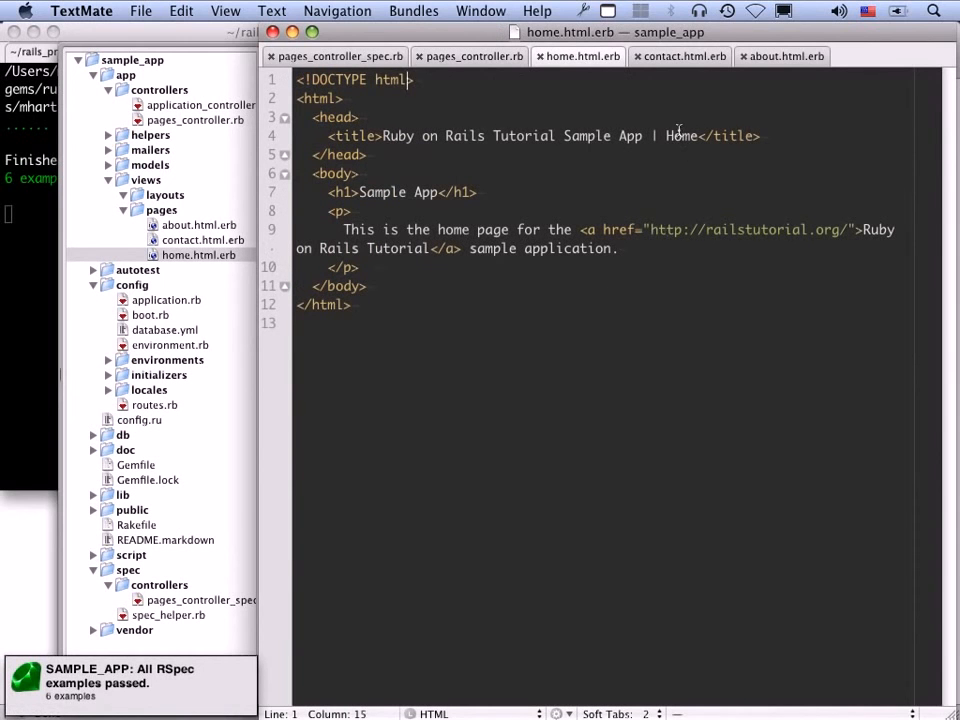
double_click(680, 136)
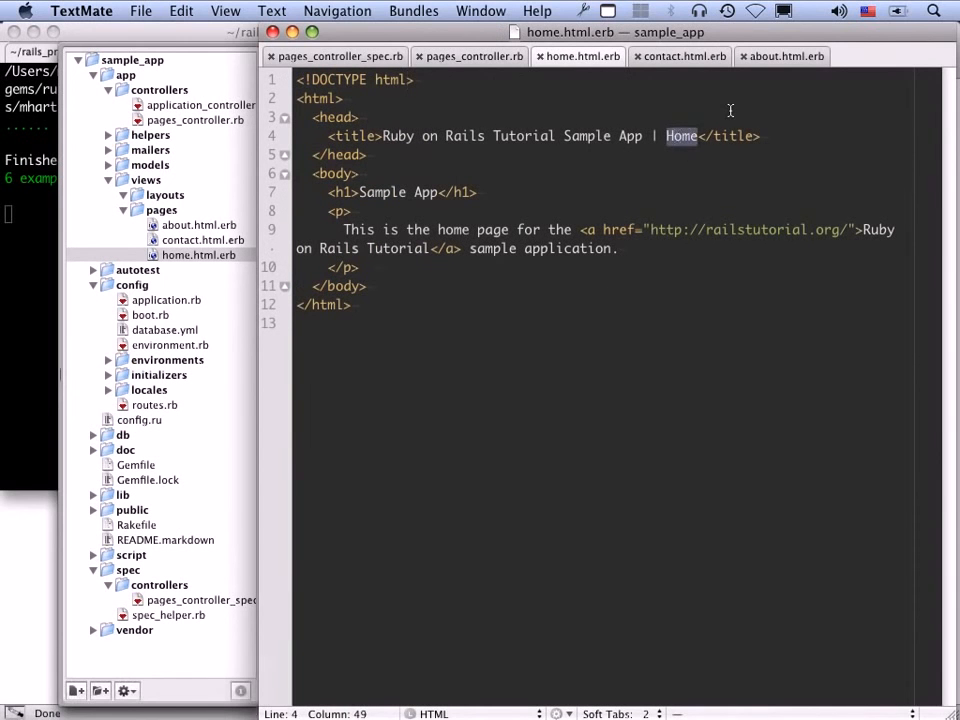
key(Delete)
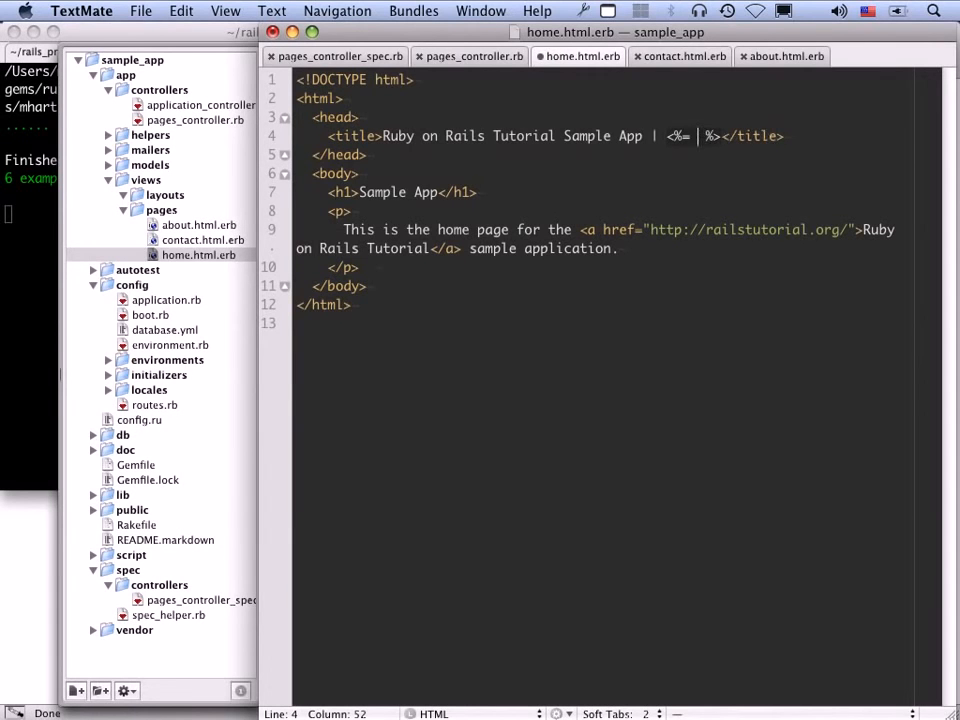
text(@)
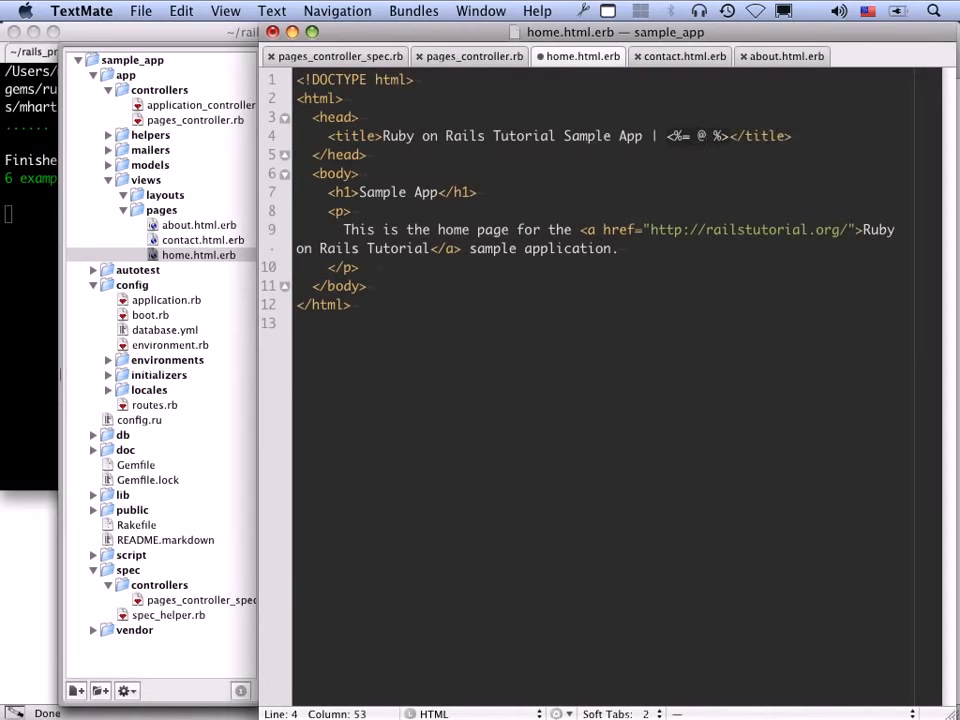
text(title)
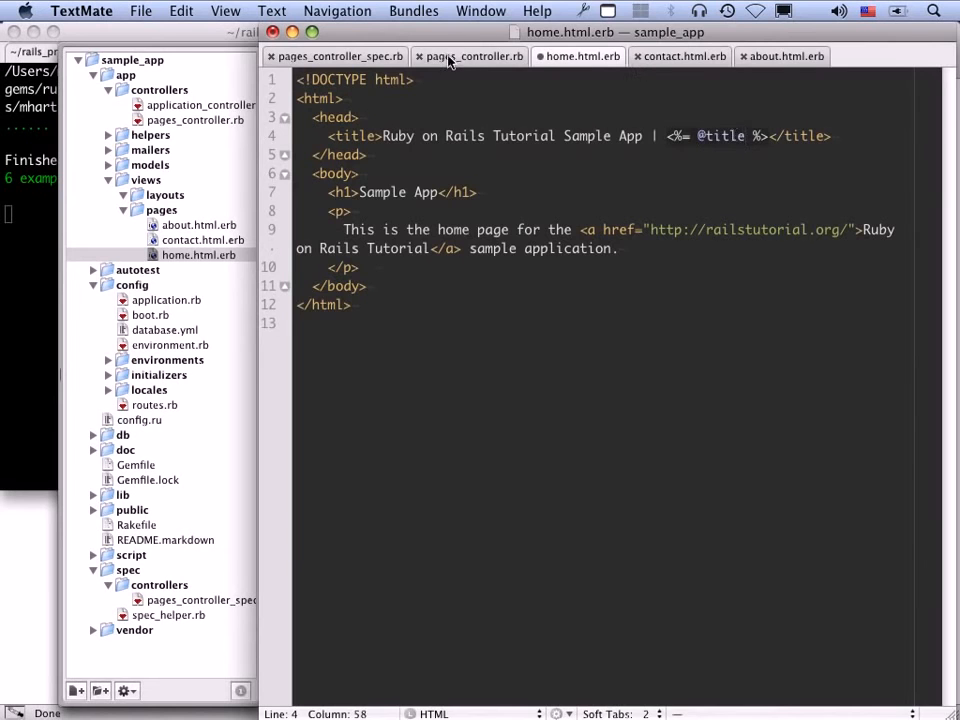
click(474, 56)
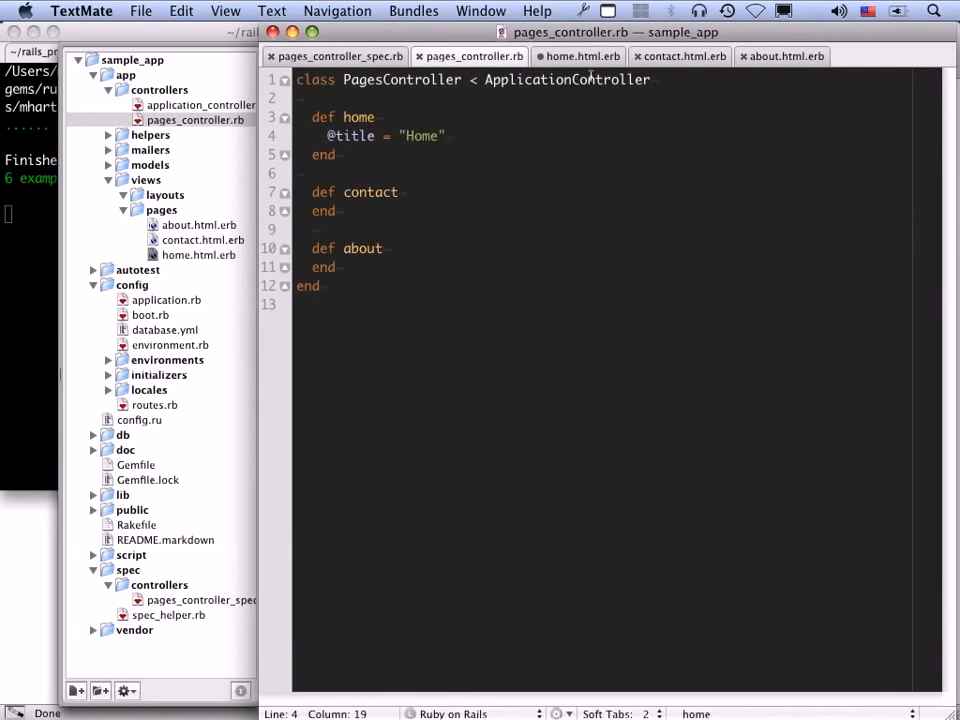
click(580, 56)
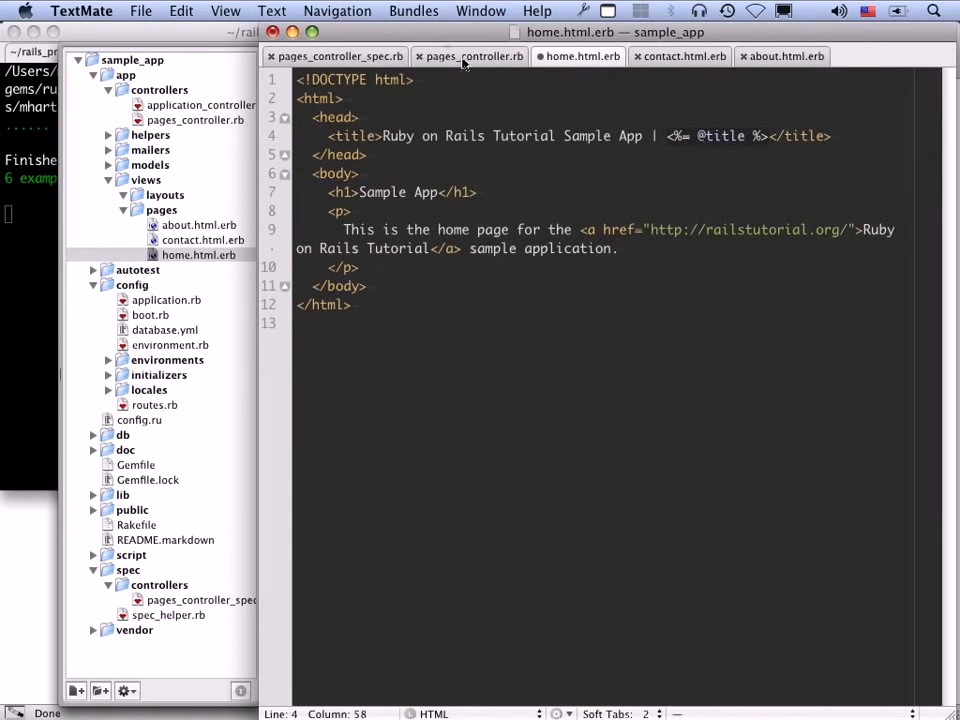
click(470, 56)
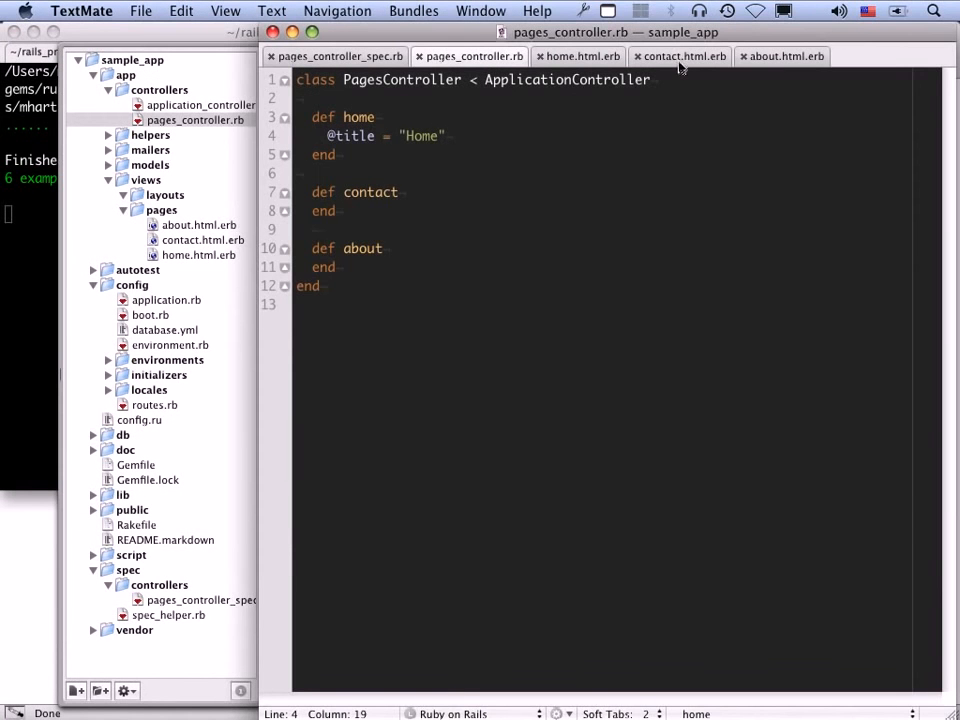
click(680, 56)
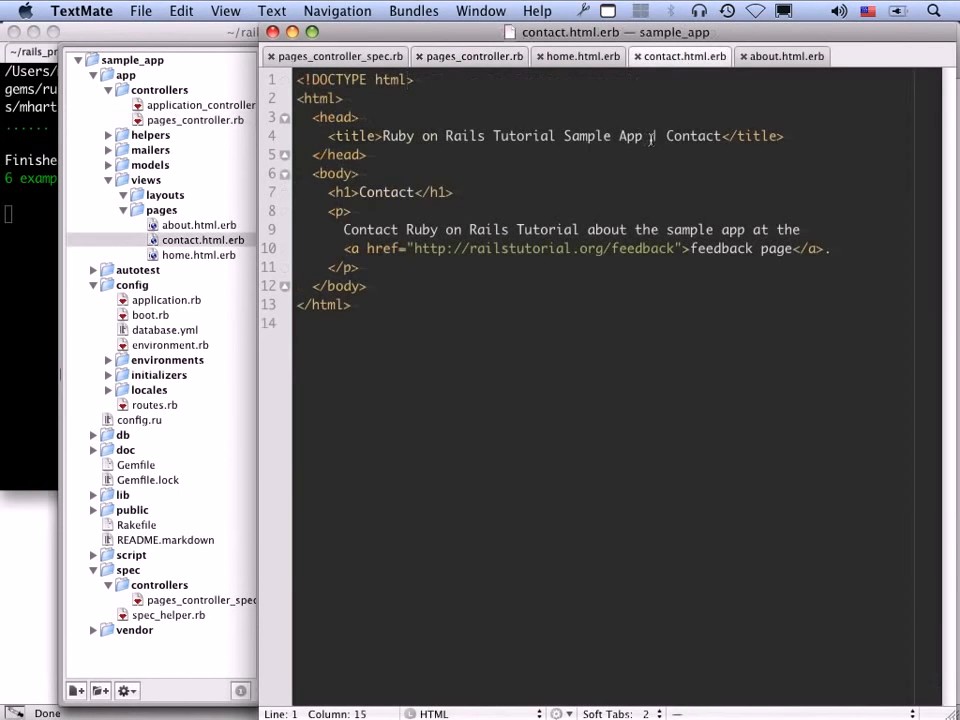
click(582, 56)
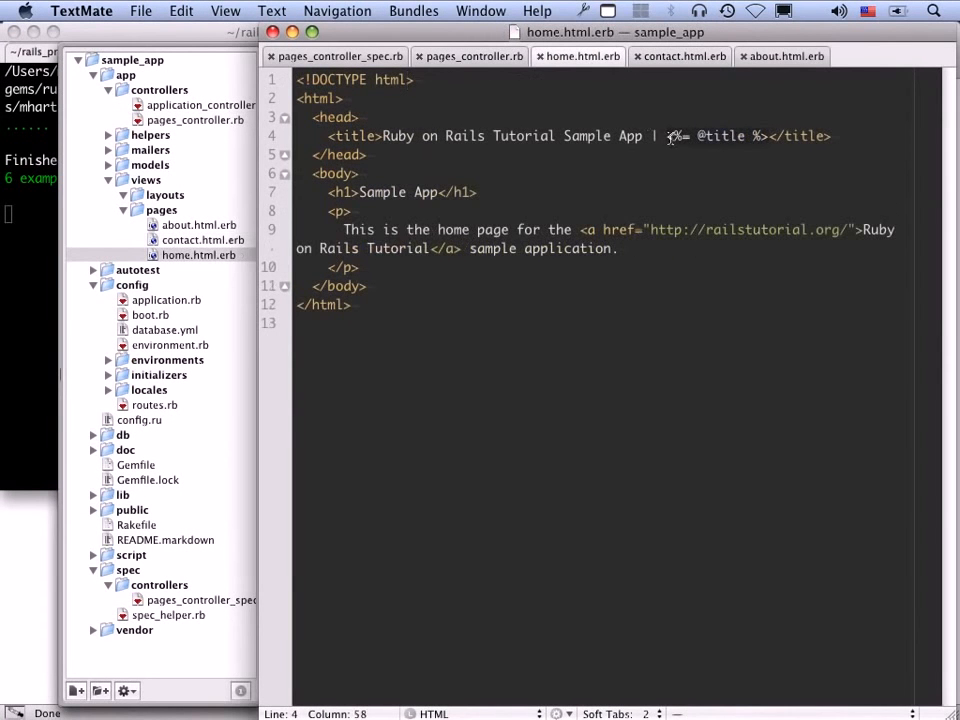
double_click(718, 136)
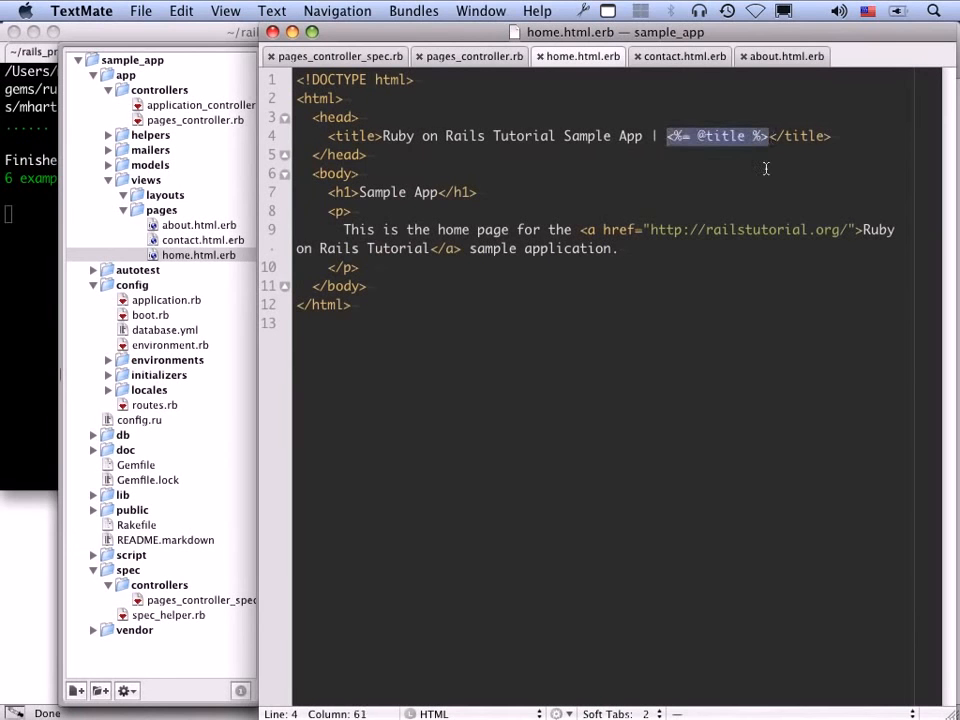
click(680, 56)
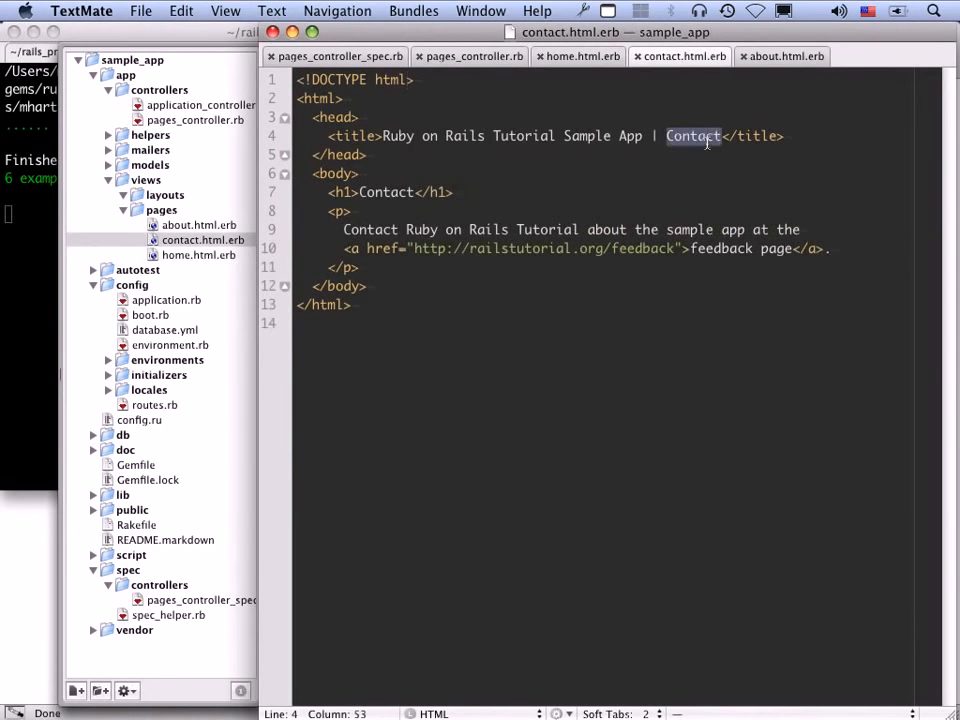
text(<%= @title %>)
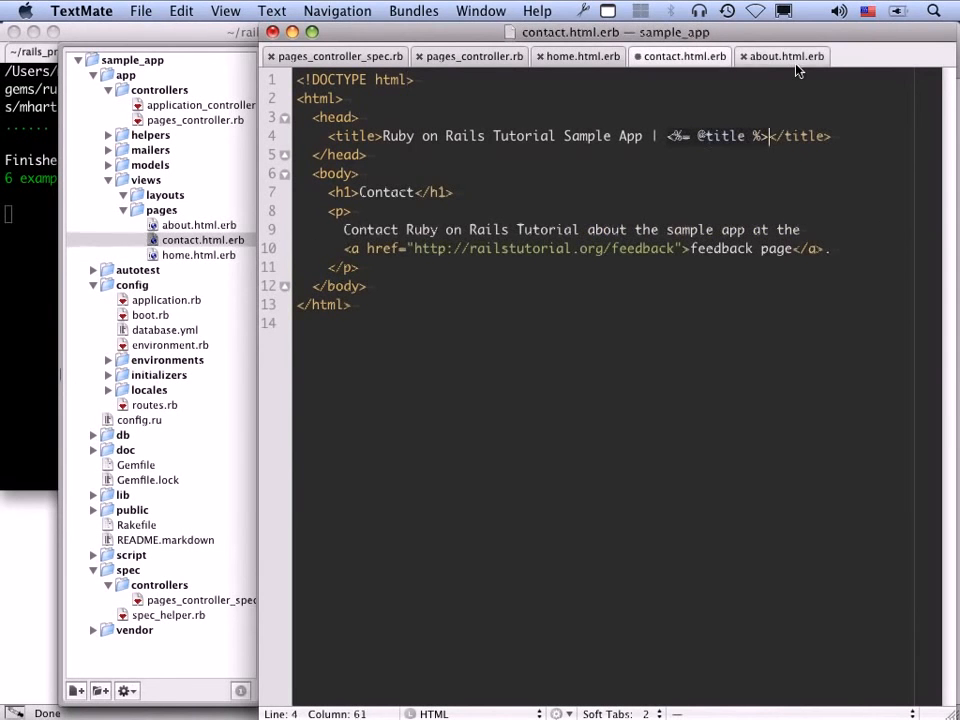
click(788, 56)
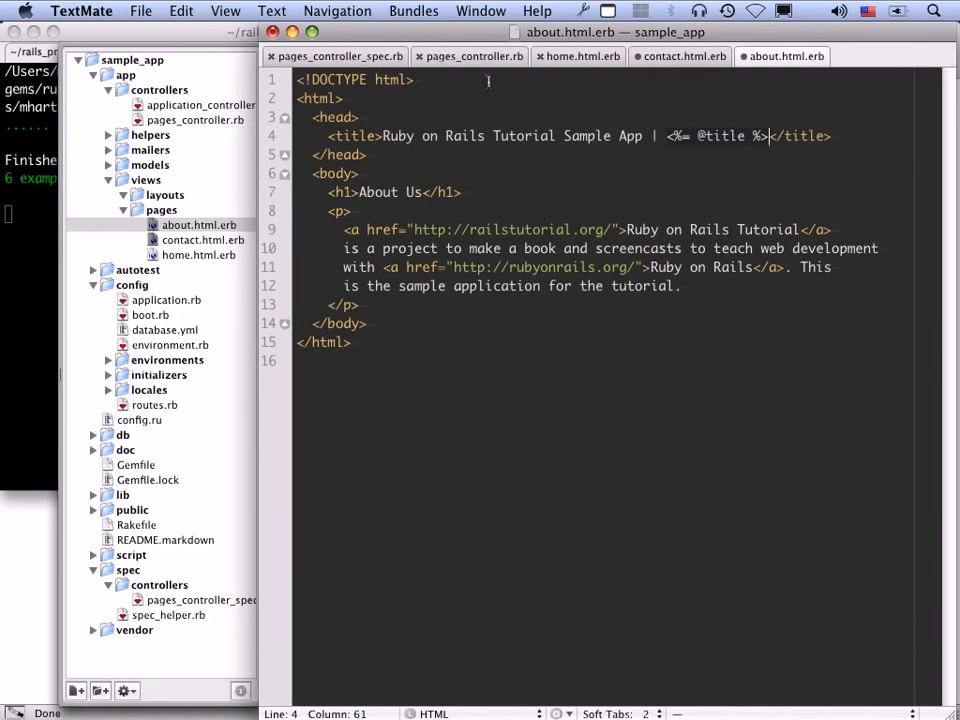
click(468, 56)
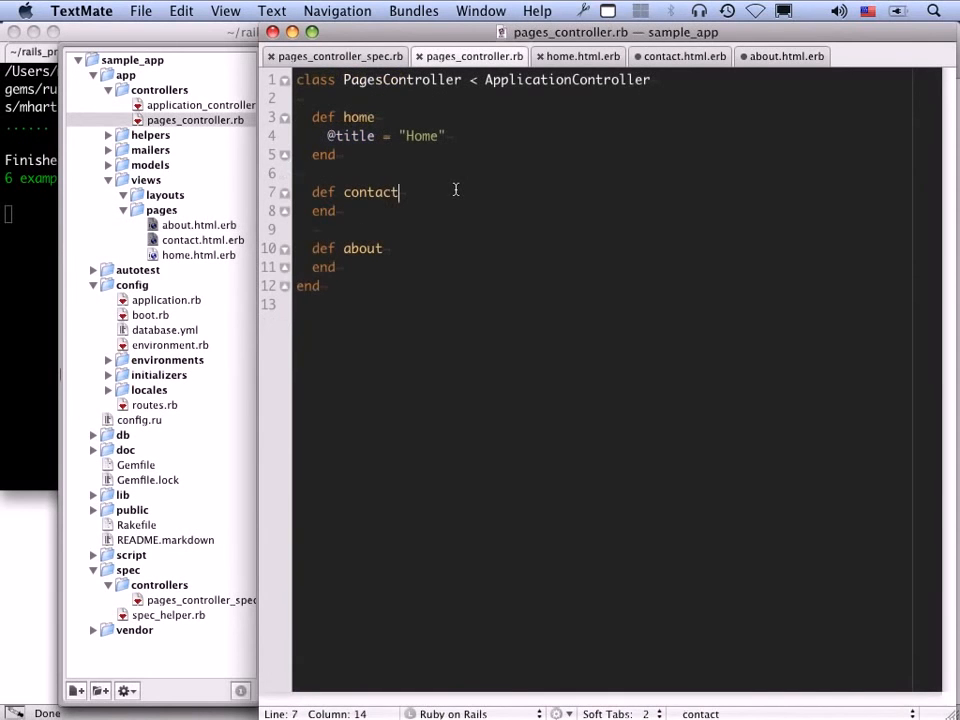
key(Return)
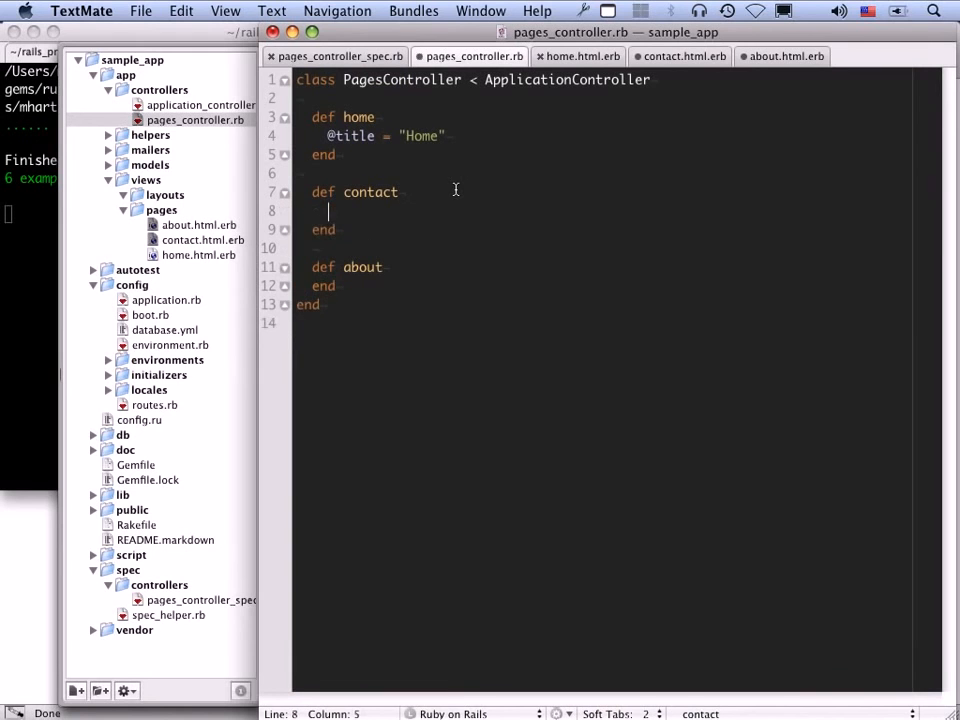
text(@tit)
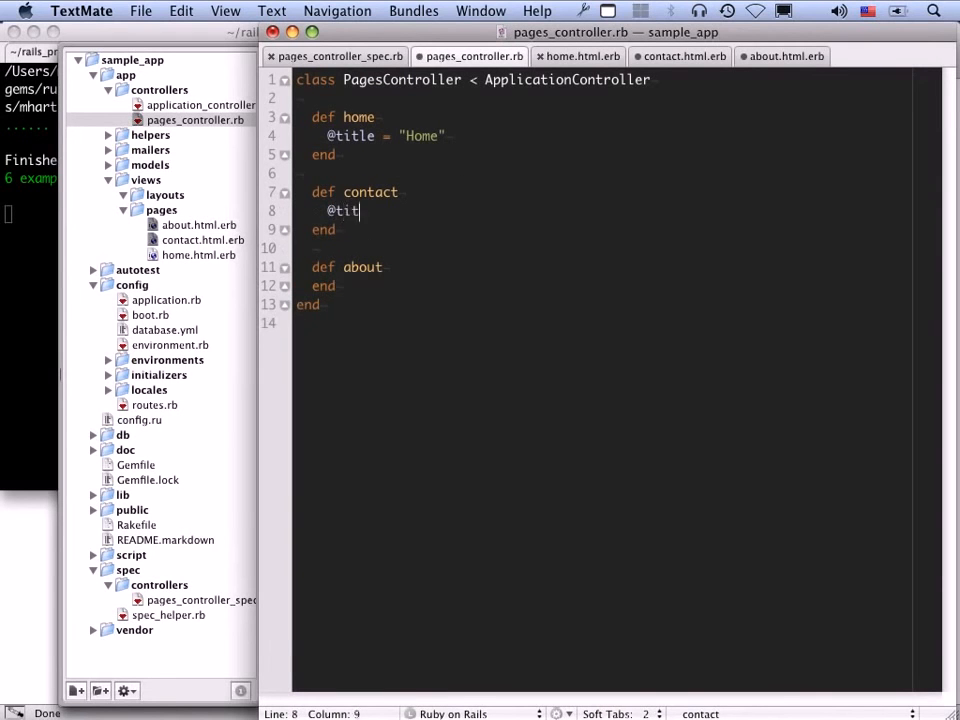
text(le =)
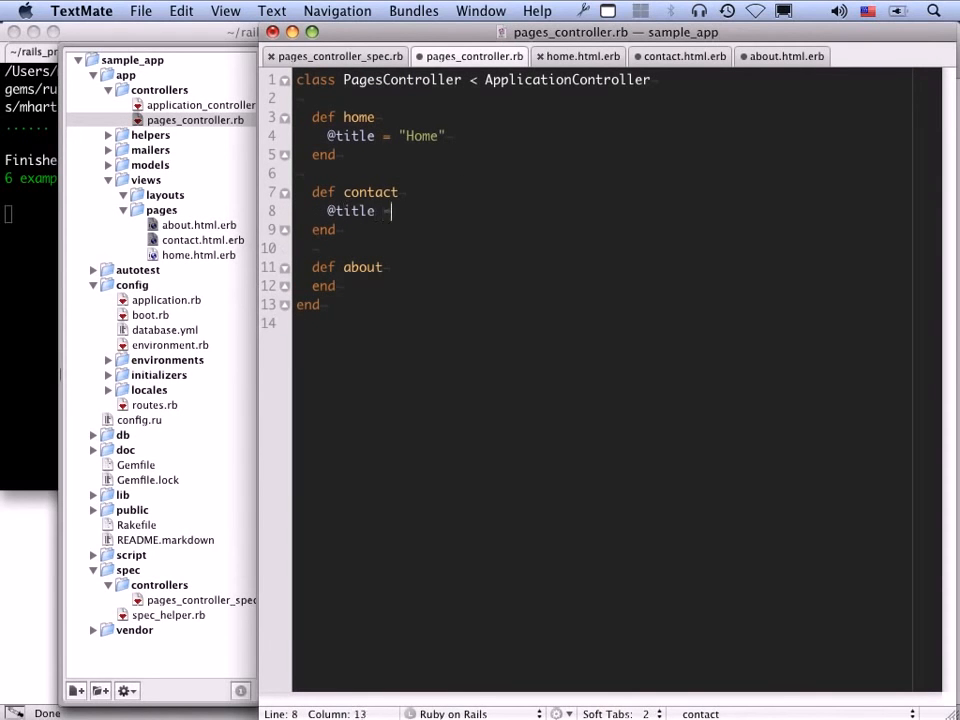
text(= "Contact")
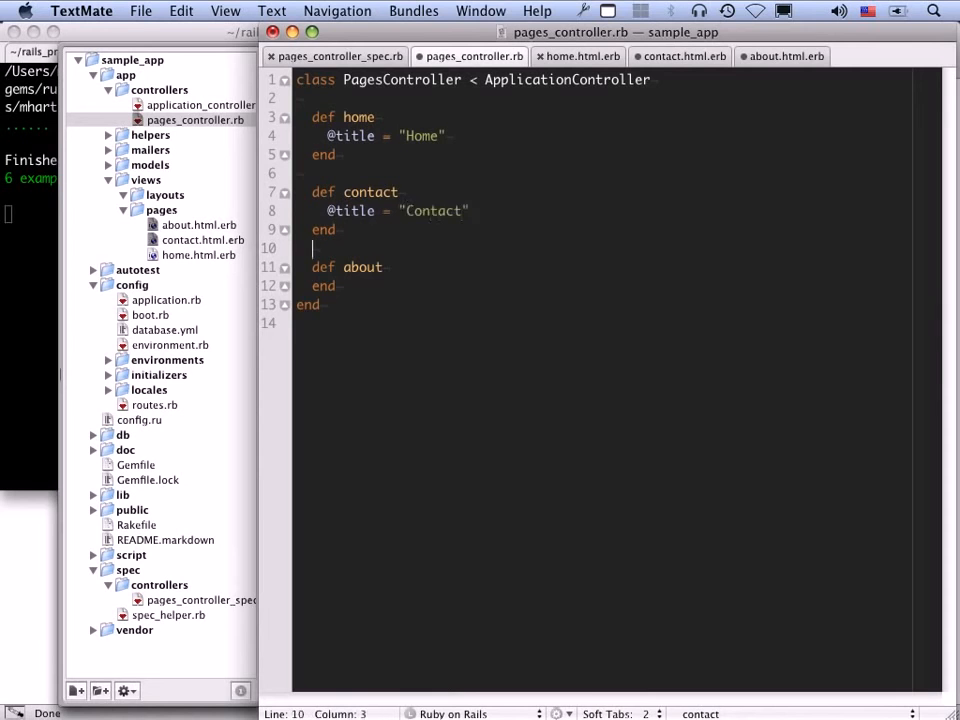
text(@title =)
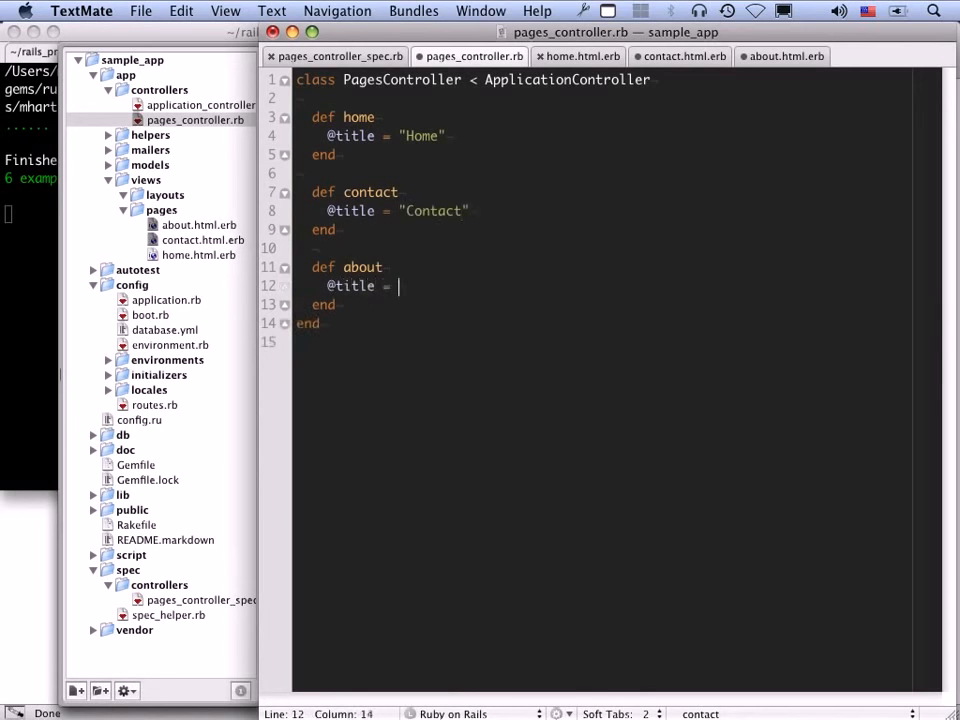
text("About")
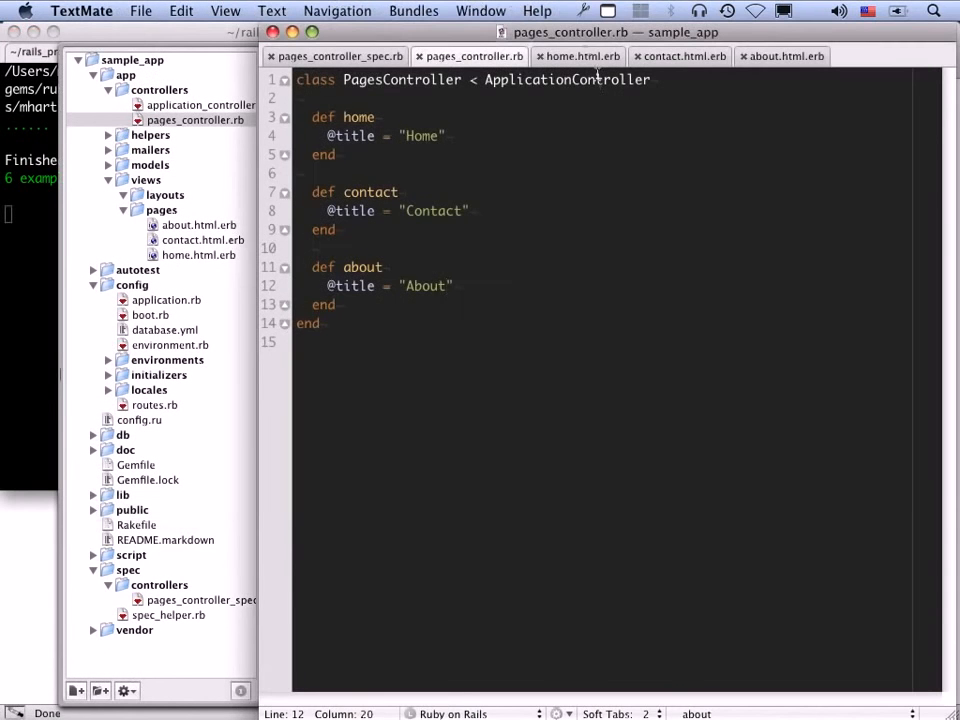
Step: Create a new application.html.erb file in the views/layouts folder
click(680, 56)
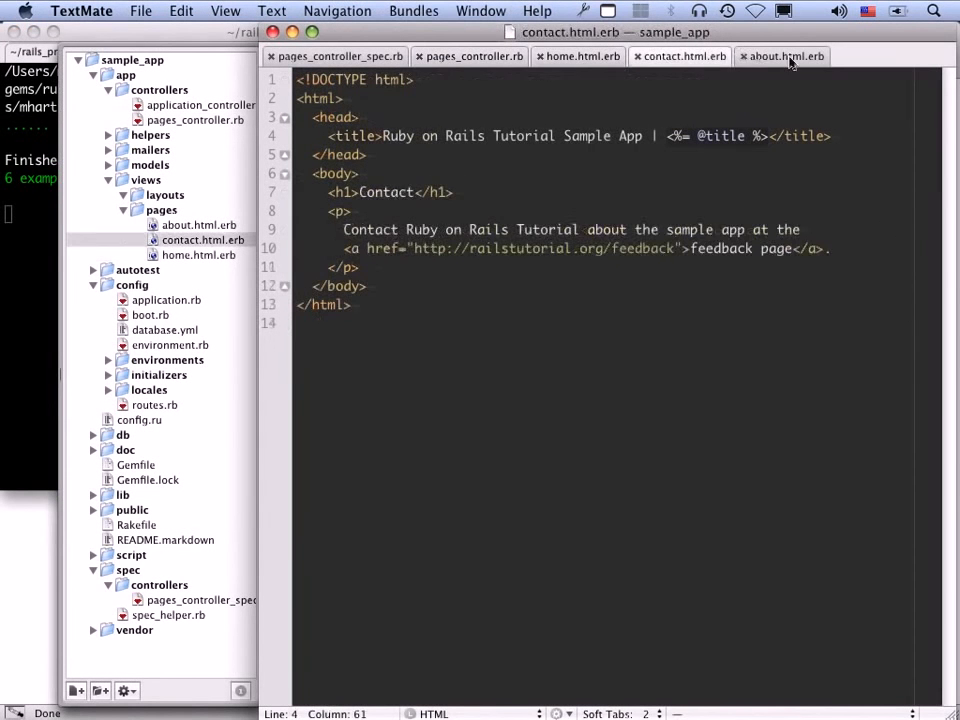
click(582, 56)
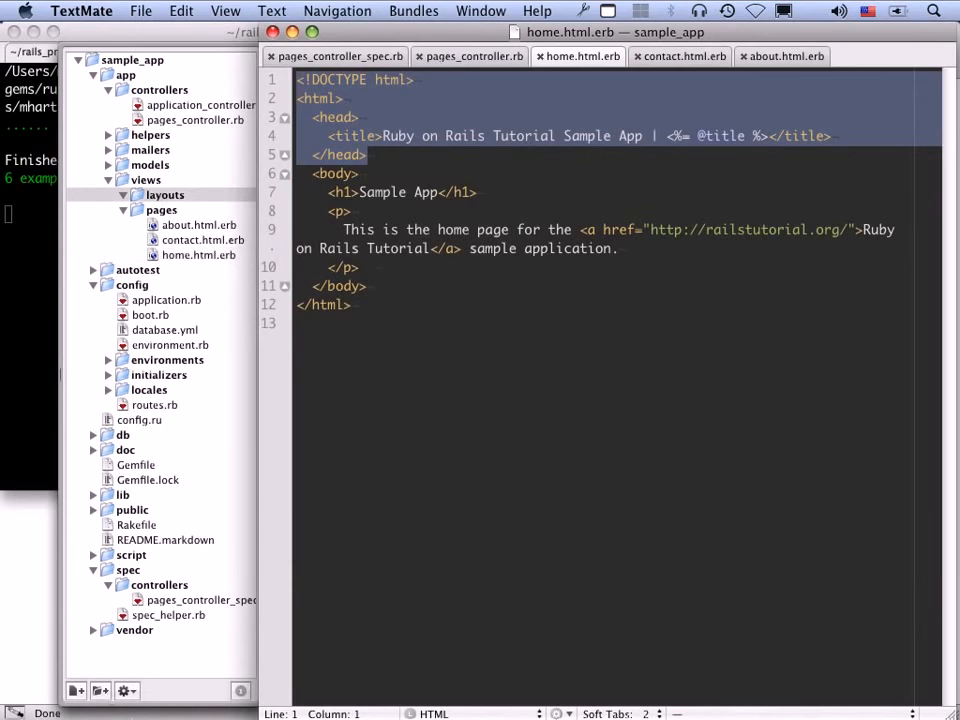
click(76, 690)
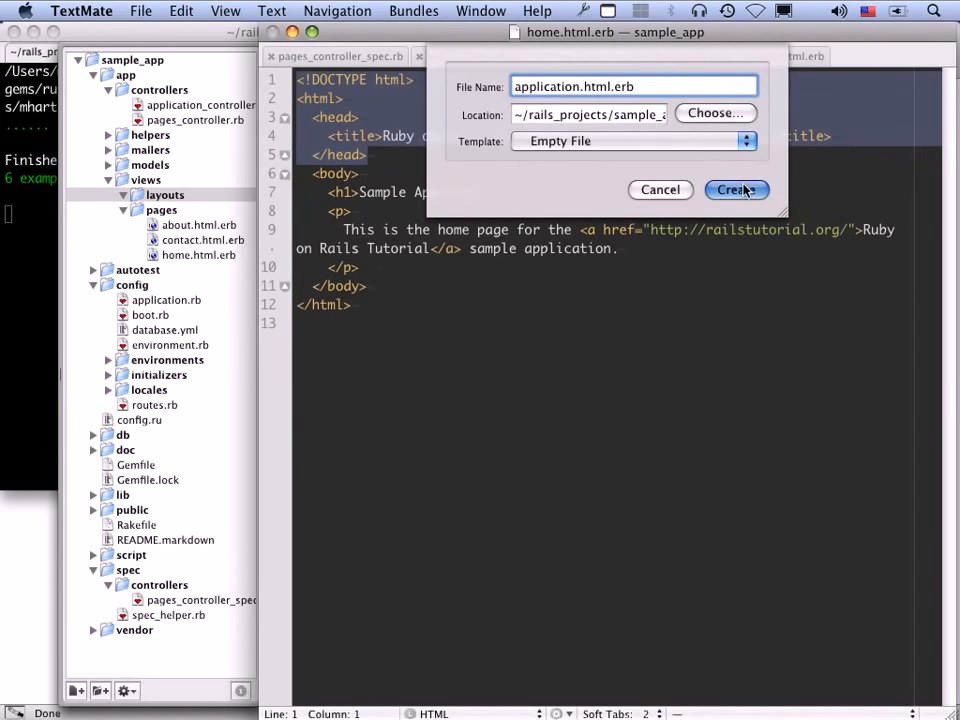
click(736, 190)
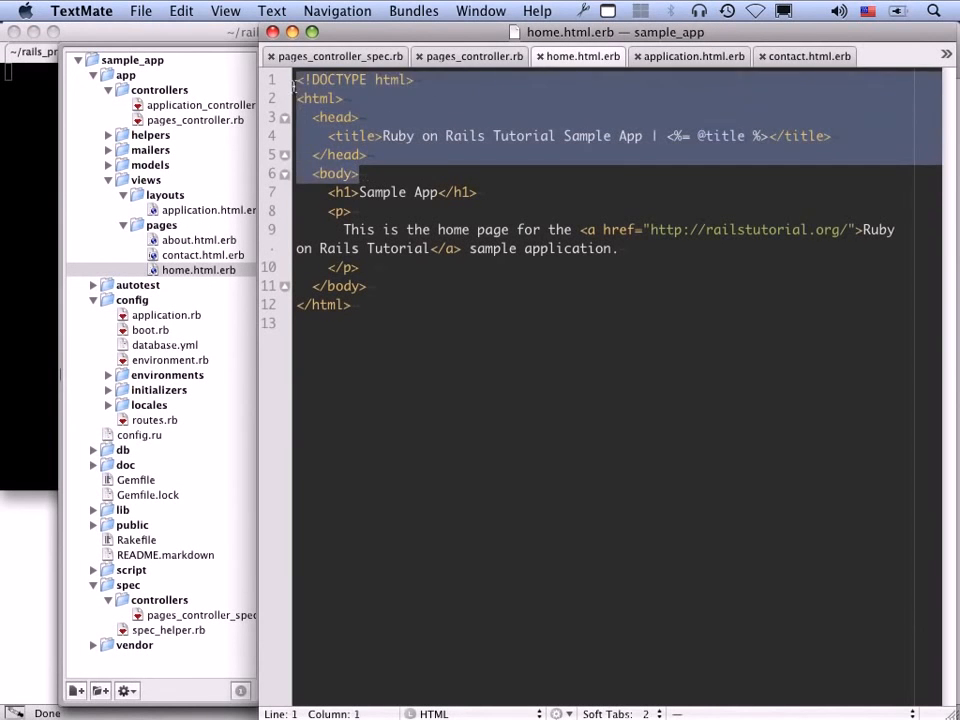
Step: Move the shared doctype and head from home.html.erb into the layout, leaving an empty body
click(690, 56)
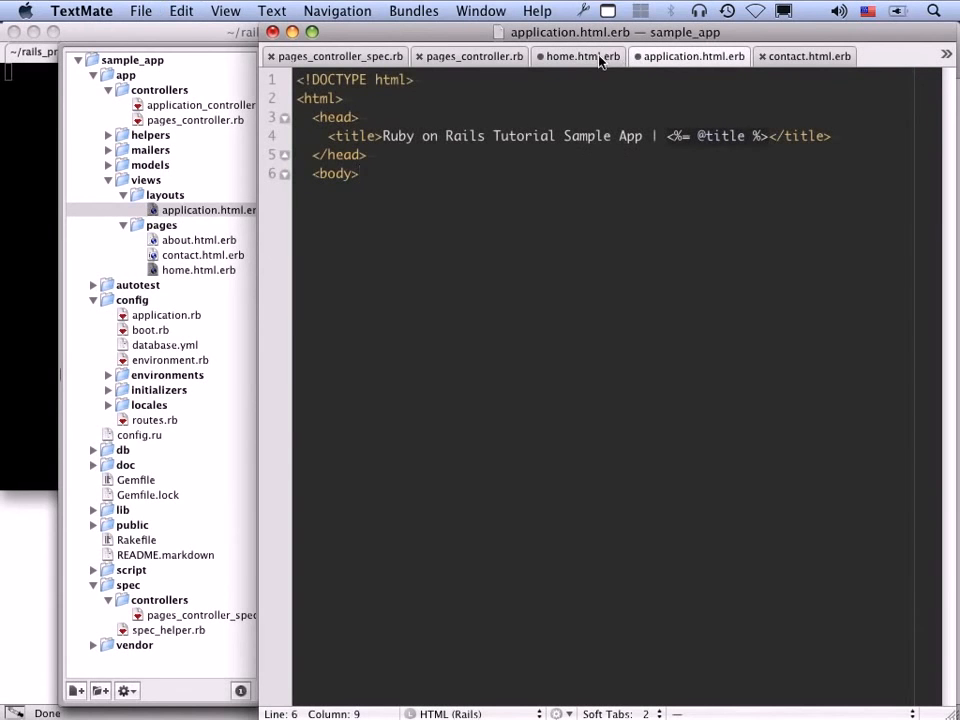
click(582, 56)
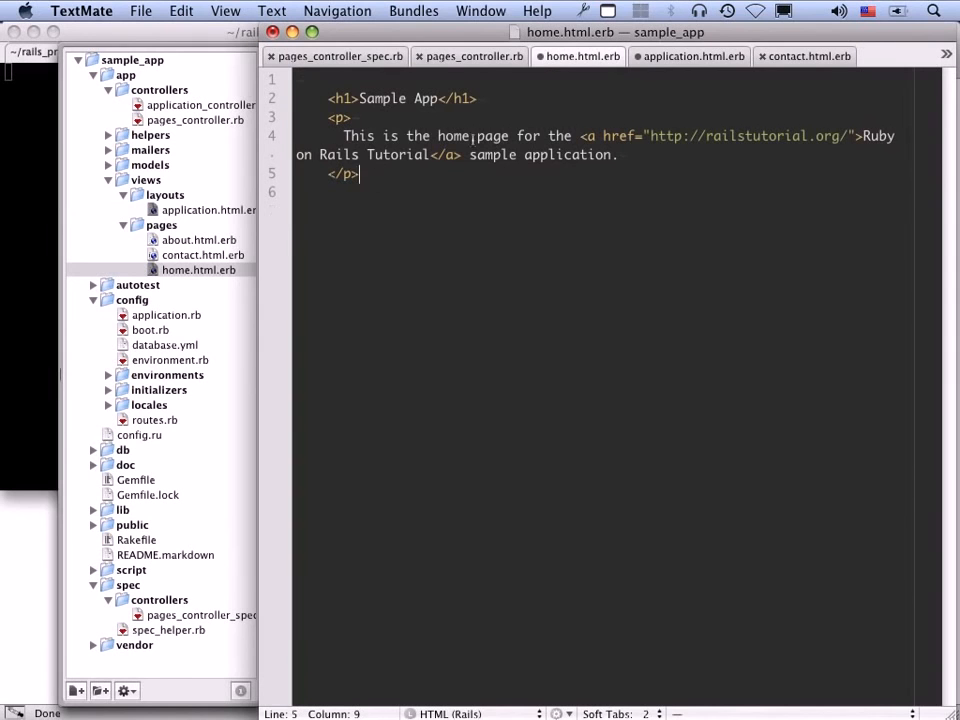
click(688, 56)
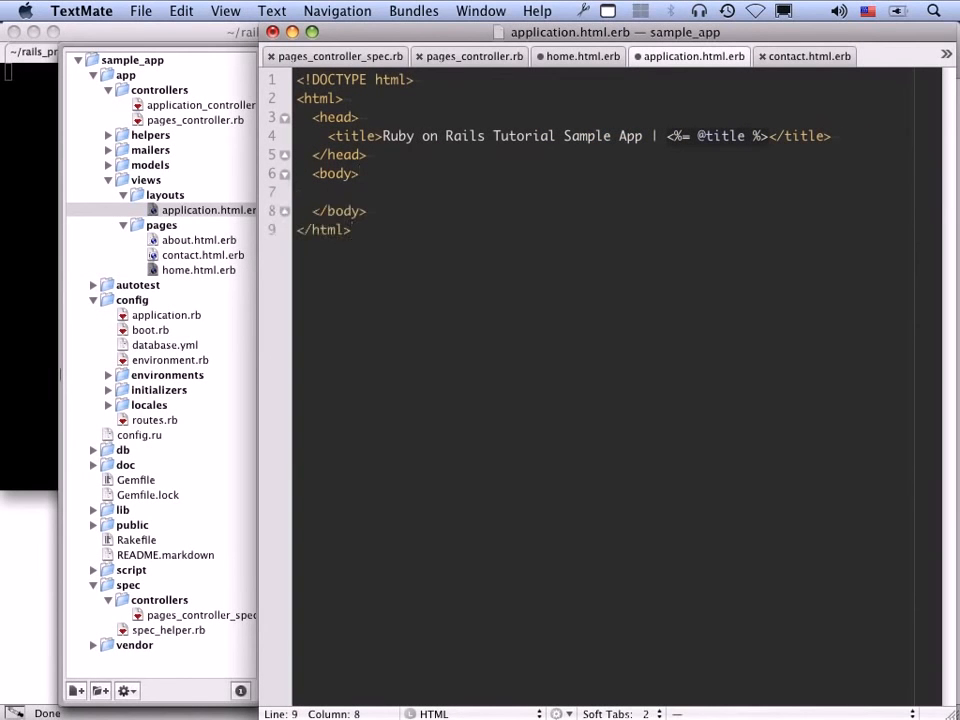
click(298, 192)
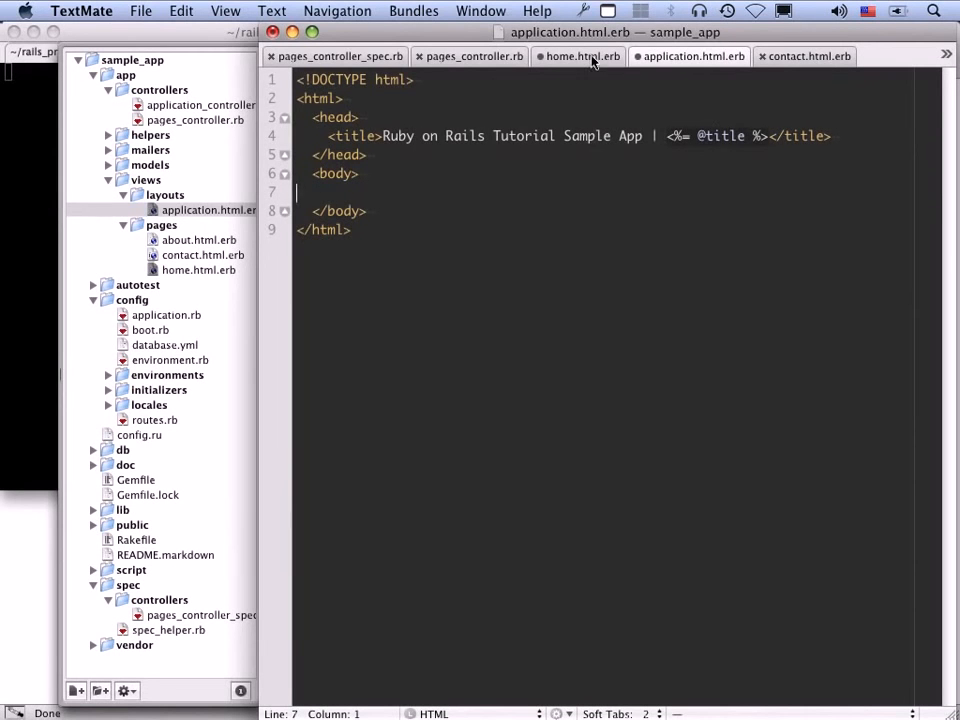
click(582, 56)
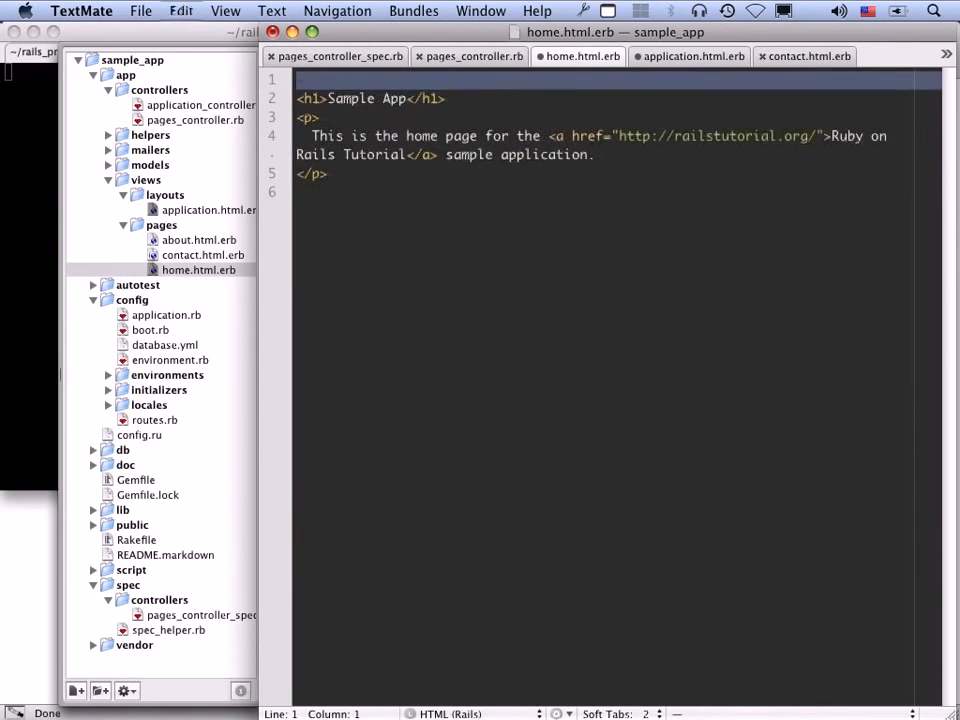
Step: Strip contact.html.erb down to its Contact heading and paragraph, then move on to about.html.erb
click(808, 56)
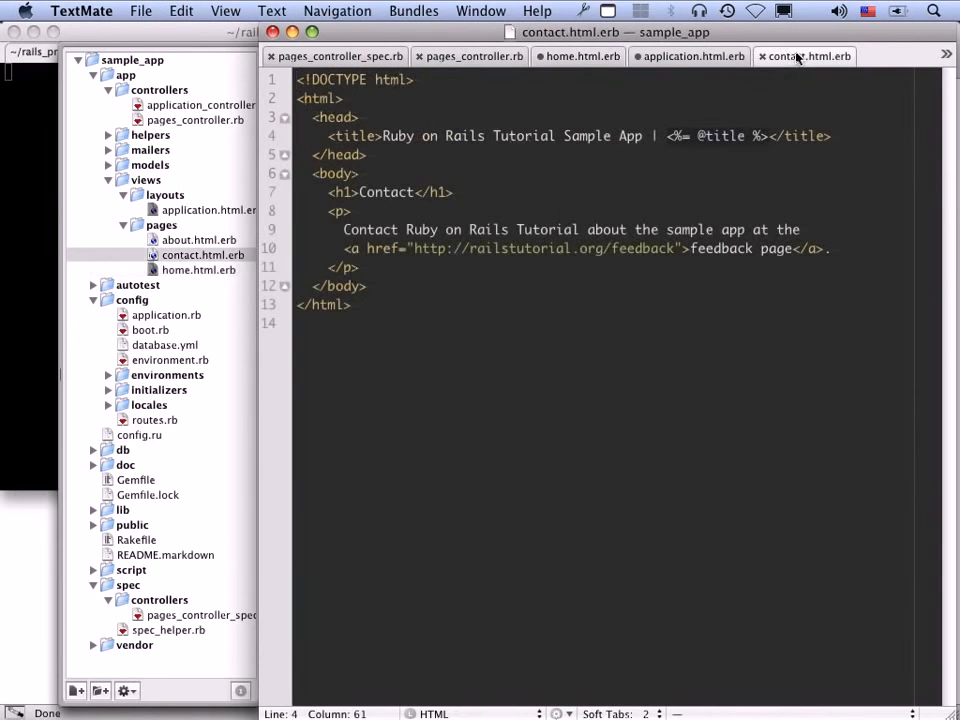
click(360, 116)
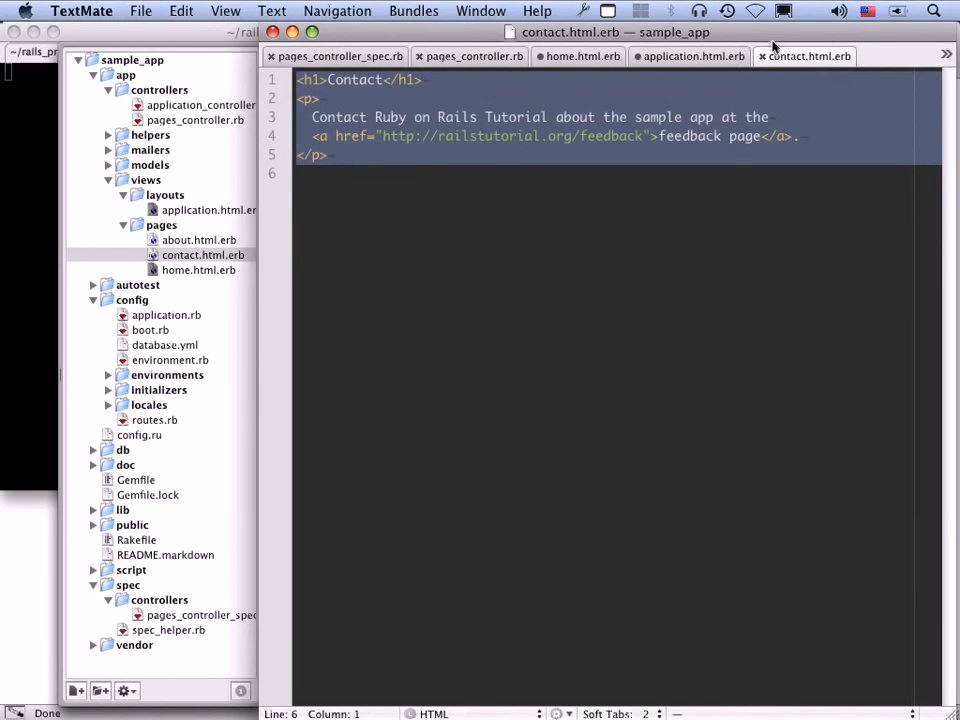
click(804, 56)
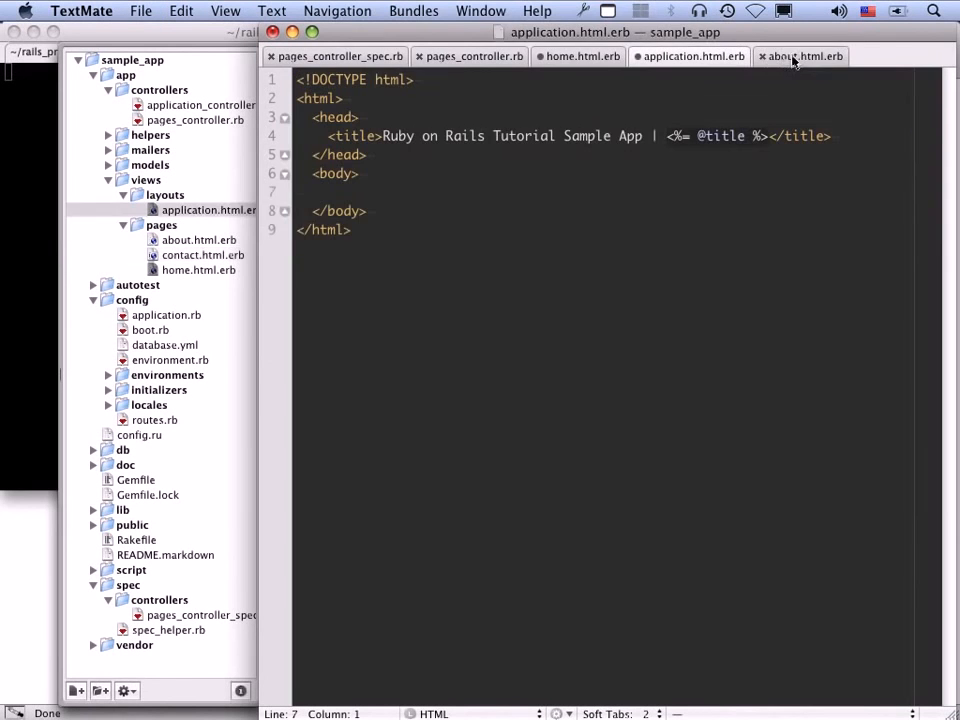
click(804, 56)
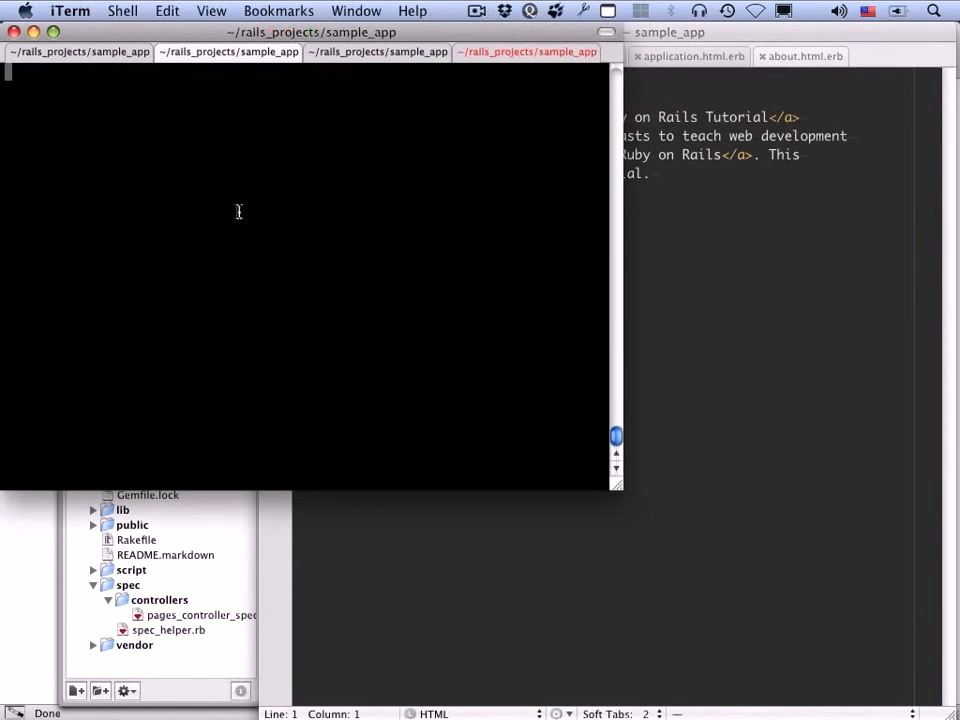
mouse_move(248, 196)
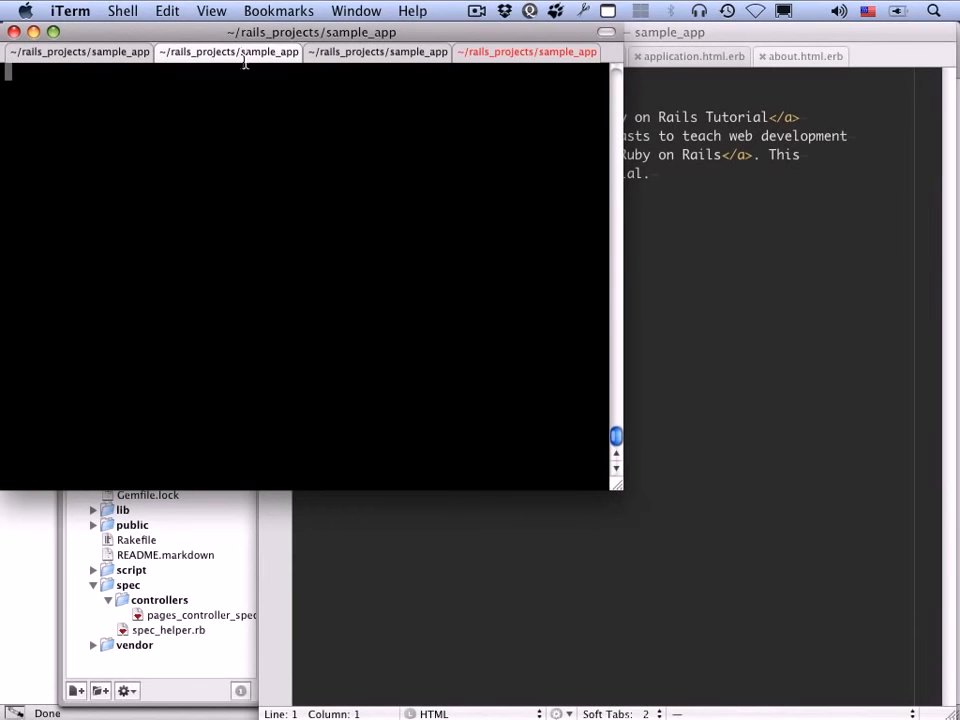
Step: Dismiss the iTerm window with Return to get back to the trimmed about page
key(Return)
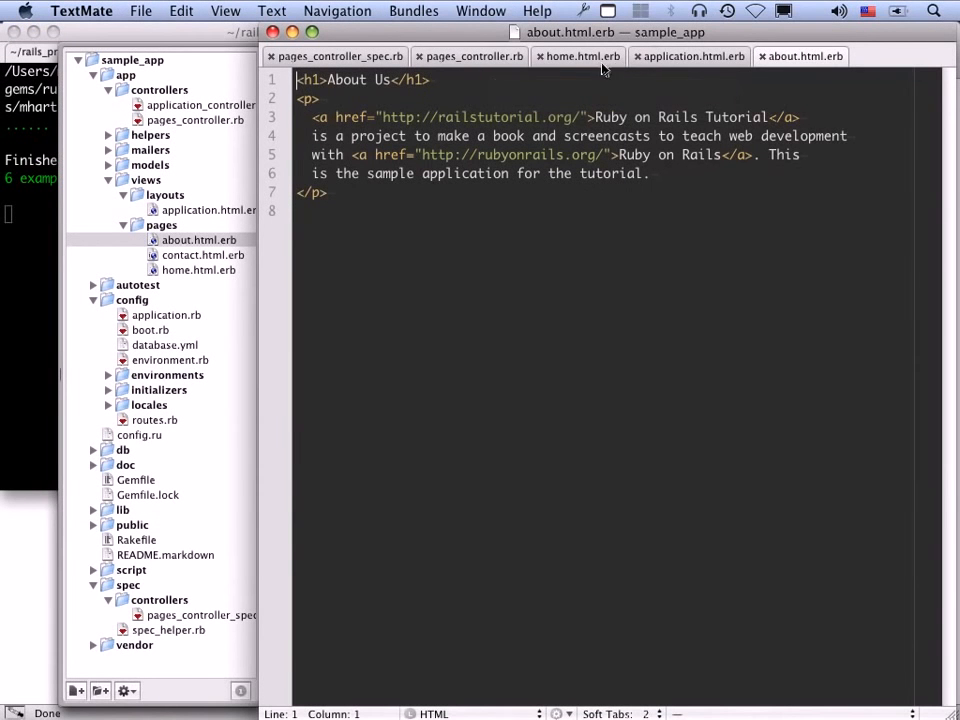
Step: View application.html.erb and place the insertion point after its body tag
click(688, 56)
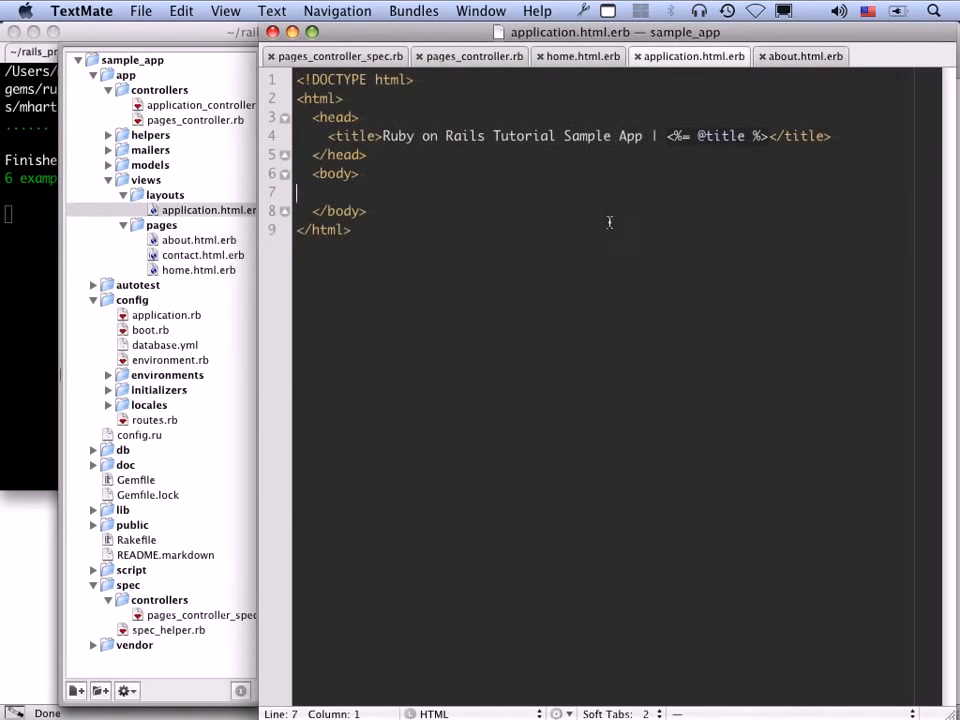
mouse_move(430, 202)
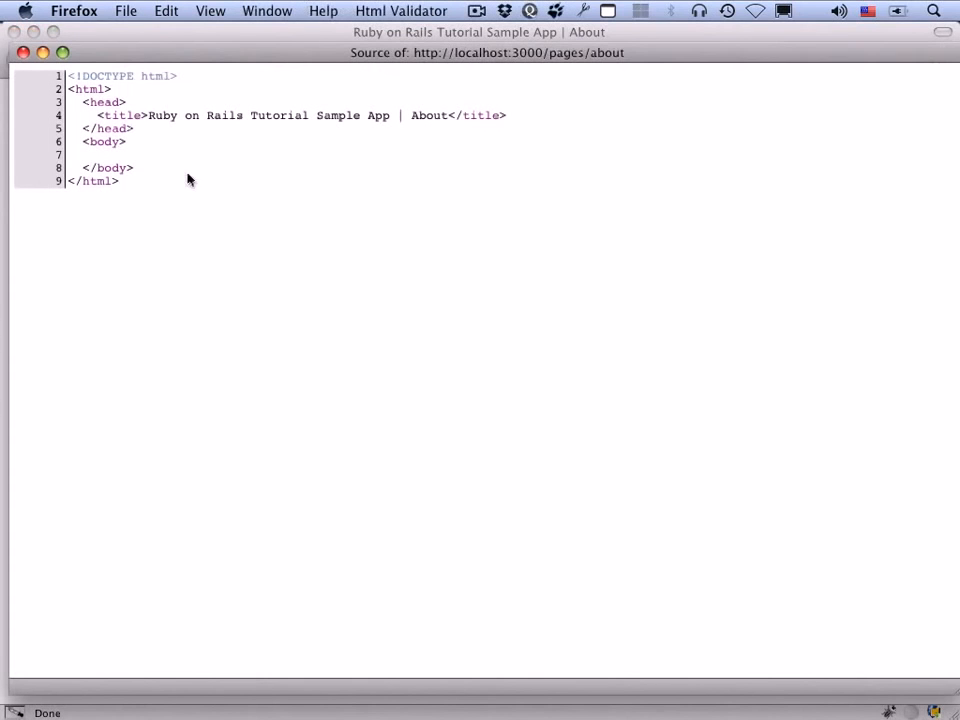
mouse_move(88, 160)
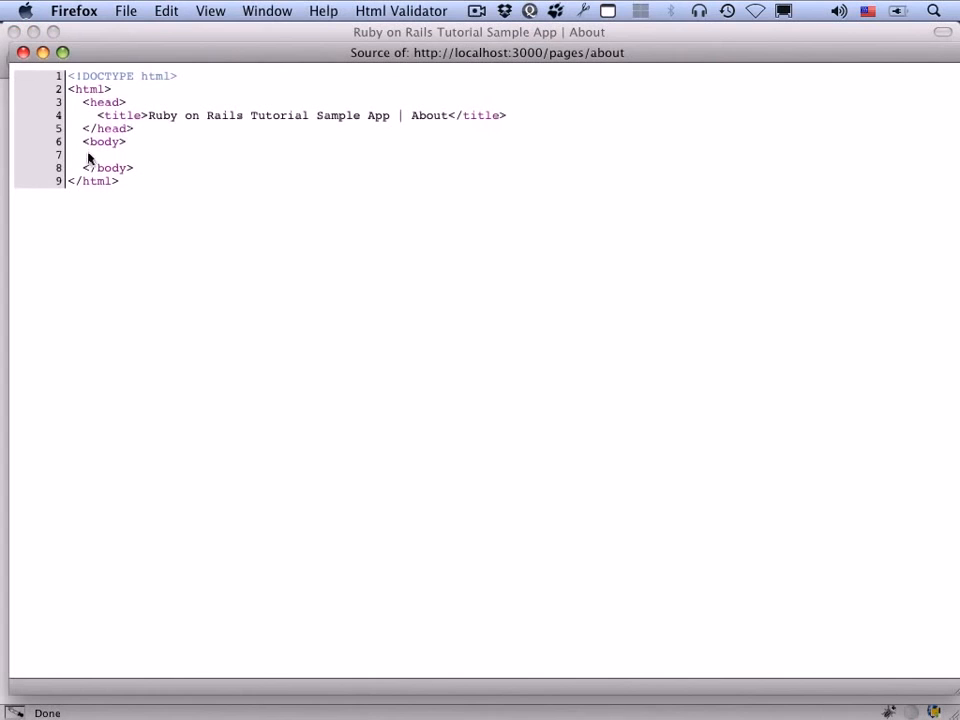
click(130, 152)
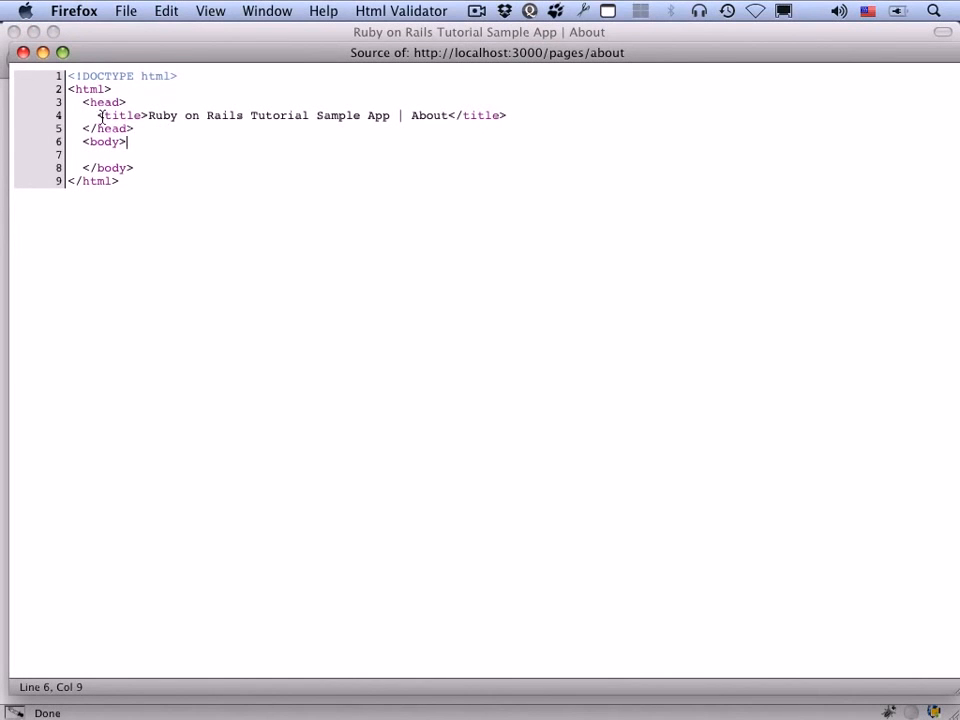
mouse_move(128, 104)
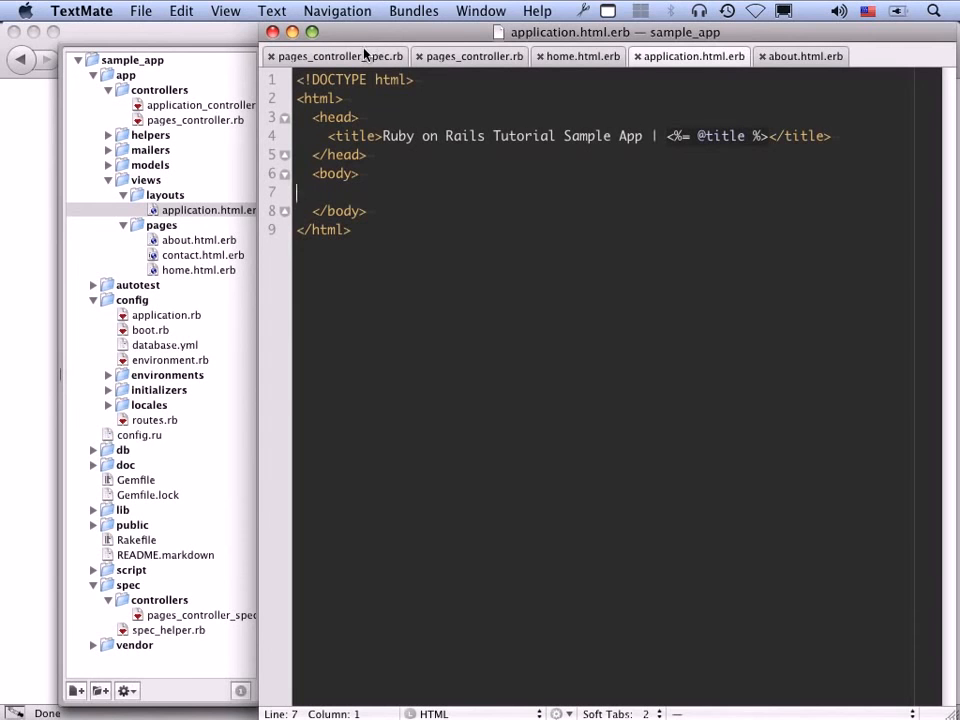
Step: Add an example it "should have a non-blank body" do after the title test in pages_controller_spec.rb
click(336, 56)
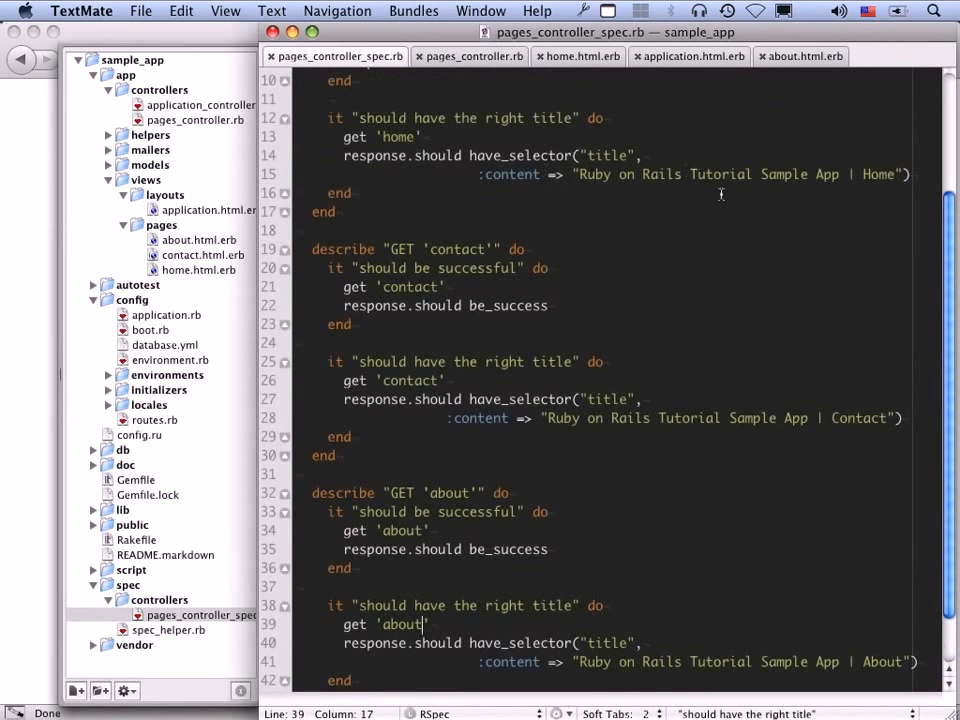
mouse_move(736, 208)
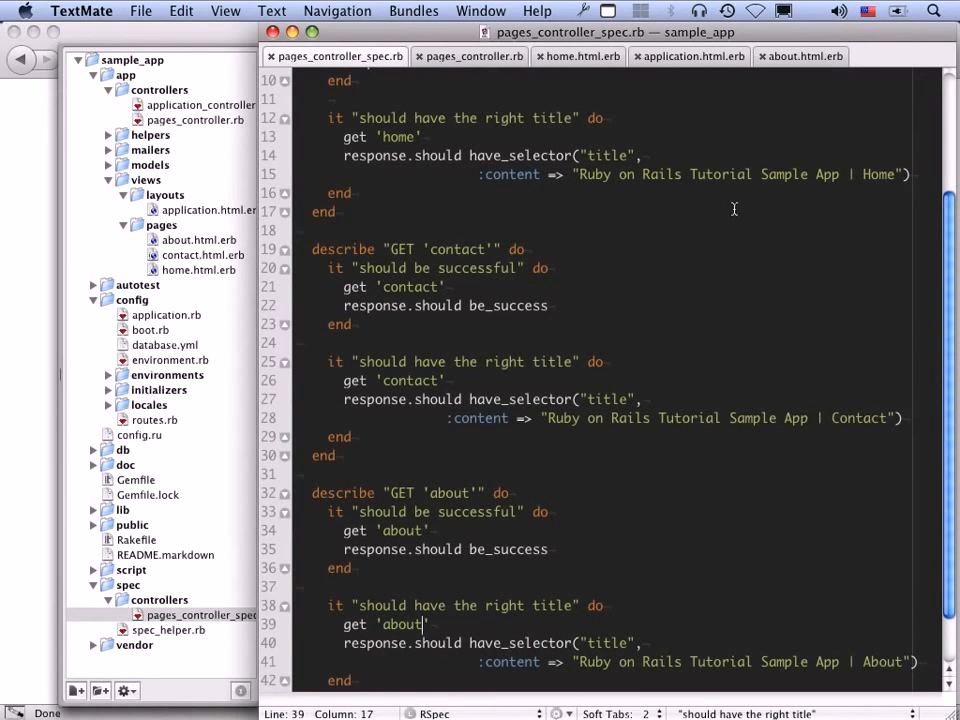
scroll(up, 3)
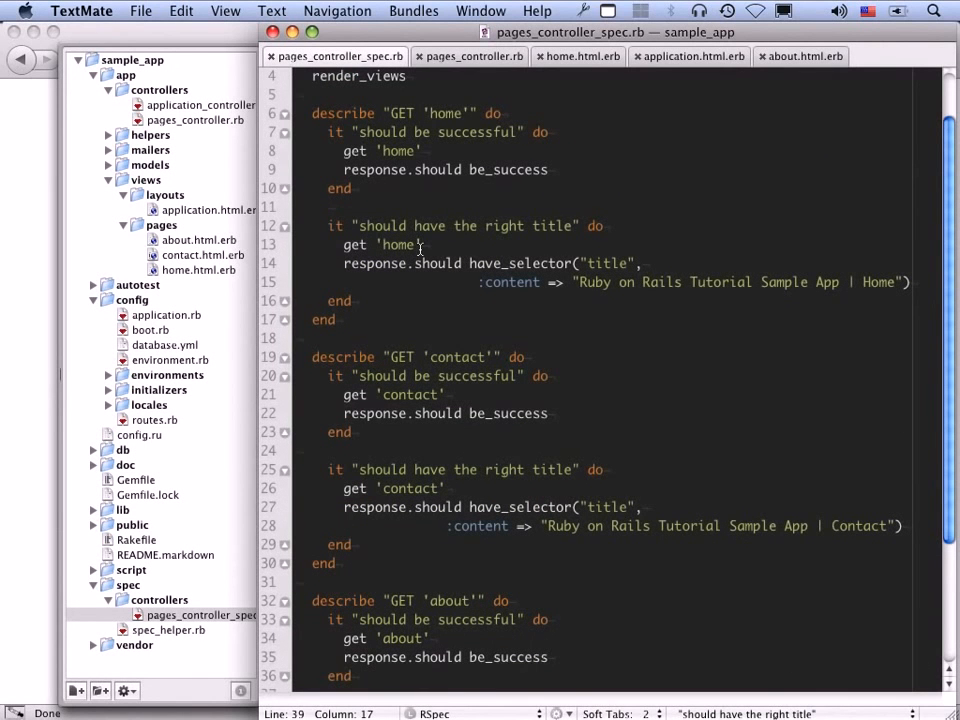
mouse_move(392, 278)
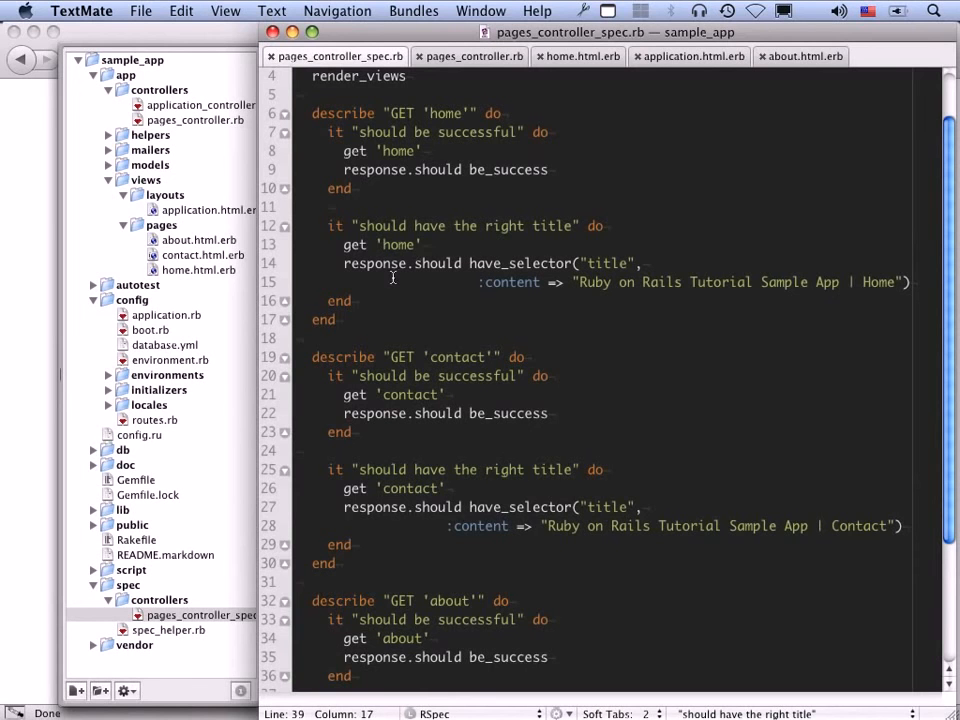
mouse_move(292, 318)
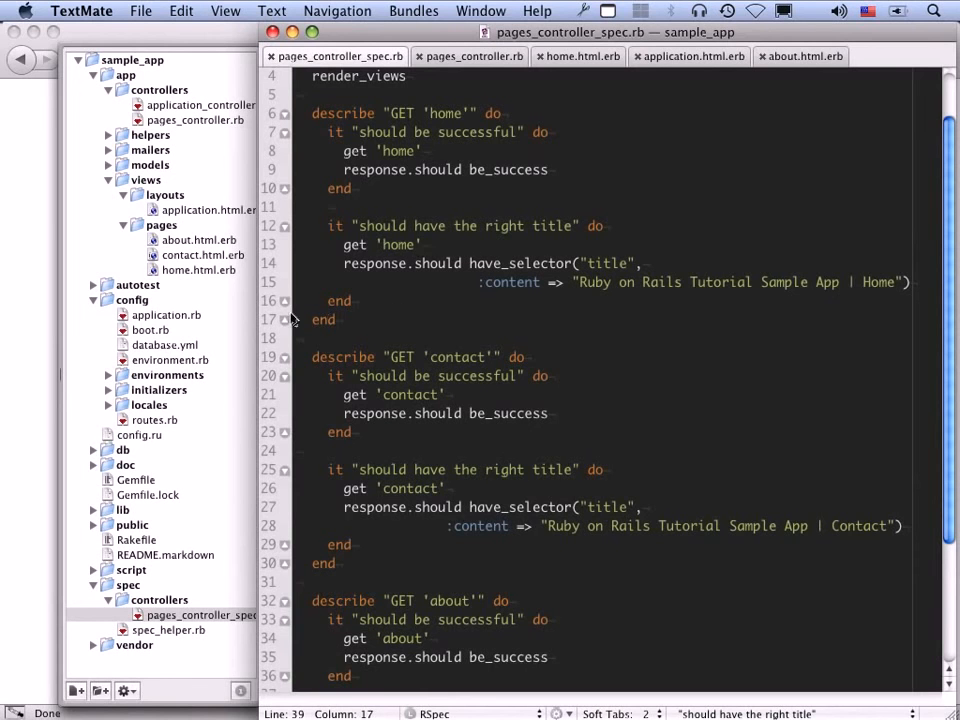
click(296, 320)
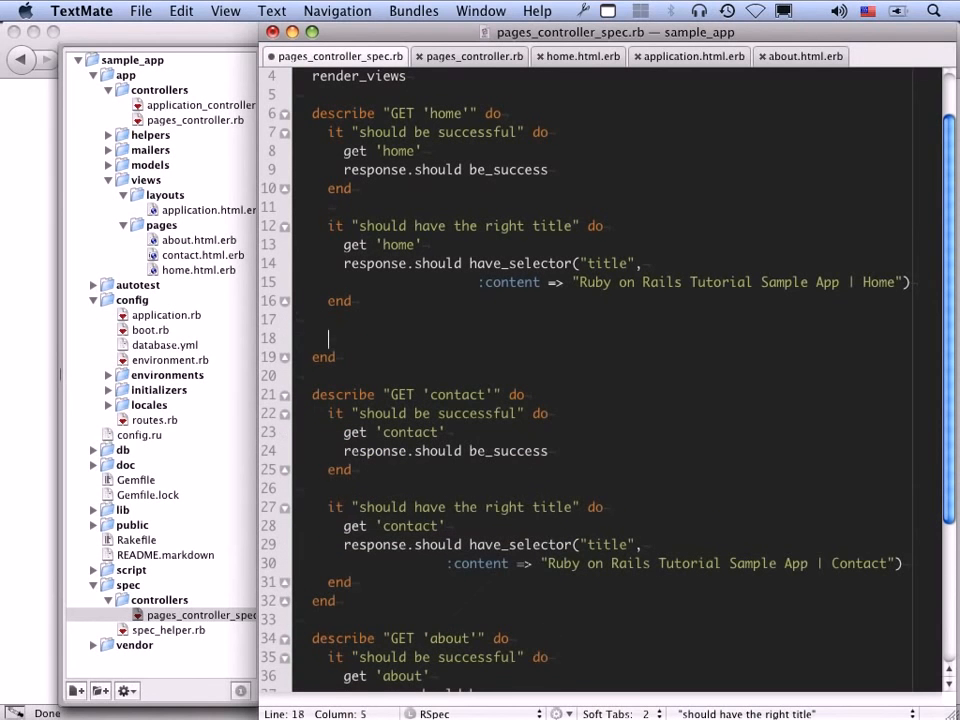
text(it "should description" do)
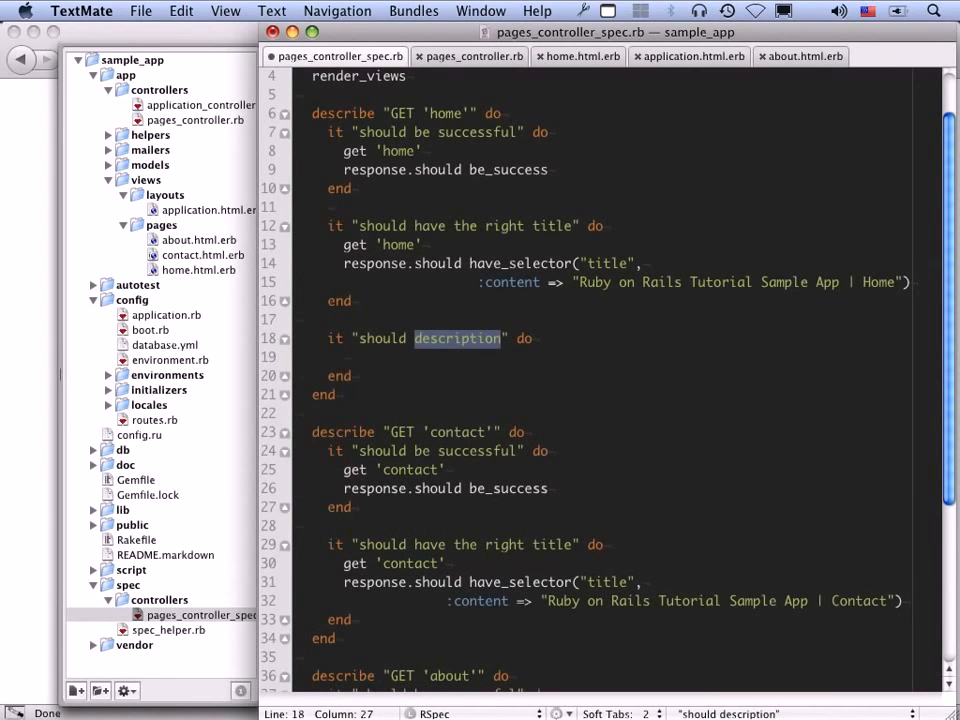
text(have)
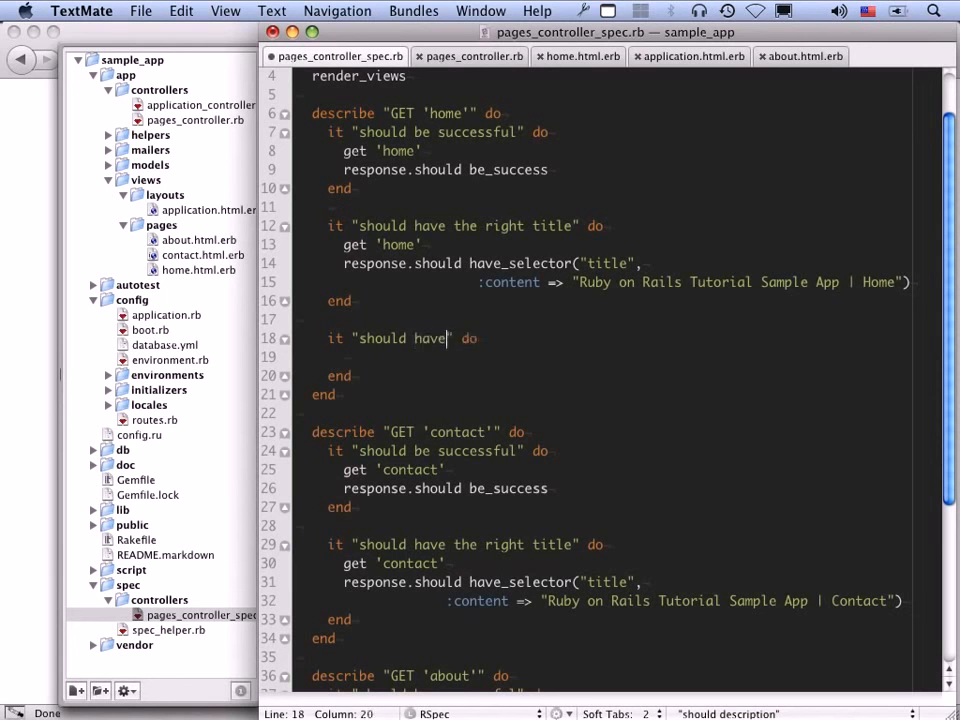
text(a non-blo)
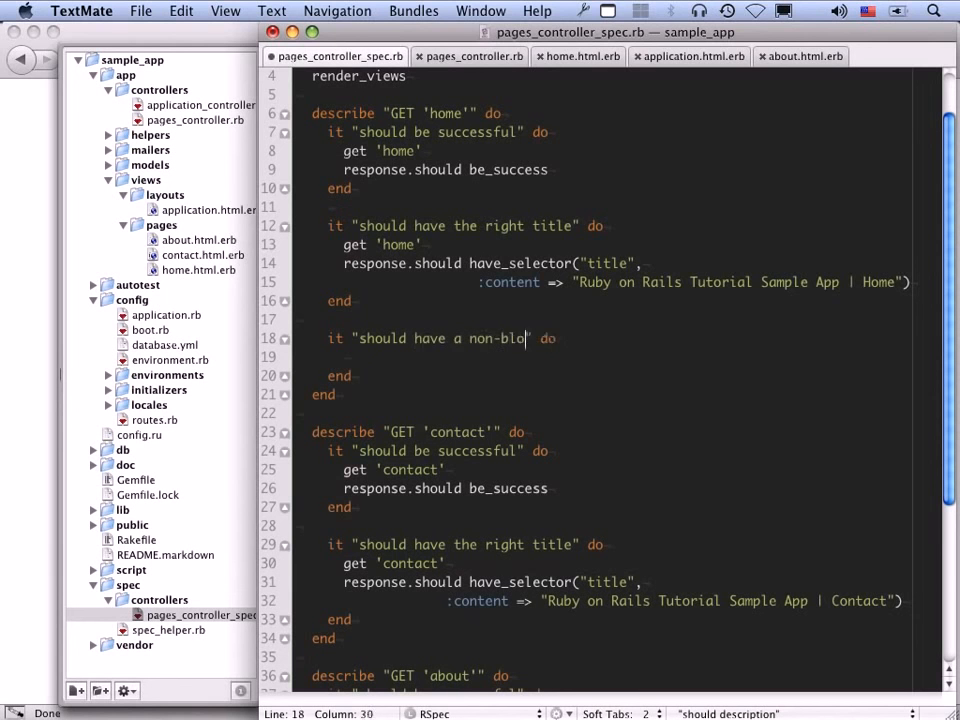
text(nk body)
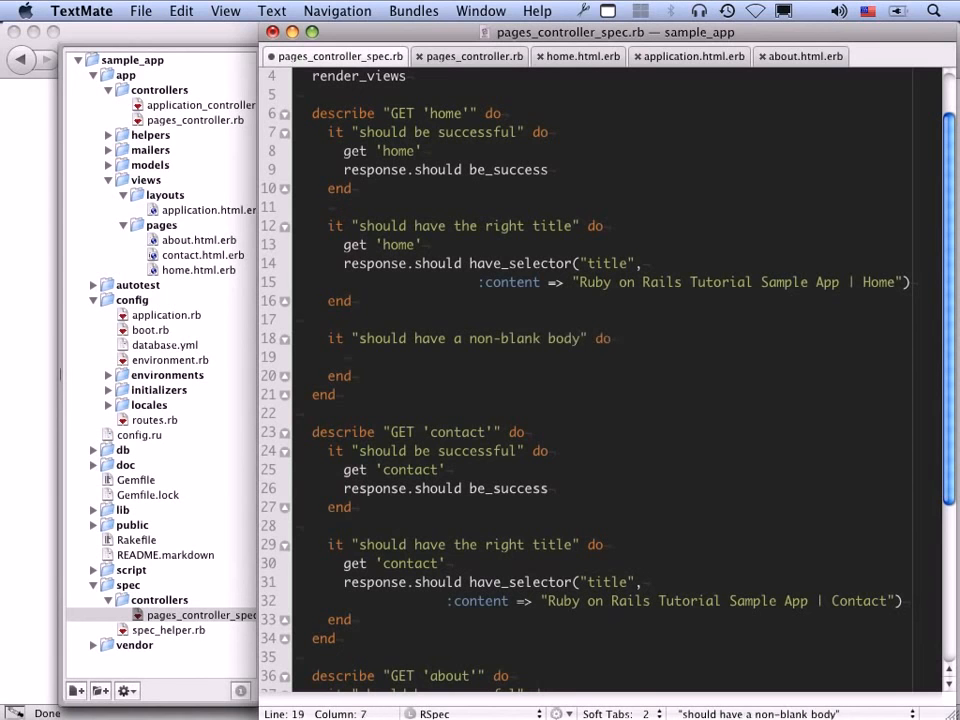
Step: Begin the example body with get 'home'
click(344, 356)
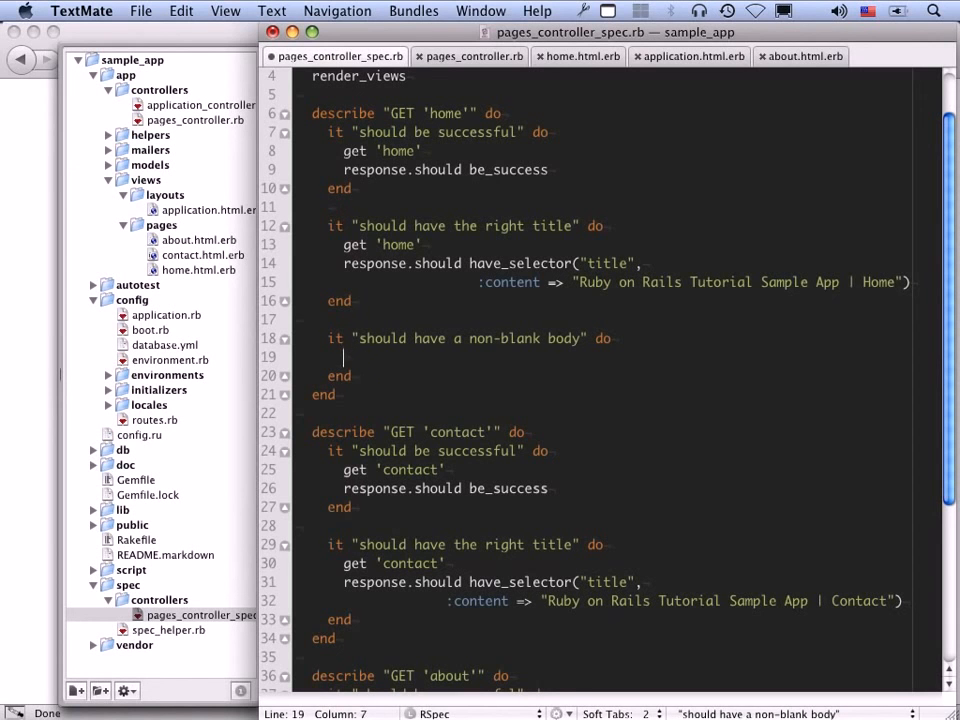
text(get 'home)
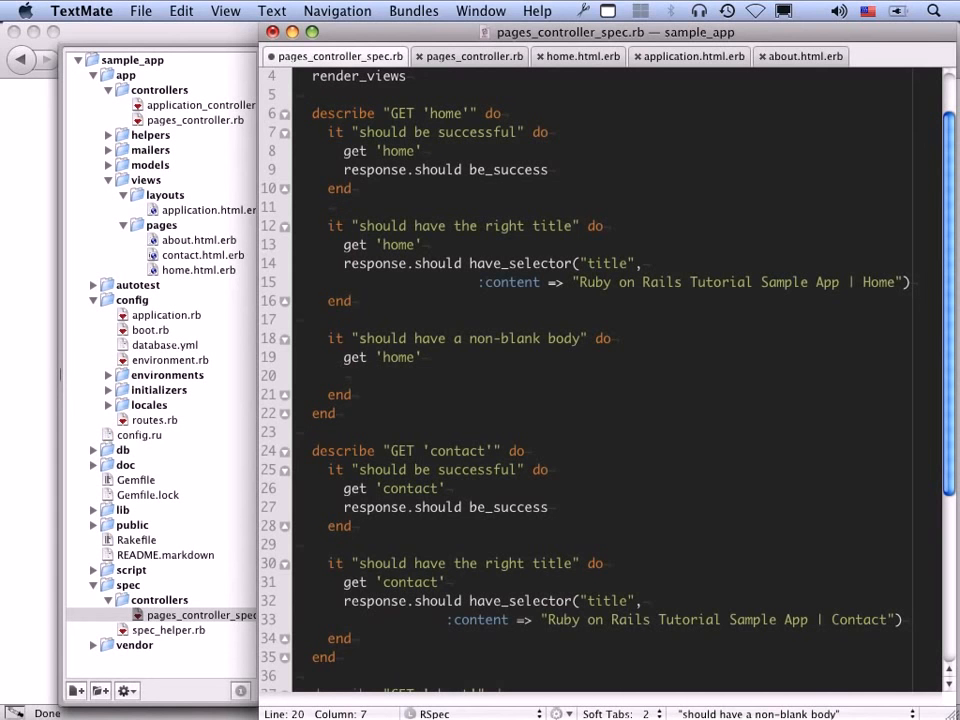
Step: Write response.body.should_not =~ // as the non-blank body assertion
text(response.)
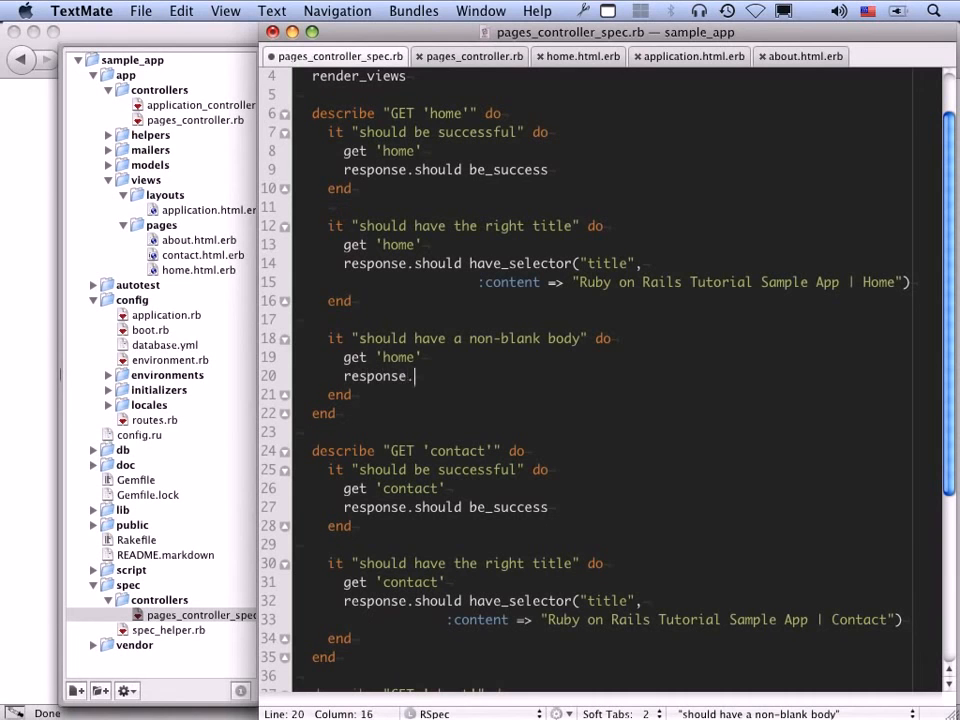
text(bod)
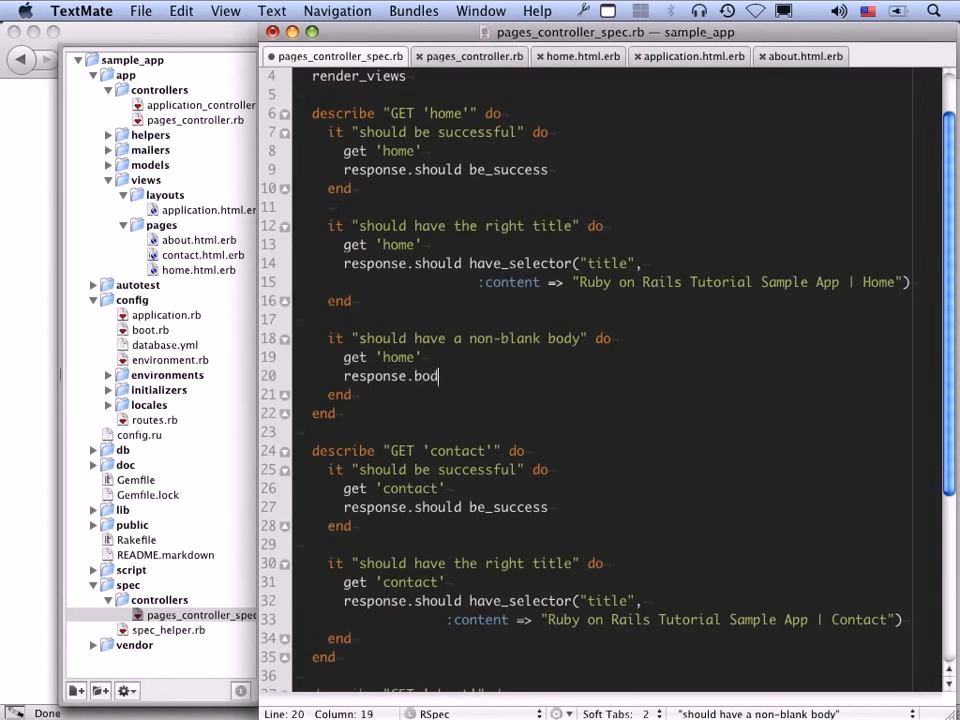
text(y)
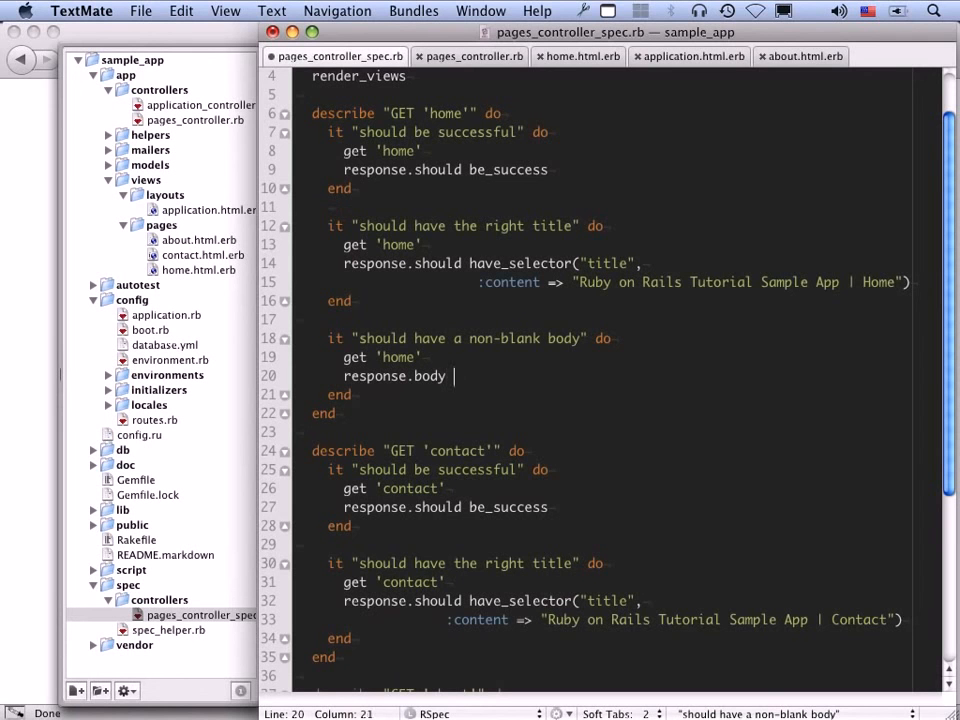
key(Backspace)
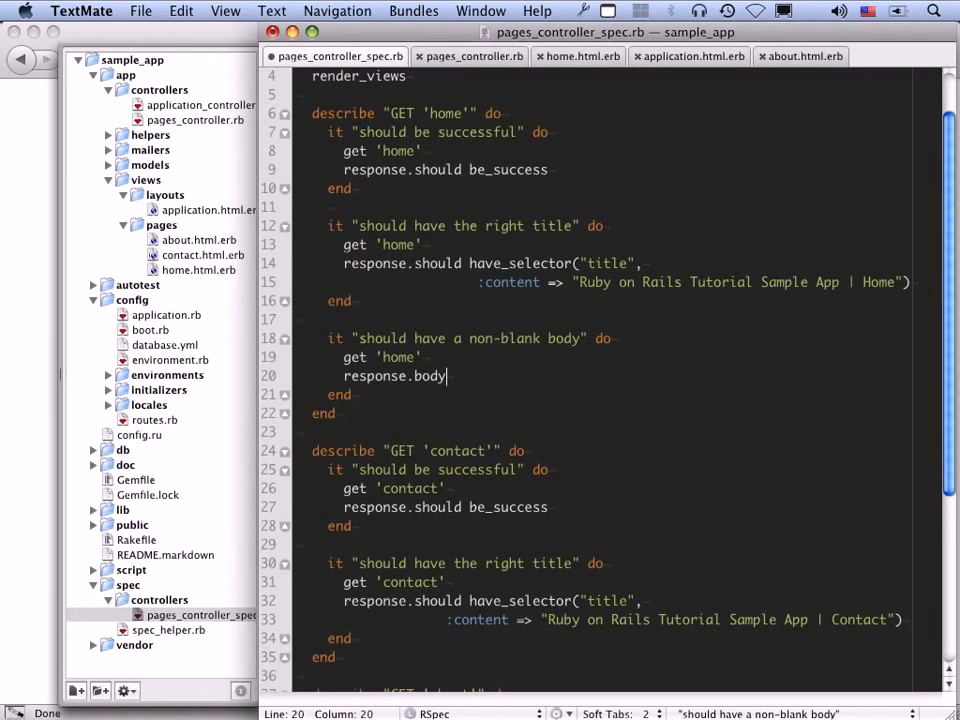
text(.should_)
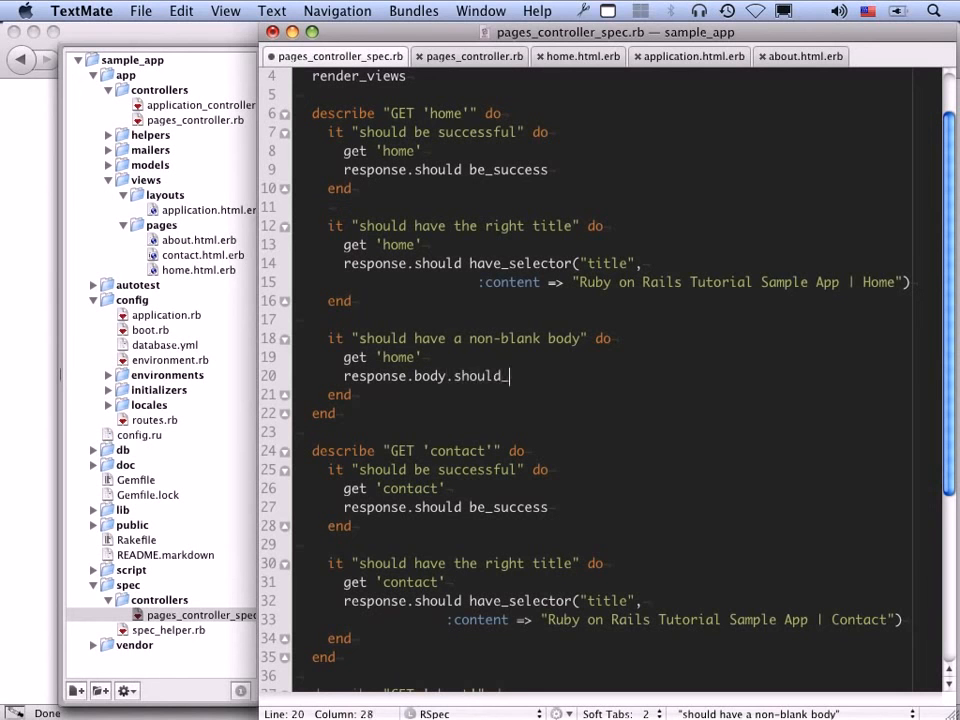
text(not)
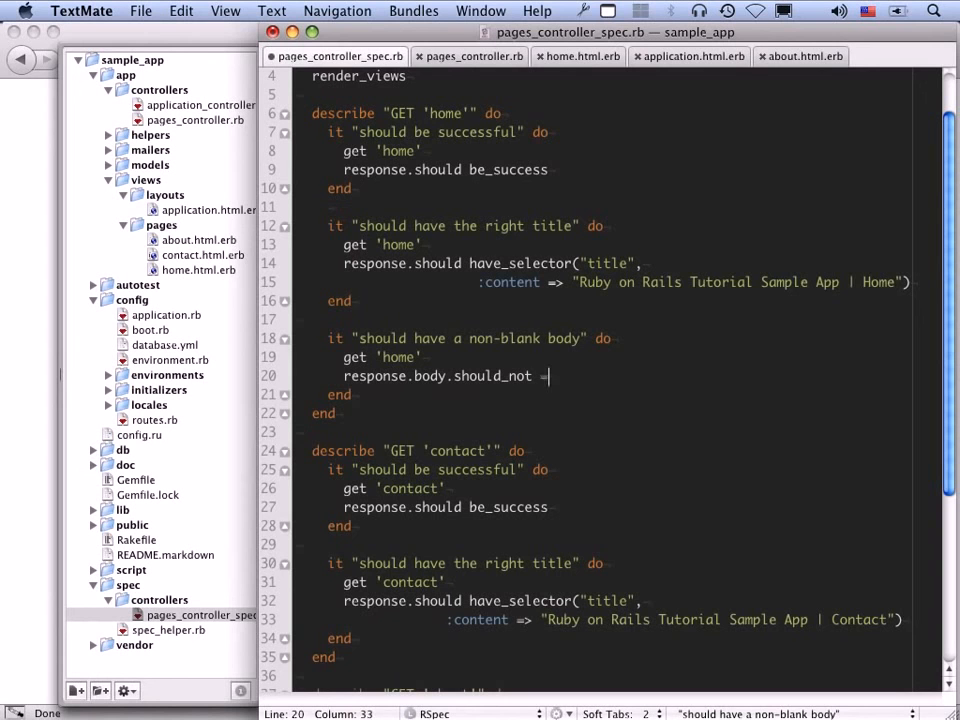
text(=)
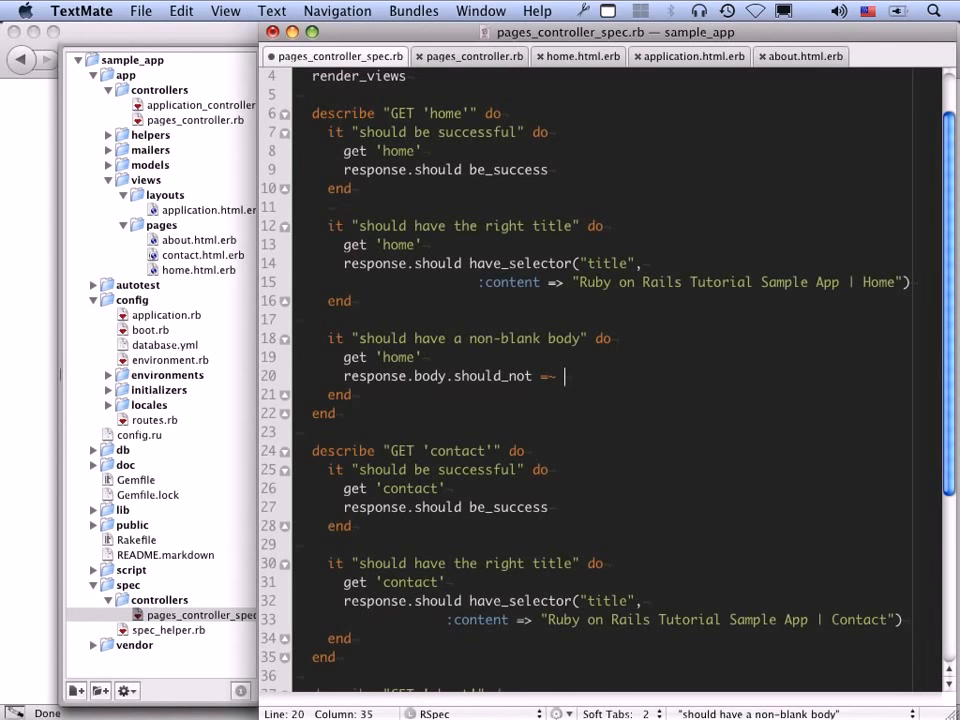
text(//)
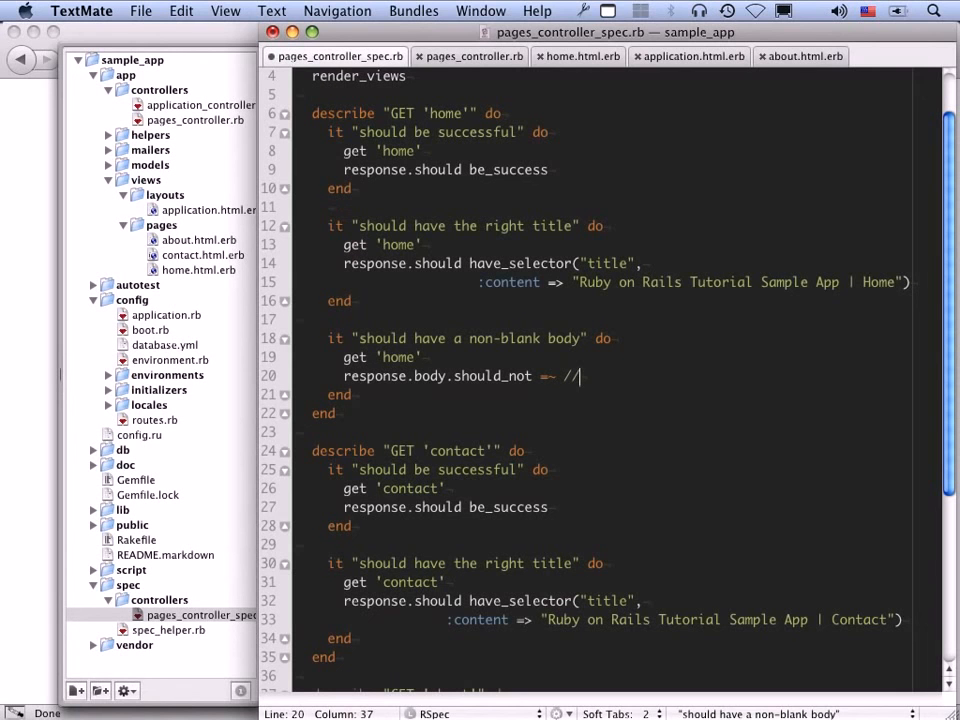
mouse_move(384, 418)
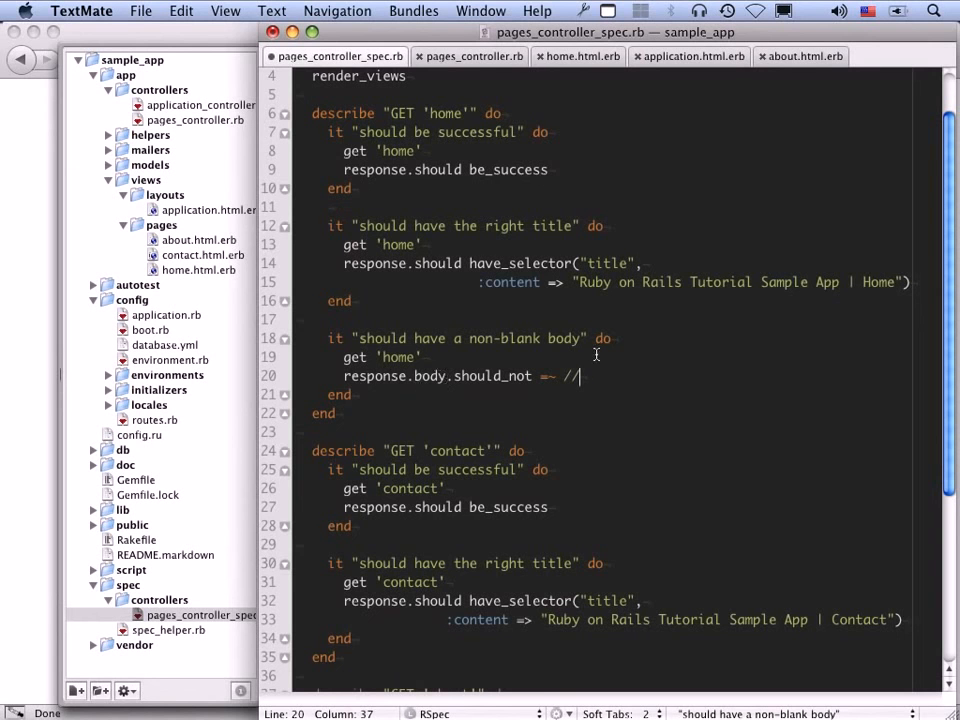
mouse_move(38, 272)
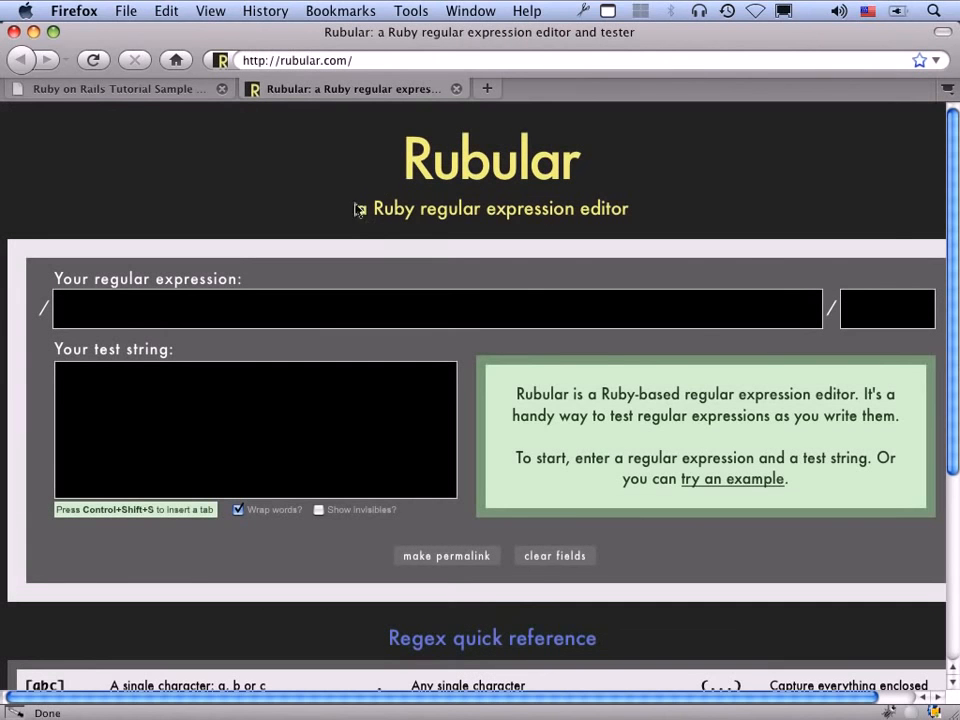
mouse_move(688, 238)
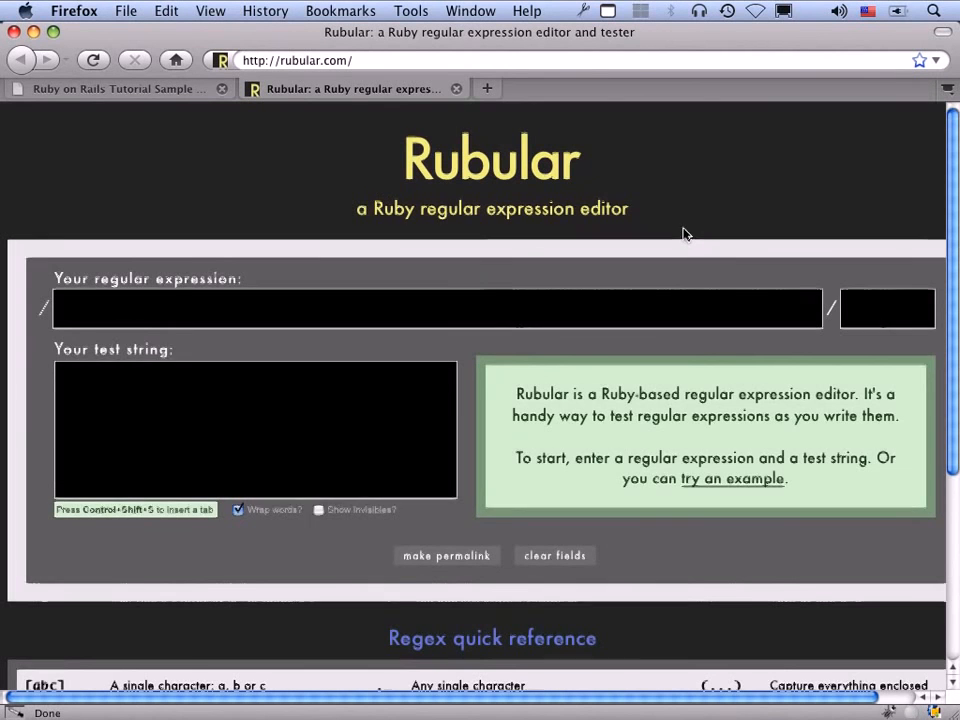
Step: Scroll Rubular down to its regex quick reference and back up to the input fields
scroll(down, 3)
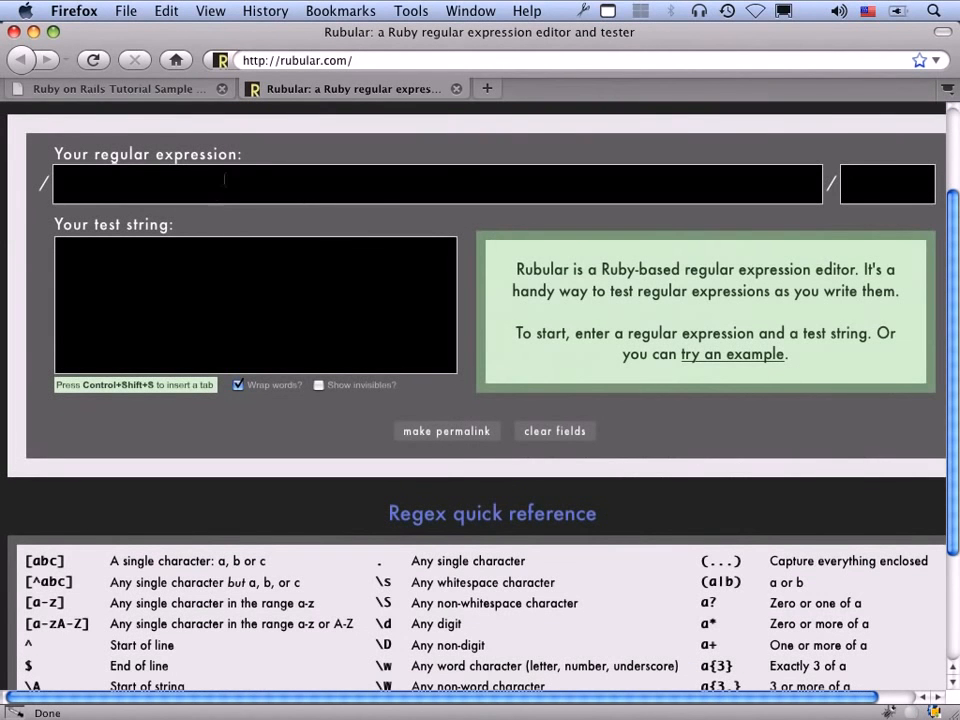
mouse_move(692, 252)
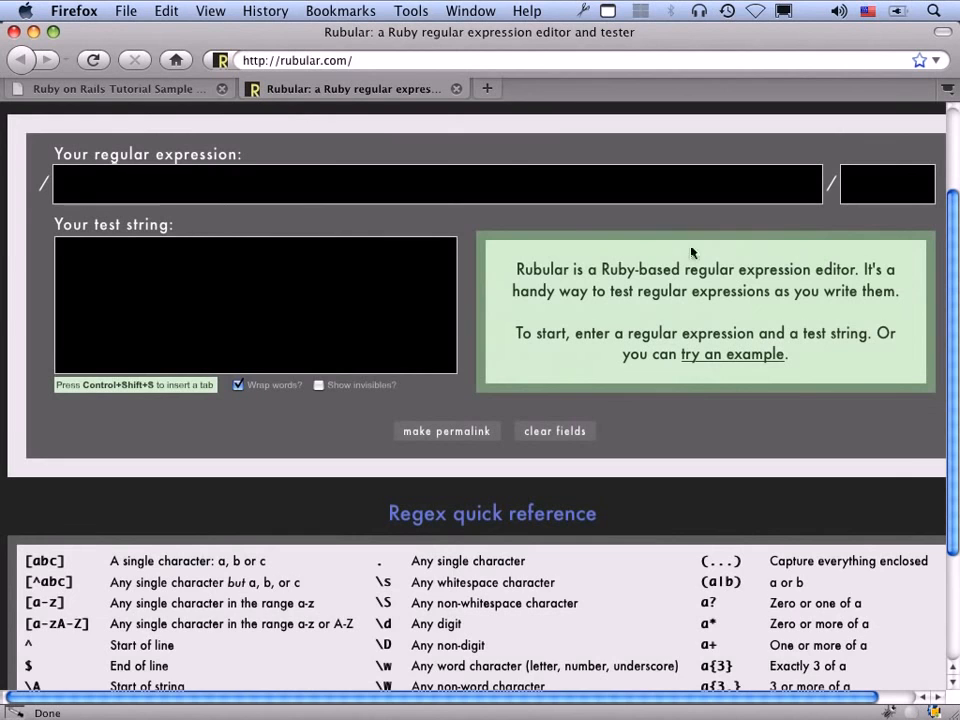
scroll(down, 3)
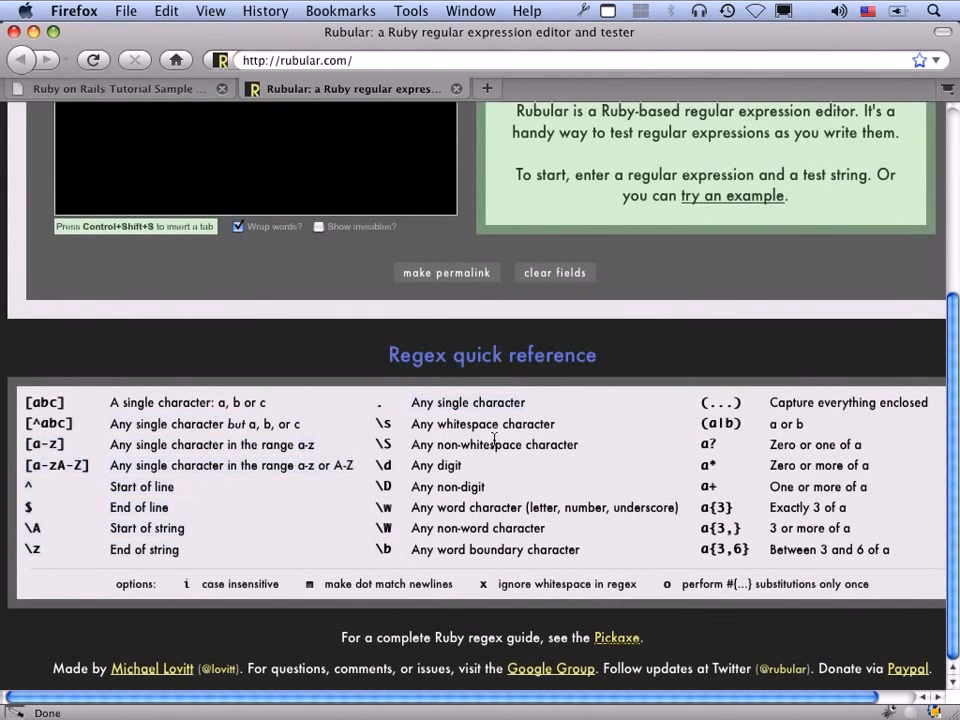
scroll(up, 3)
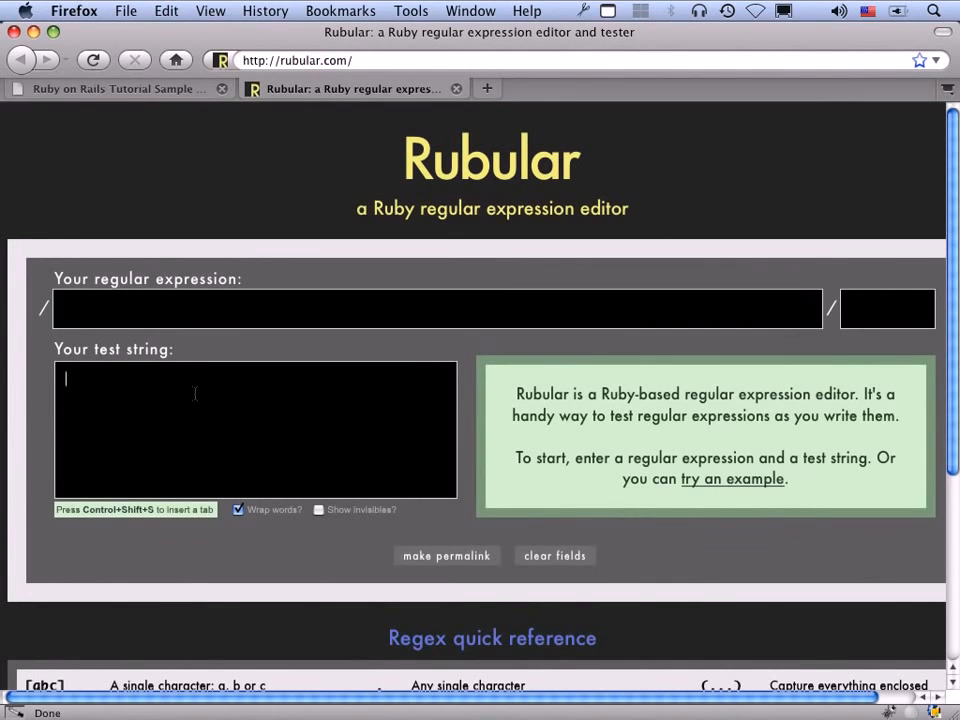
Step: Enter the regex <body><\/body> in Rubular
text(<b)
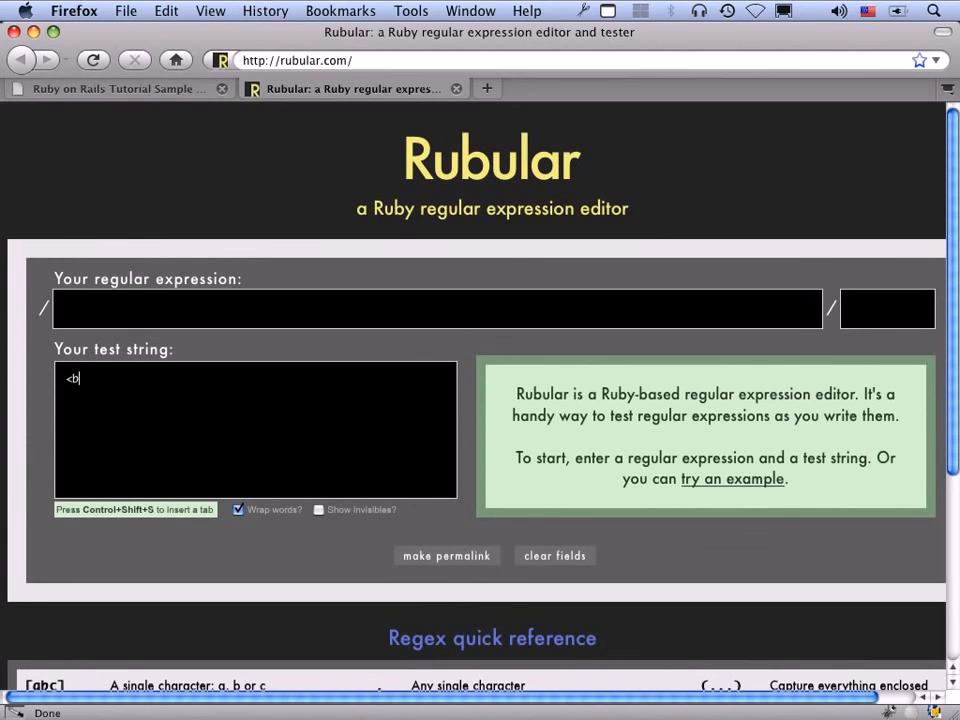
text(ody><)
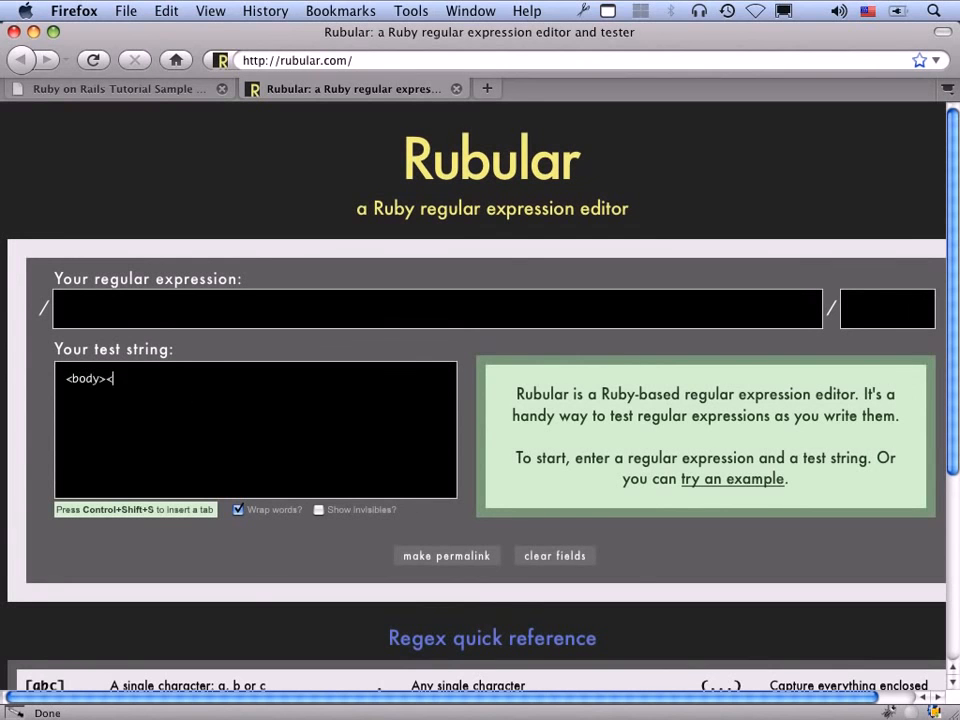
text(/bod)
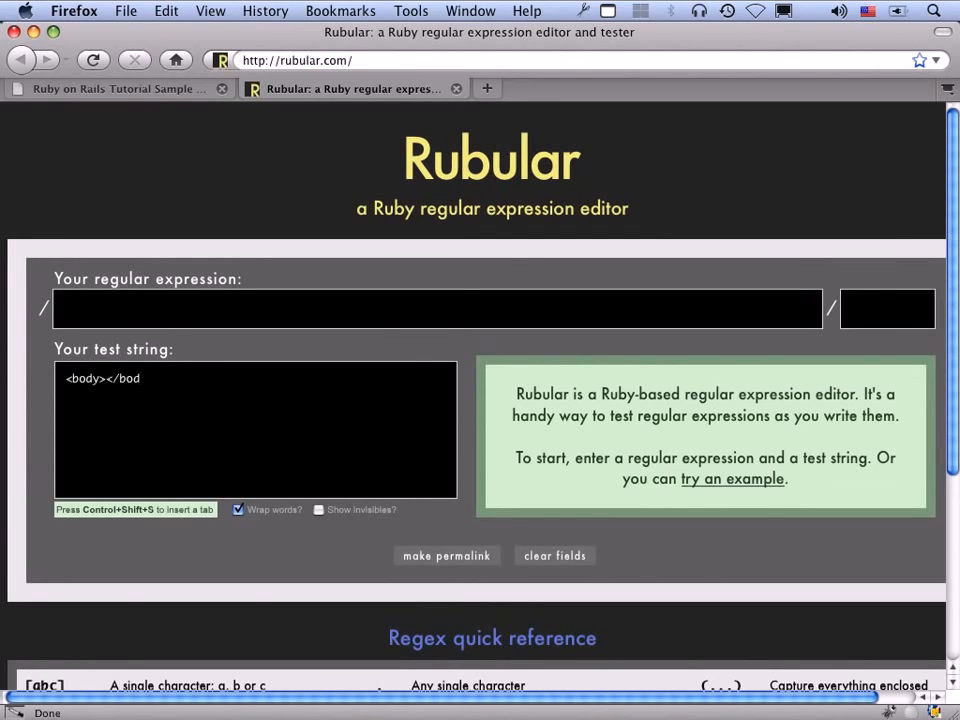
text(y>)
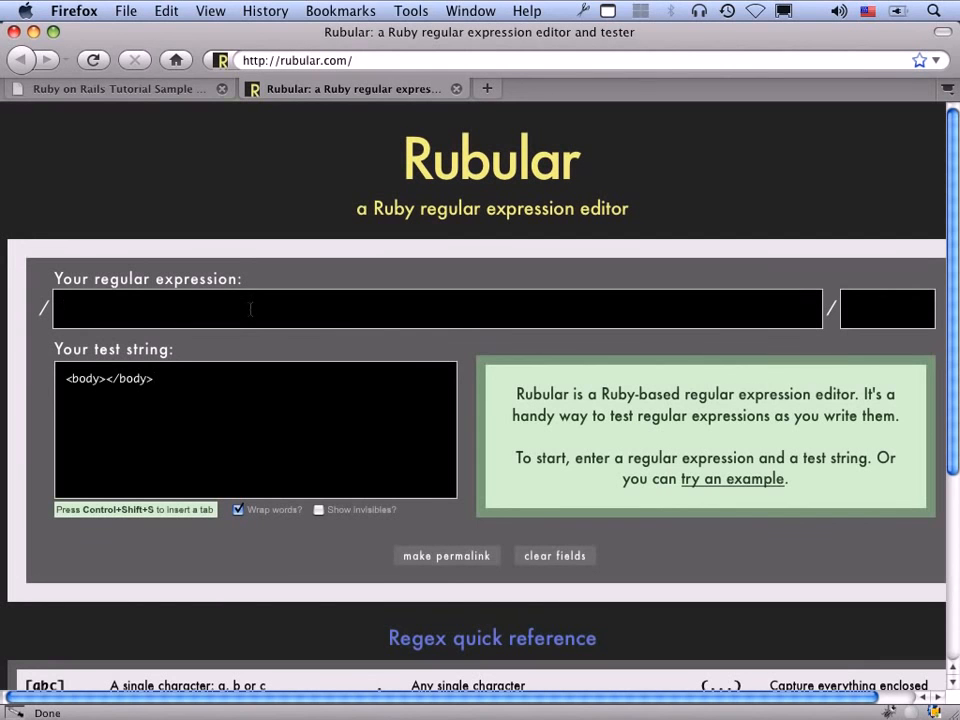
Step: Fill the test string with a one-line <body></body> plus a <body> and </body> on separate lines
text(<body)
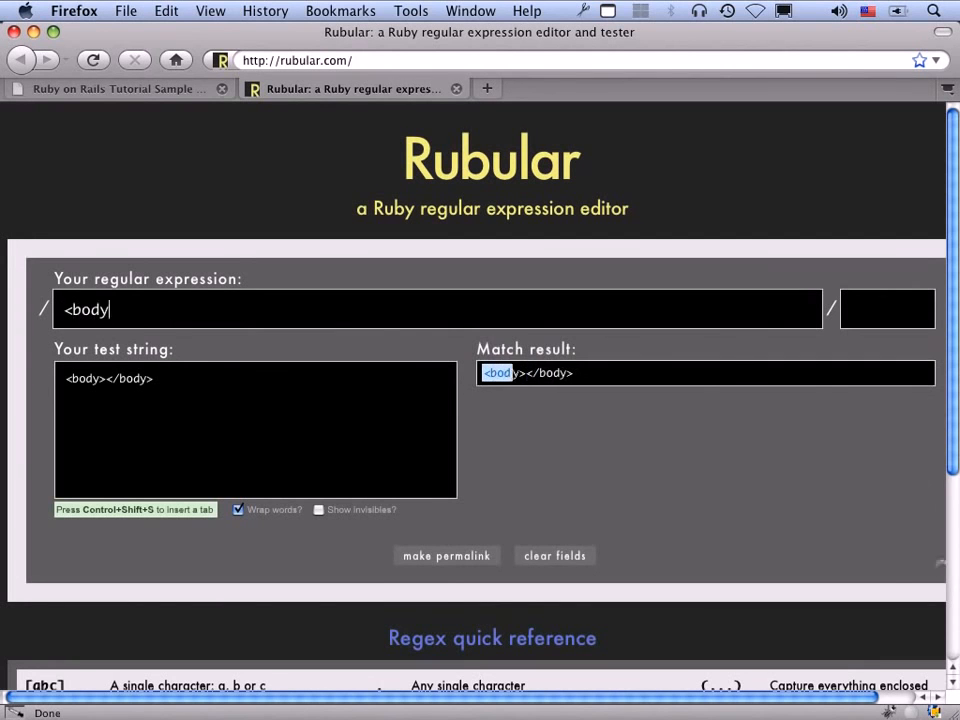
text(><)
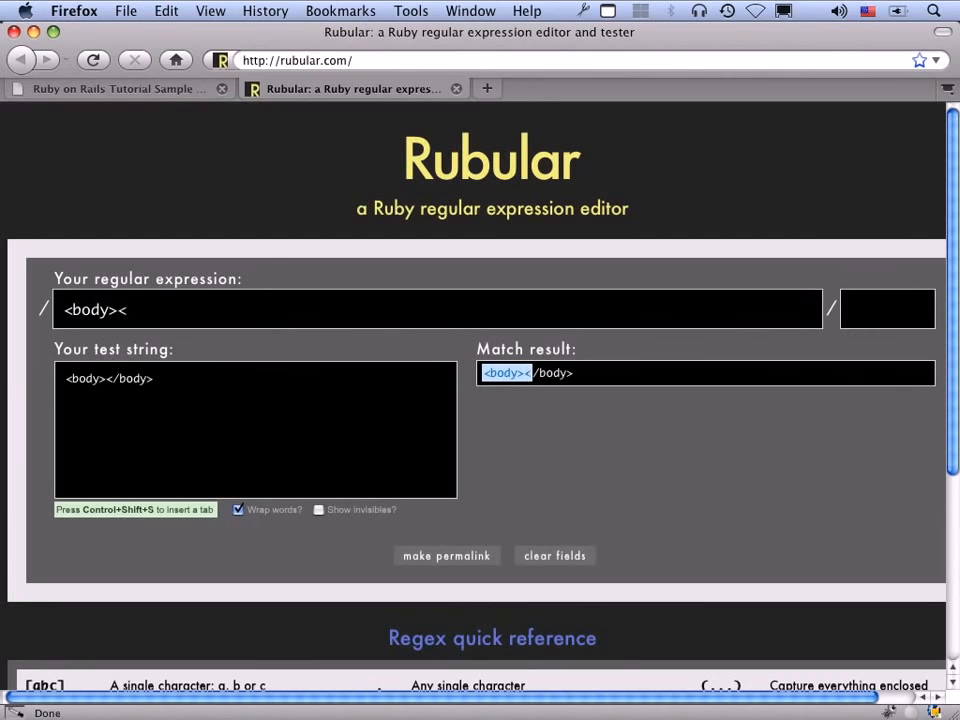
text(/)
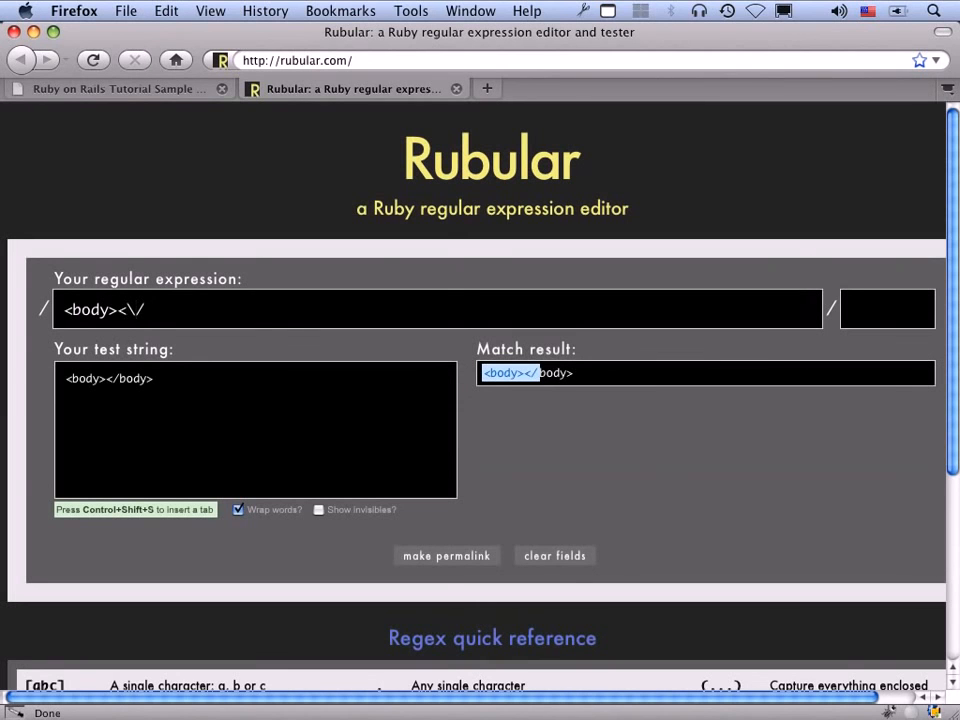
text(body>)
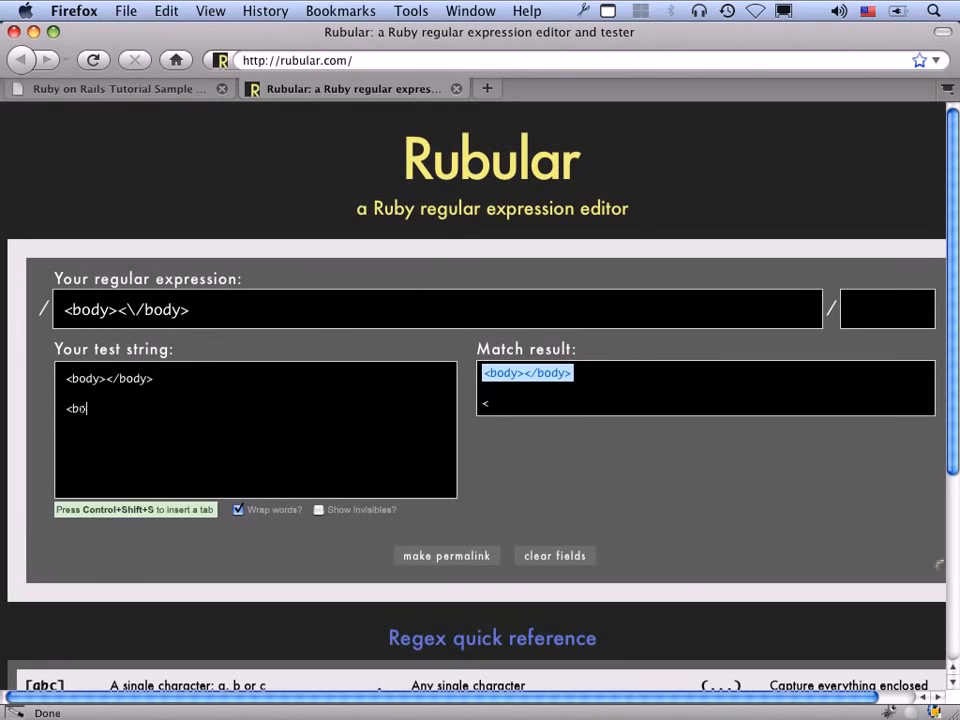
text(dy>)
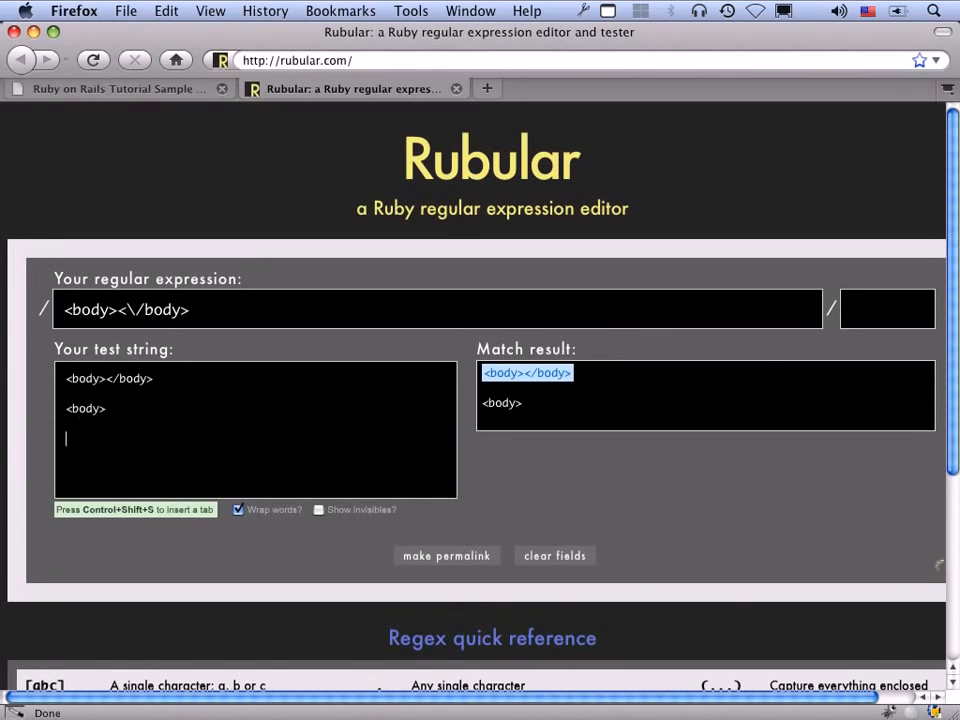
text(</body>)
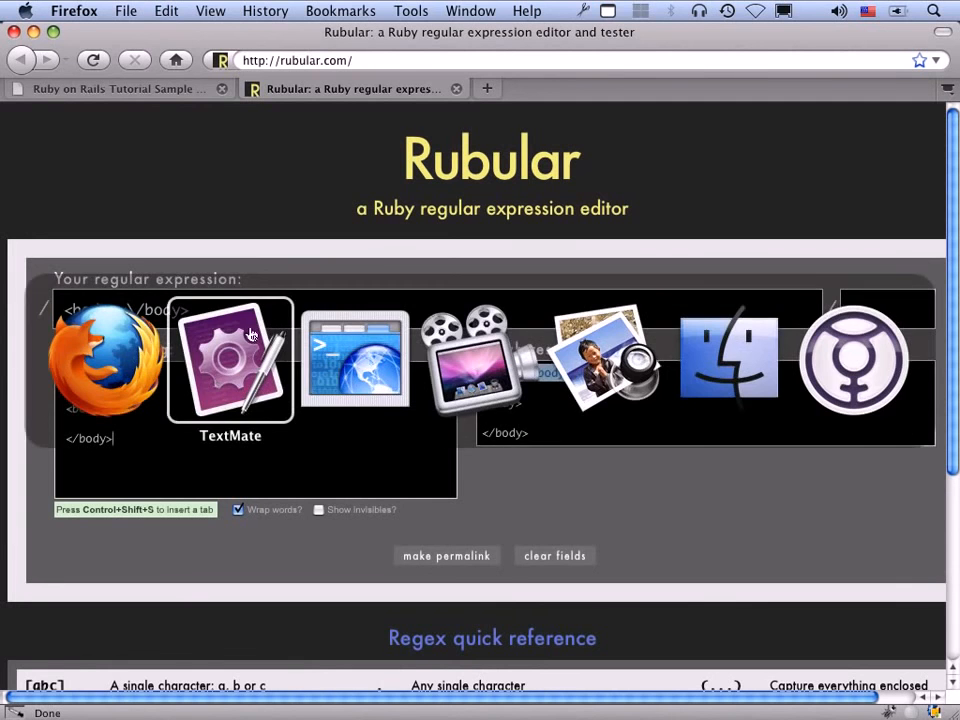
click(230, 360)
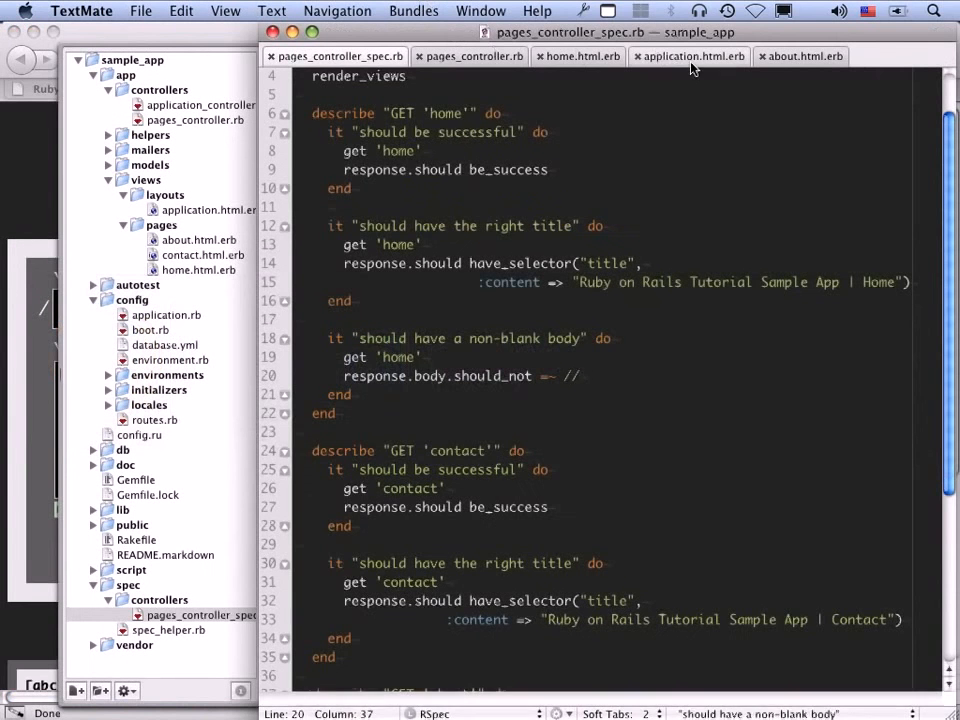
click(688, 56)
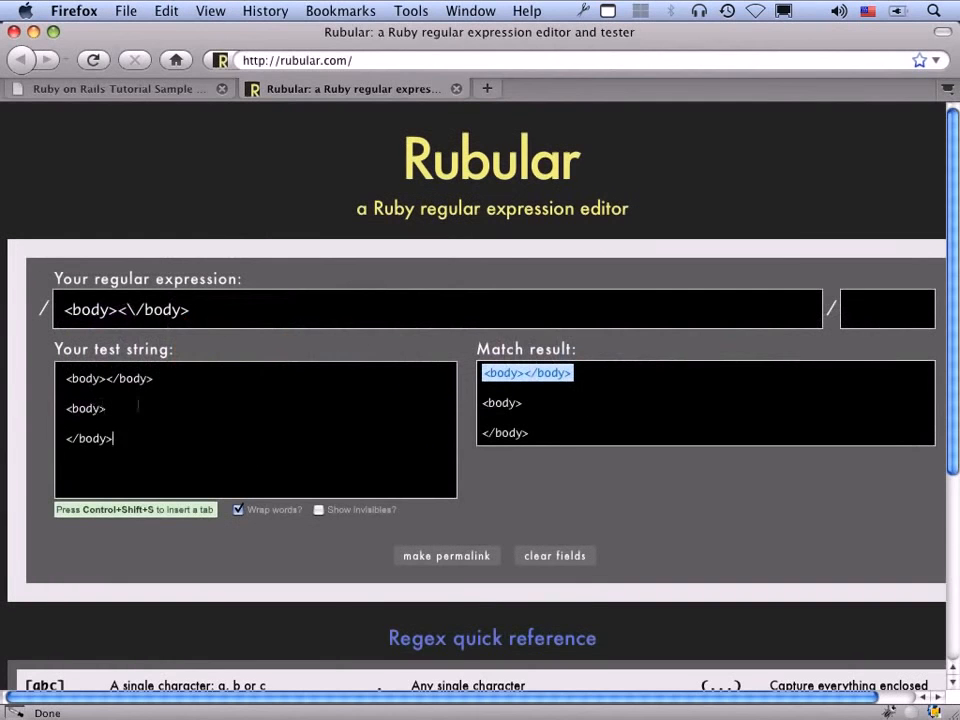
mouse_move(158, 350)
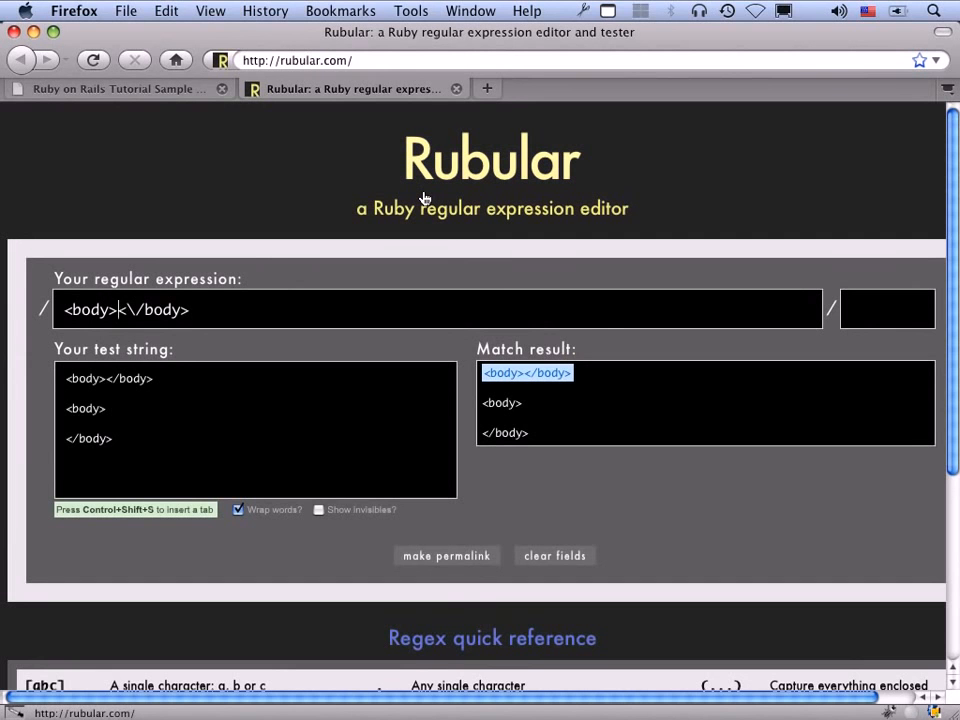
mouse_move(616, 356)
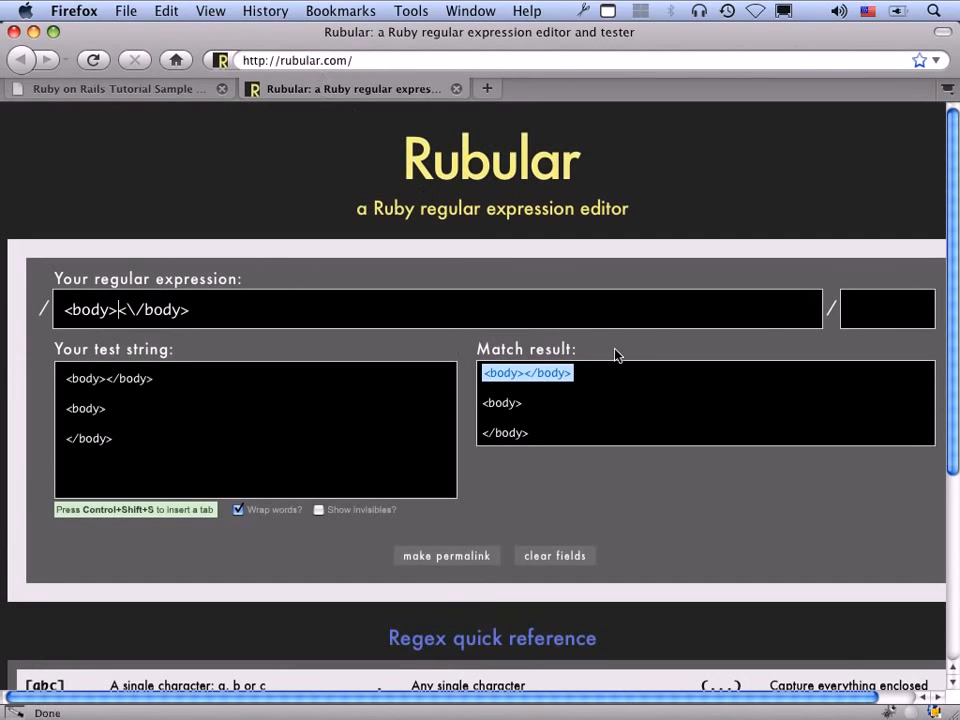
Step: Insert \s* so the pattern <body>\s*<\/body> matches both body pairs, and select it for copying
scroll(down, 3)
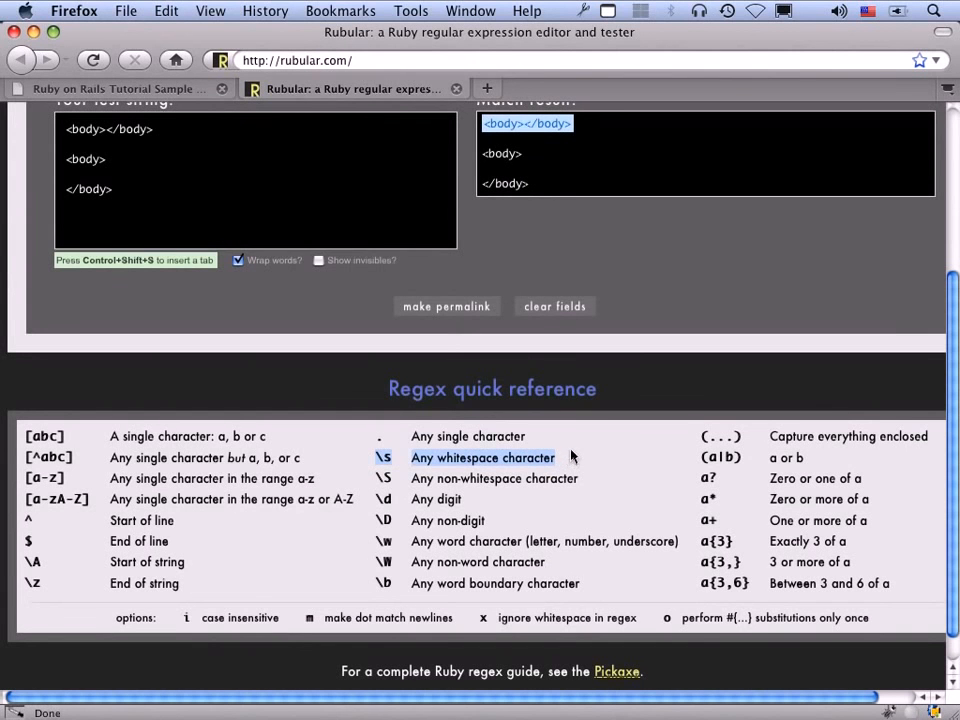
mouse_move(588, 496)
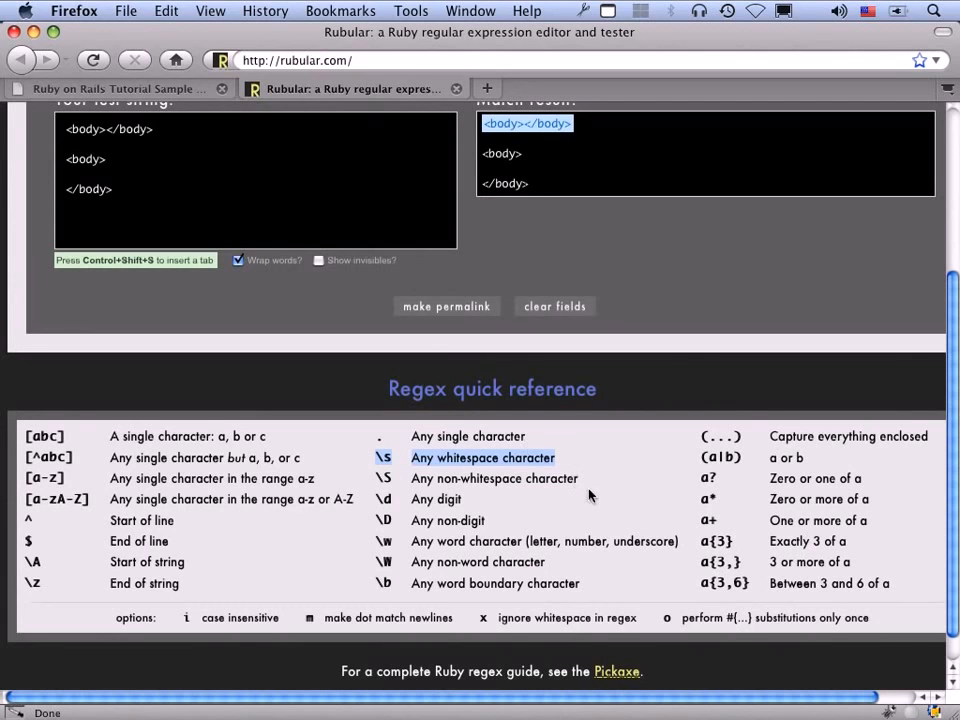
mouse_move(592, 492)
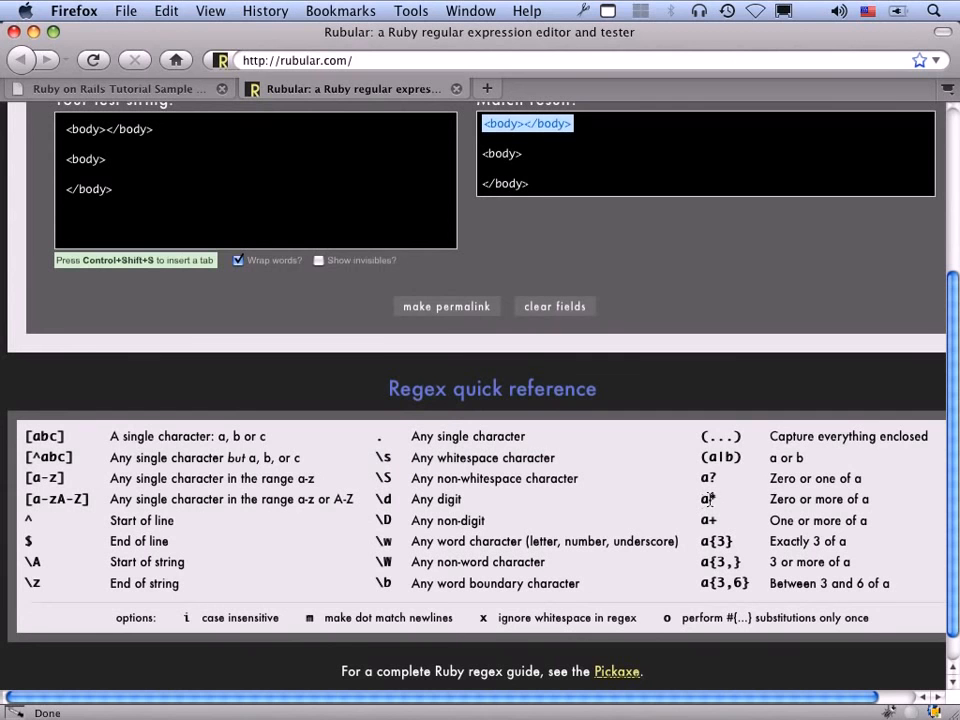
mouse_move(710, 500)
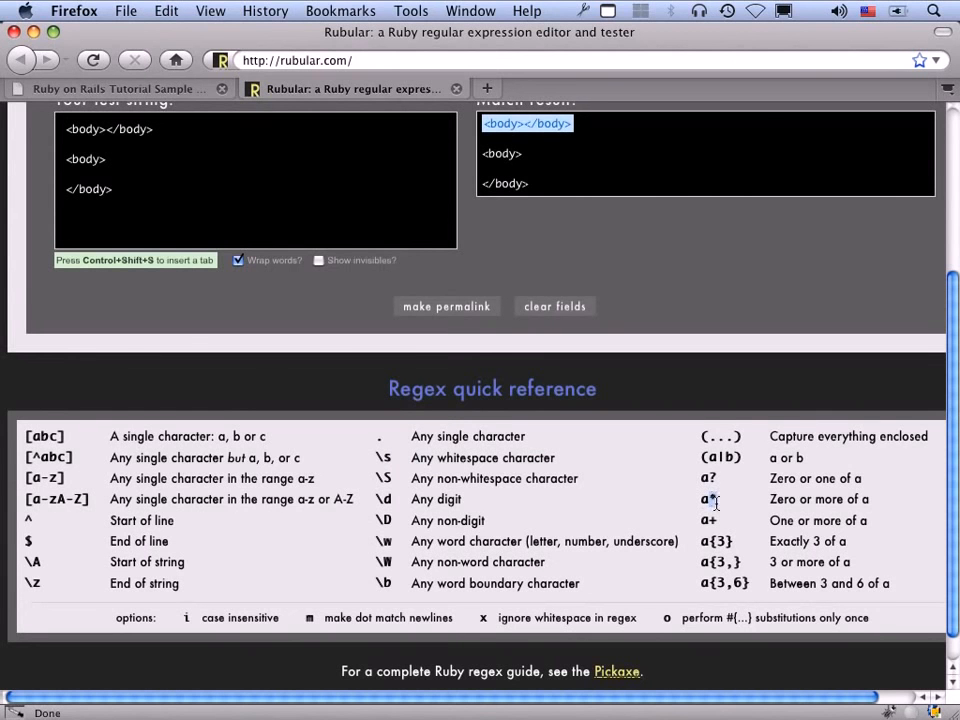
scroll(up, 3)
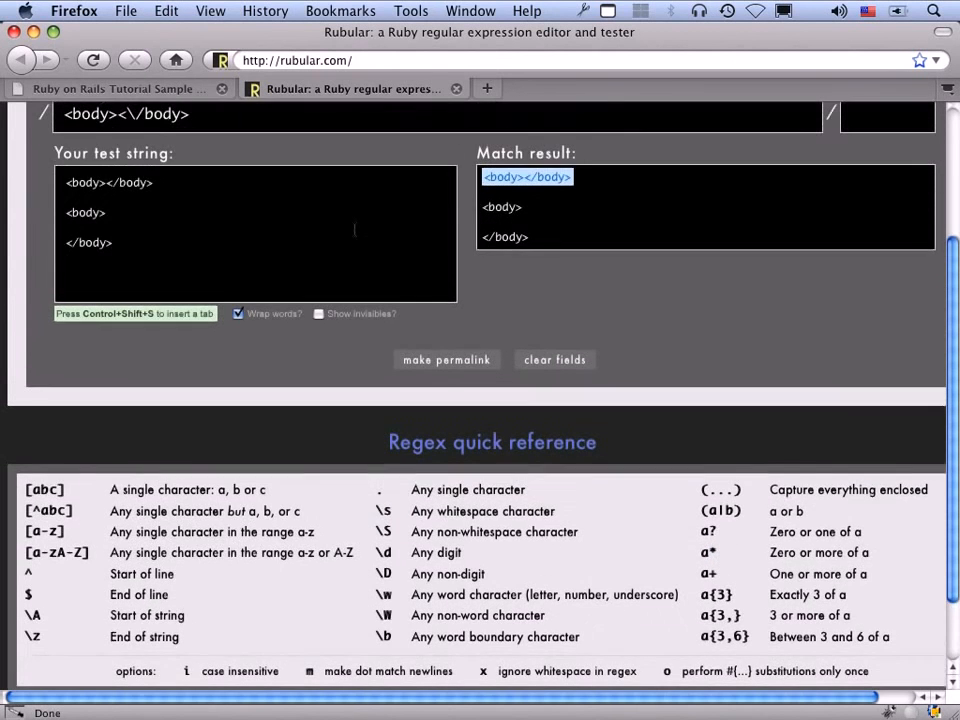
scroll(up, 3)
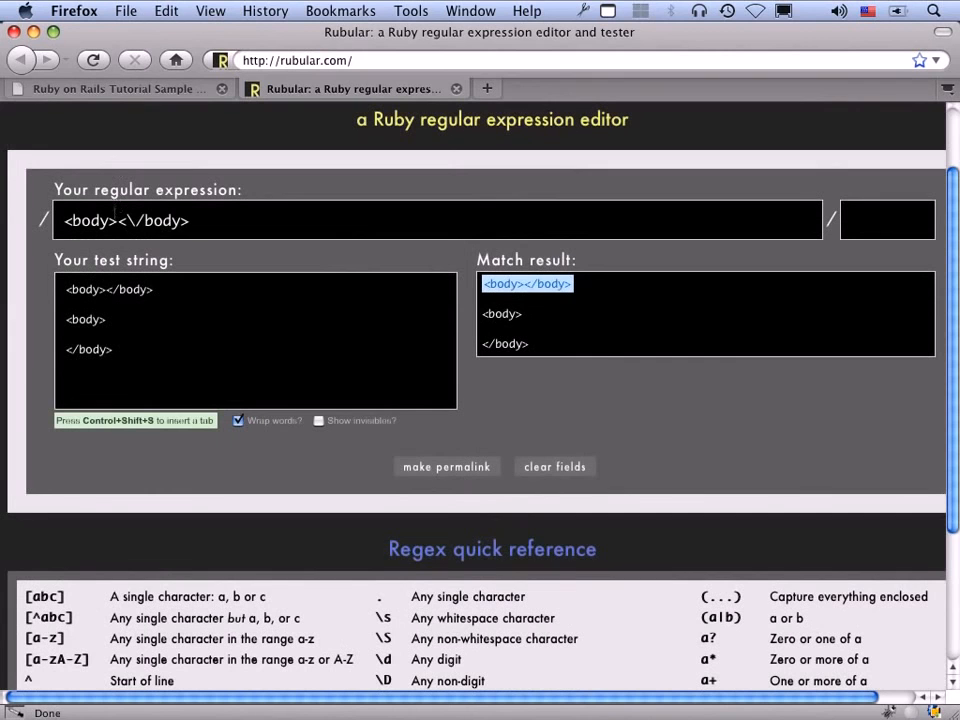
text(\s*)
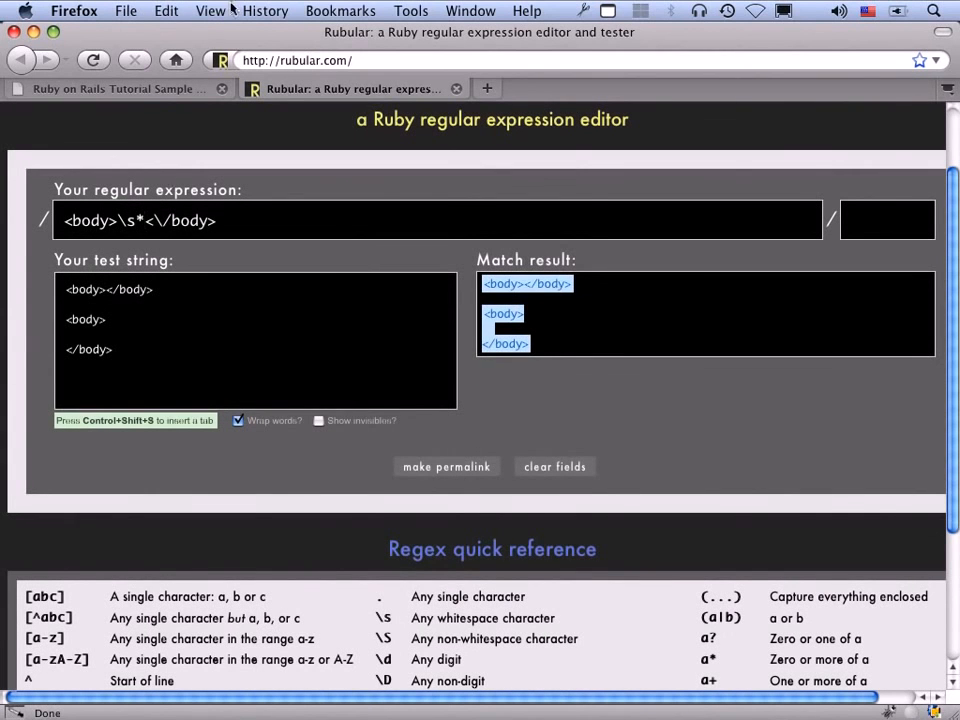
triple_click(140, 220)
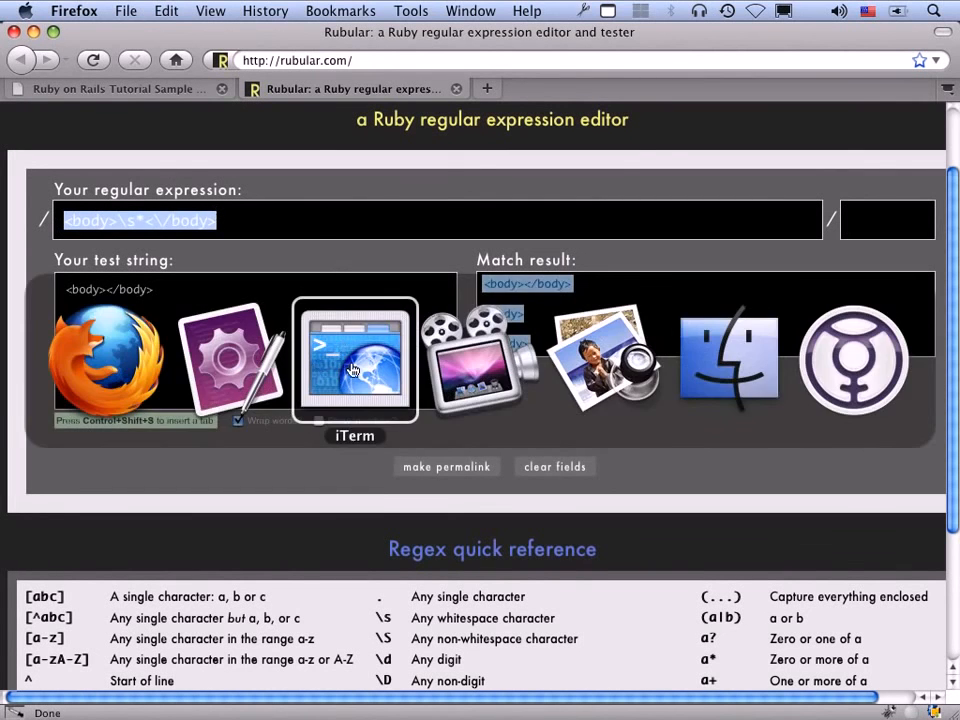
Step: Return to TextMate's pages_controller_spec.rb tab
click(354, 360)
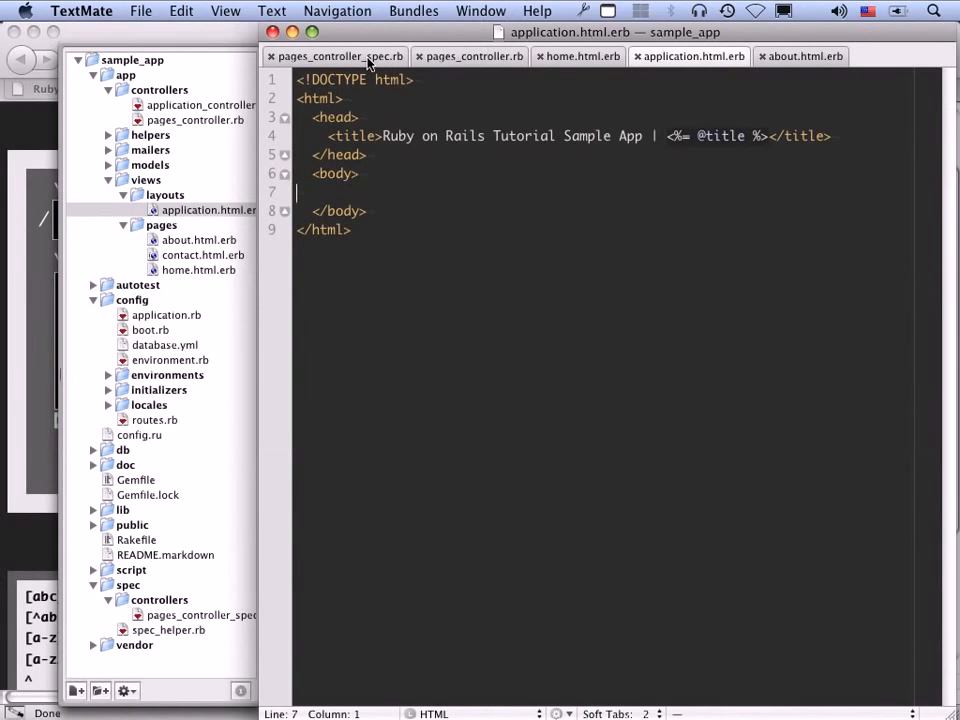
click(336, 56)
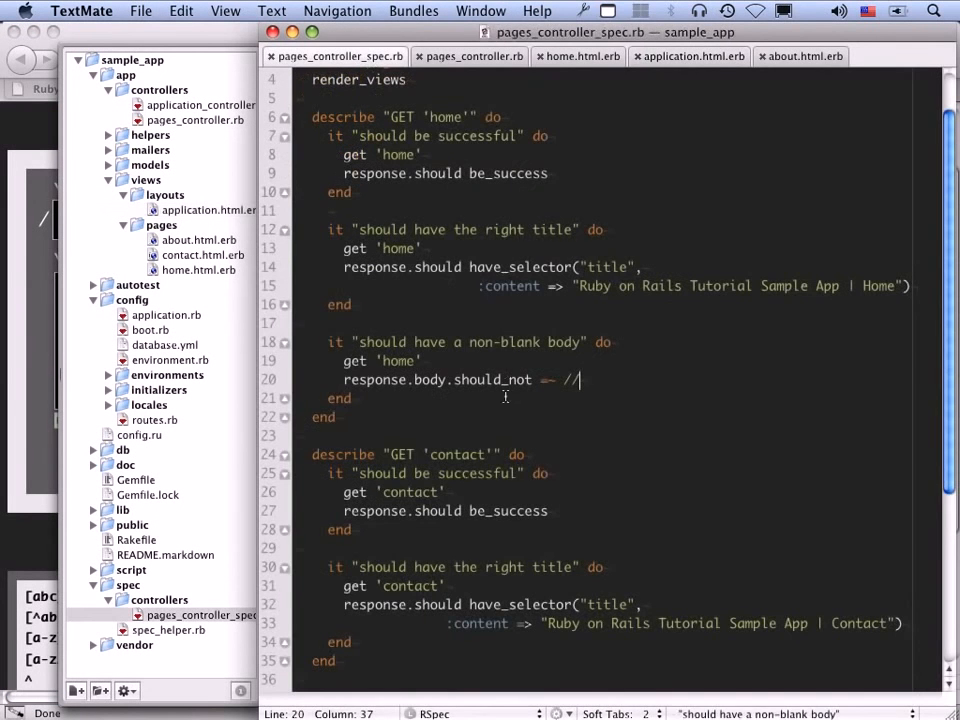
Step: Make the assertion read should_not =~ /<body>\s*<\/body>/
key(Backspace)
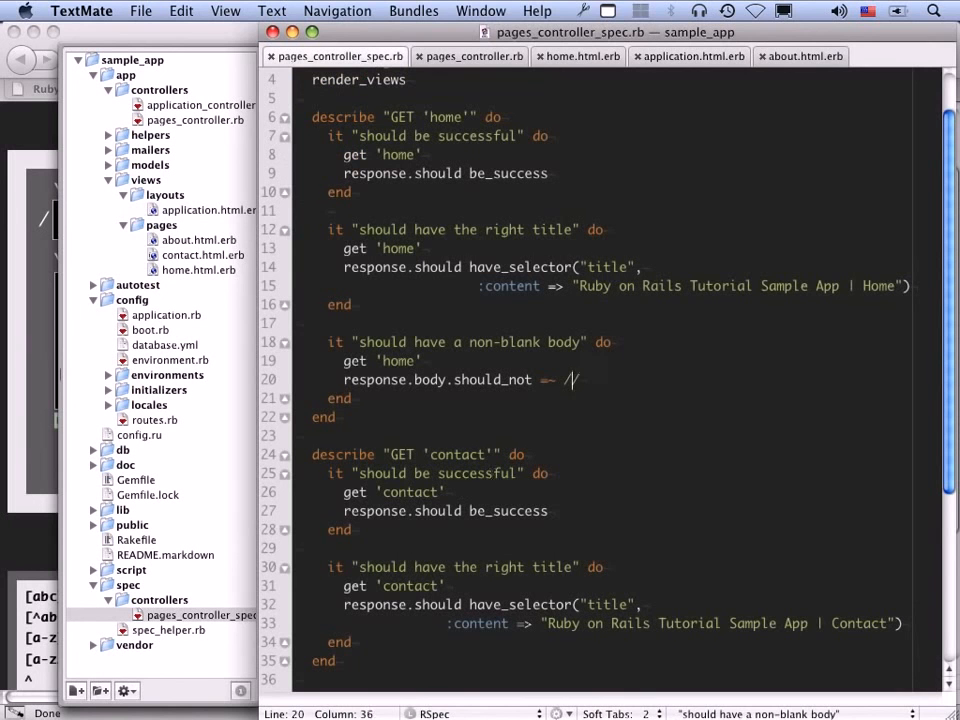
text(<body>\s*<\/body>/)
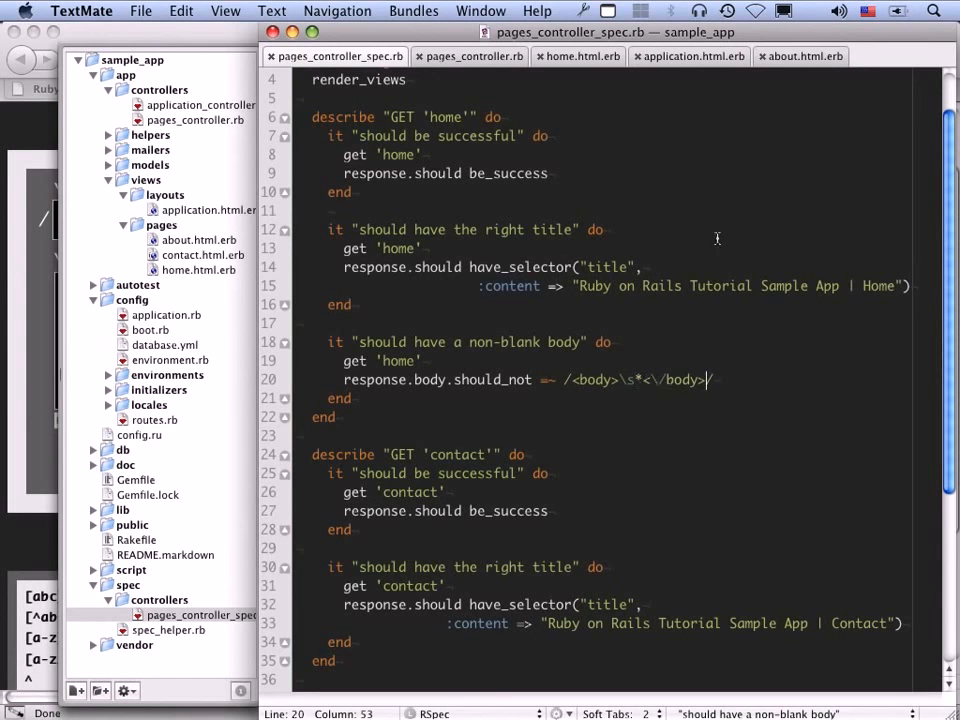
mouse_move(592, 118)
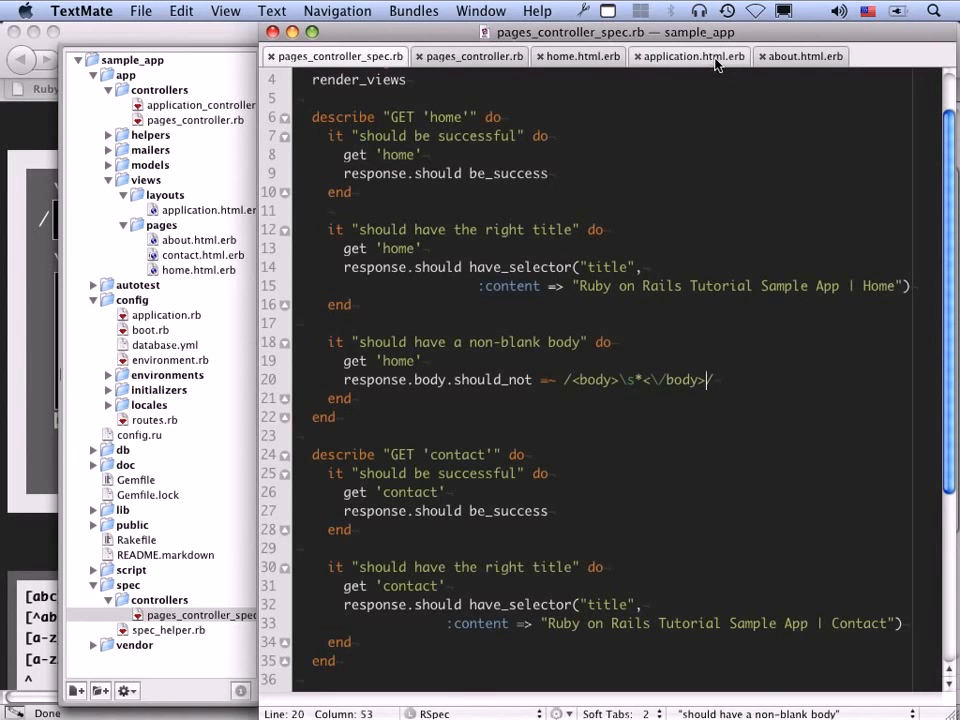
click(688, 56)
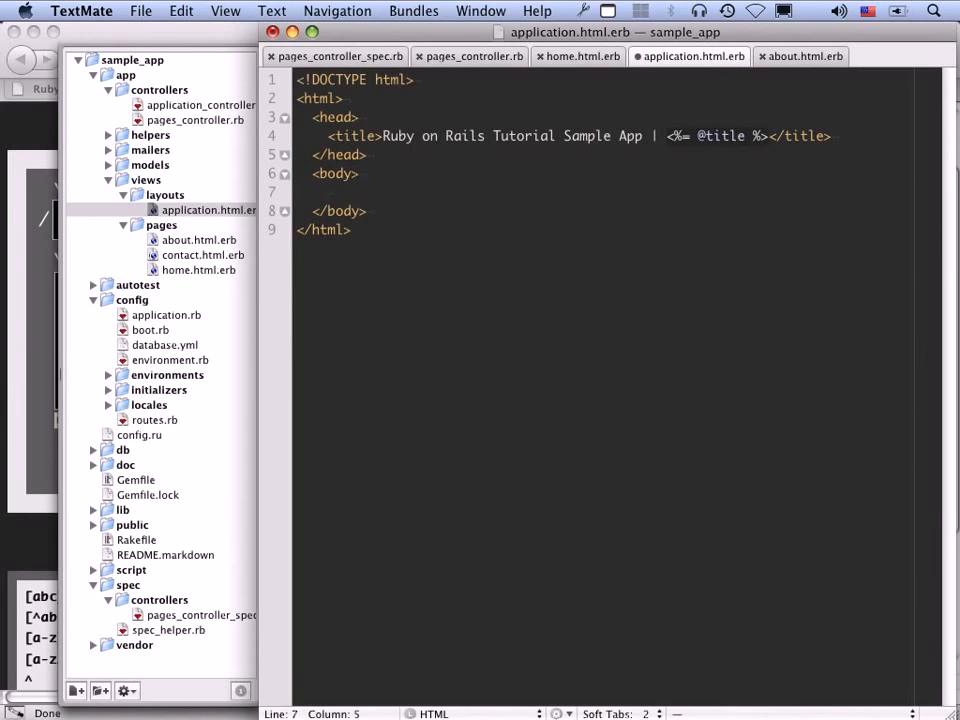
Step: Put <%= yield %> inside the body of application.html.erb
text(<%=  %>)
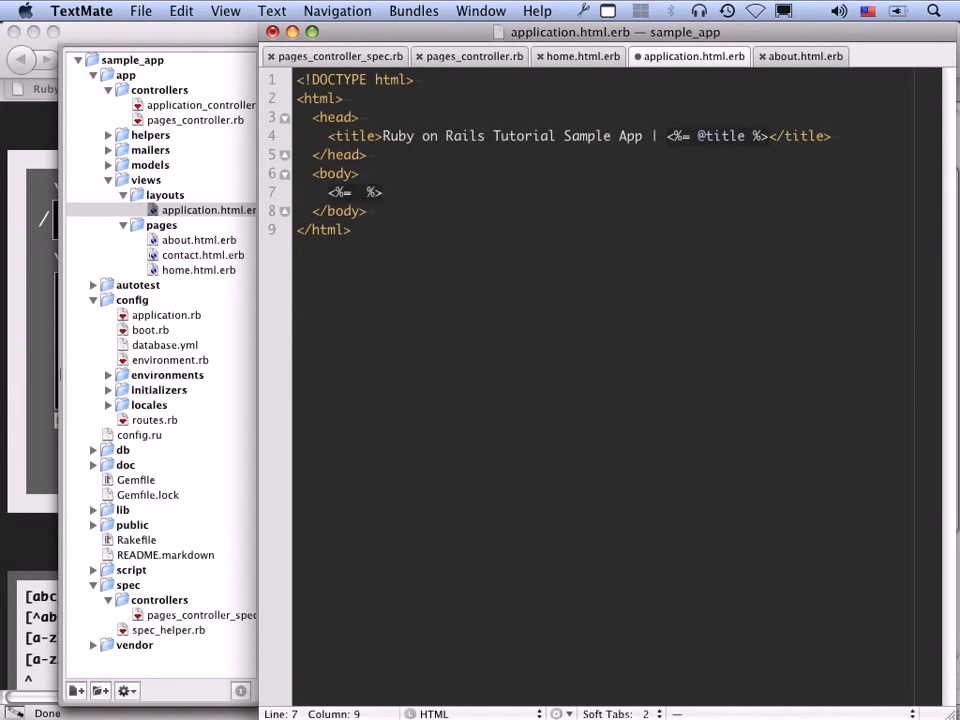
text(yi)
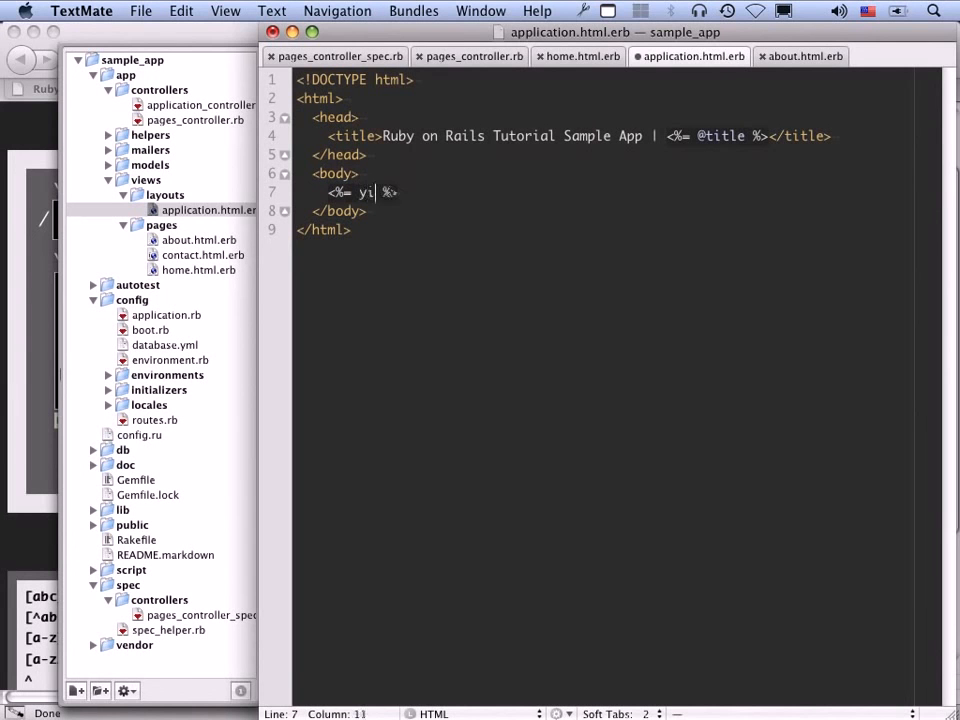
text(el)
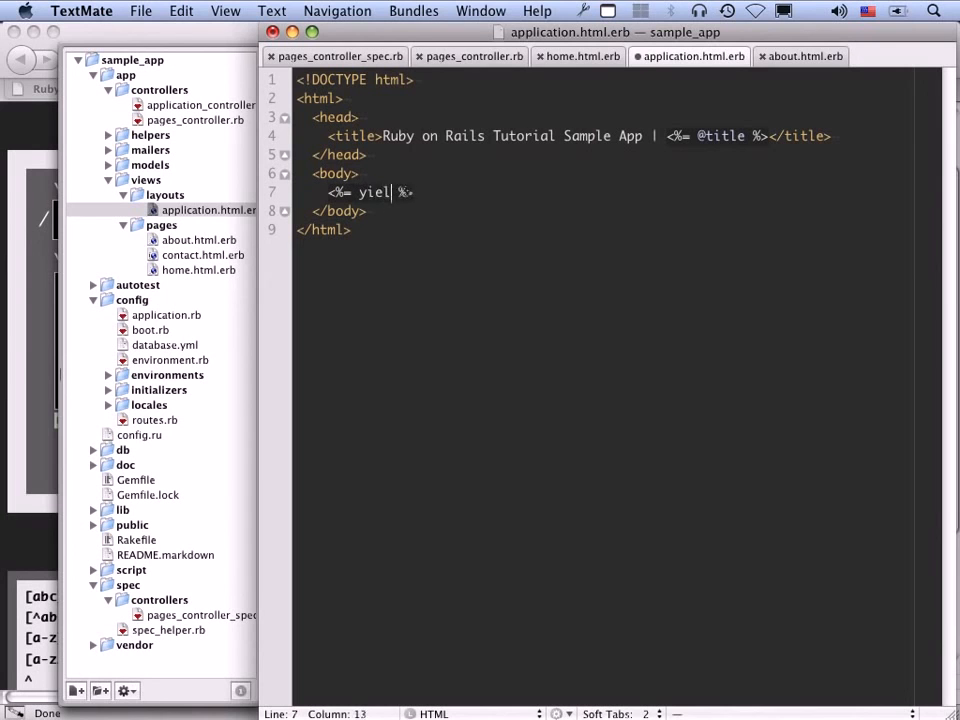
text(d)
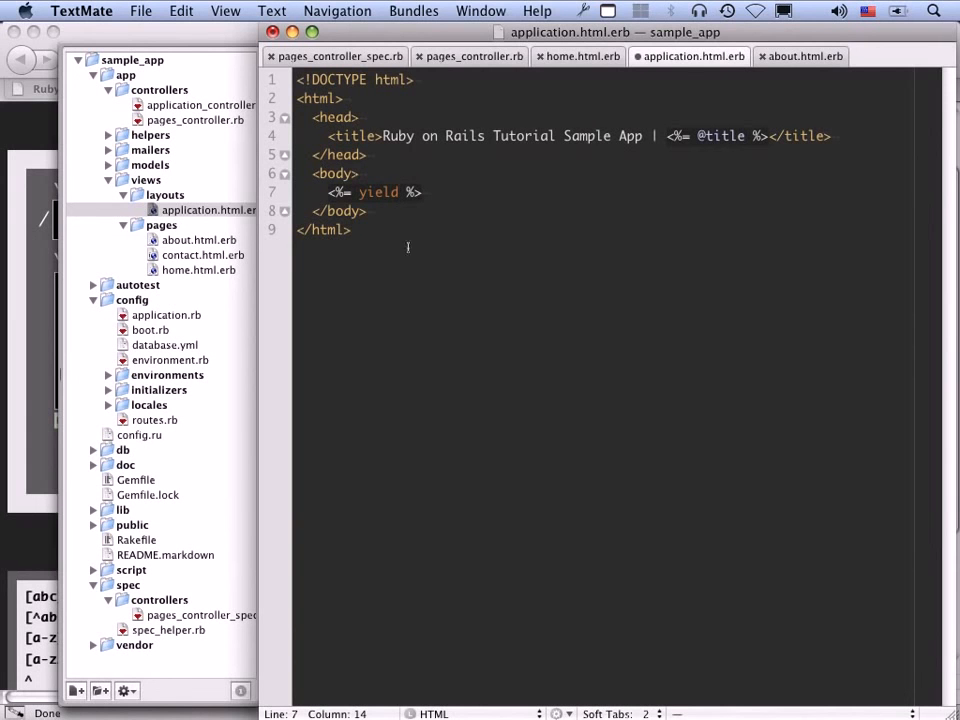
double_click(378, 192)
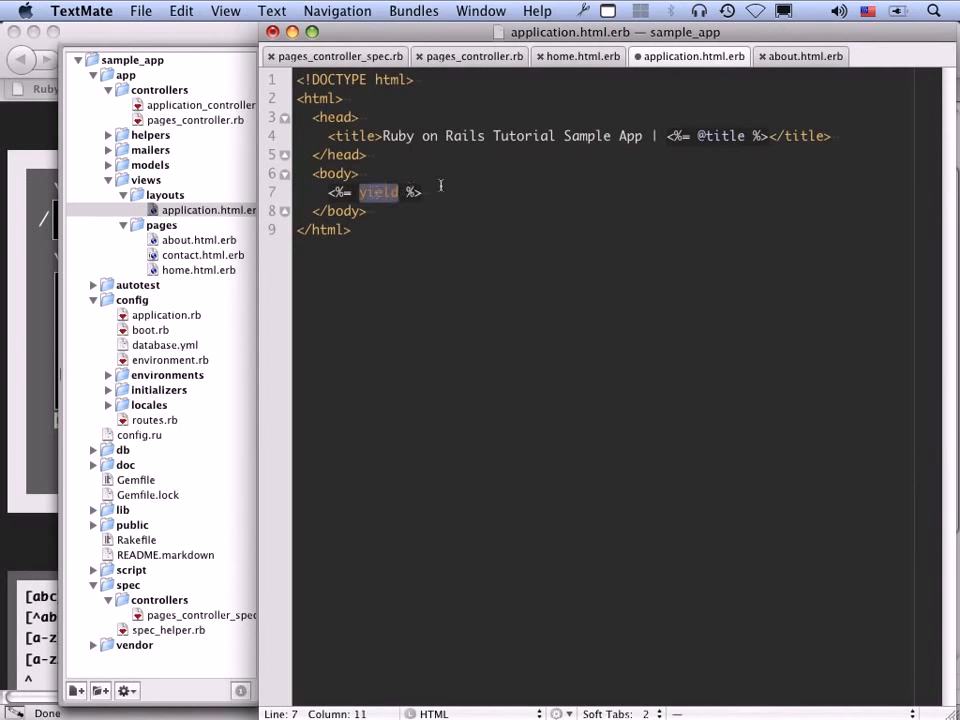
click(468, 170)
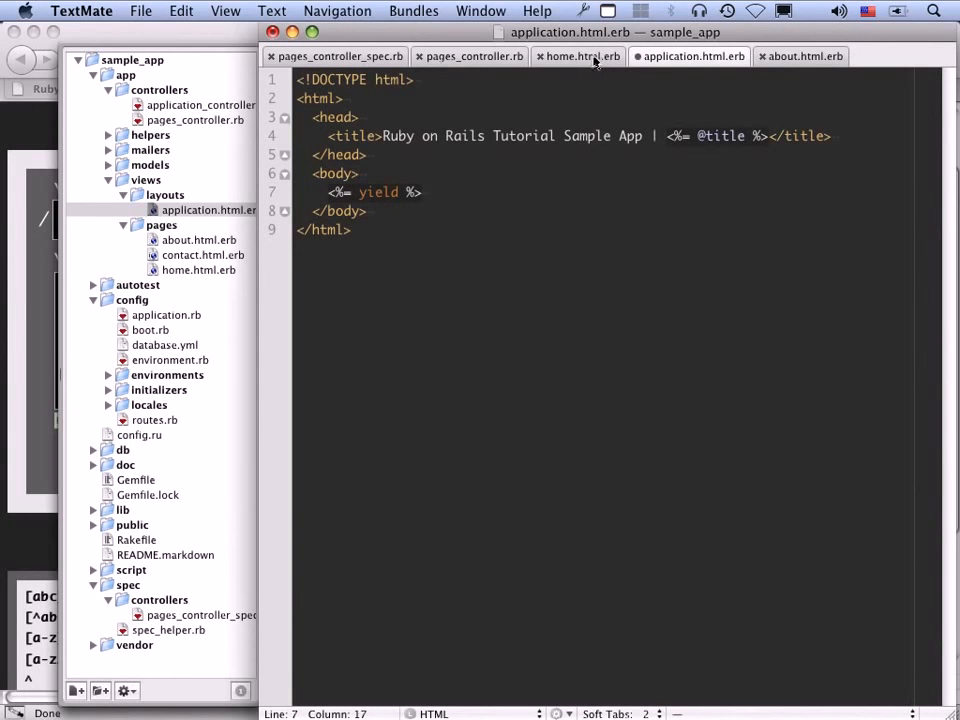
Step: Compare home.html.erb against the application layout a couple of times
click(582, 56)
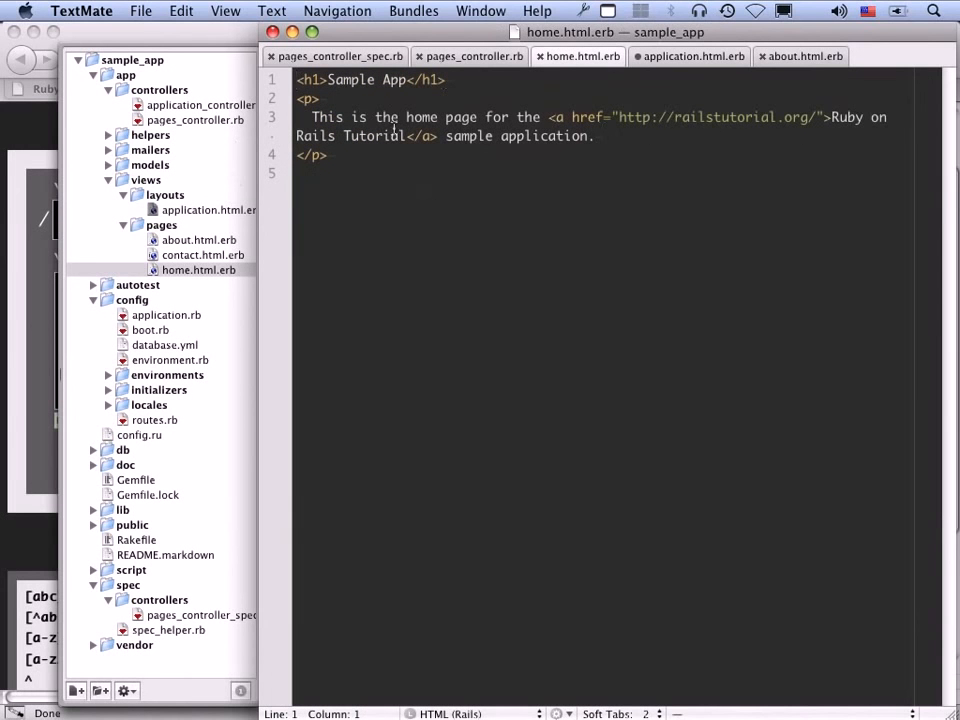
mouse_move(790, 88)
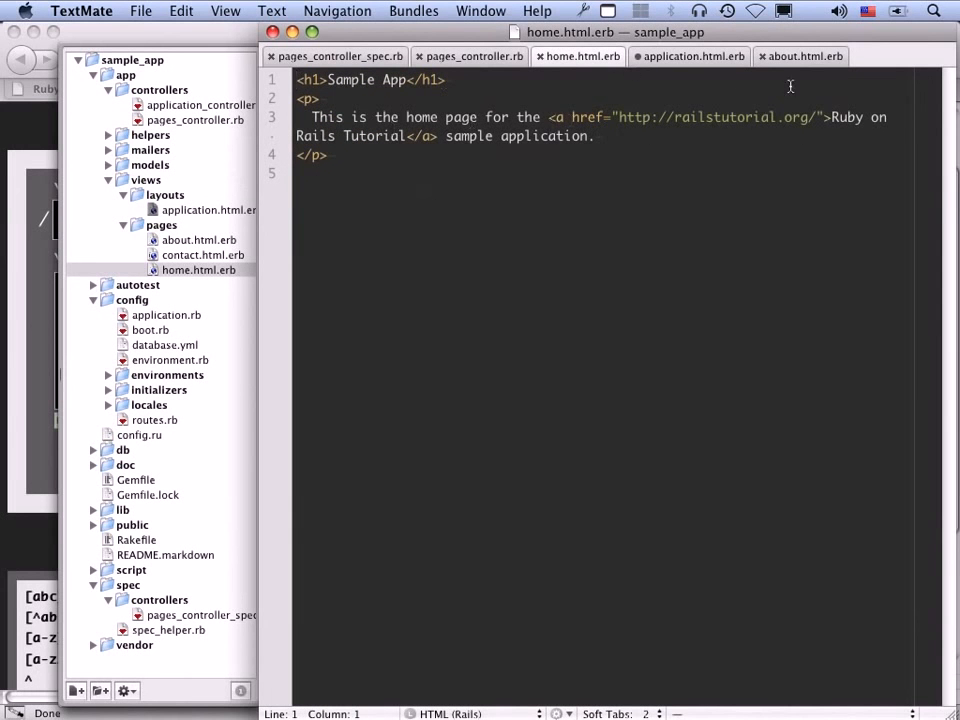
mouse_move(716, 56)
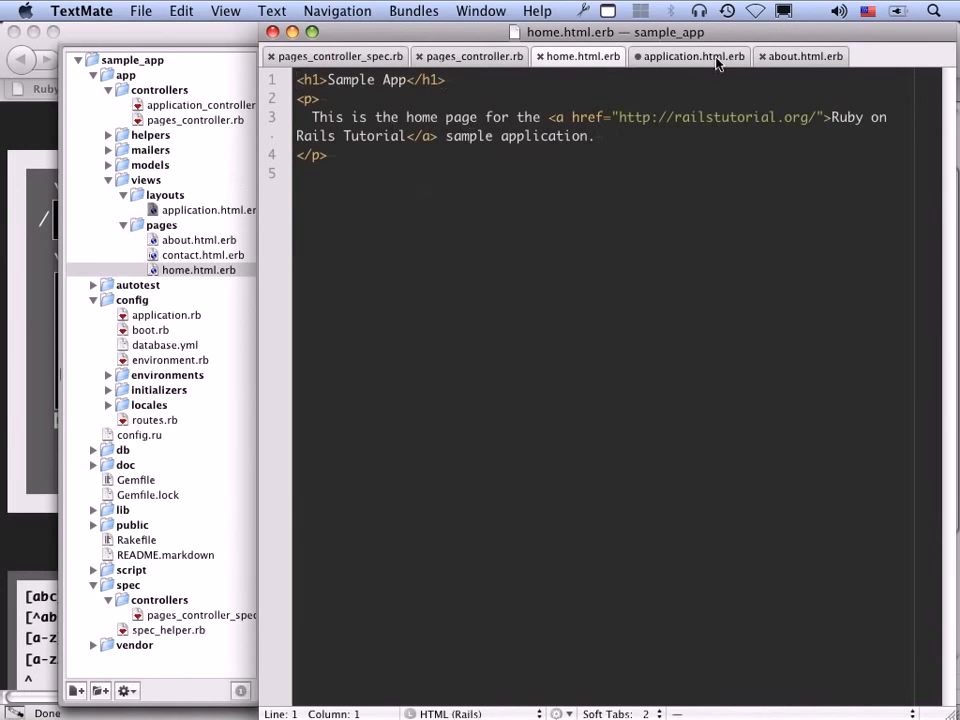
click(688, 56)
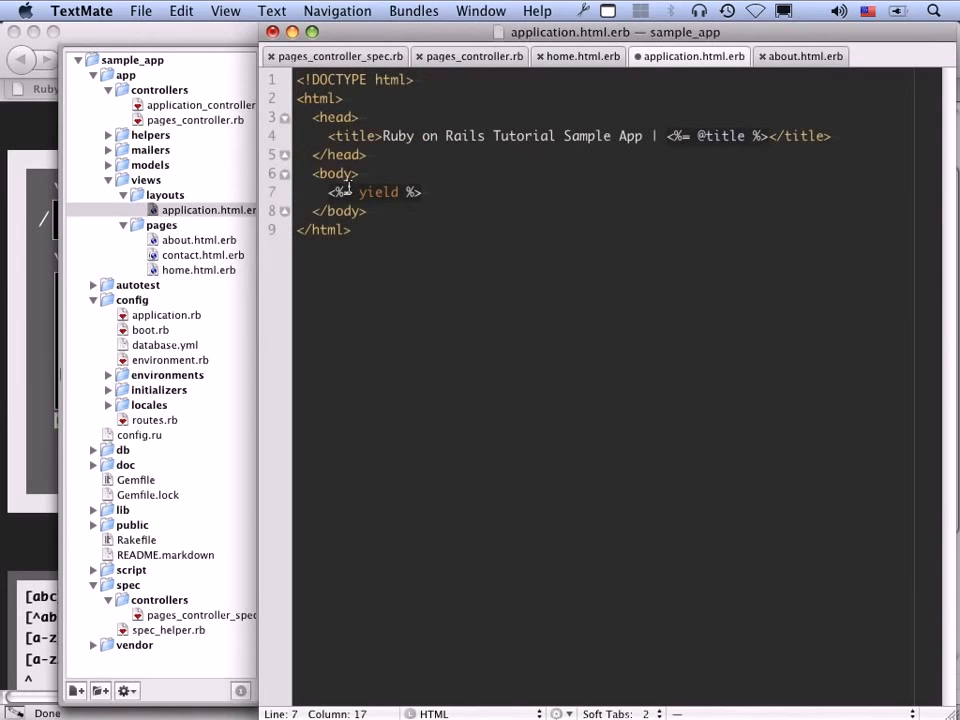
mouse_move(484, 172)
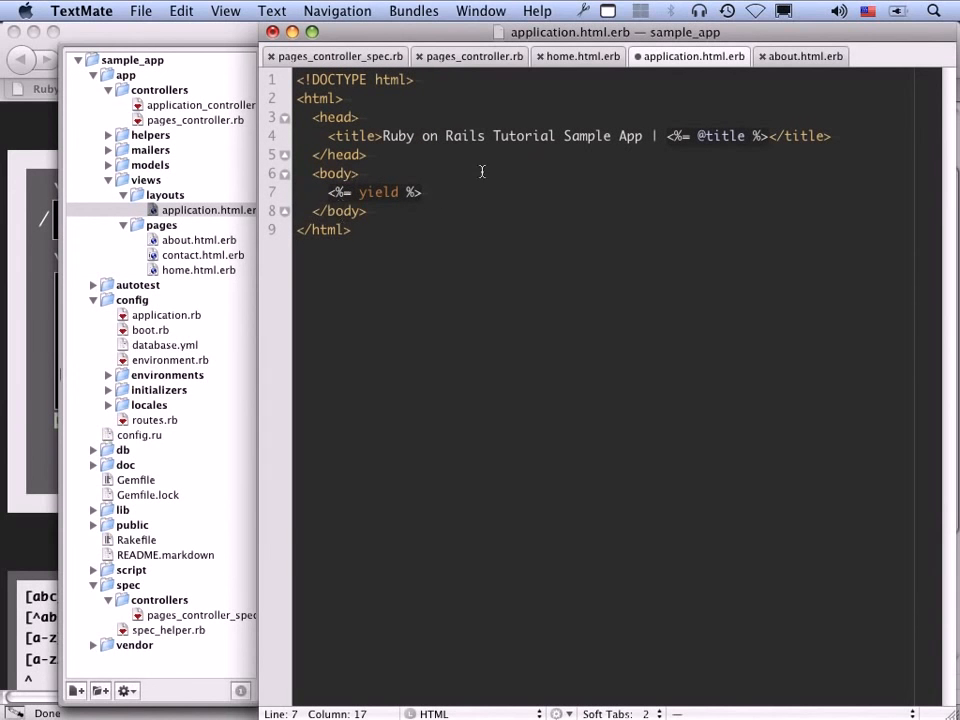
mouse_move(480, 206)
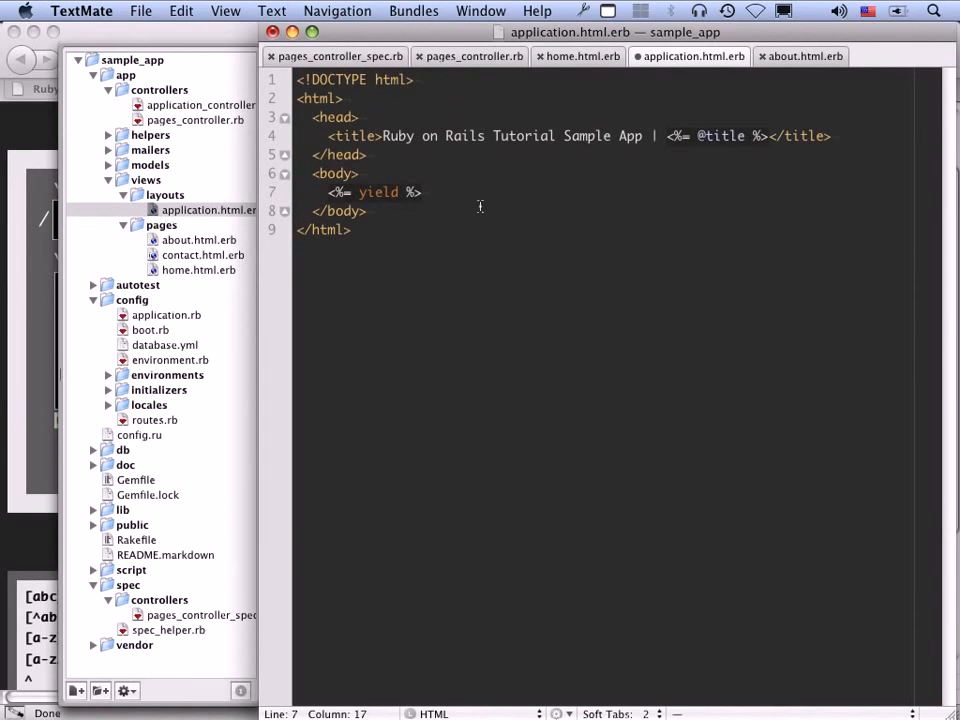
click(584, 56)
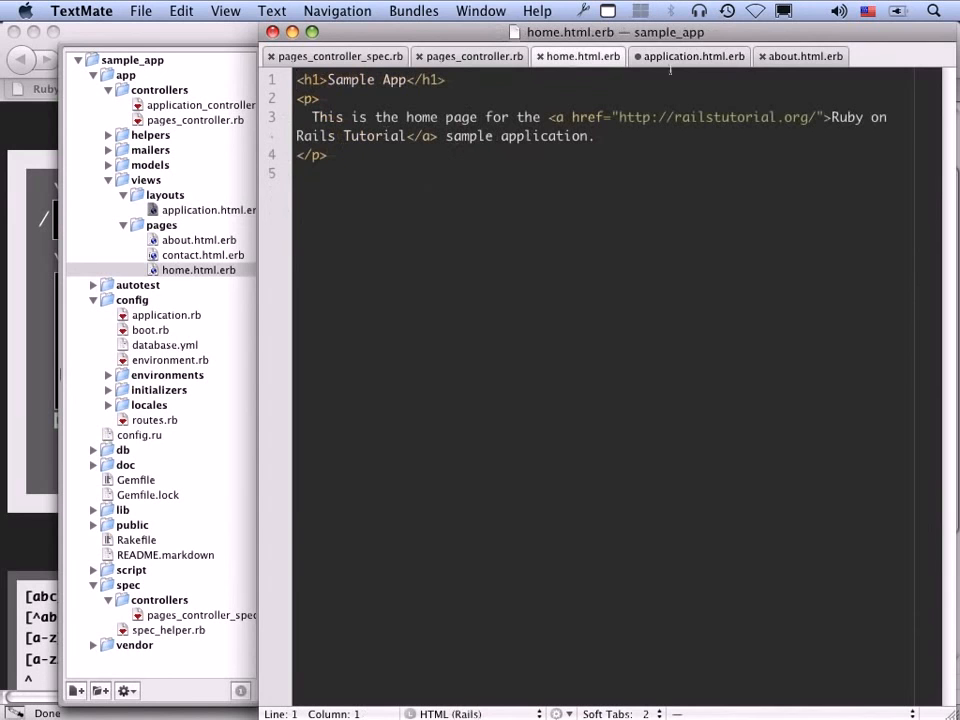
click(688, 56)
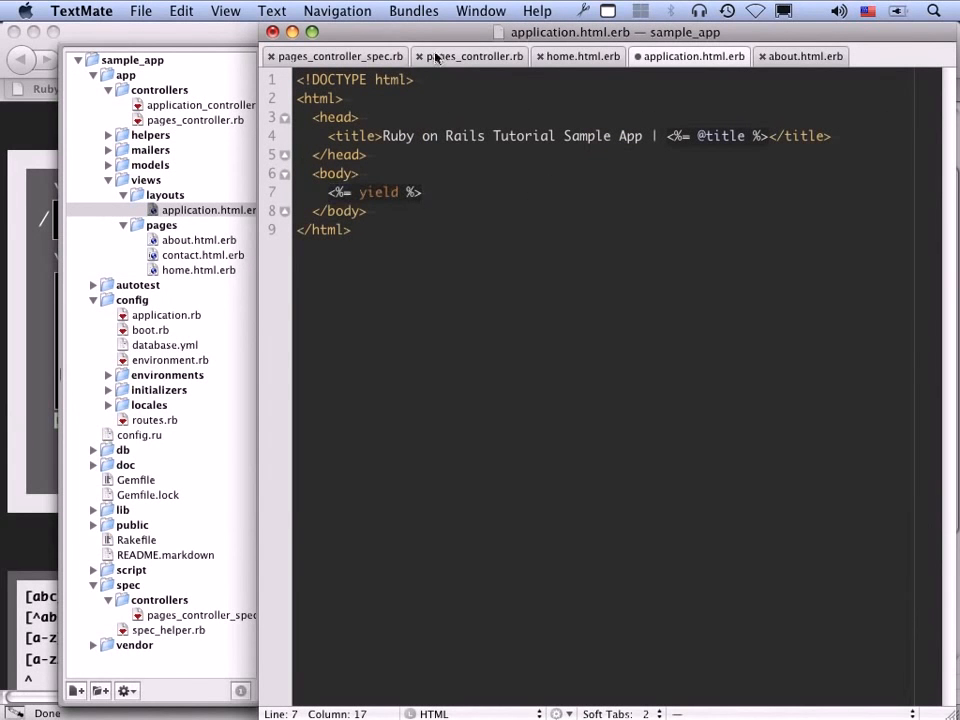
mouse_move(316, 328)
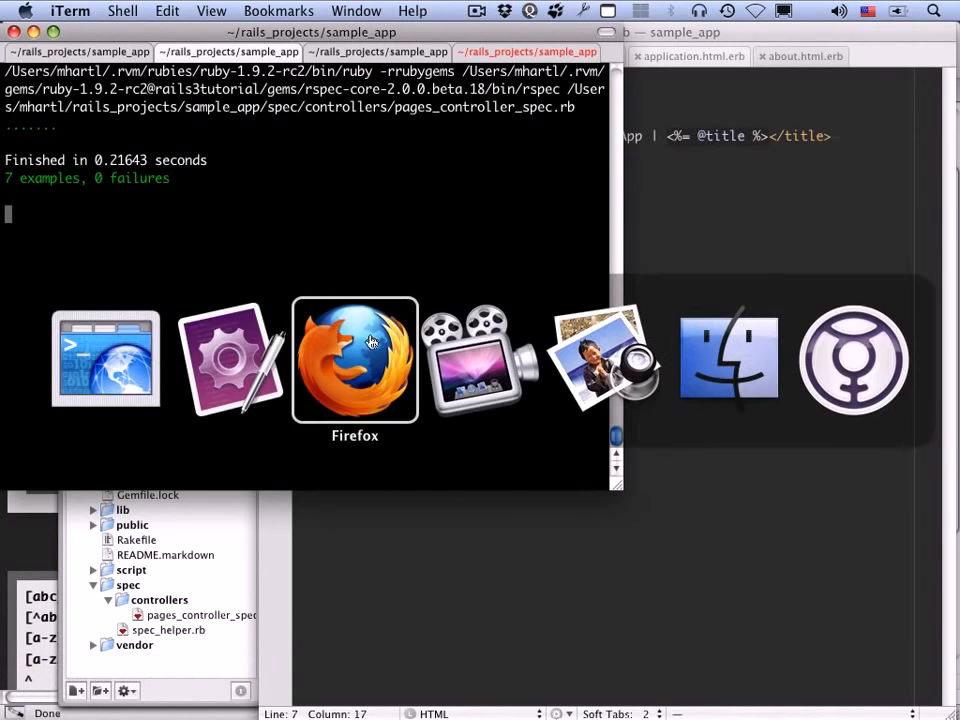
Step: Request the /pages/contact page in the Firefox sample app tab
click(354, 360)
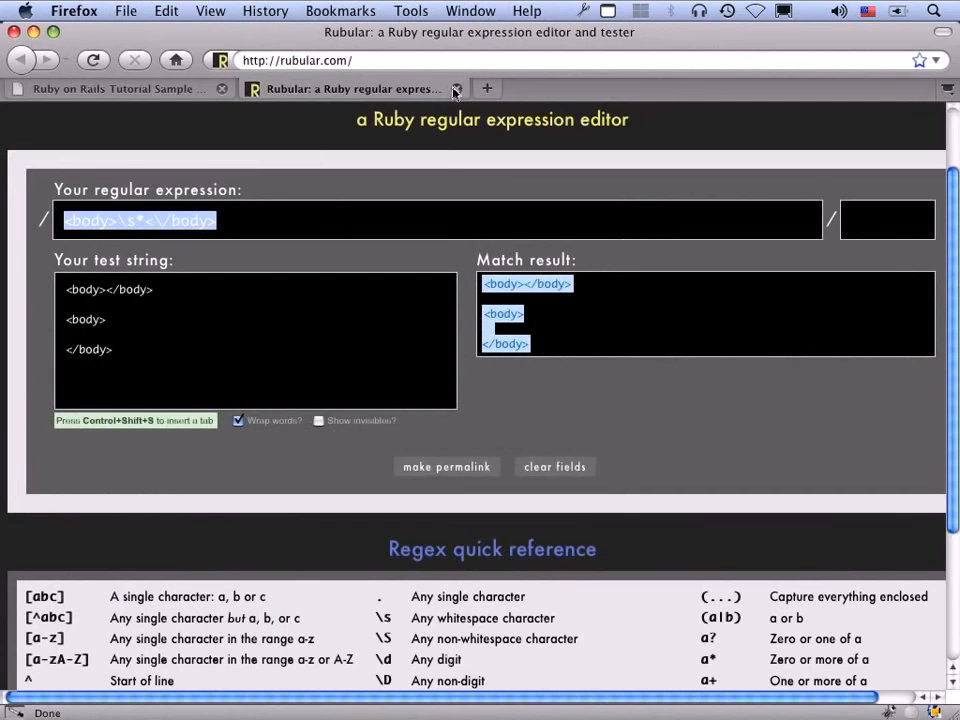
click(116, 88)
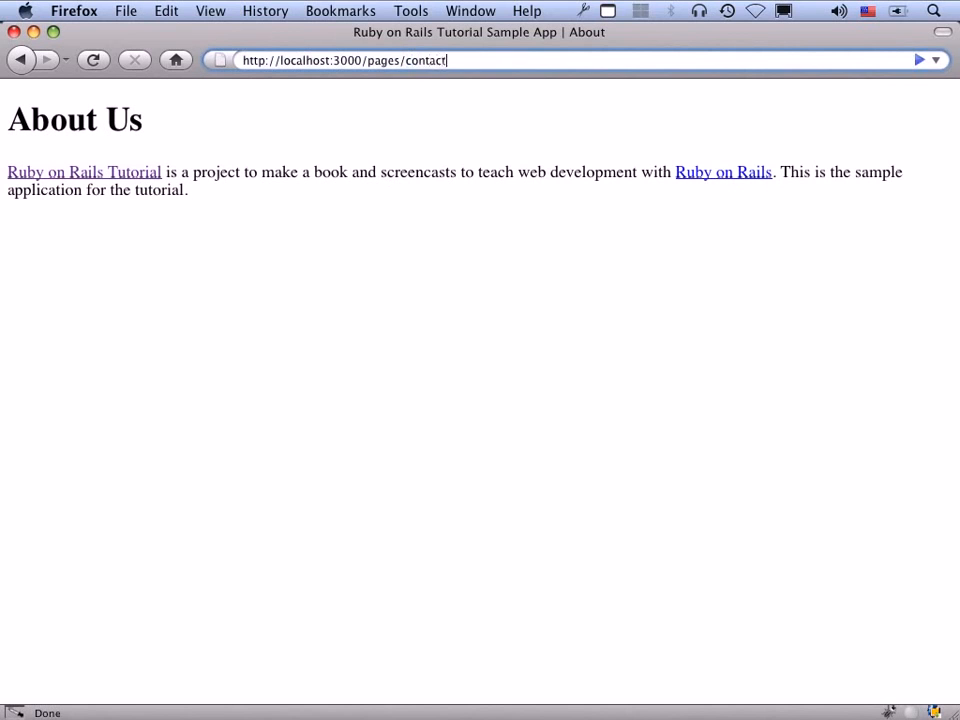
key(Return)
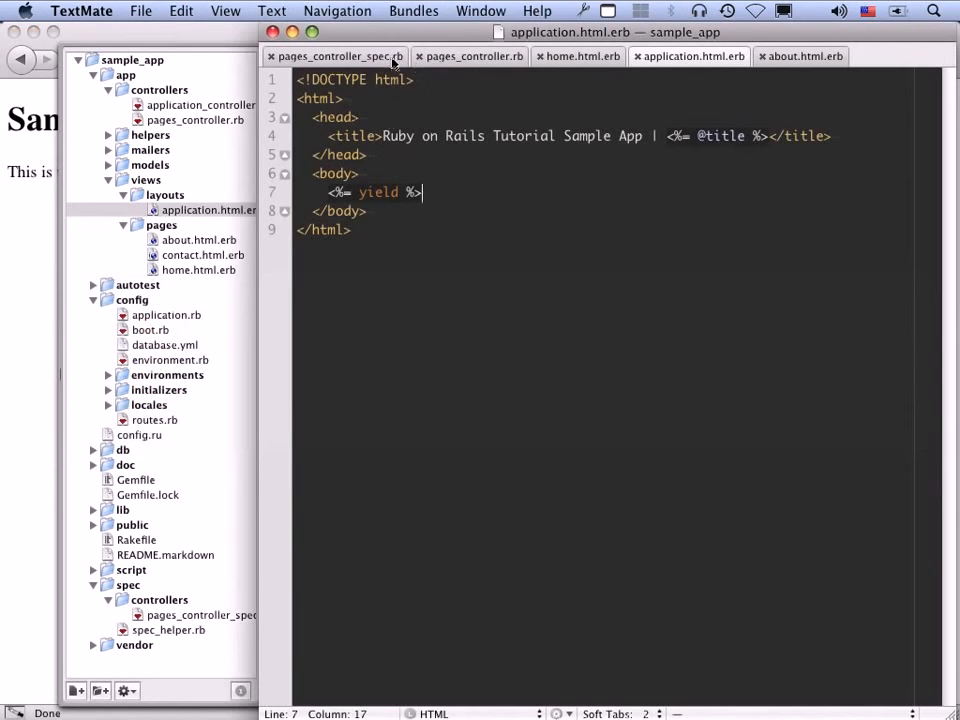
click(336, 56)
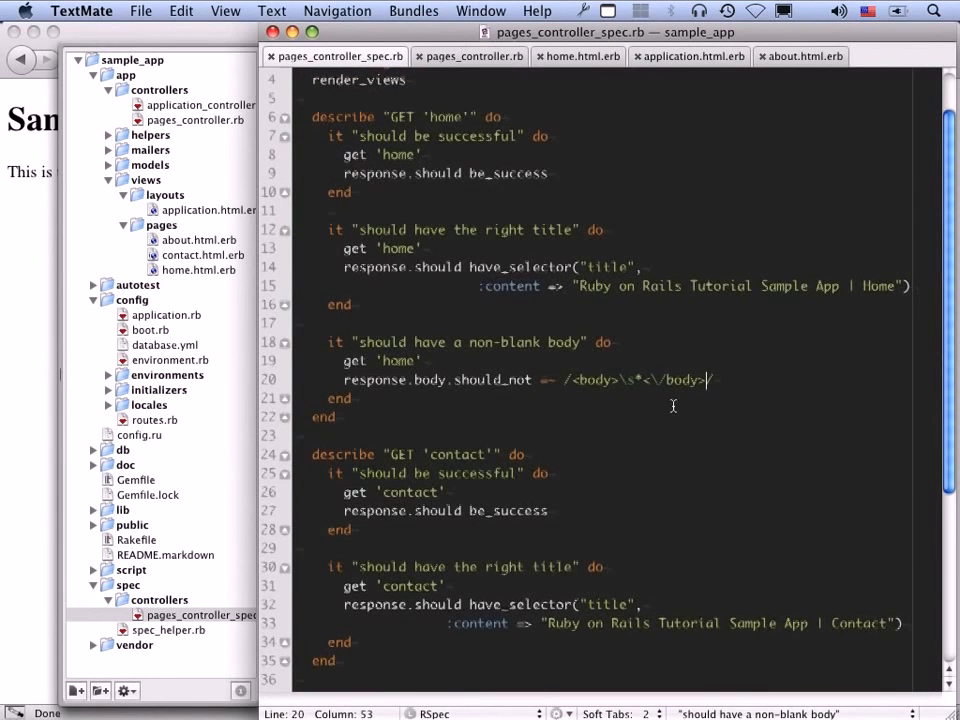
scroll(down, 3)
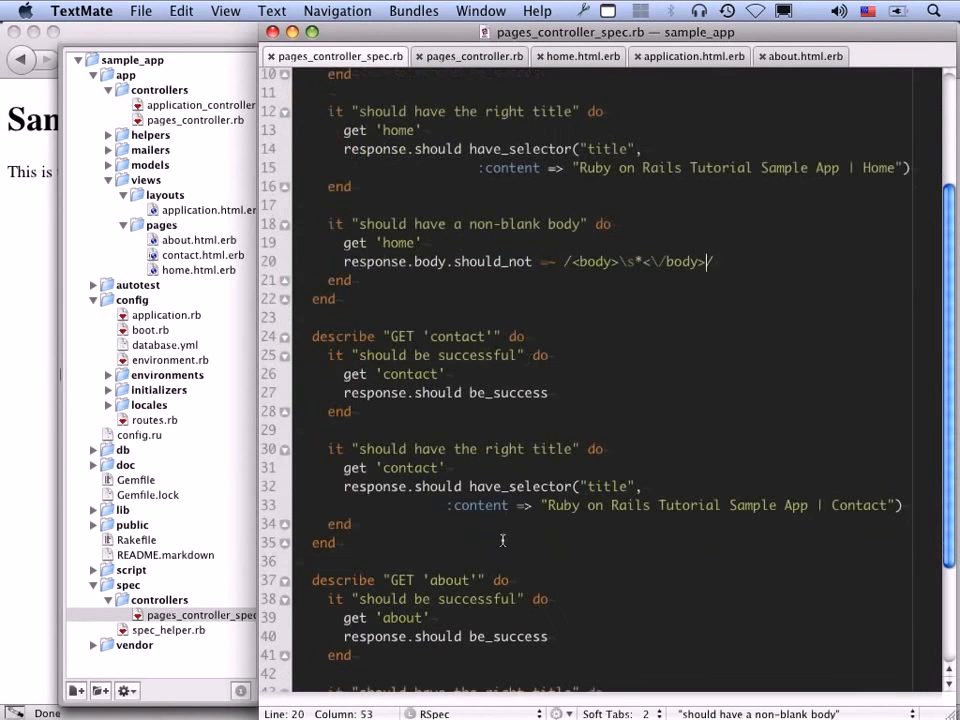
scroll(up, 3)
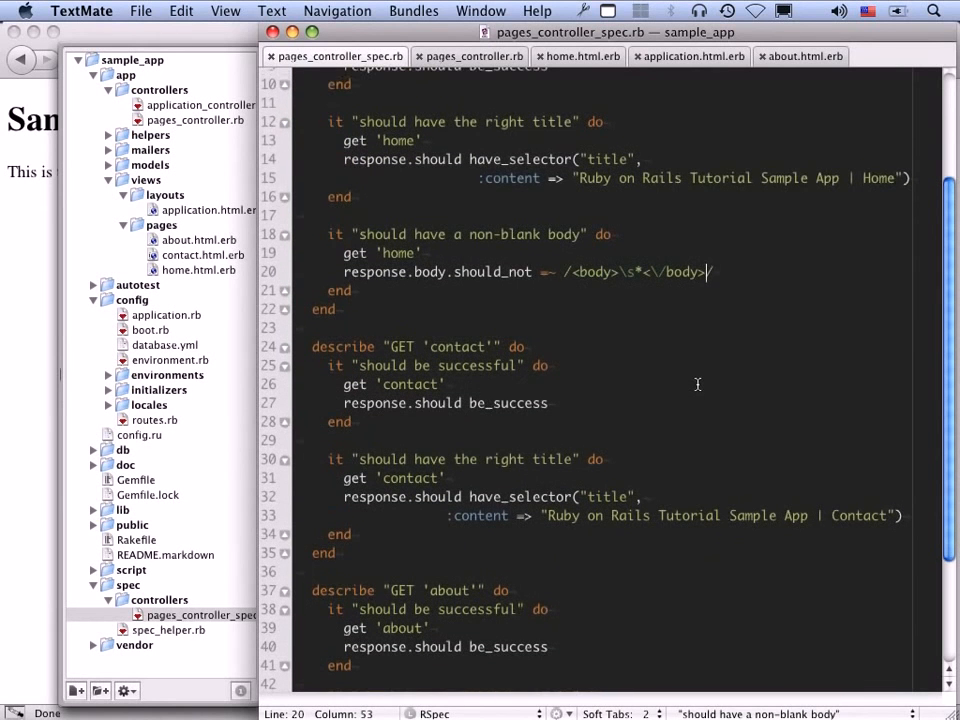
mouse_move(656, 358)
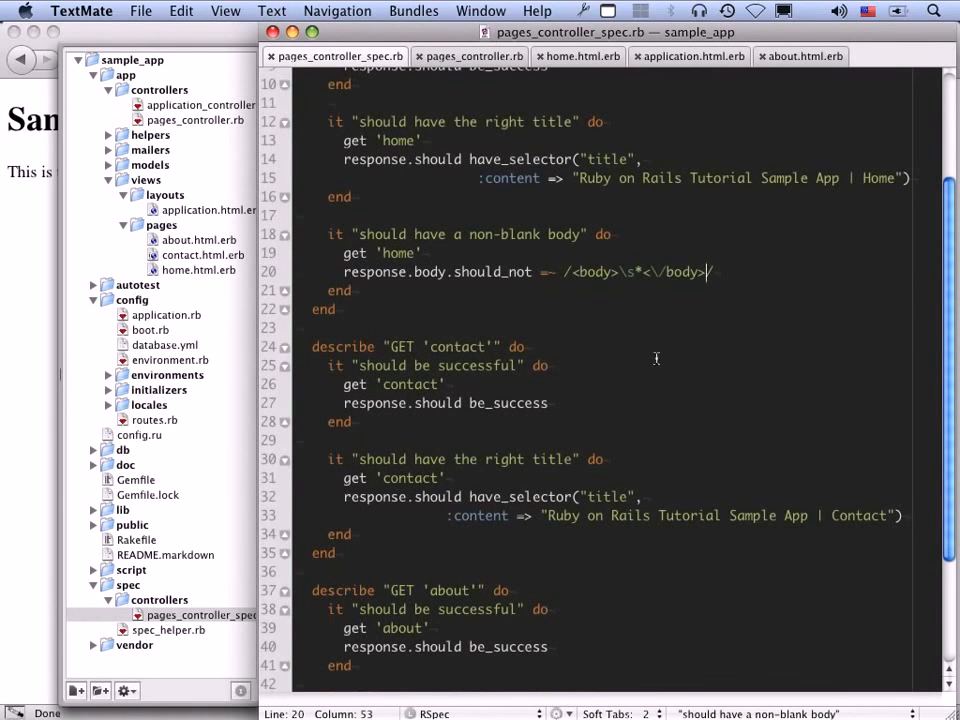
mouse_move(744, 272)
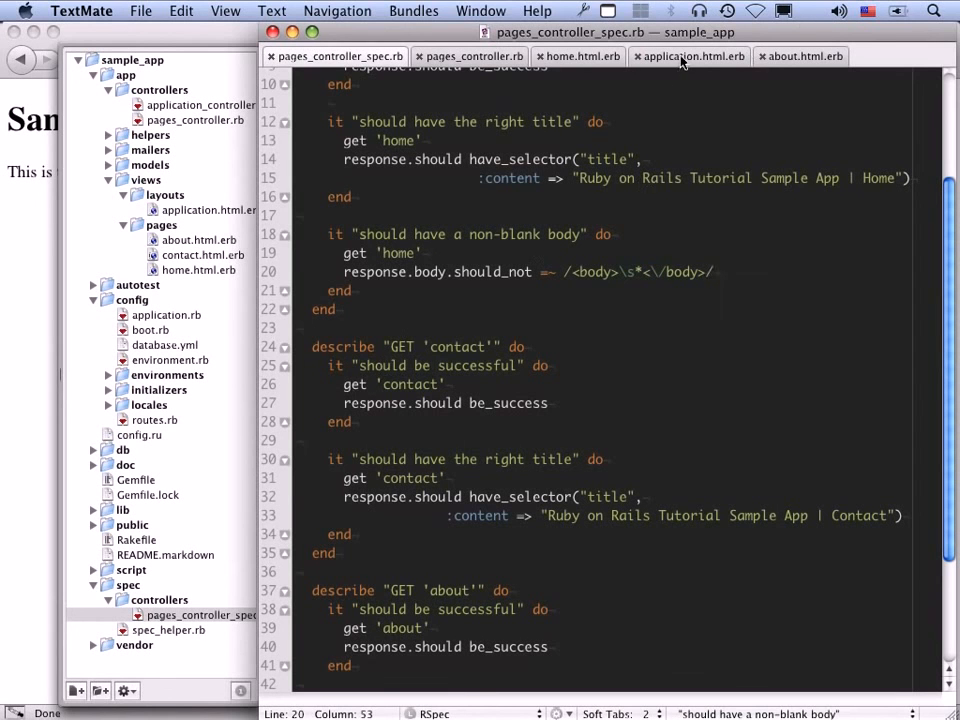
click(688, 56)
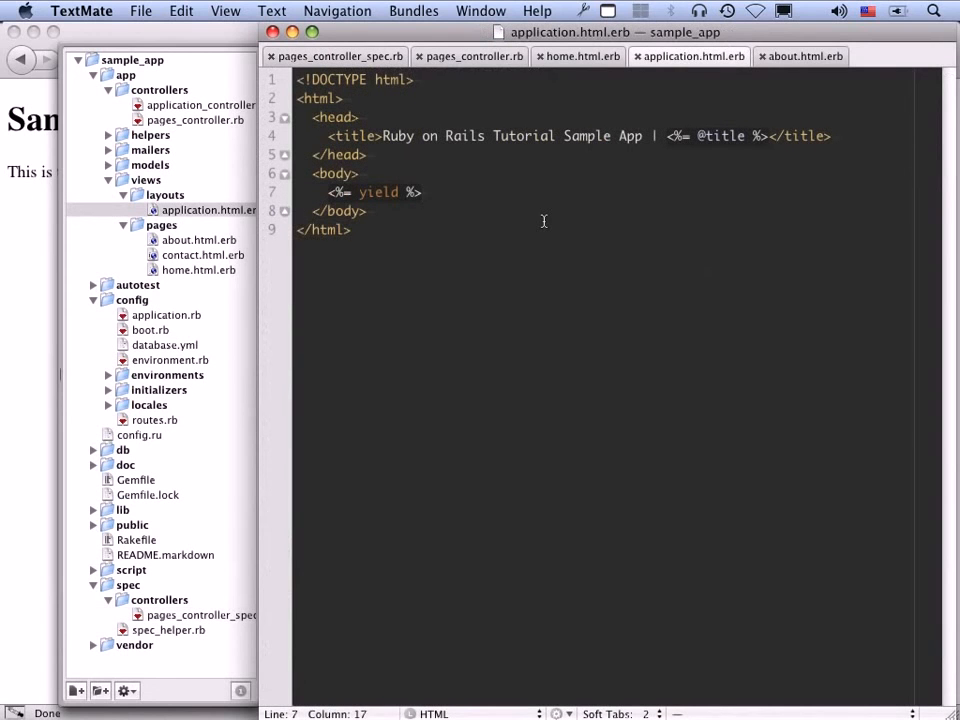
Step: Add <%= csrf_meta_tag %> on a new line below the title in the layout's head
key(Return)
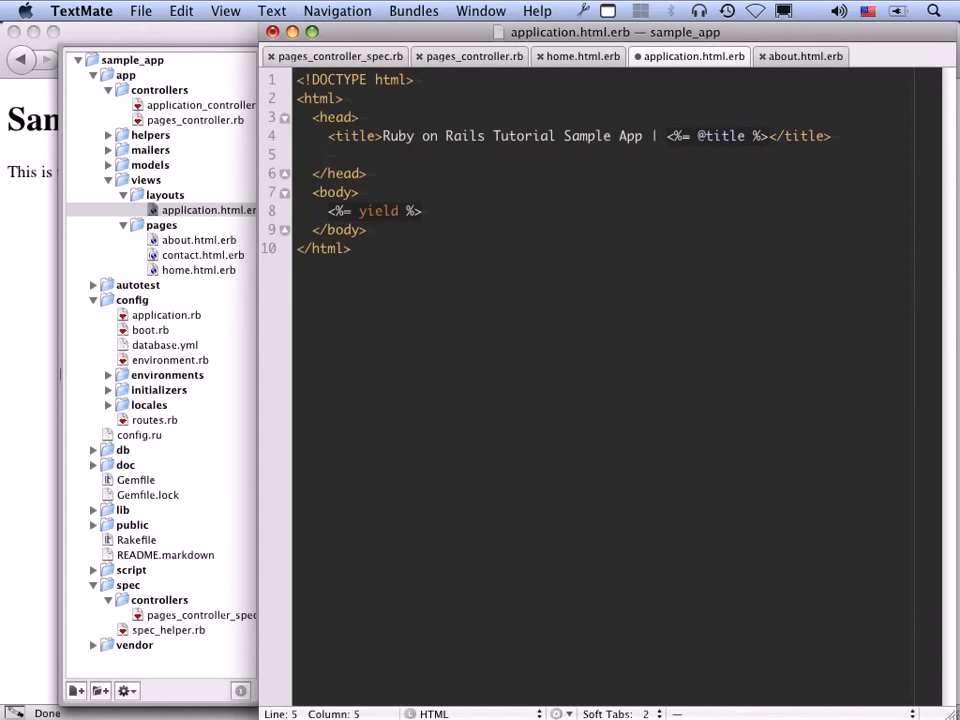
text(<%=  %>)
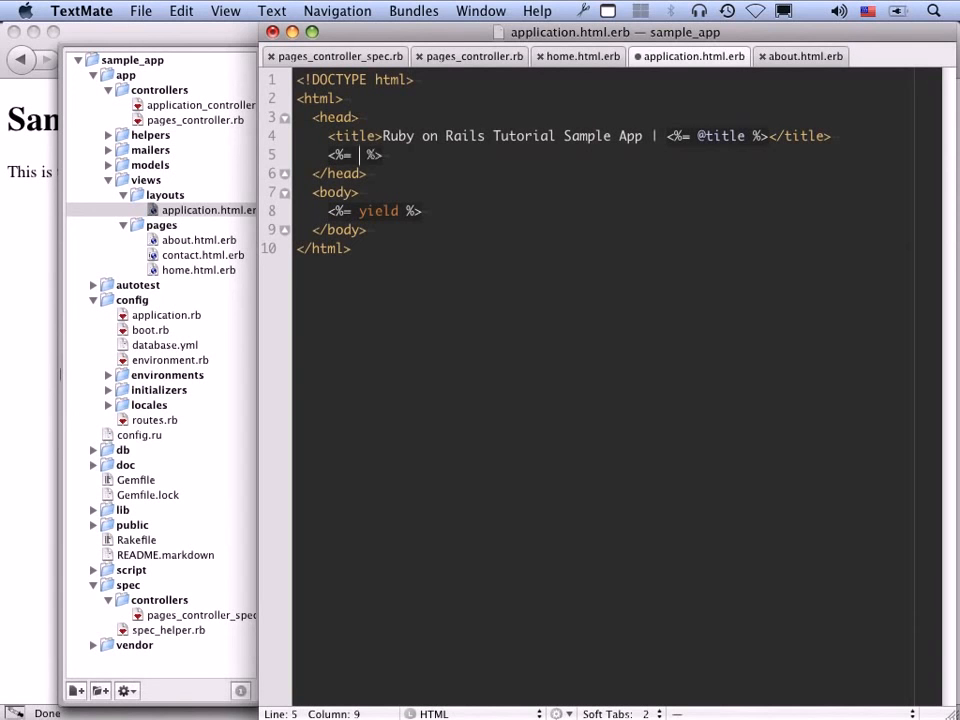
text(csrf)
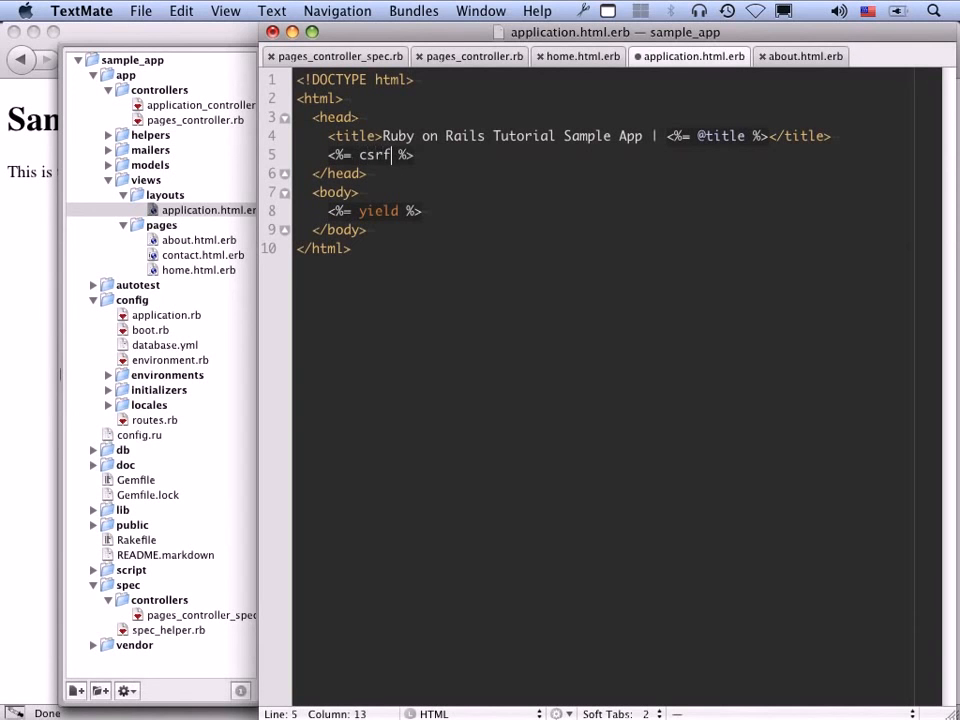
text(_meta)
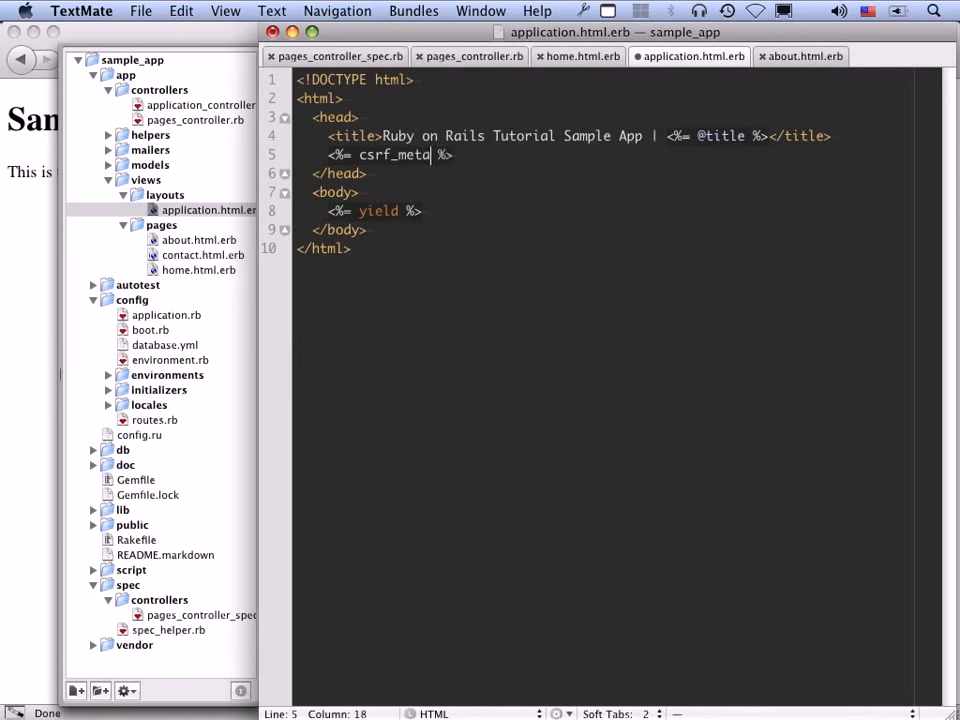
text(_tag)
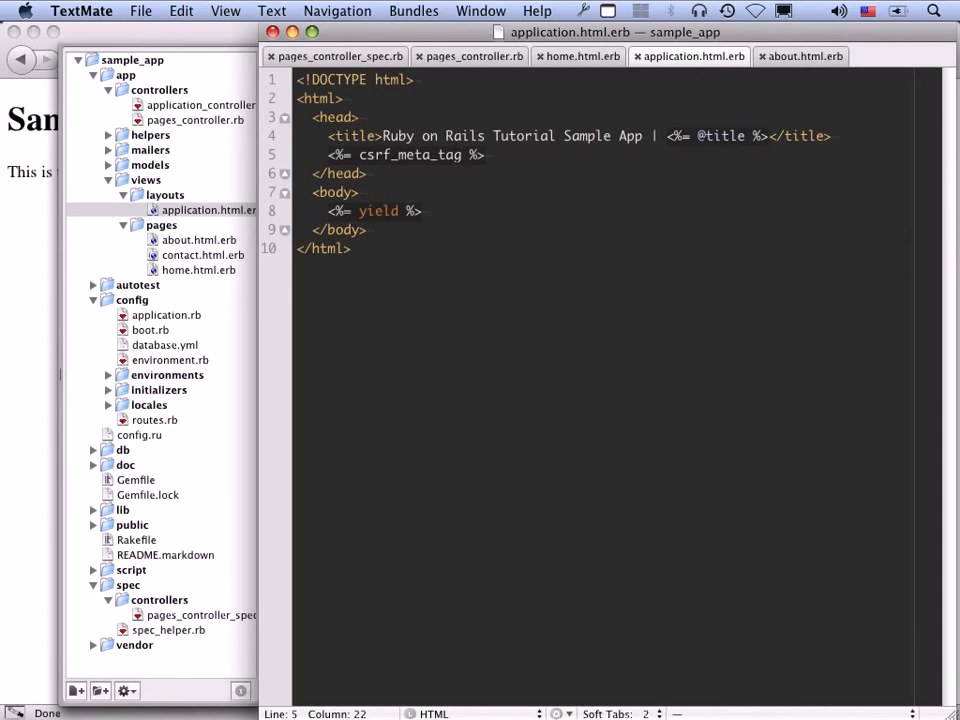
mouse_move(560, 204)
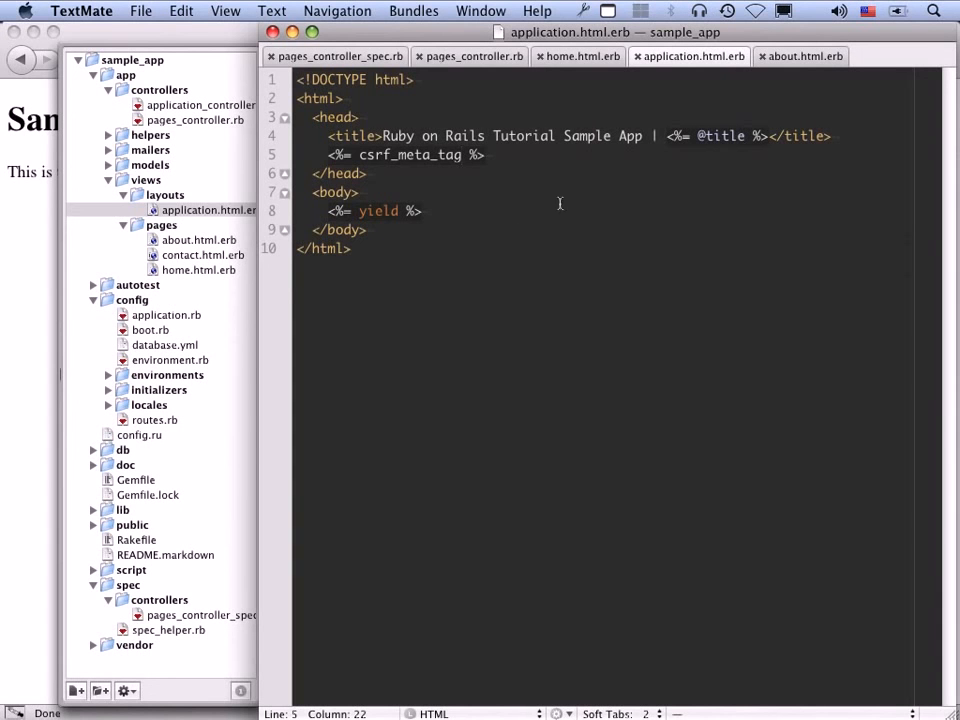
mouse_move(532, 160)
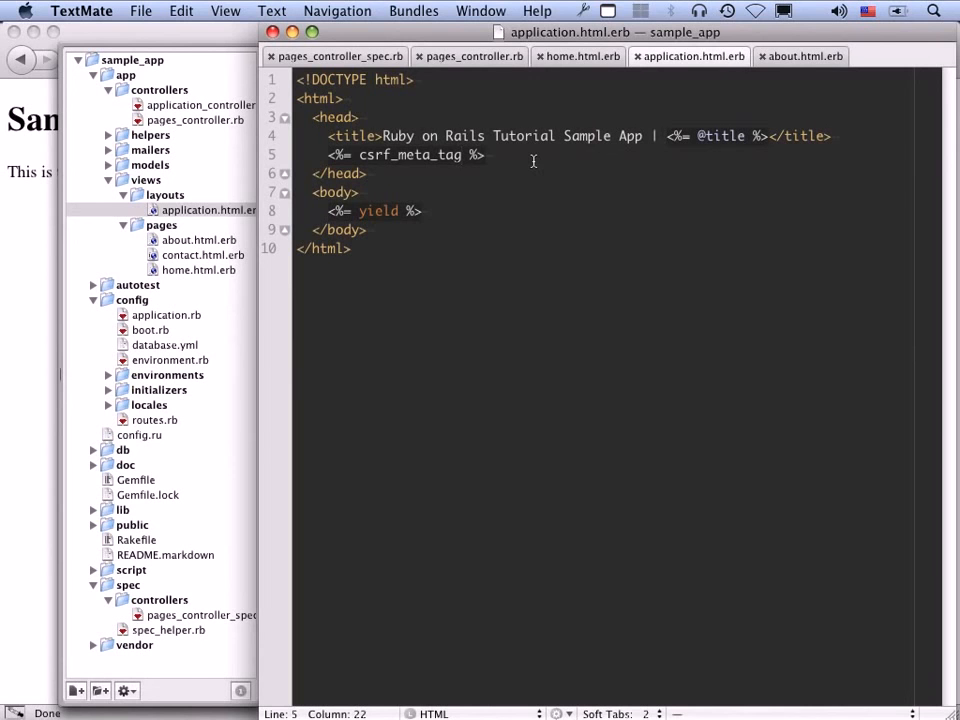
mouse_move(504, 164)
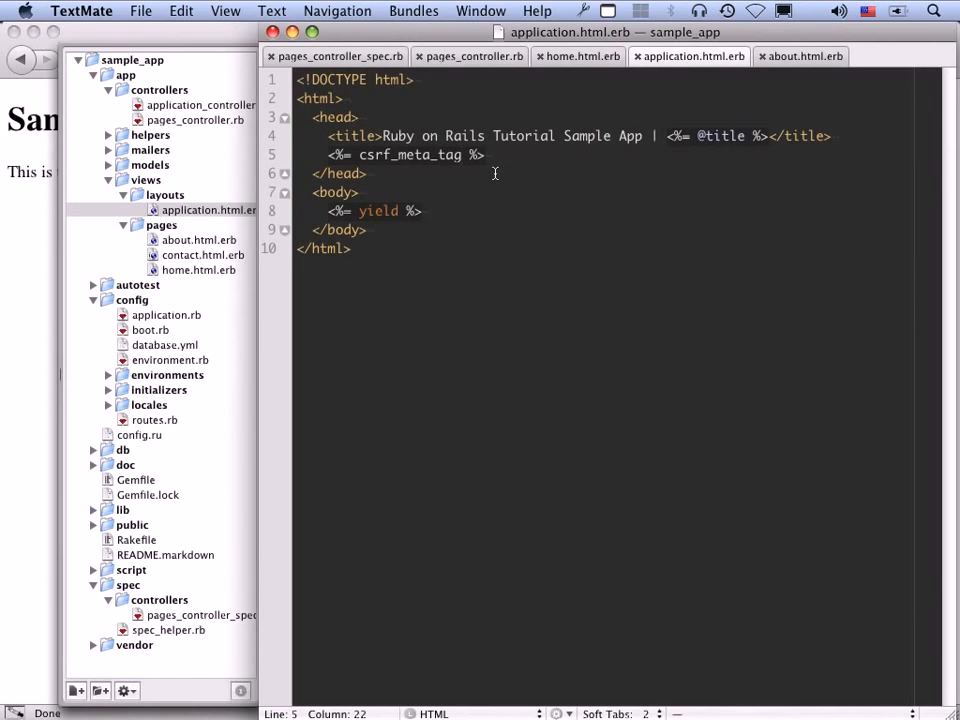
mouse_move(664, 160)
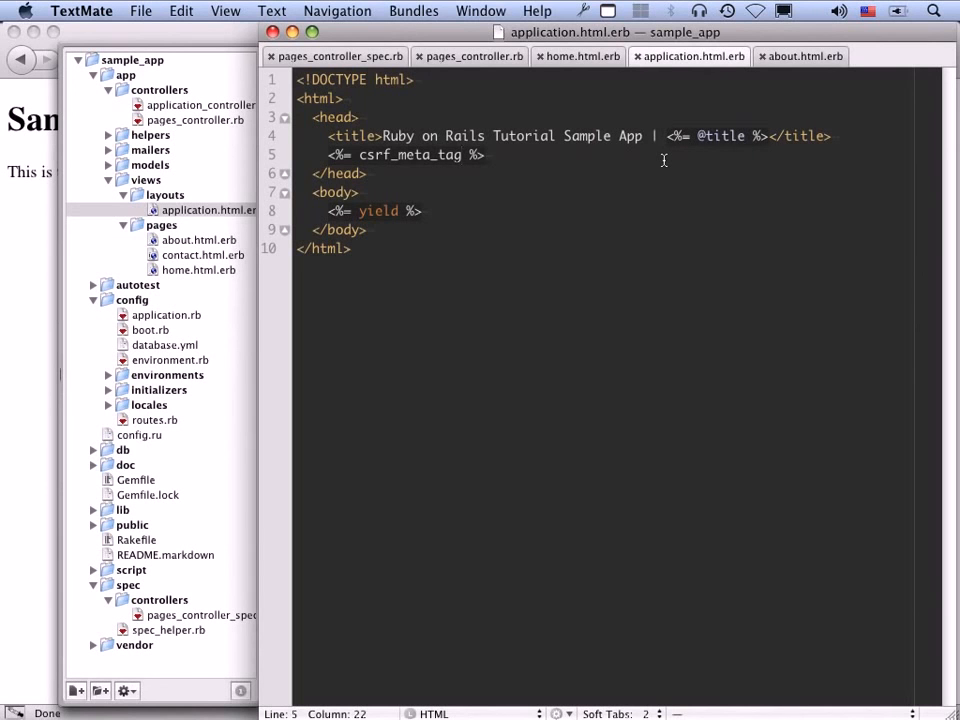
mouse_move(488, 118)
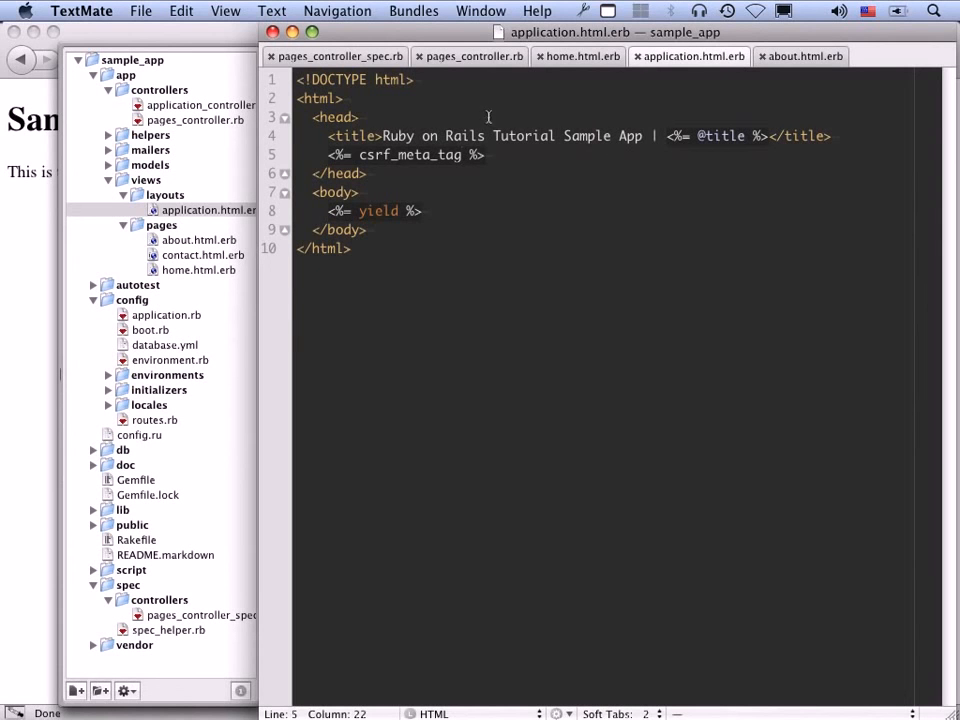
mouse_move(536, 120)
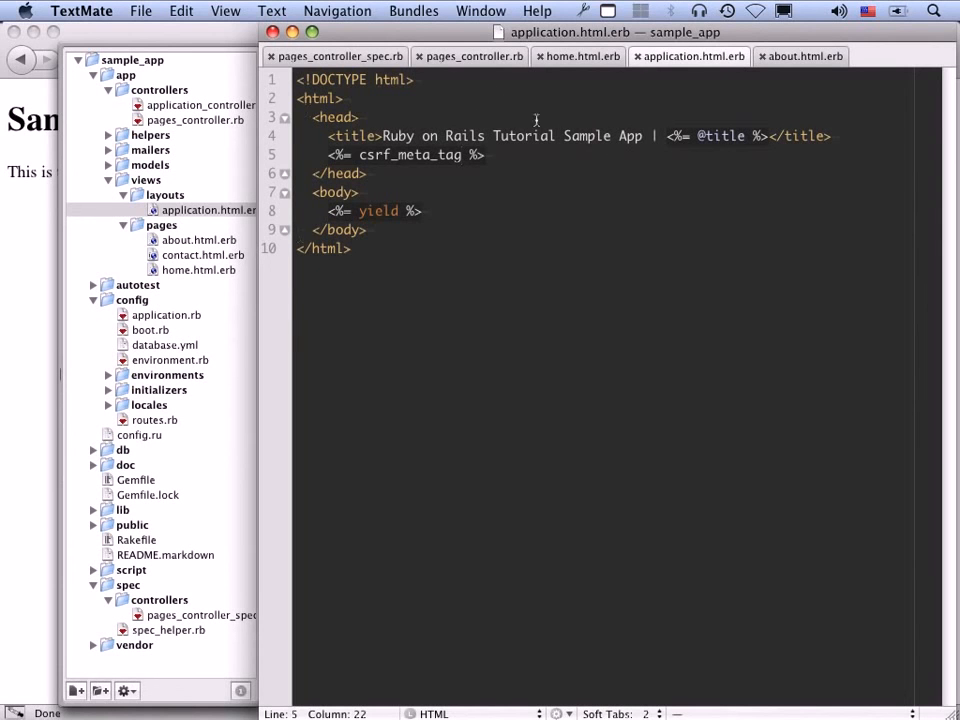
click(584, 56)
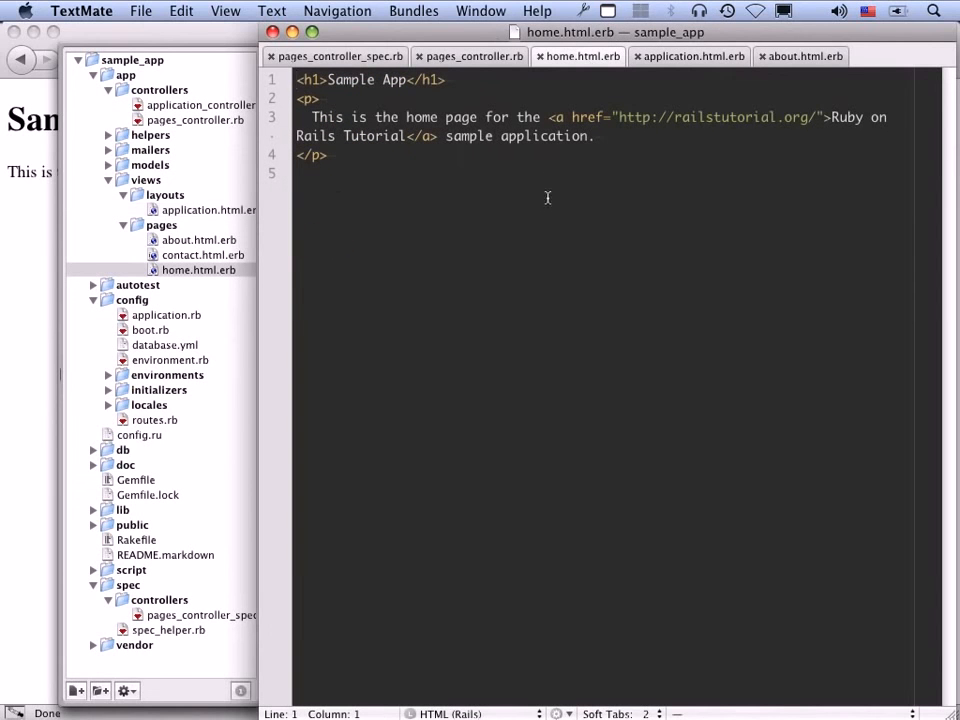